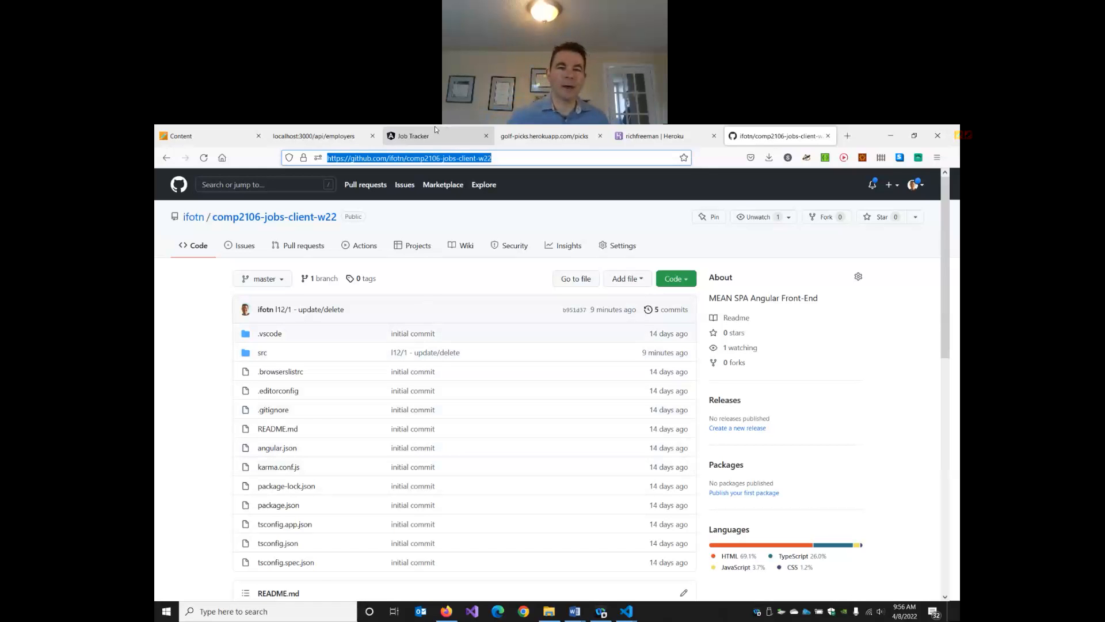
# Step: Bring up the local Job Tracker app in Firefox and scroll its employers list back to the top
pyautogui.click(412, 136)
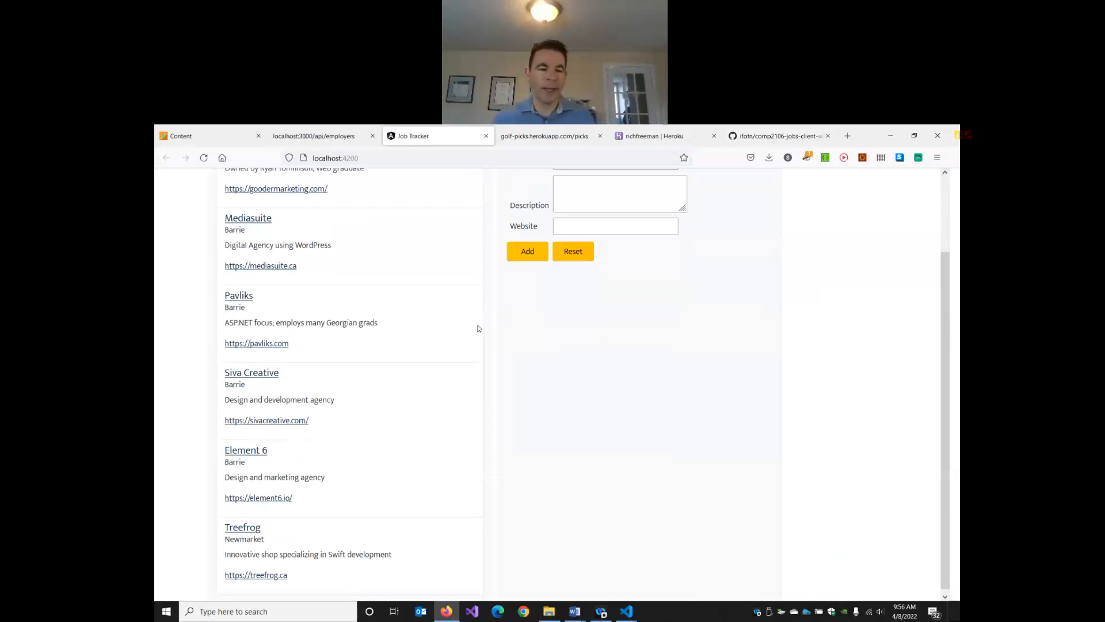
pyautogui.scroll(3)
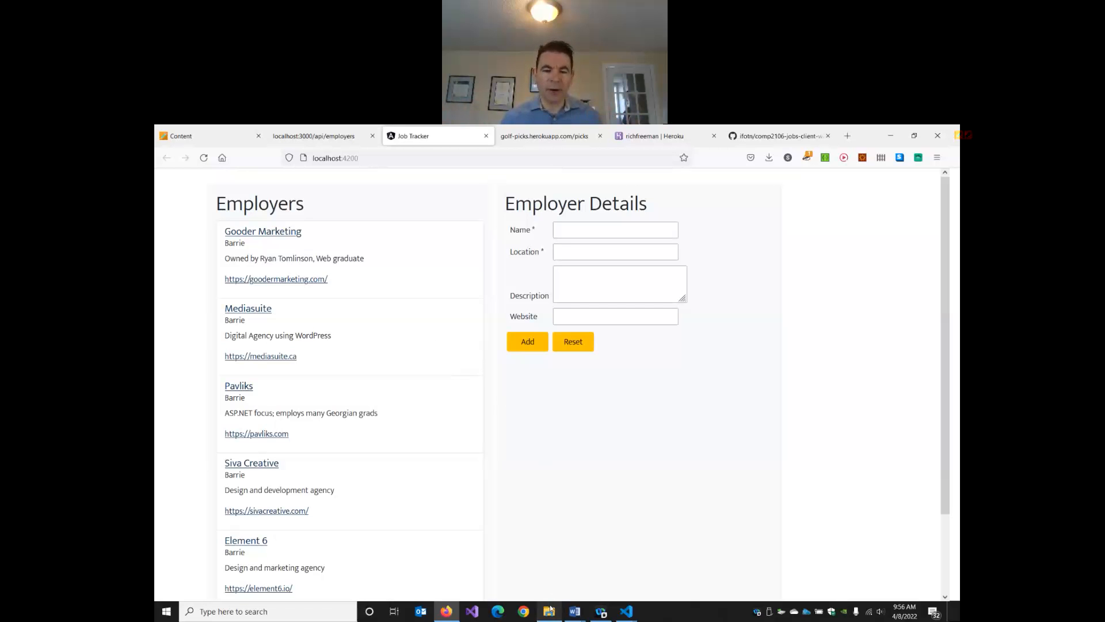
# Step: In the node projects folder, check the size of jobs-client and its node_modules folder
pyautogui.click(549, 611)
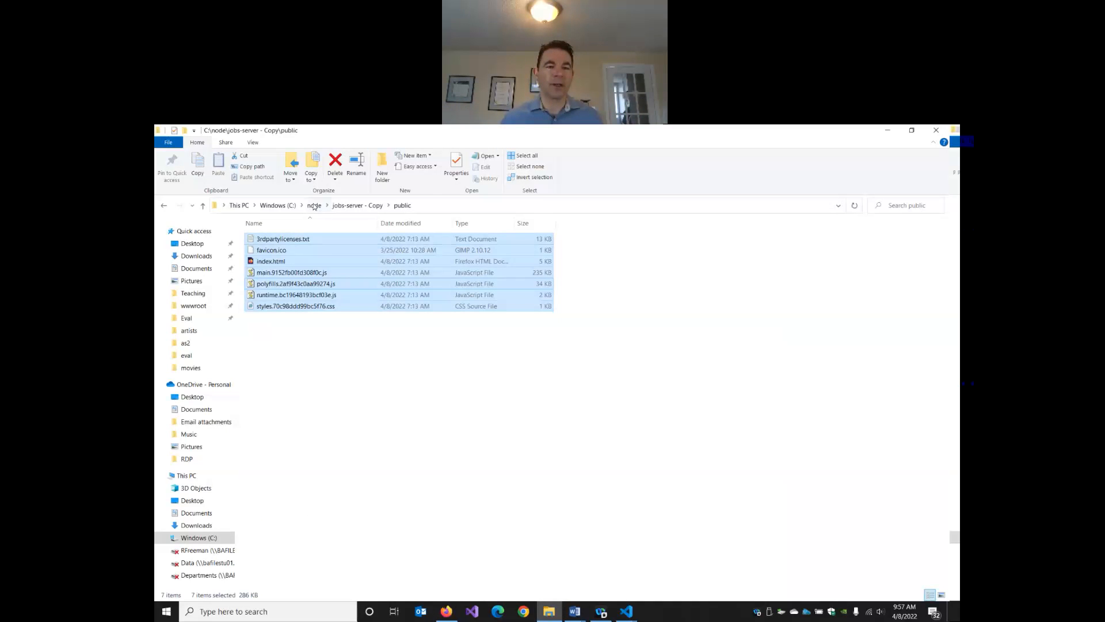
pyautogui.click(313, 205)
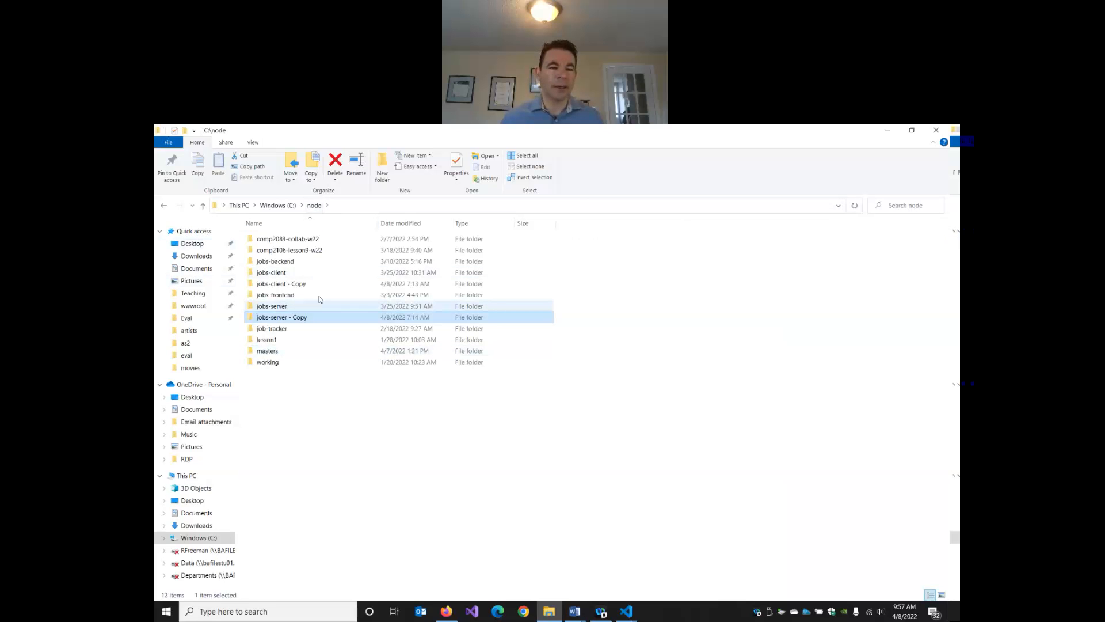
pyautogui.click(280, 283)
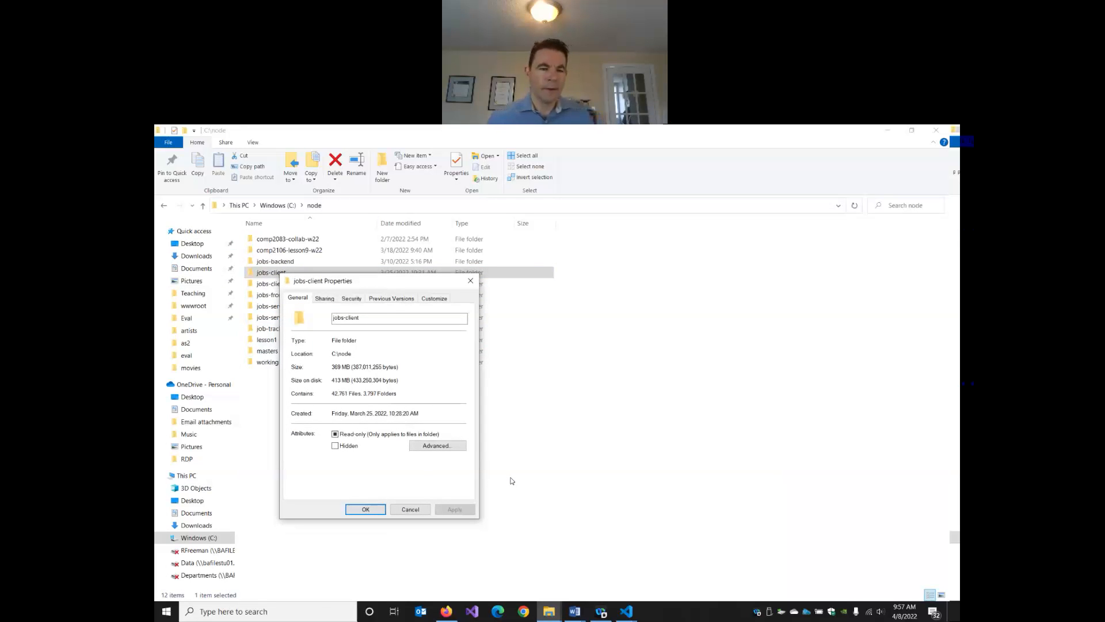
pyautogui.moveTo(396, 518)
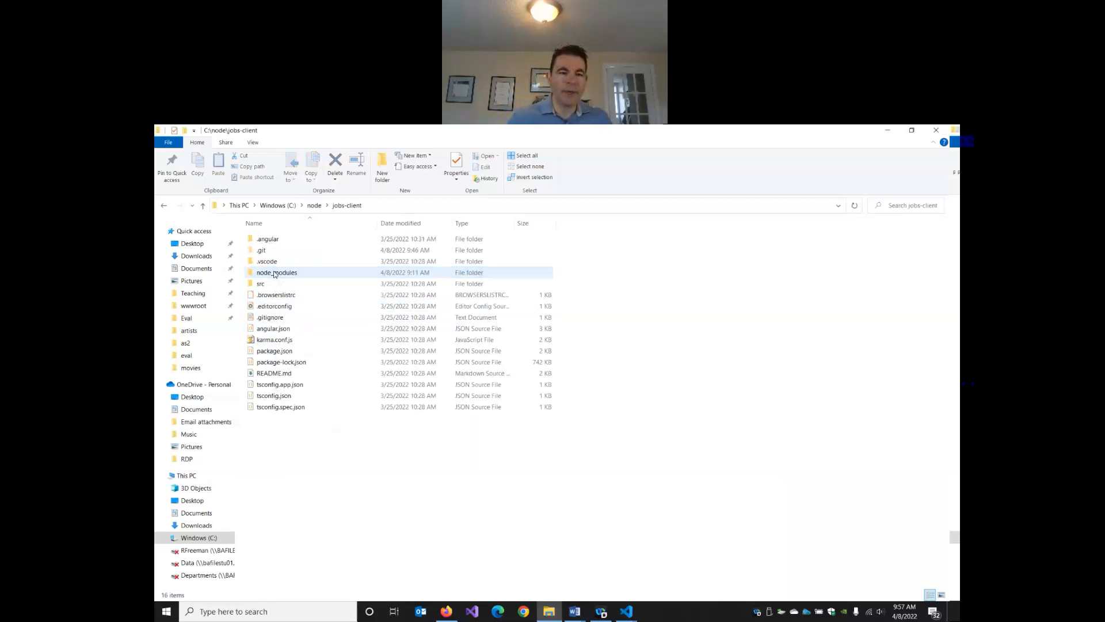
pyautogui.rightClick(276, 271)
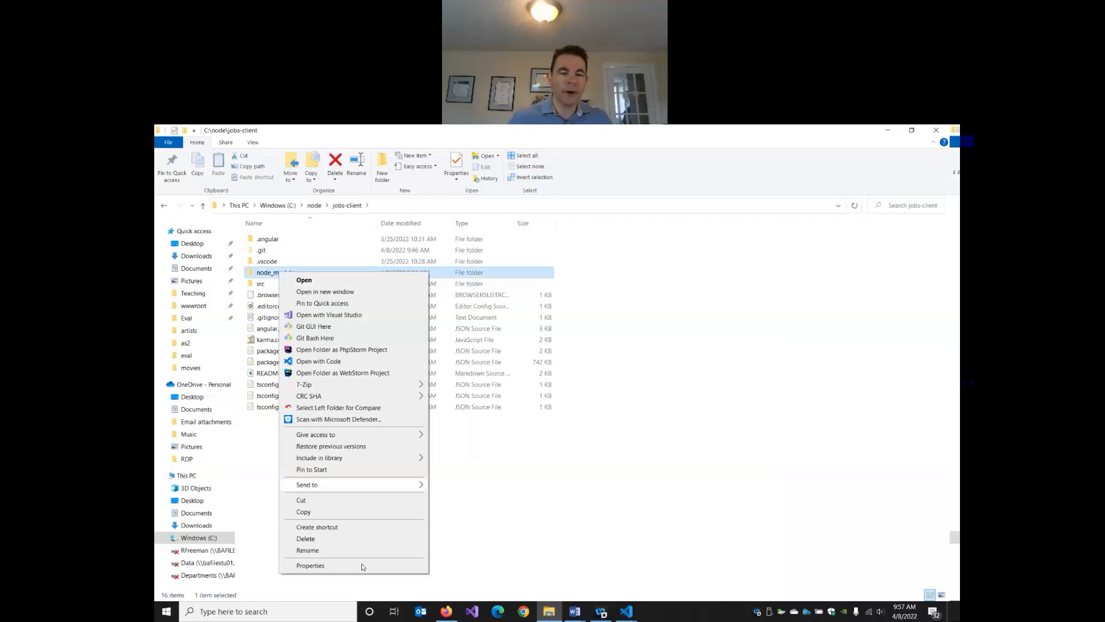
pyautogui.click(310, 564)
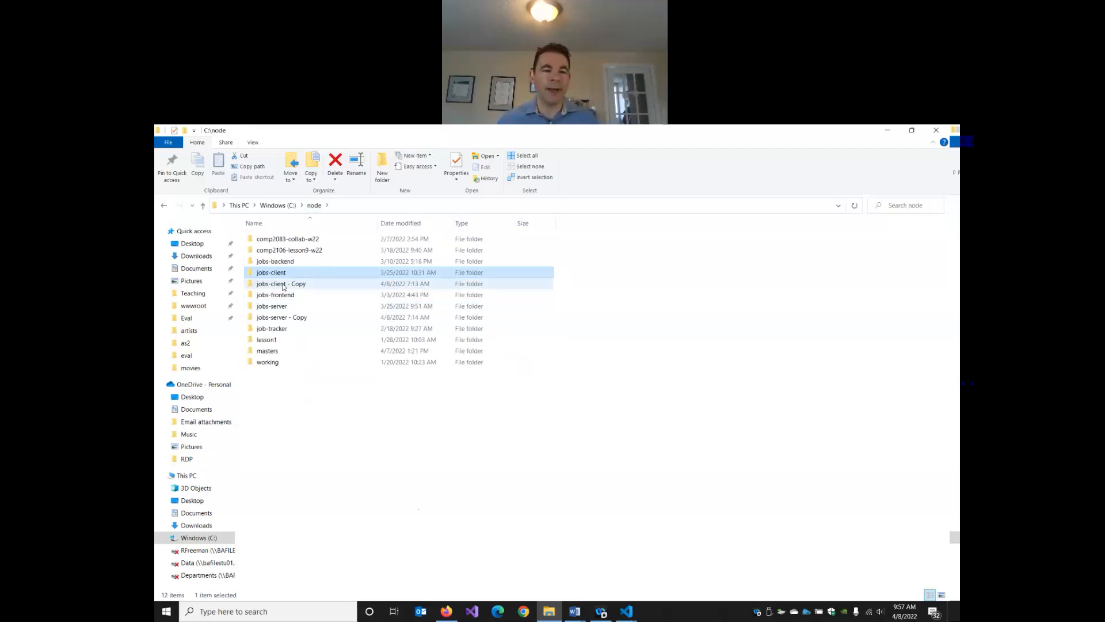
# Step: Browse into jobs-client - Copy's dist/jobs-client folder to view the built bundle files
pyautogui.doubleClick(281, 283)
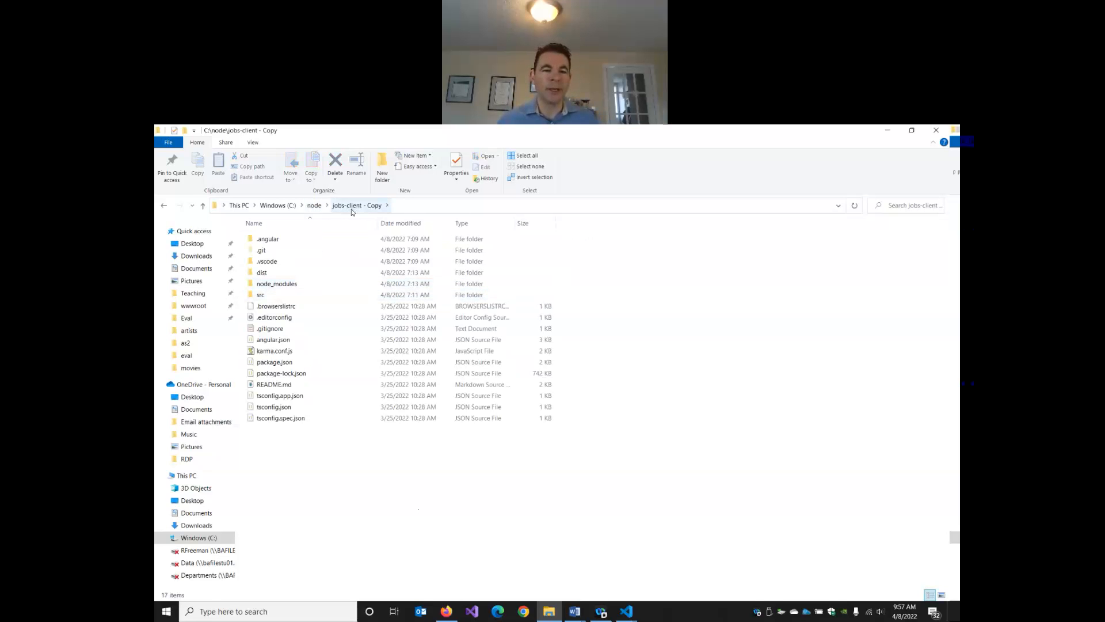
pyautogui.click(261, 272)
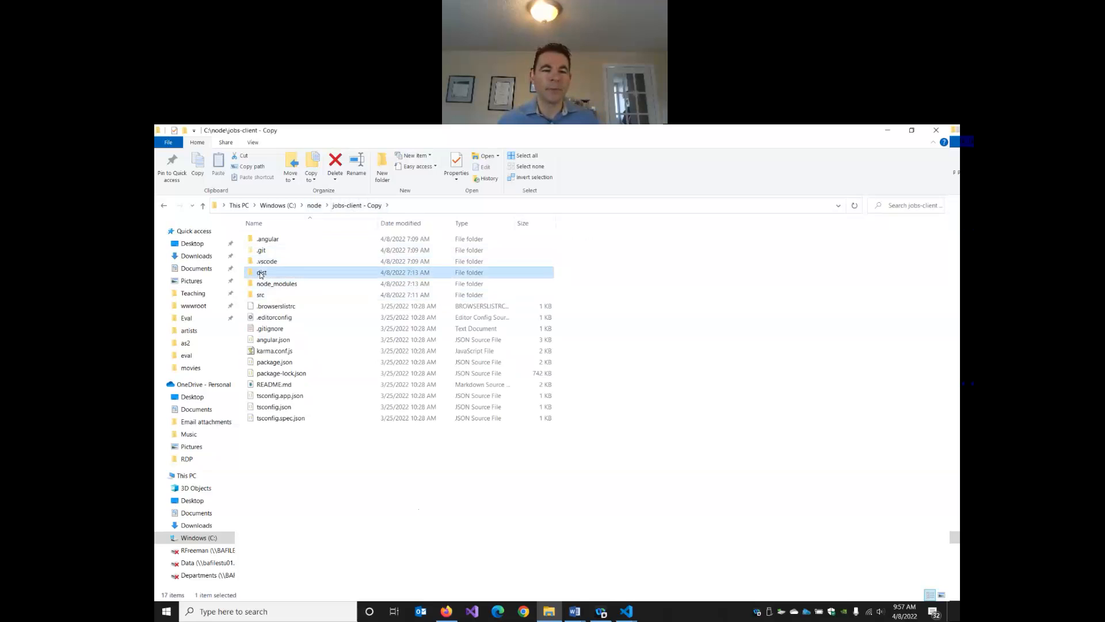
pyautogui.doubleClick(261, 272)
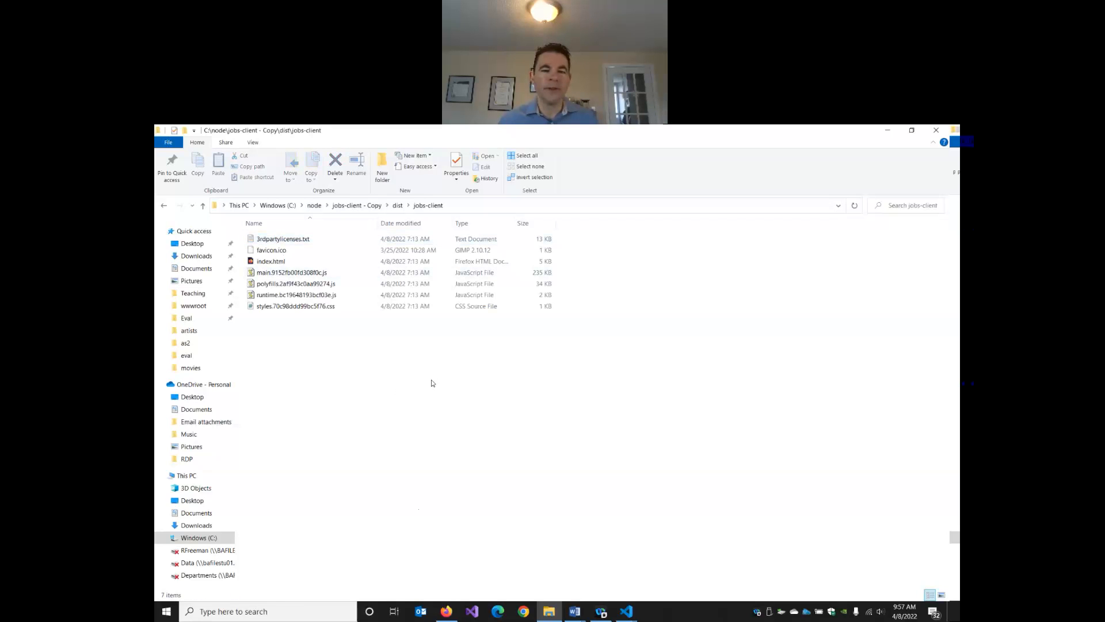
pyautogui.moveTo(381, 322)
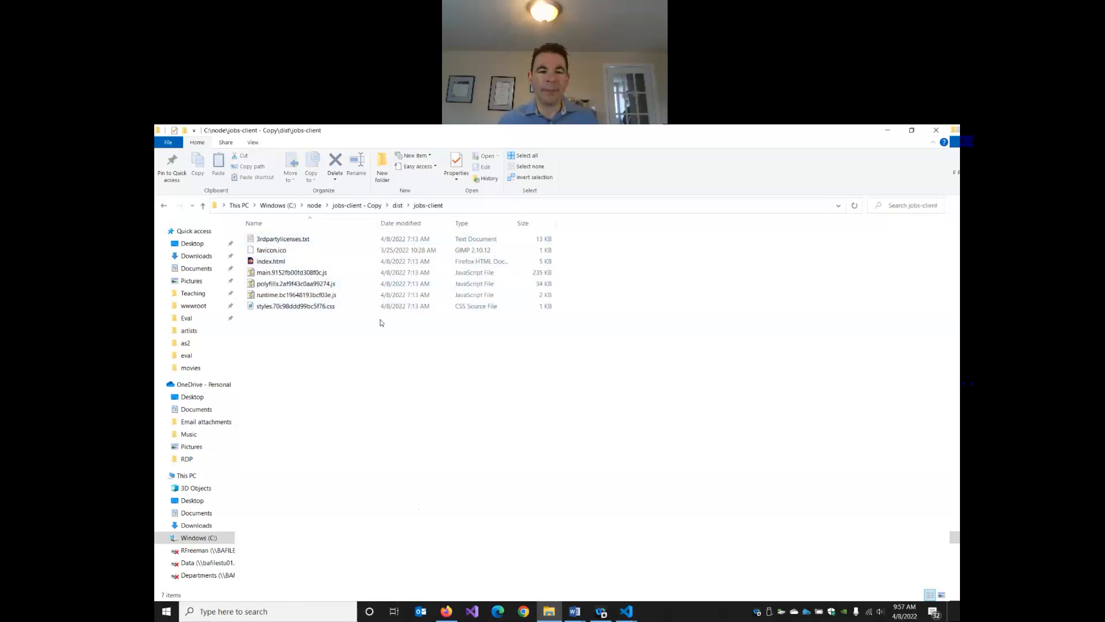
pyautogui.moveTo(317, 325)
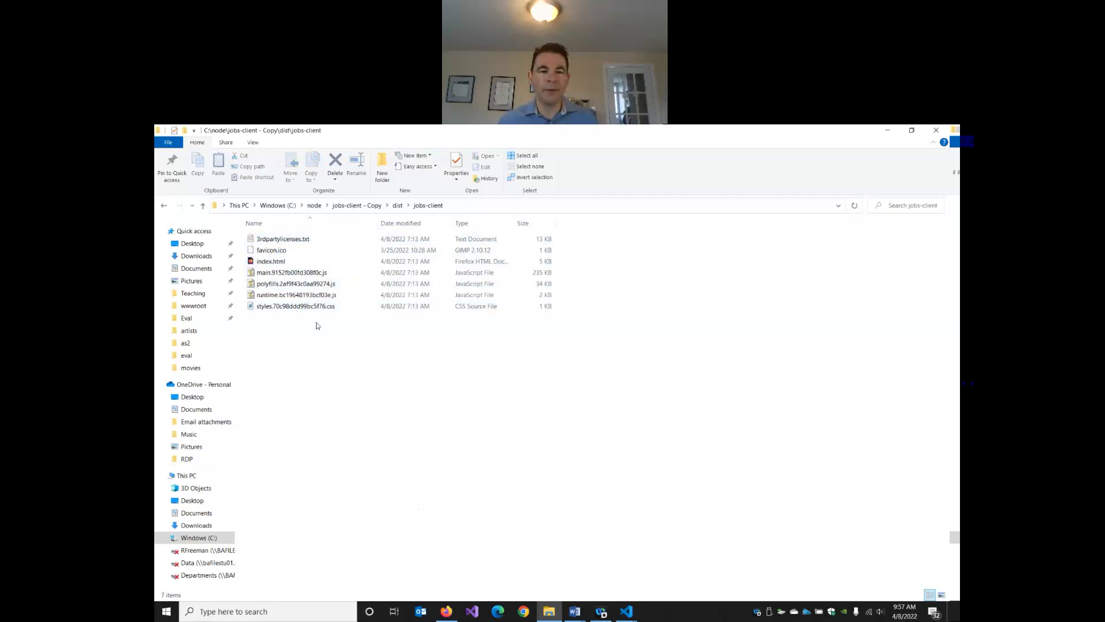
pyautogui.click(294, 305)
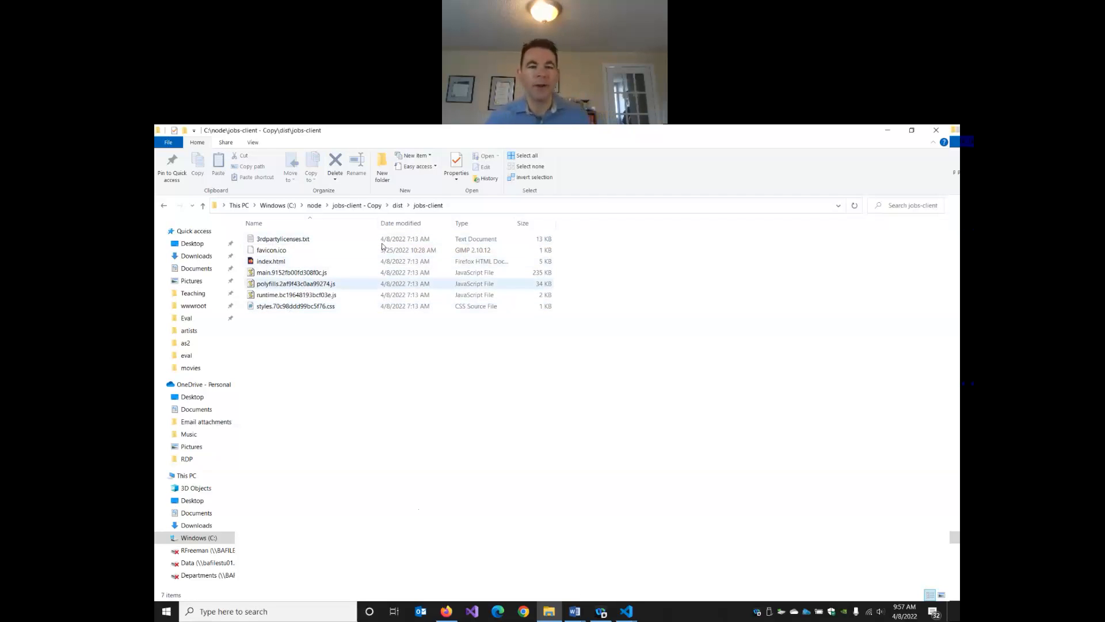
# Step: Check the size of the dist jobs-client bundle folder, then dismiss its Properties
pyautogui.click(163, 205)
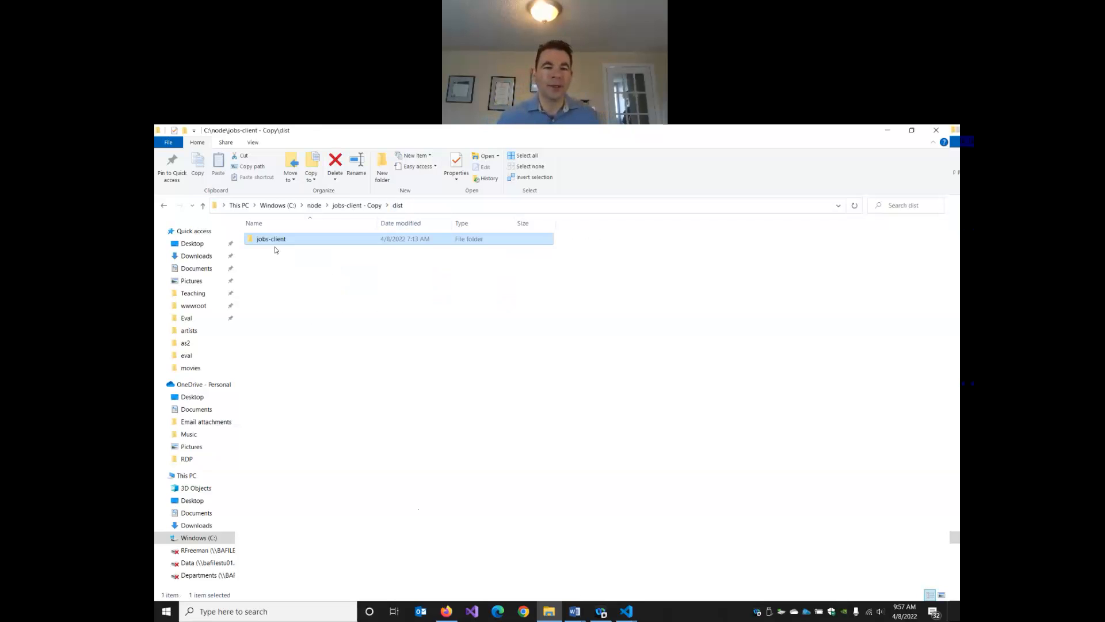
pyautogui.click(455, 167)
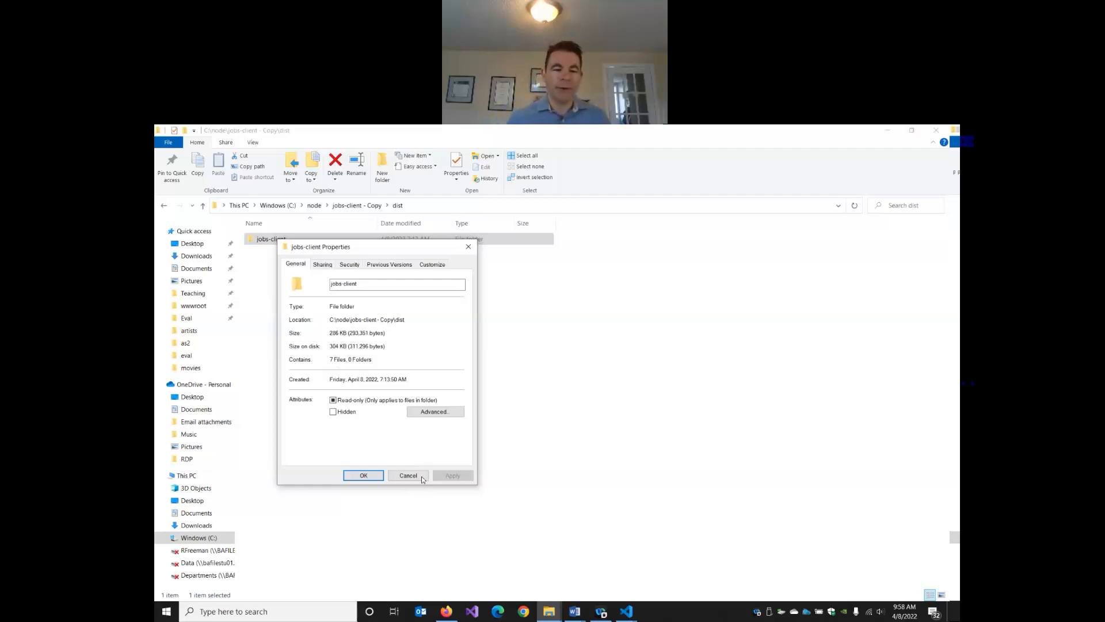
pyautogui.click(408, 474)
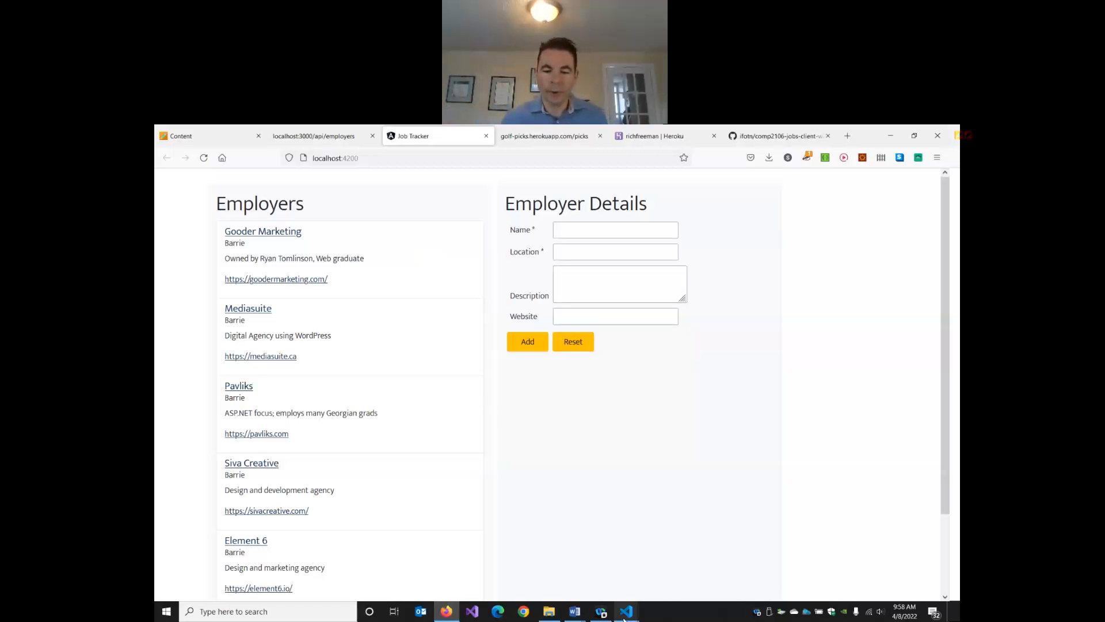
# Step: View environment.ts's localhost:3000 serverUrl and the employer service that reads it
pyautogui.click(626, 611)
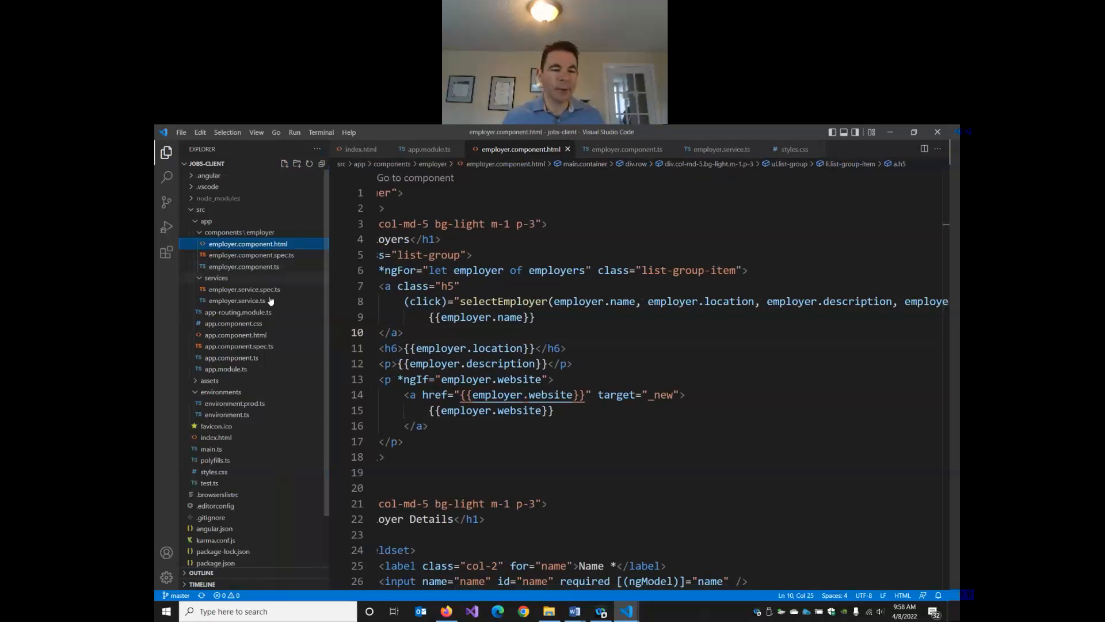
pyautogui.moveTo(227, 414)
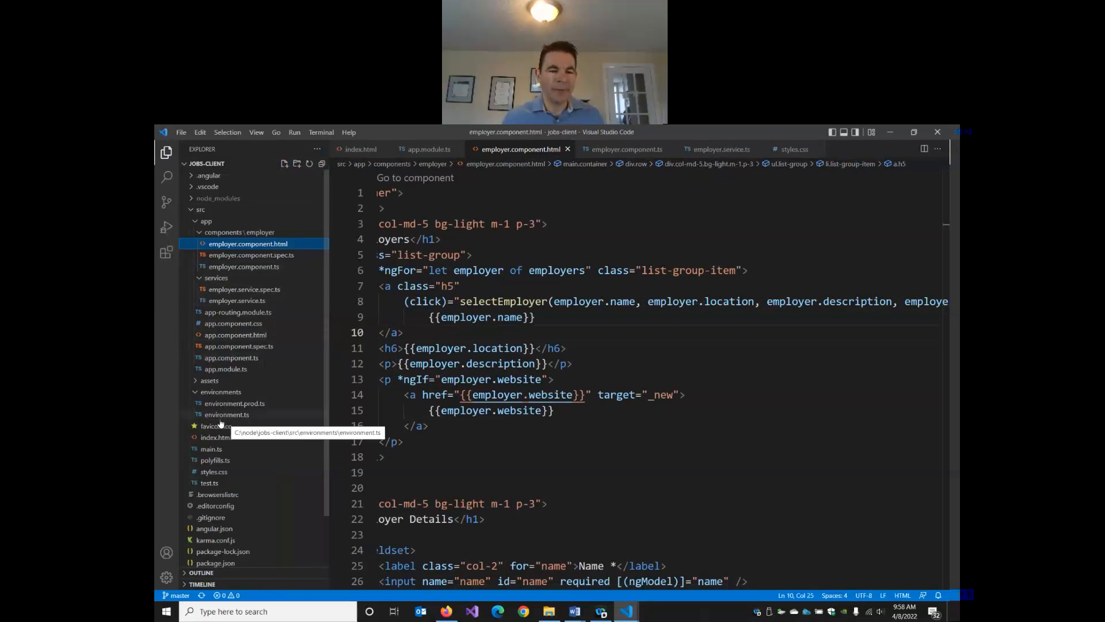
pyautogui.click(226, 415)
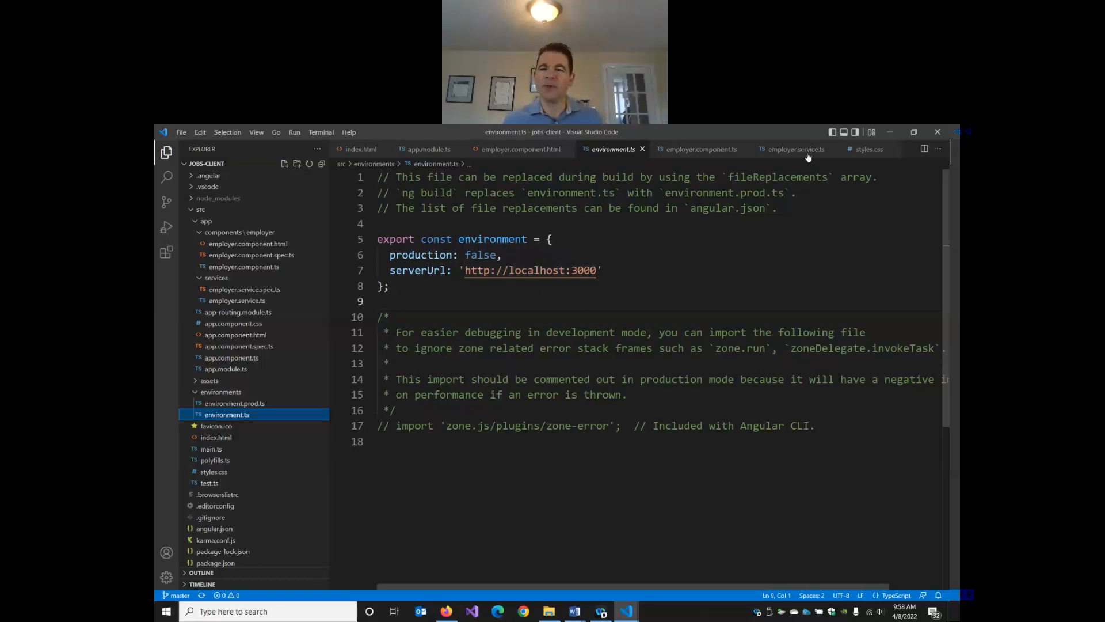
pyautogui.moveTo(789, 157)
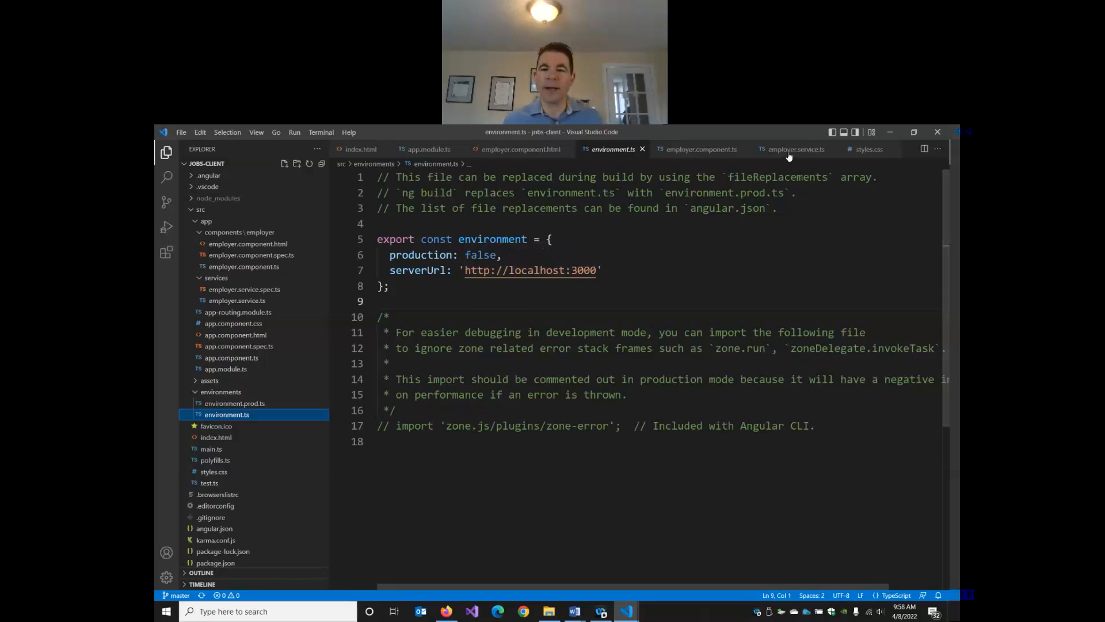
pyautogui.click(793, 148)
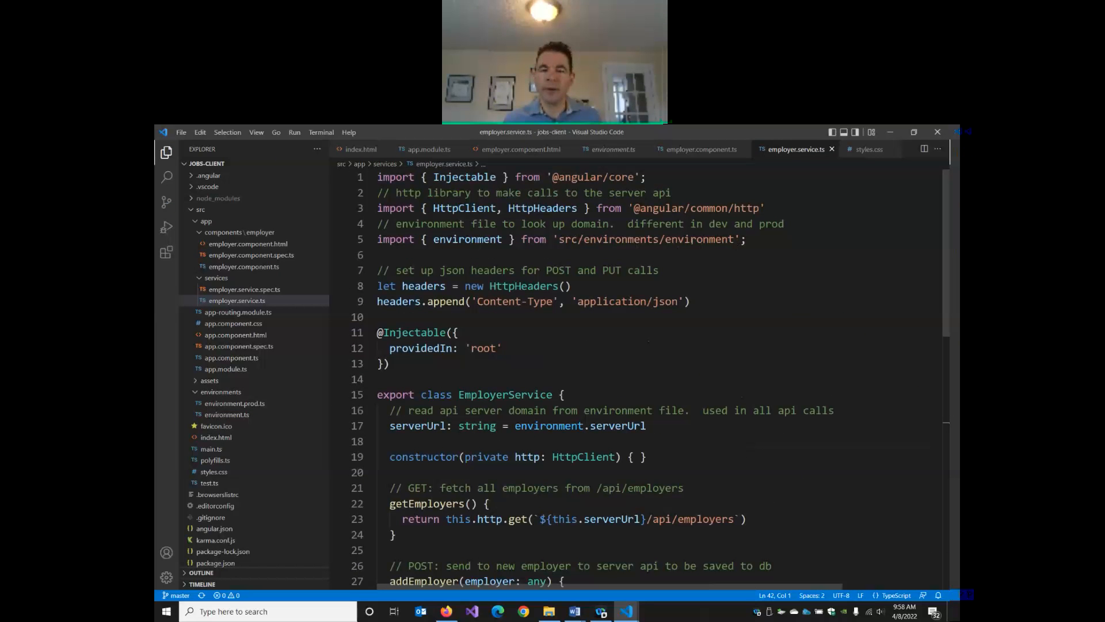
pyautogui.scroll(-3)
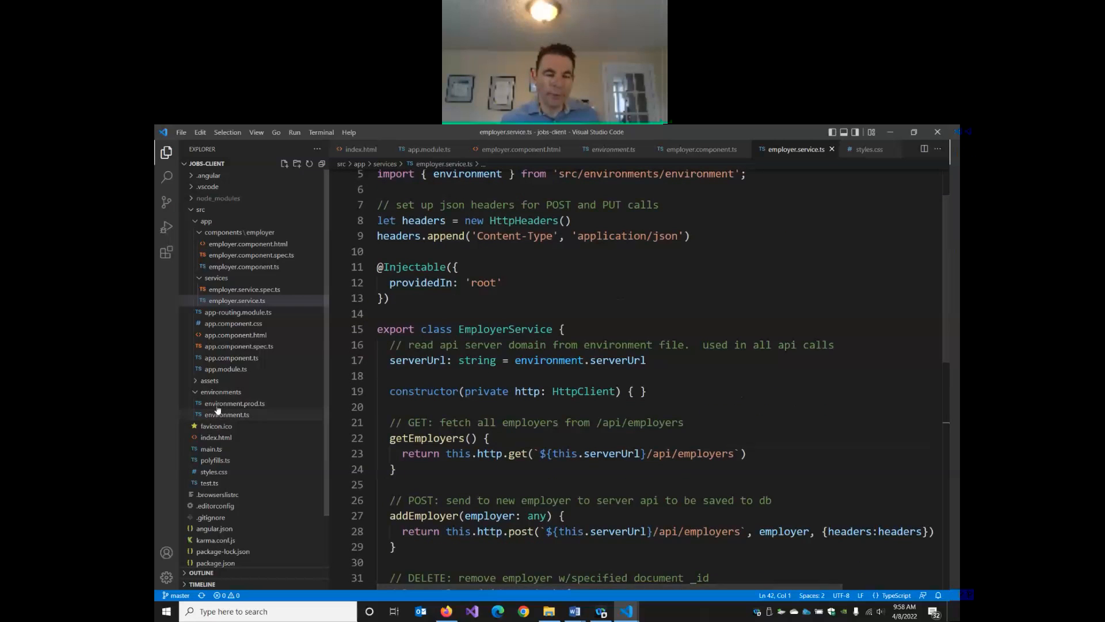
pyautogui.moveTo(234, 403)
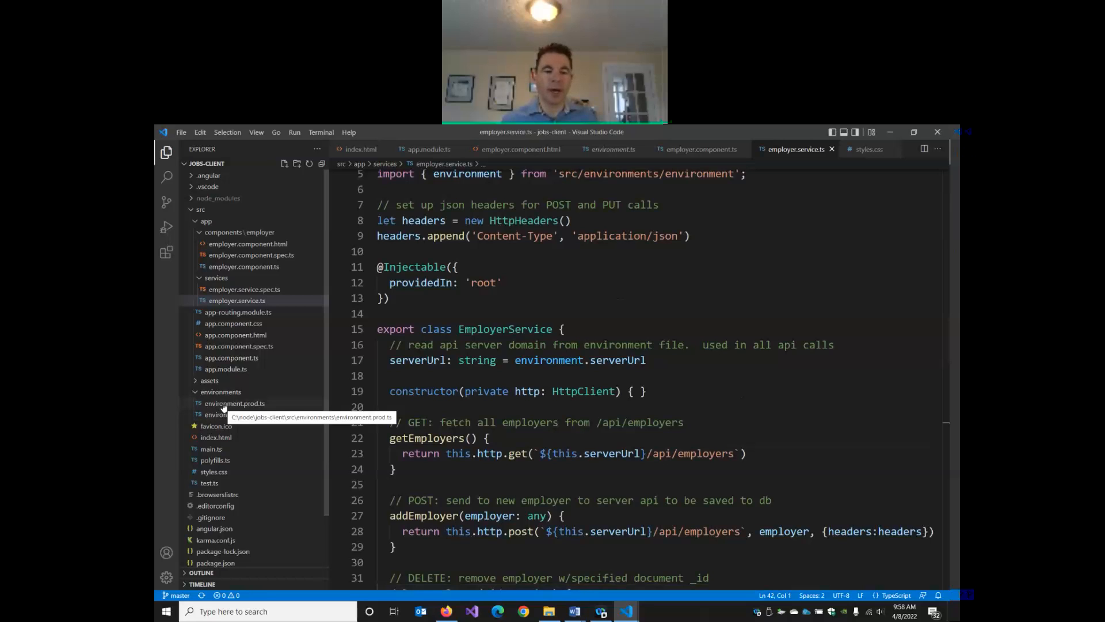
pyautogui.moveTo(196, 225)
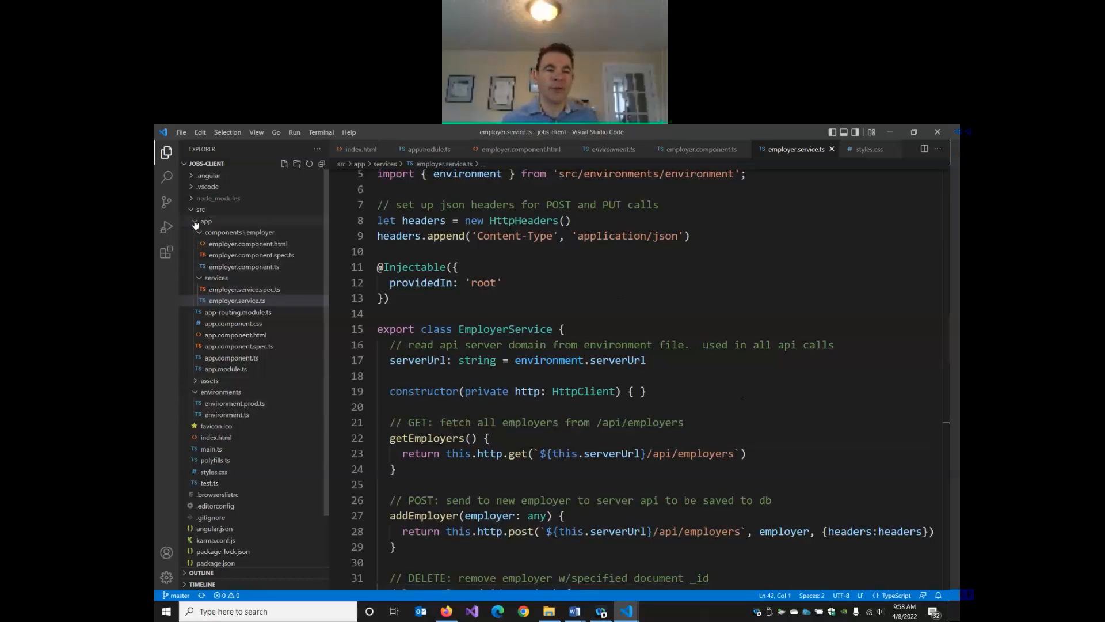
# Step: Compare environment.prod.ts, lacking a server URL, with environment.ts, then return to the Job Tracker site
pyautogui.click(206, 221)
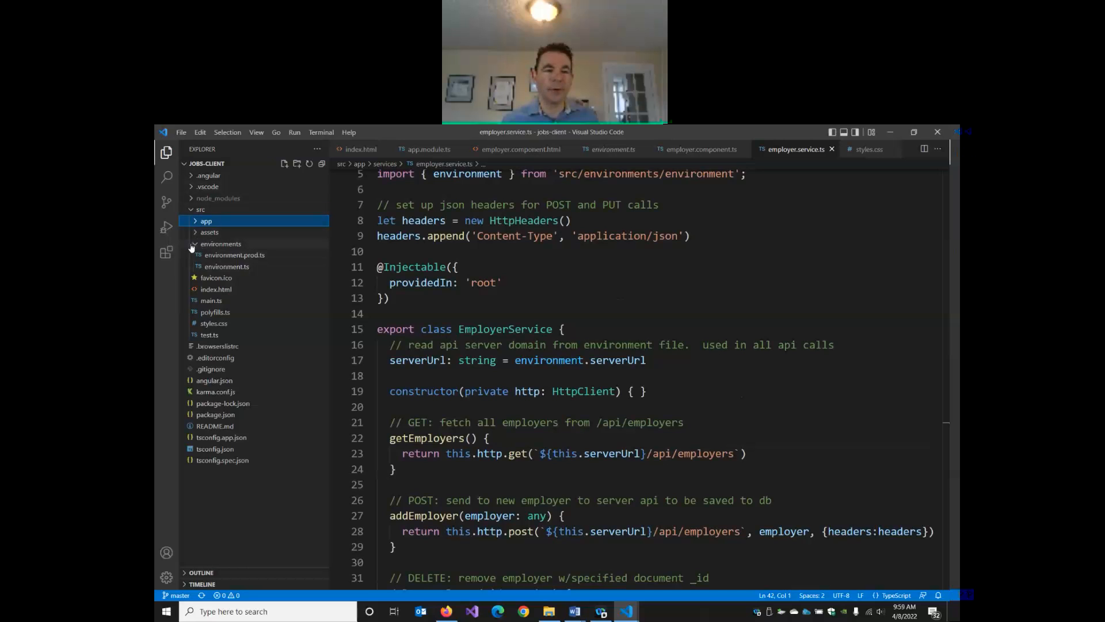
pyautogui.click(221, 243)
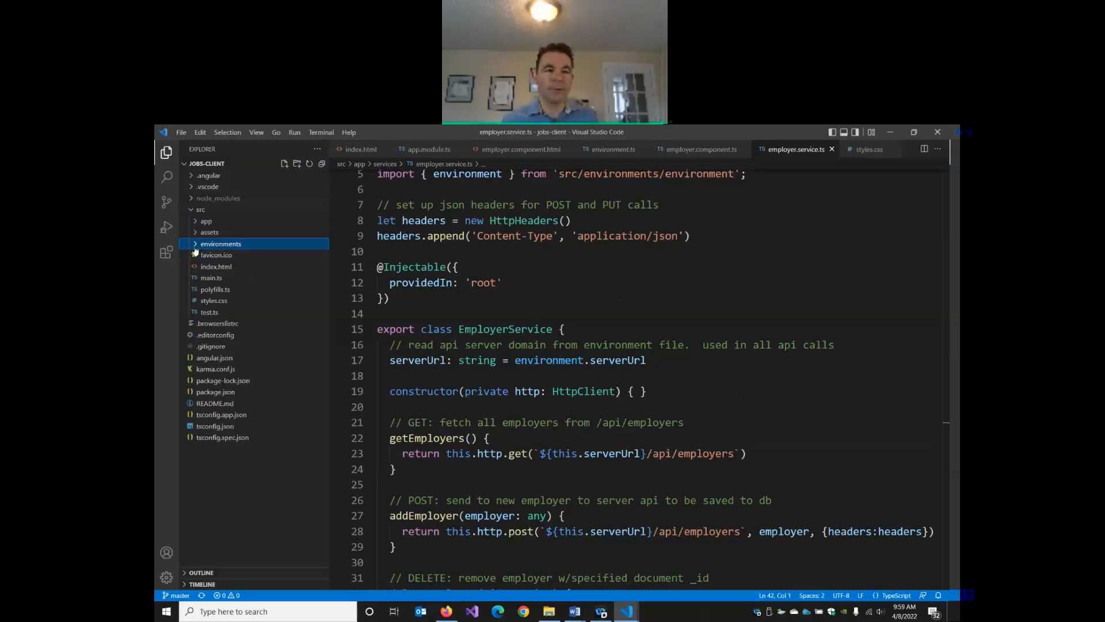
pyautogui.click(221, 243)
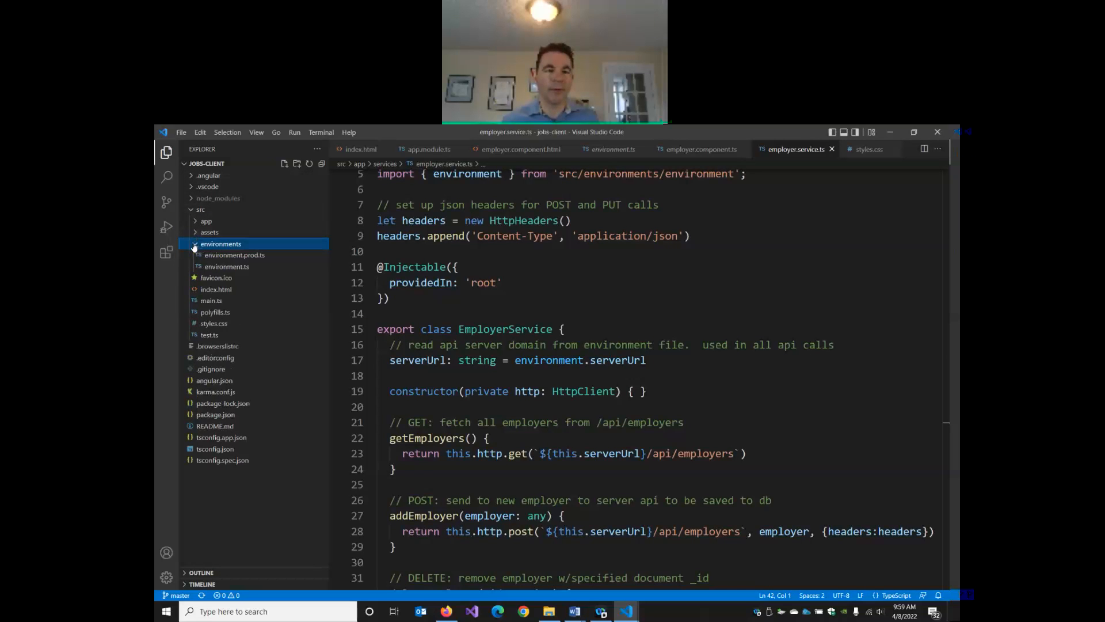
pyautogui.moveTo(233, 254)
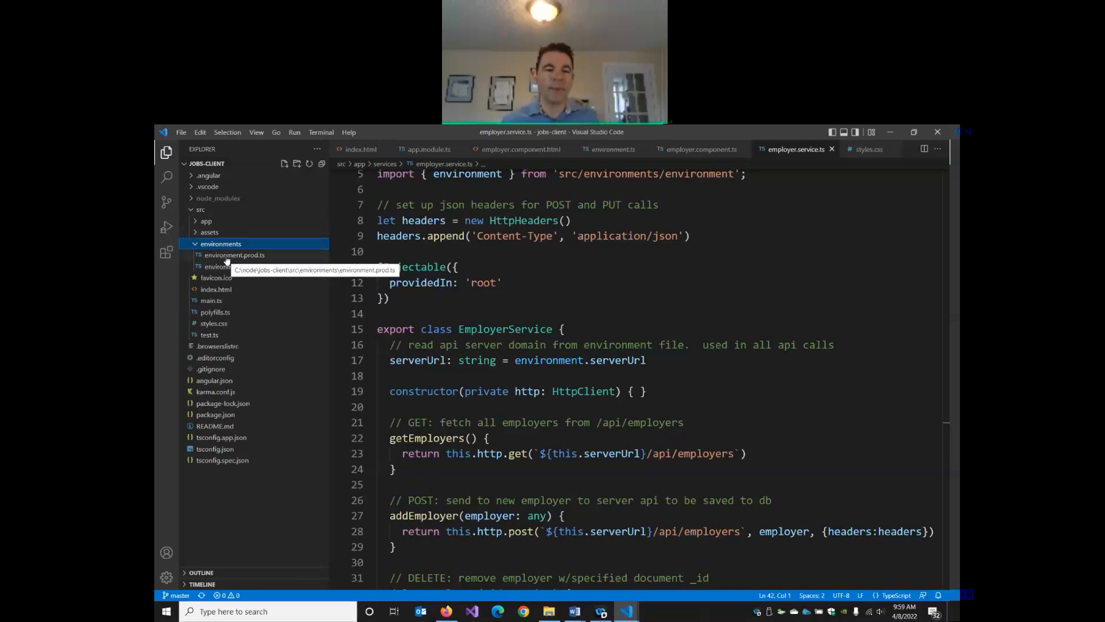
pyautogui.click(233, 254)
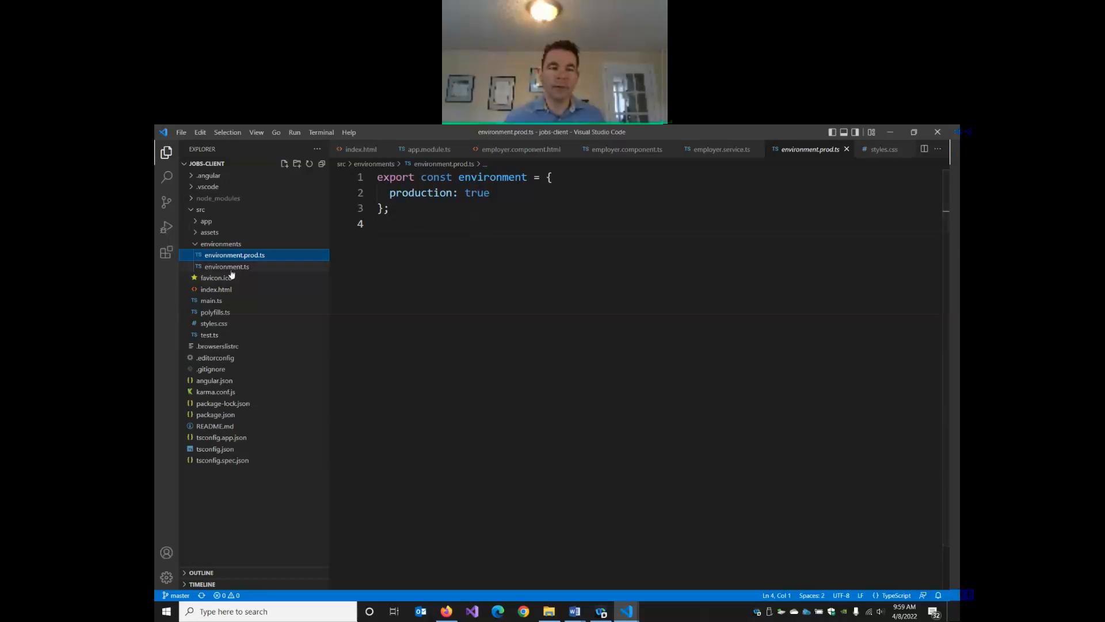
pyautogui.click(227, 266)
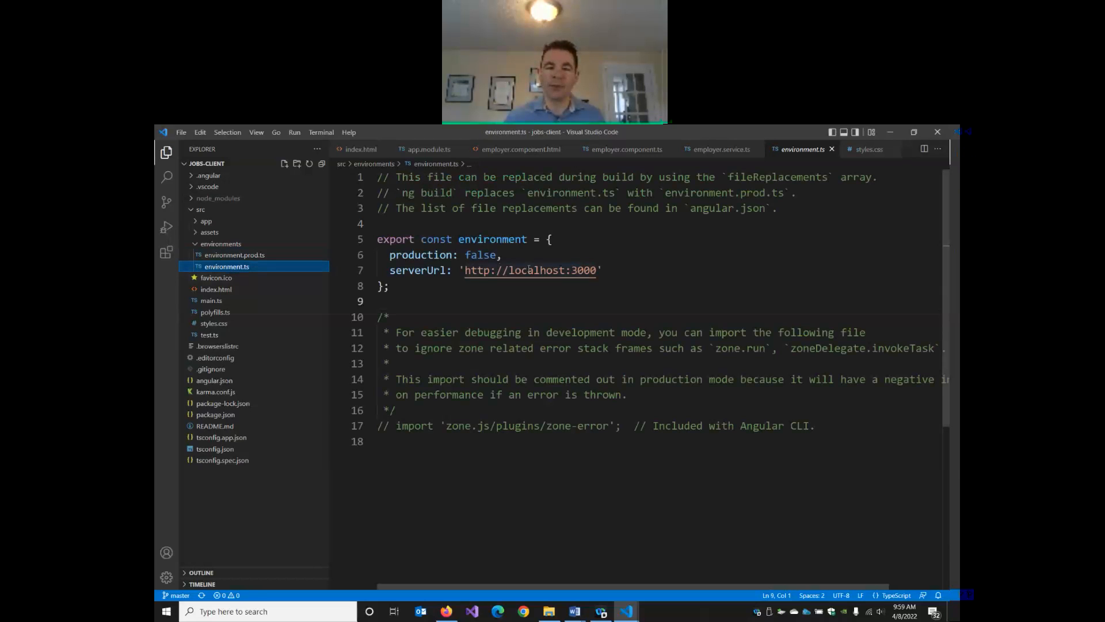
pyautogui.click(235, 254)
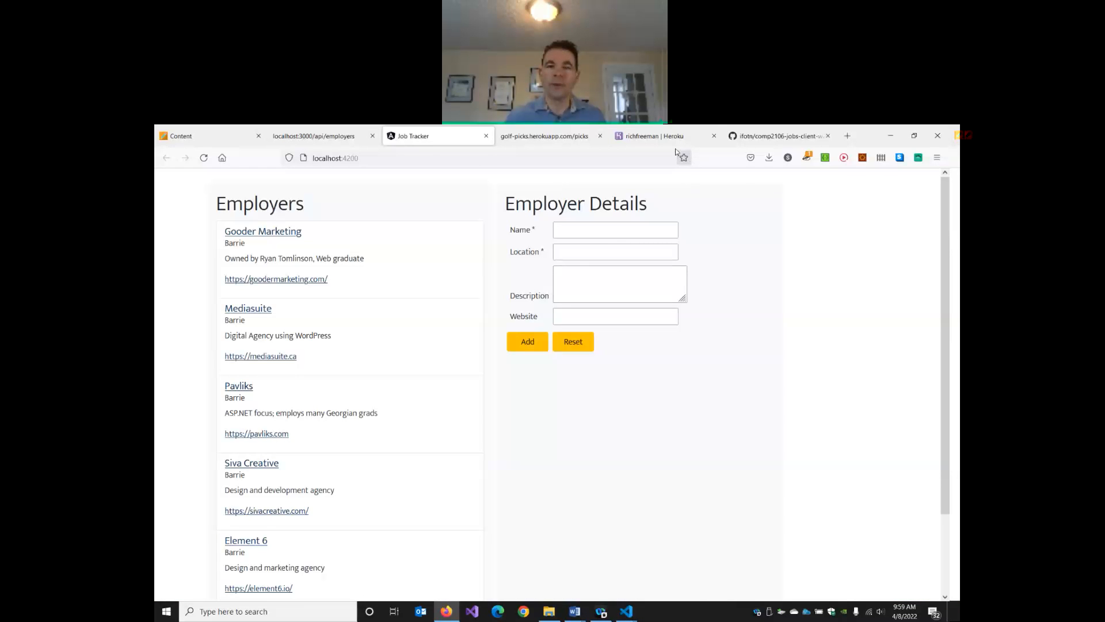
# Step: Switch to the Heroku dashboard tab
pyautogui.click(648, 136)
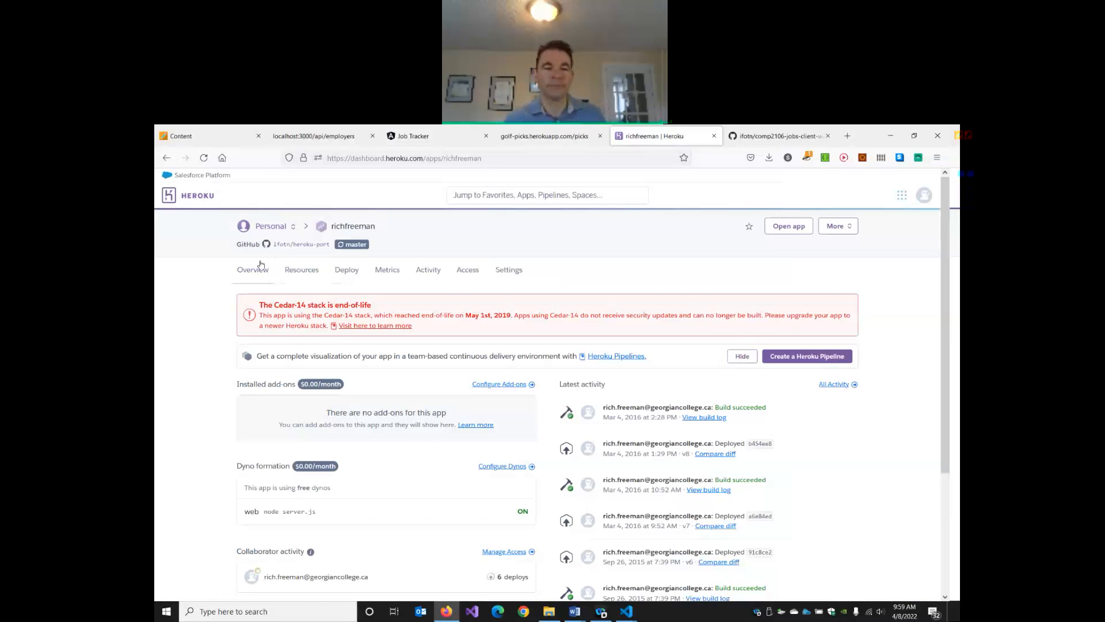
pyautogui.moveTo(740, 303)
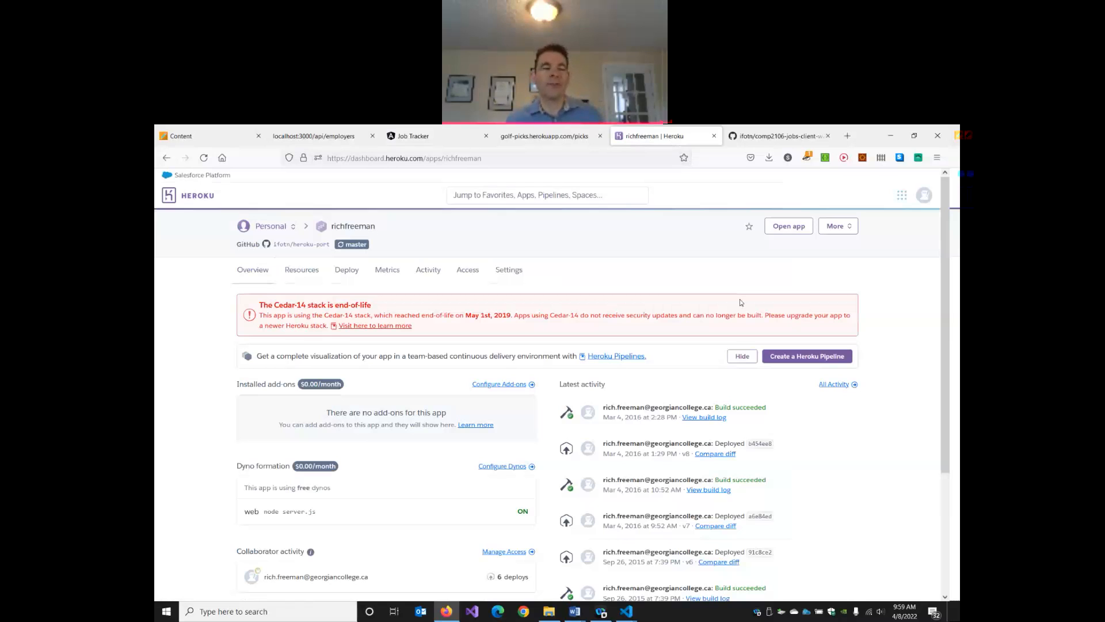
pyautogui.moveTo(745, 304)
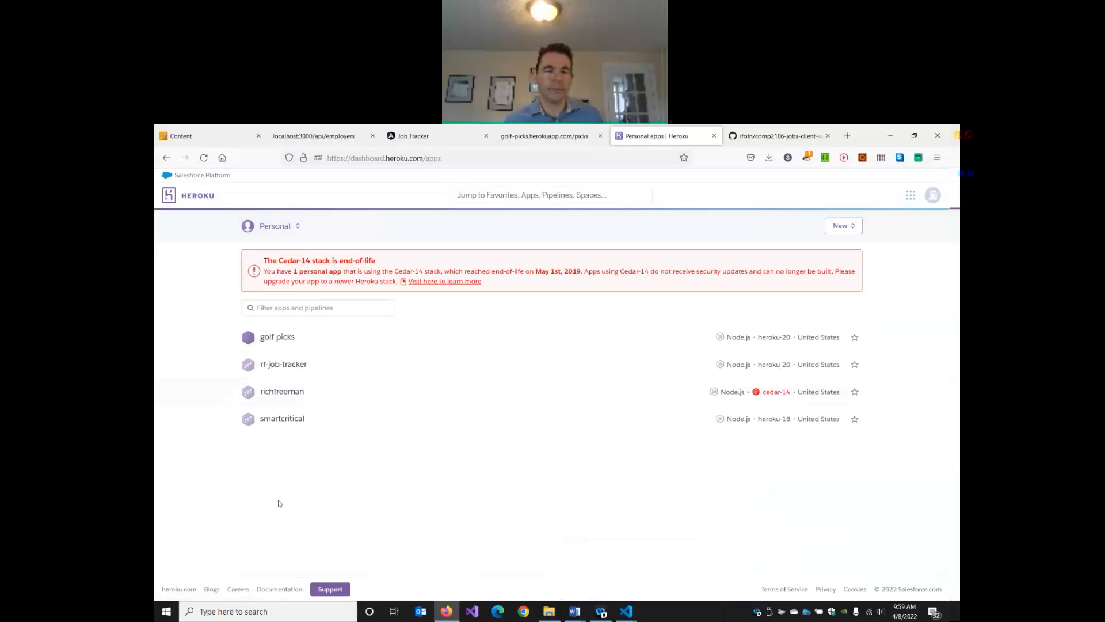
pyautogui.moveTo(284, 363)
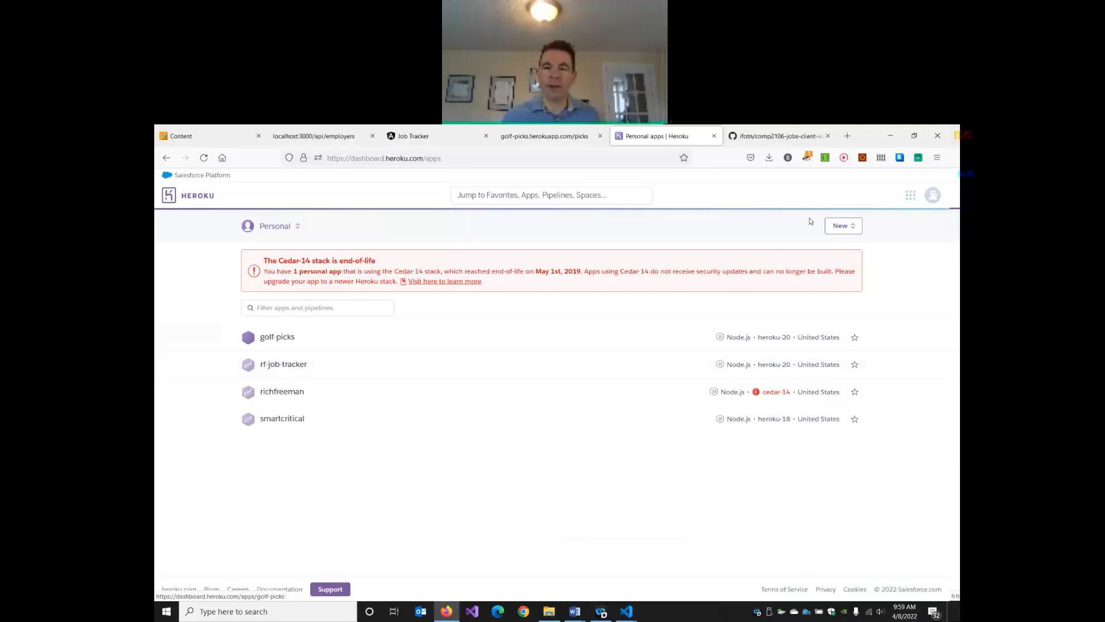
# Step: Create a new Heroku app named job-tracker-full-stack in the United States region
pyautogui.click(843, 226)
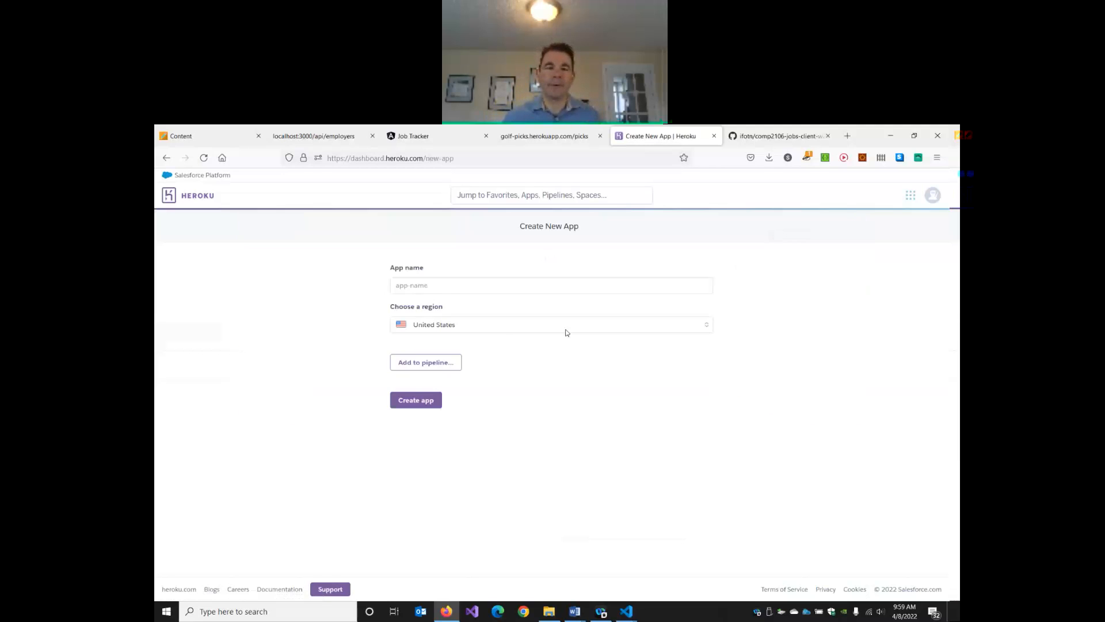
pyautogui.click(550, 285)
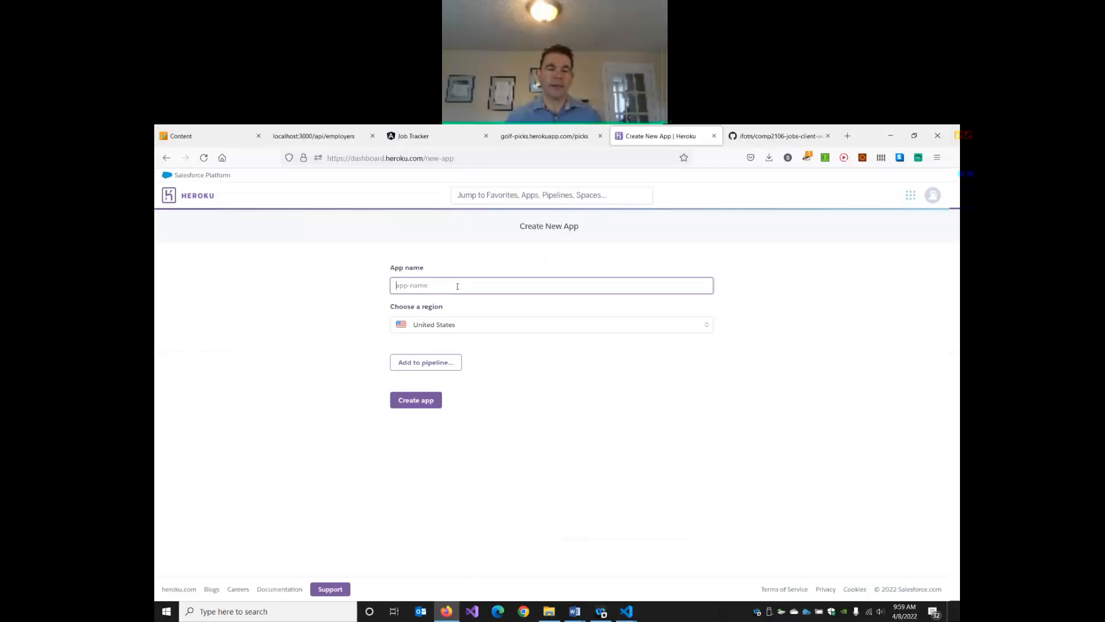
pyautogui.write('rf-')
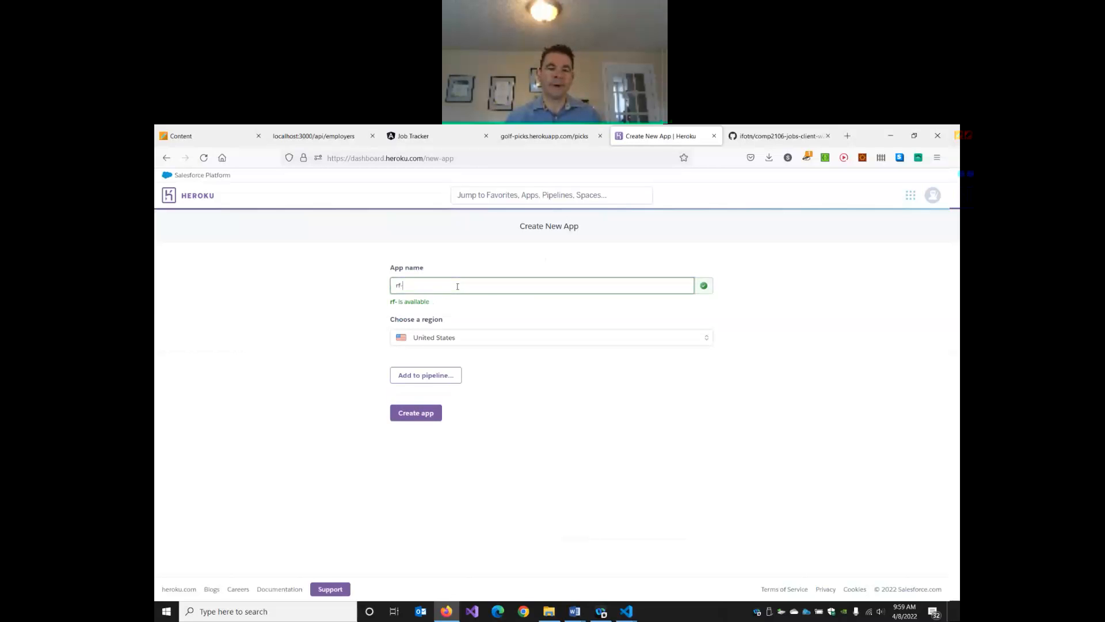
pyautogui.write('job-tra')
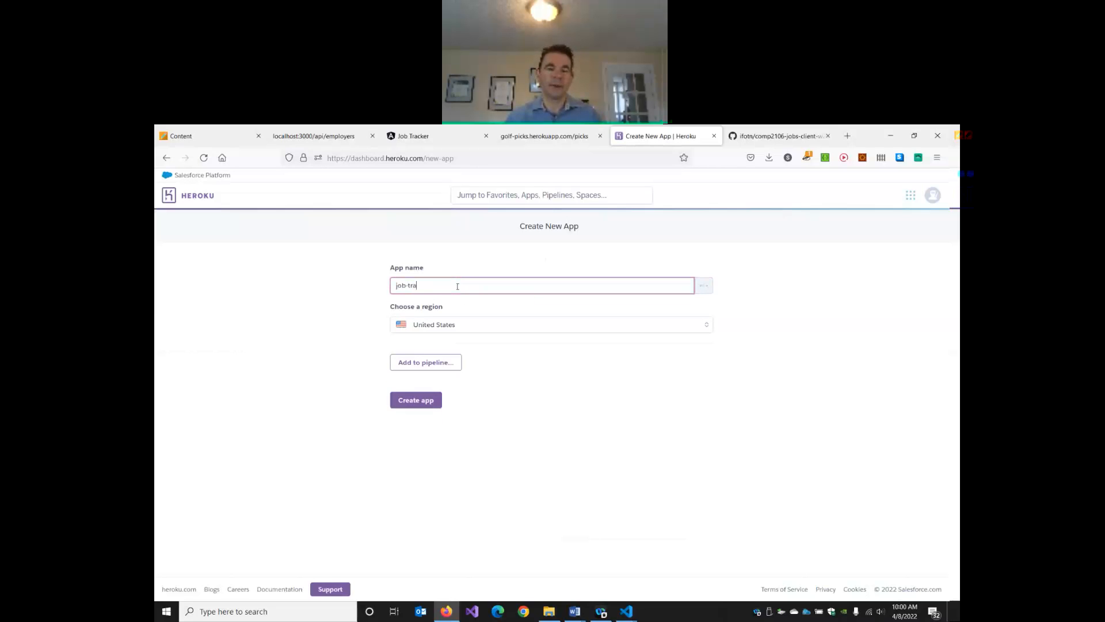
pyautogui.write('cker')
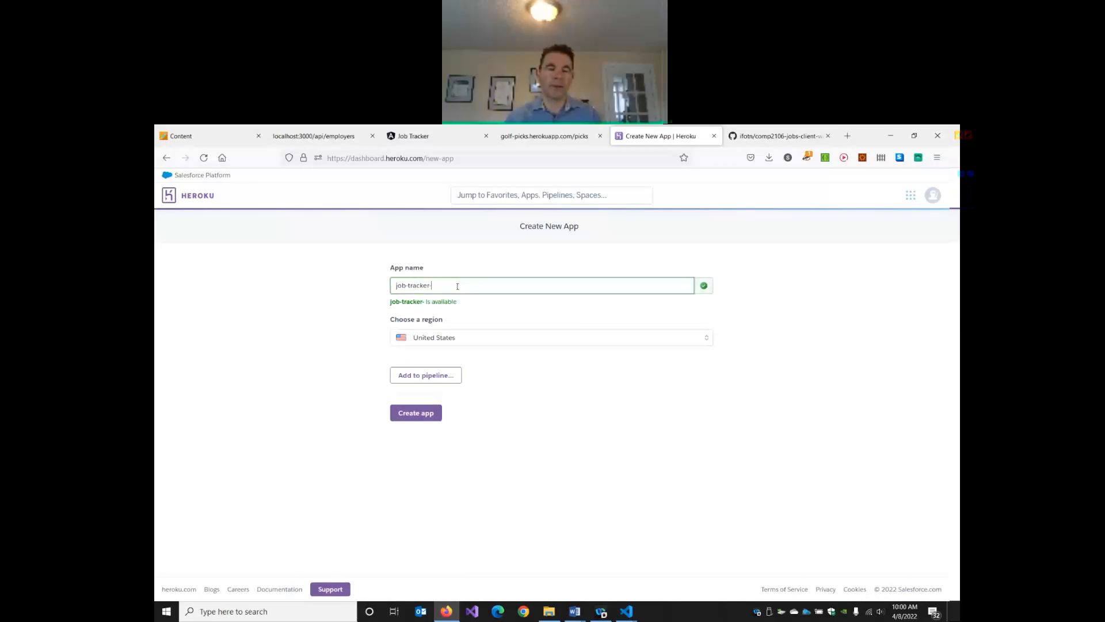
pyautogui.write('-full-s')
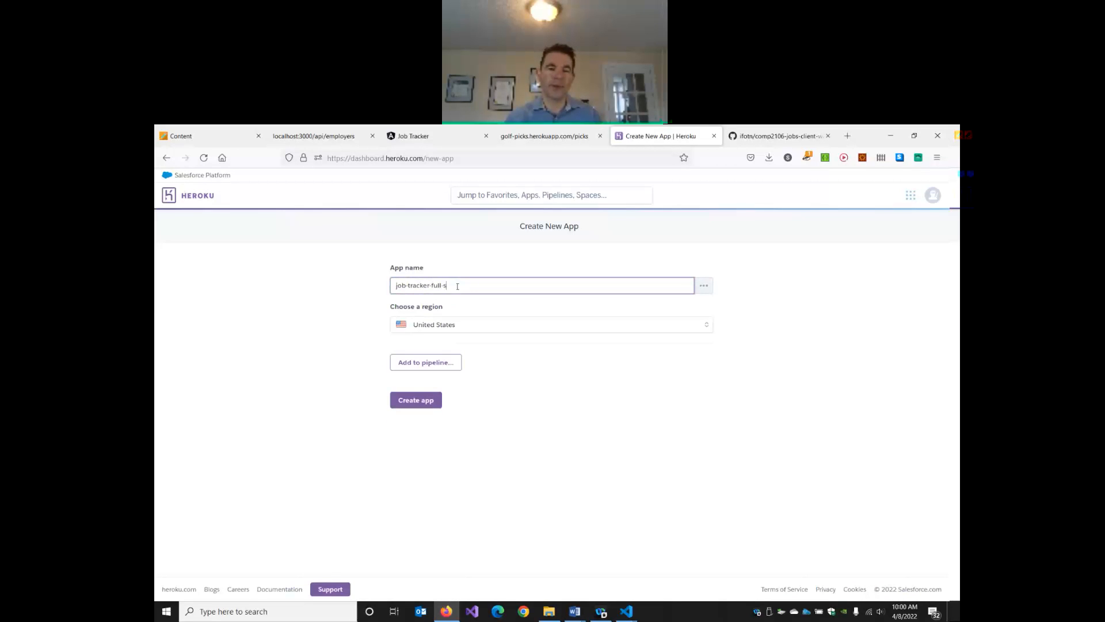
pyautogui.write('tack')
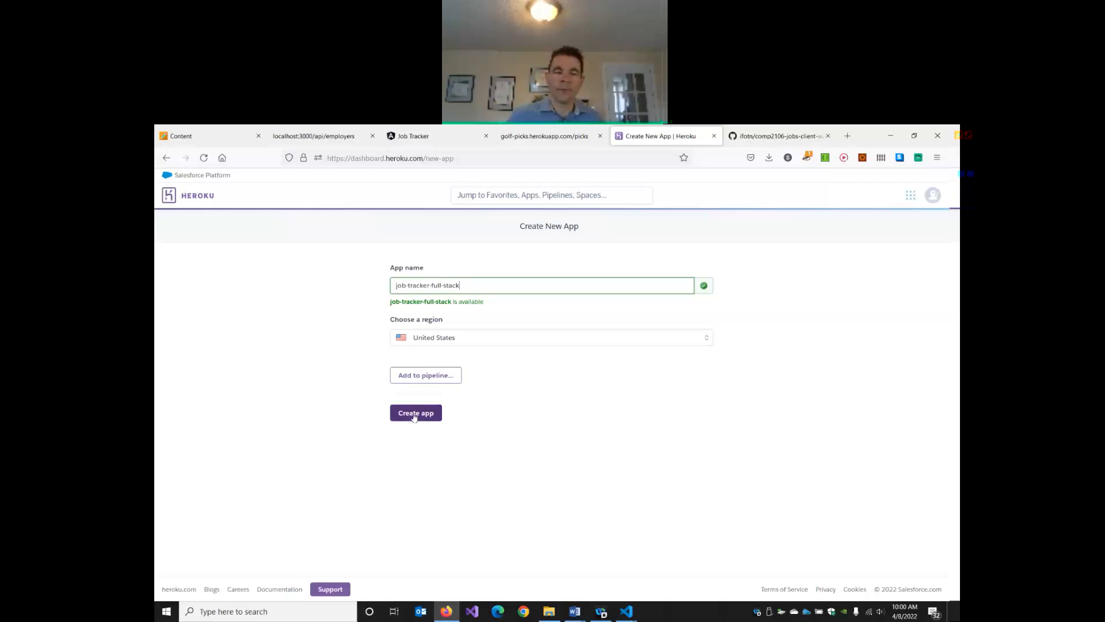
pyautogui.moveTo(419, 357)
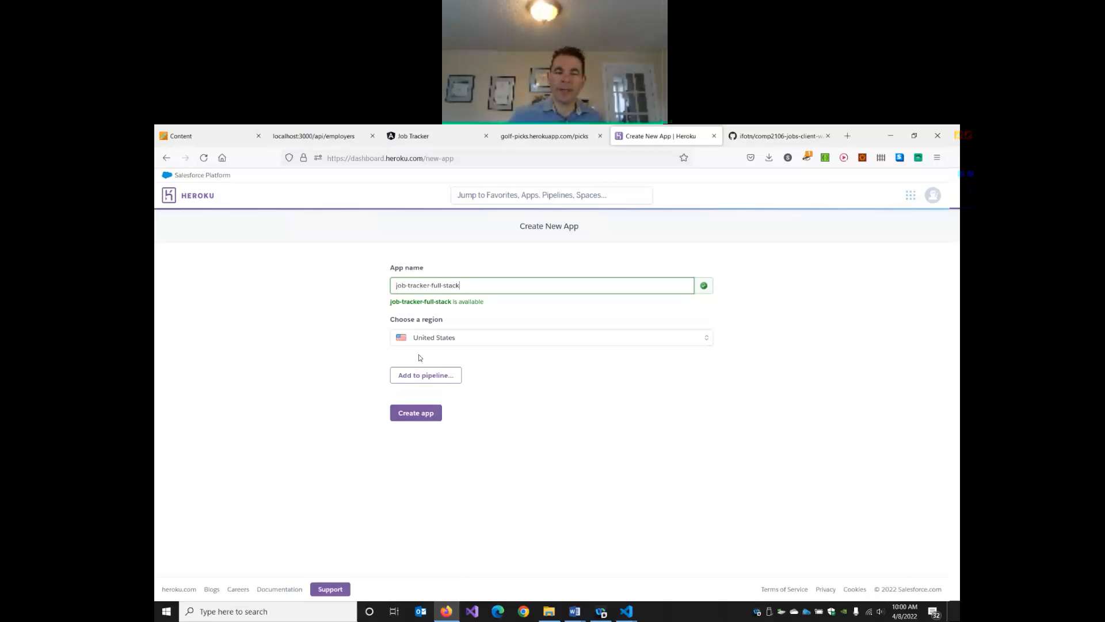
pyautogui.click(416, 412)
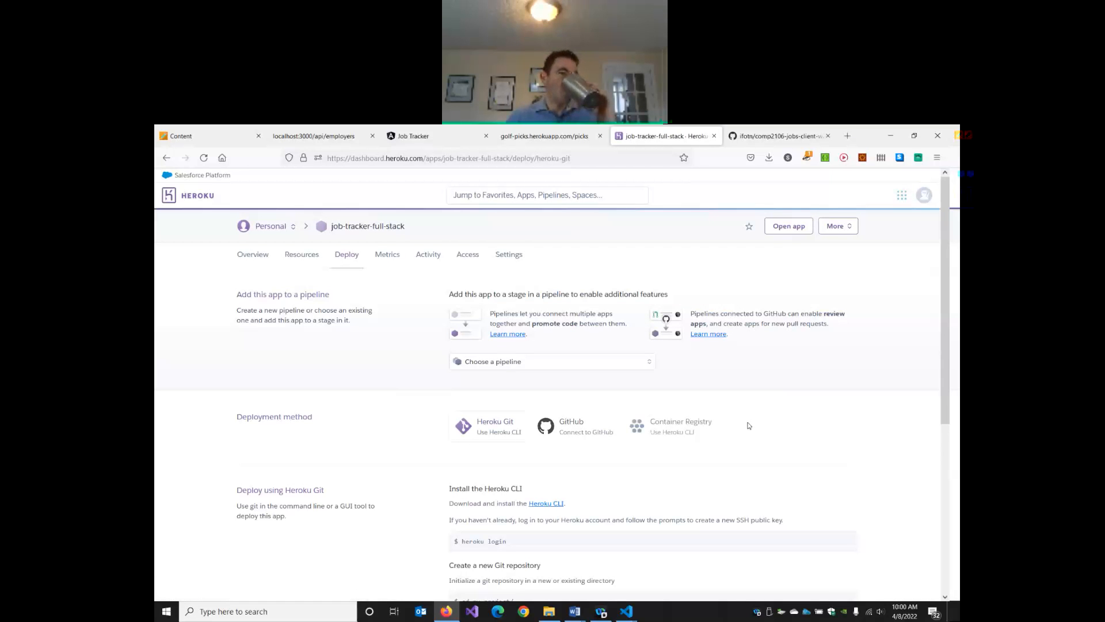
pyautogui.moveTo(744, 422)
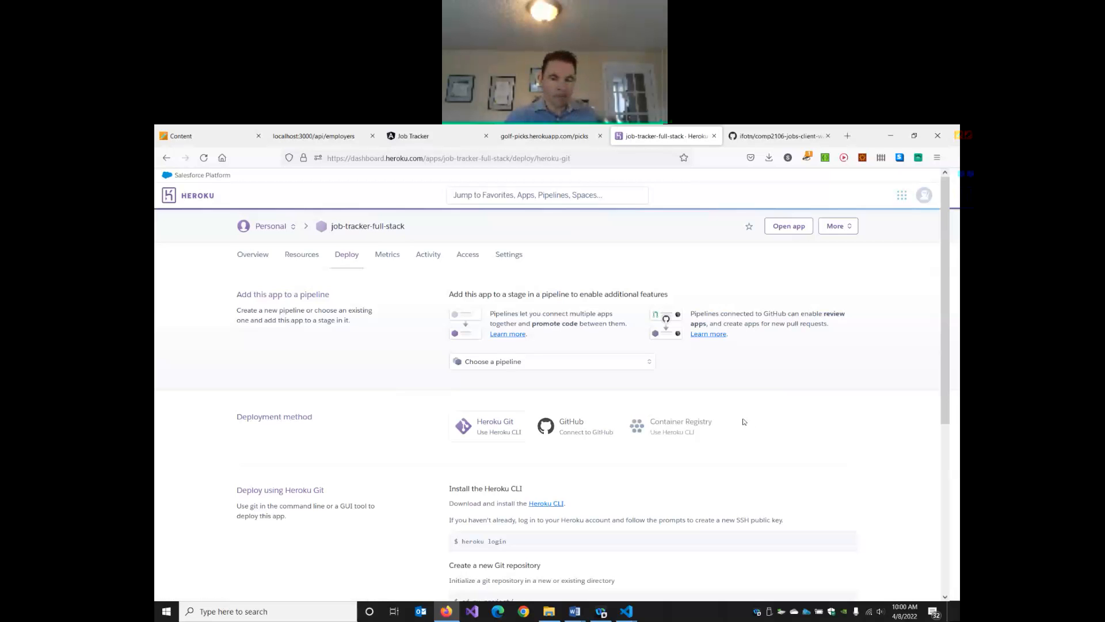
pyautogui.scroll(-3)
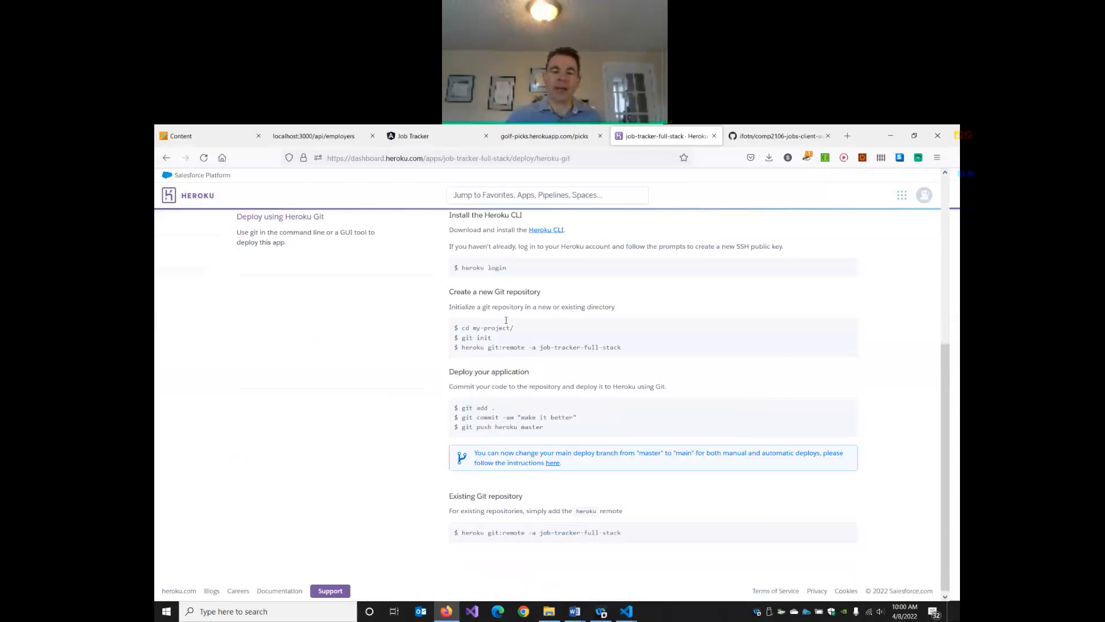
pyautogui.scroll(3)
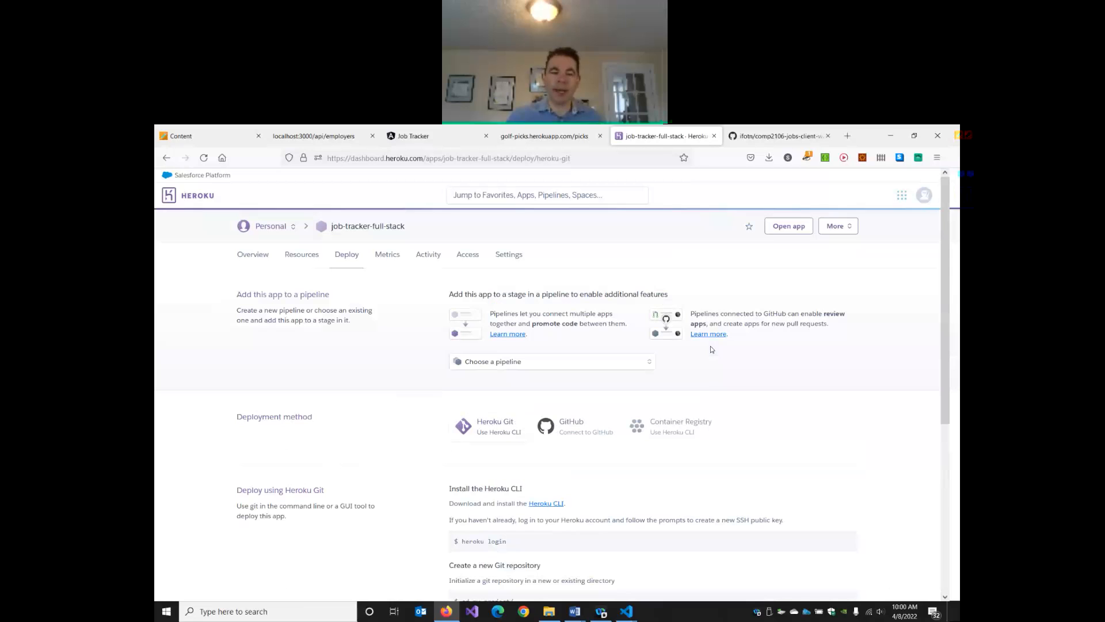
pyautogui.moveTo(787, 225)
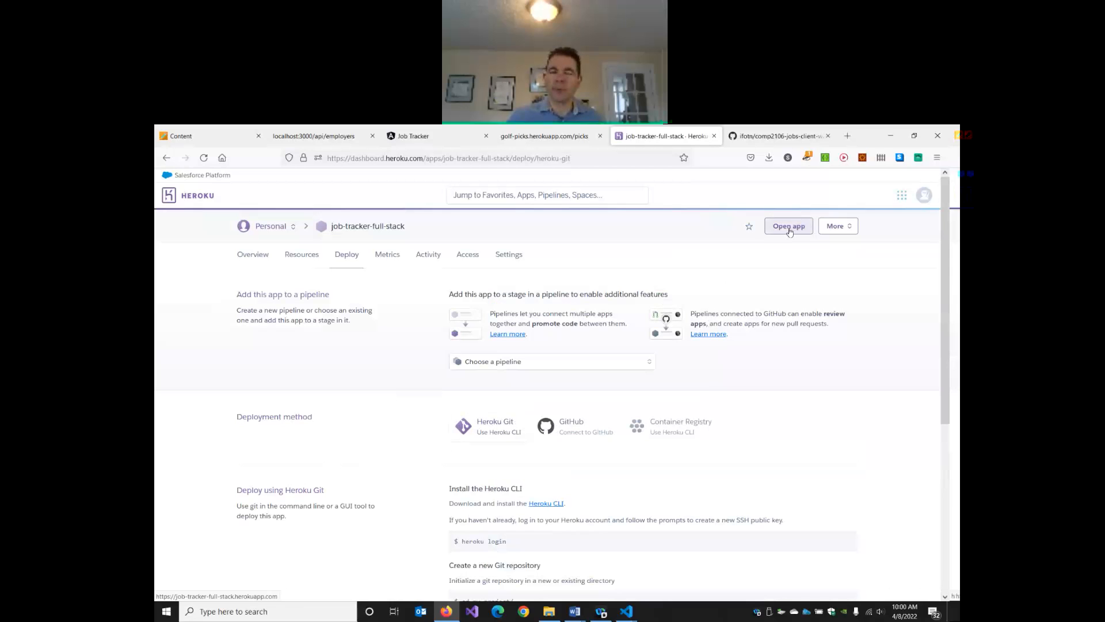
# Step: Open job-tracker-full-stack.herokuapp.com and select its address for copying
pyautogui.click(787, 226)
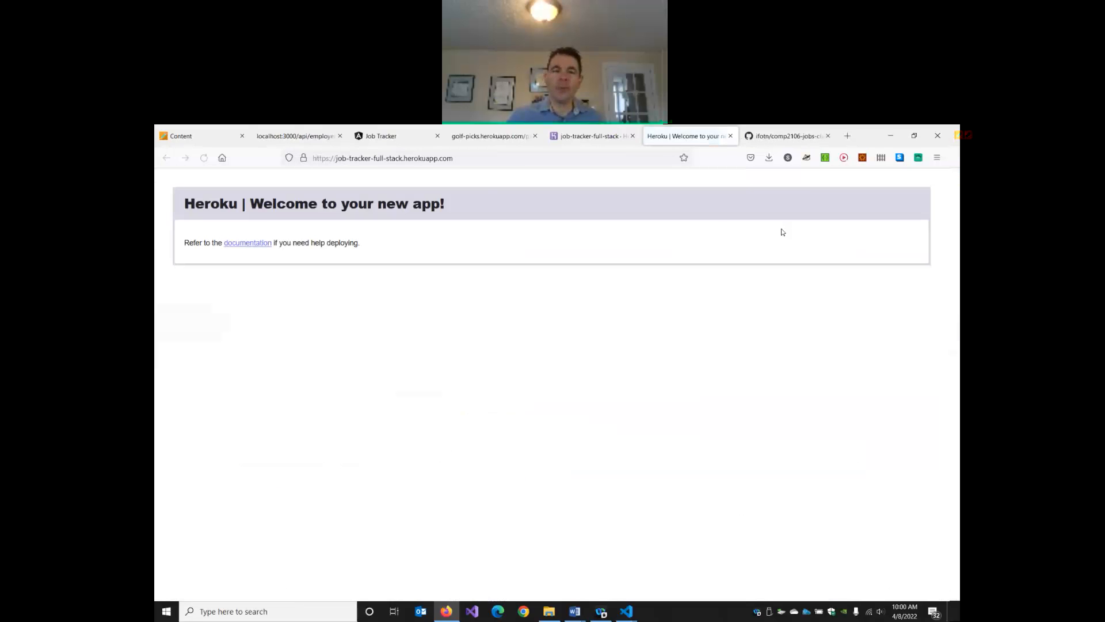
pyautogui.click(382, 158)
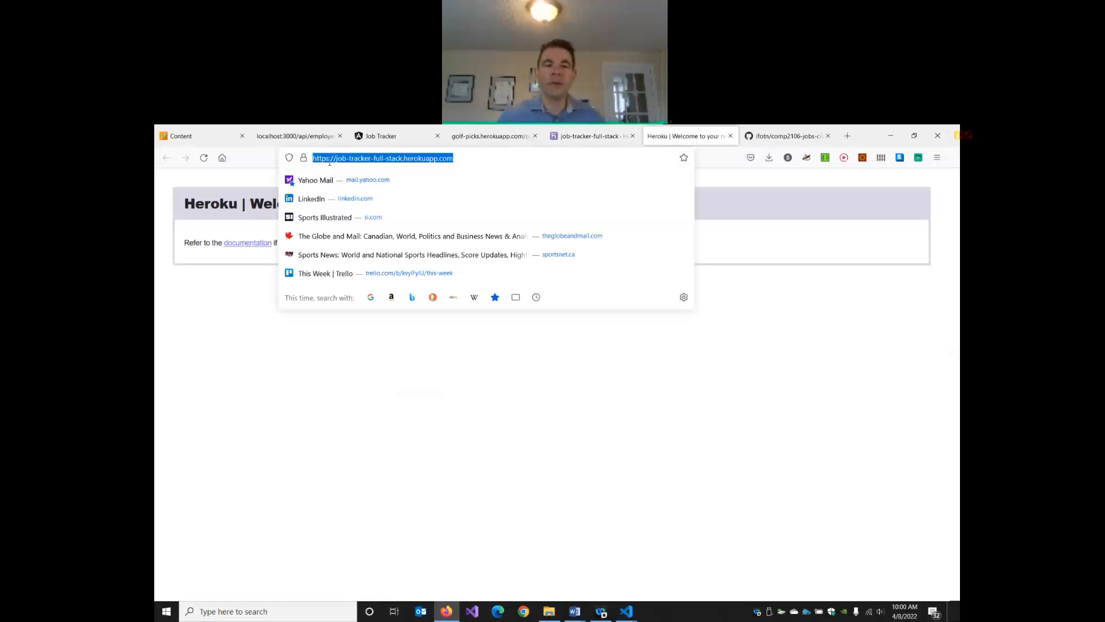
pyautogui.moveTo(448, 168)
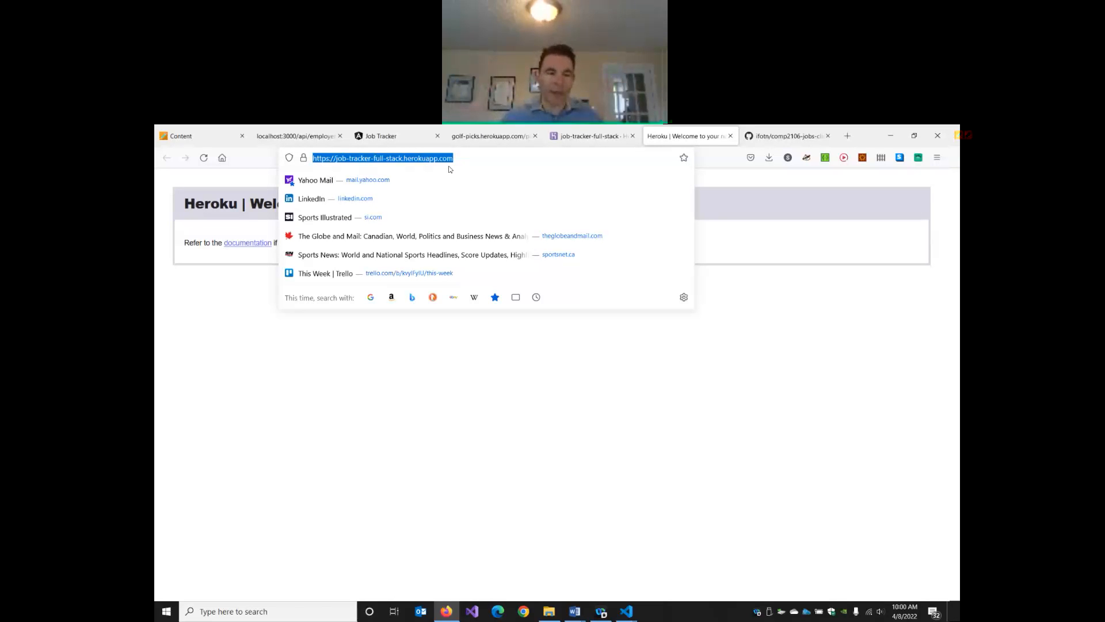
pyautogui.moveTo(426, 168)
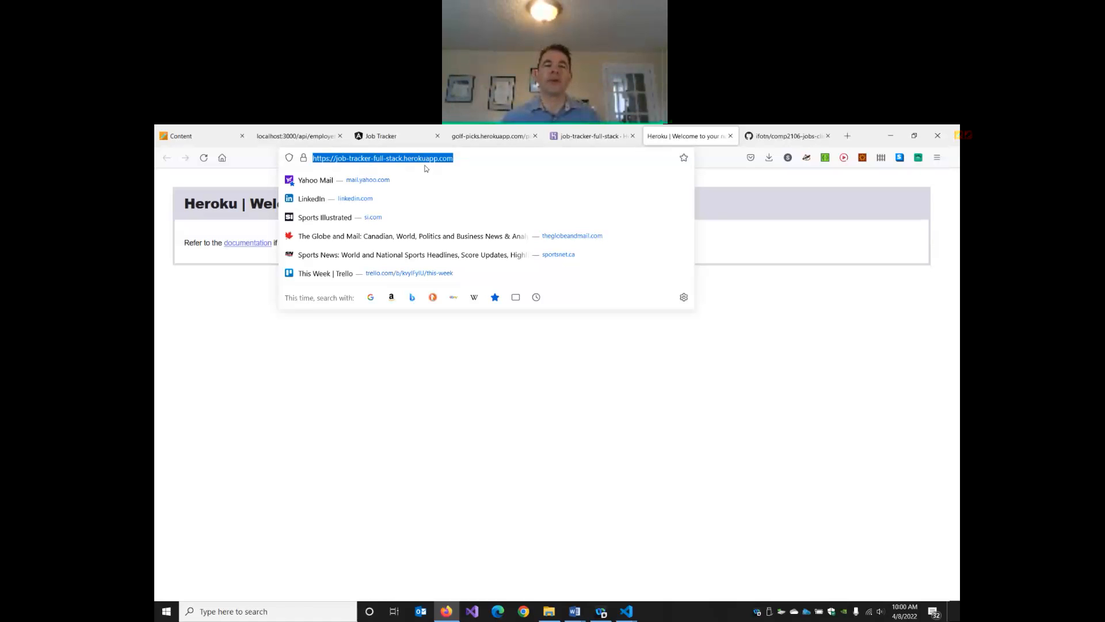
pyautogui.moveTo(617, 615)
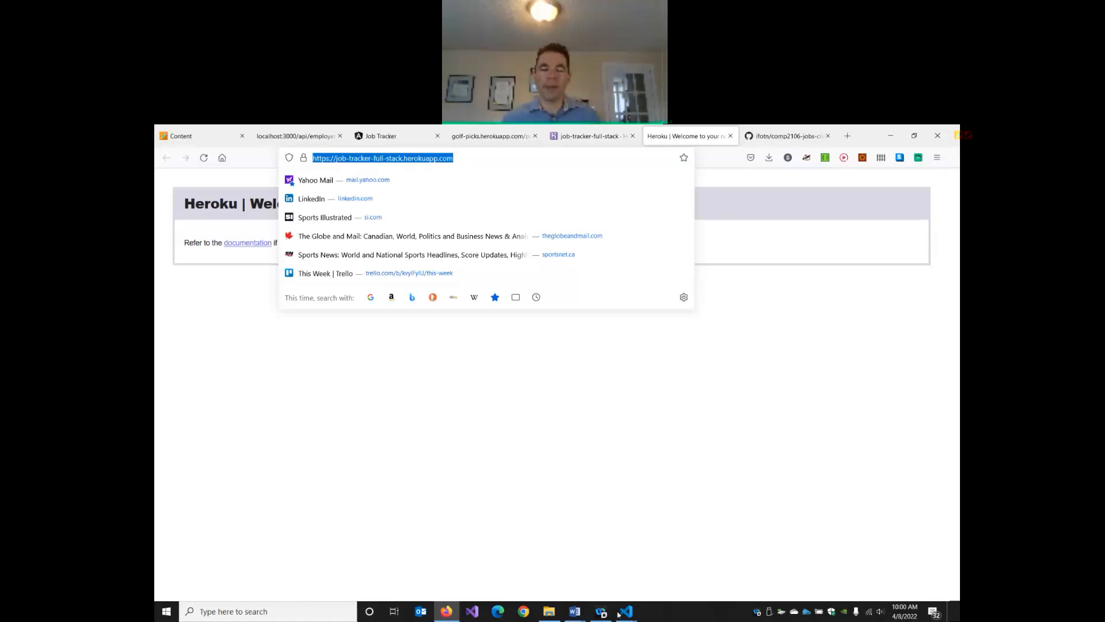
pyautogui.click(626, 611)
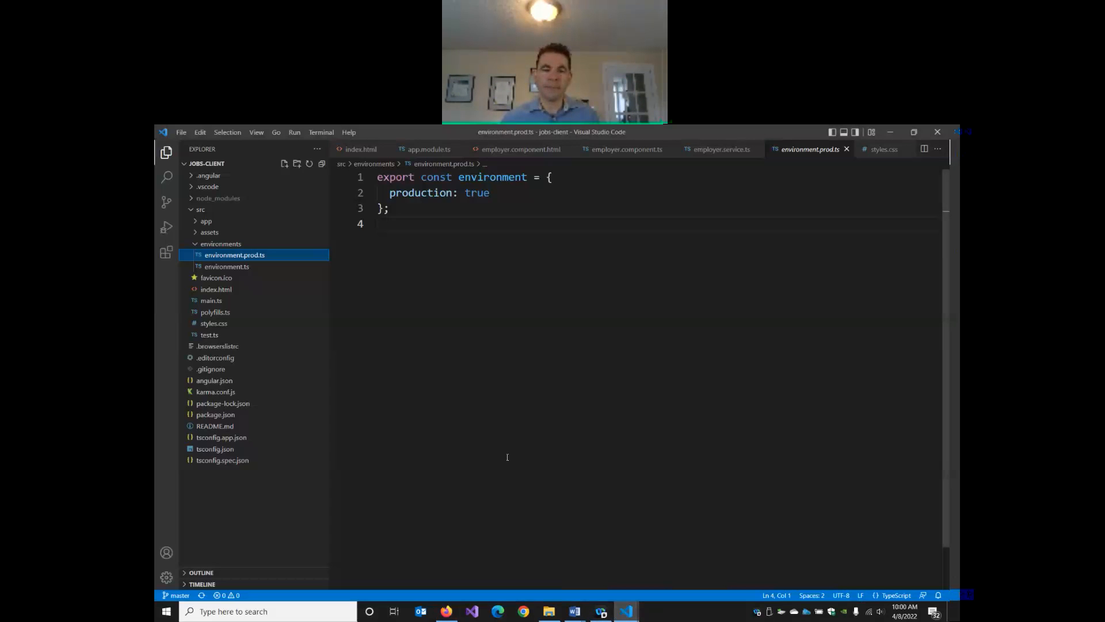
pyautogui.click(227, 266)
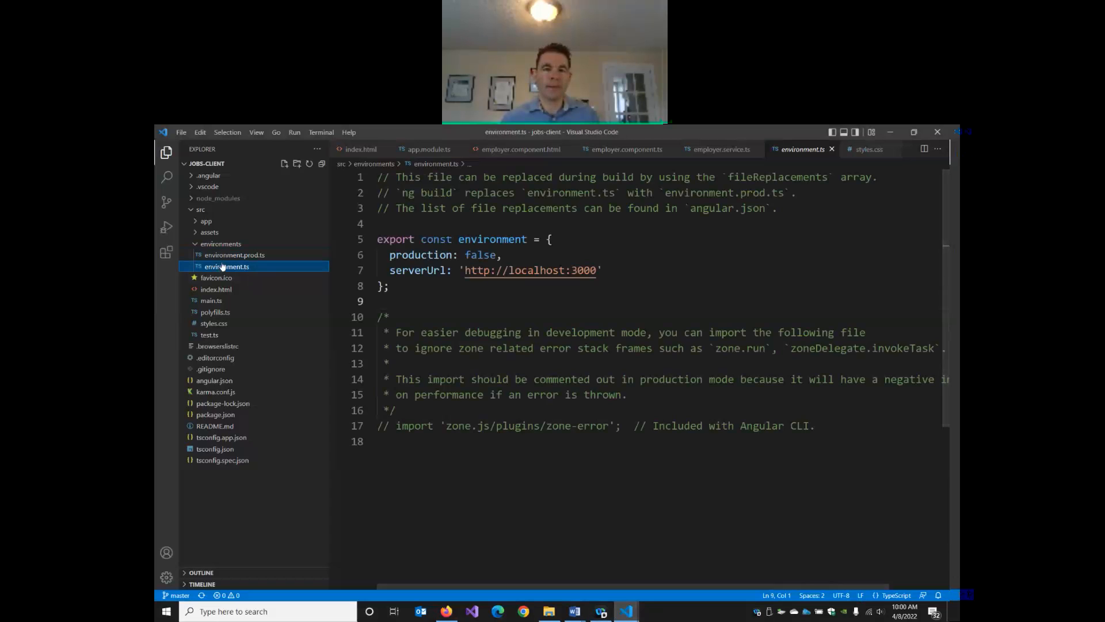
pyautogui.click(234, 255)
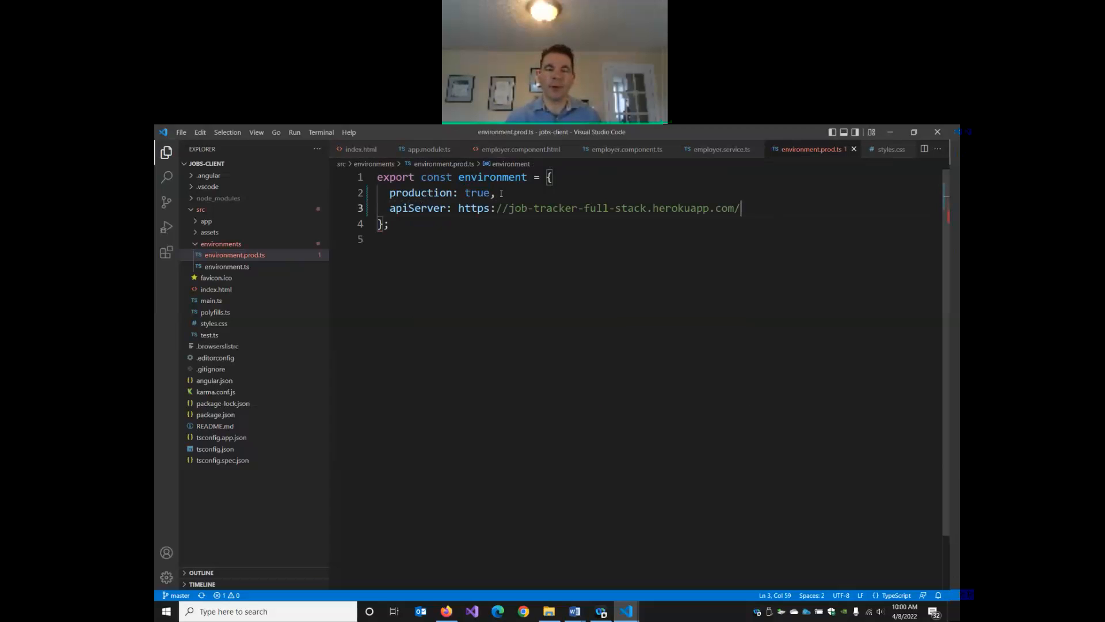
pyautogui.write("'")
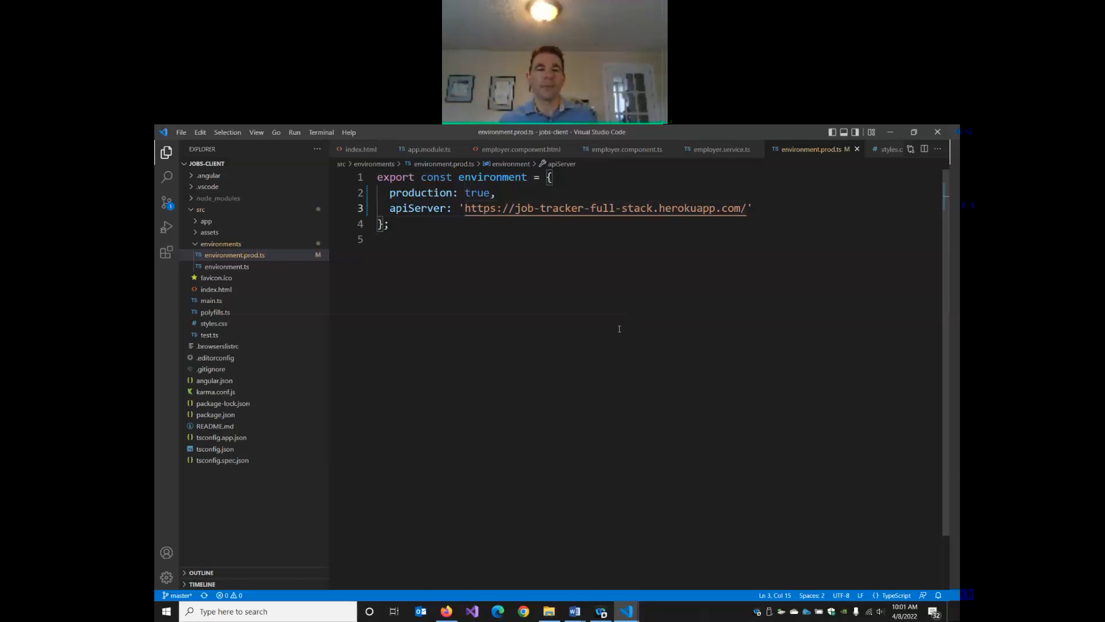
pyautogui.moveTo(354, 268)
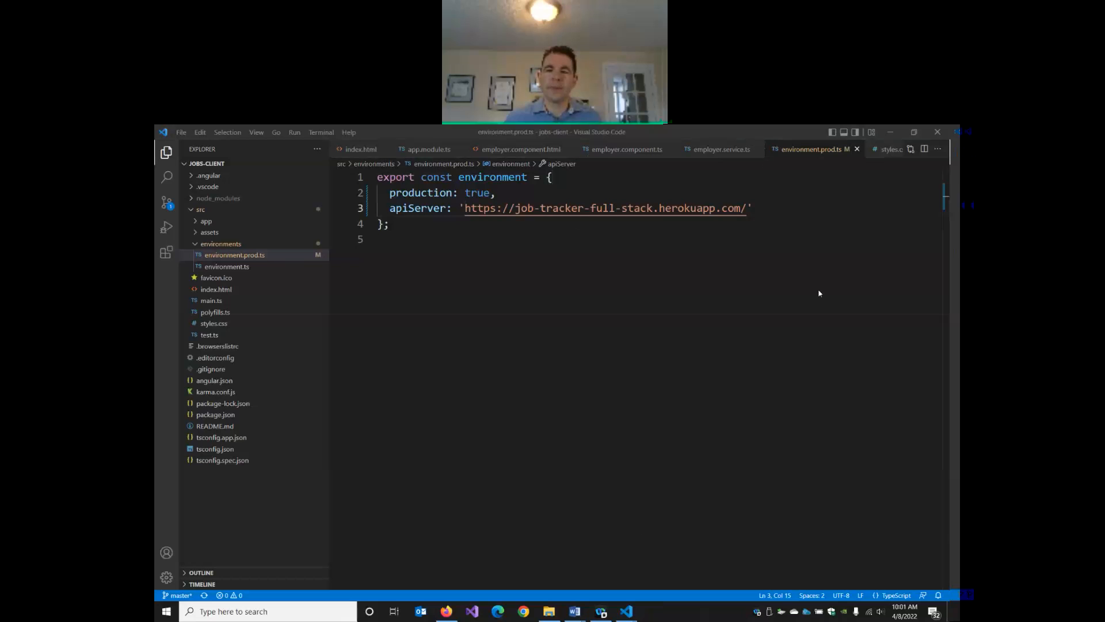
pyautogui.moveTo(834, 302)
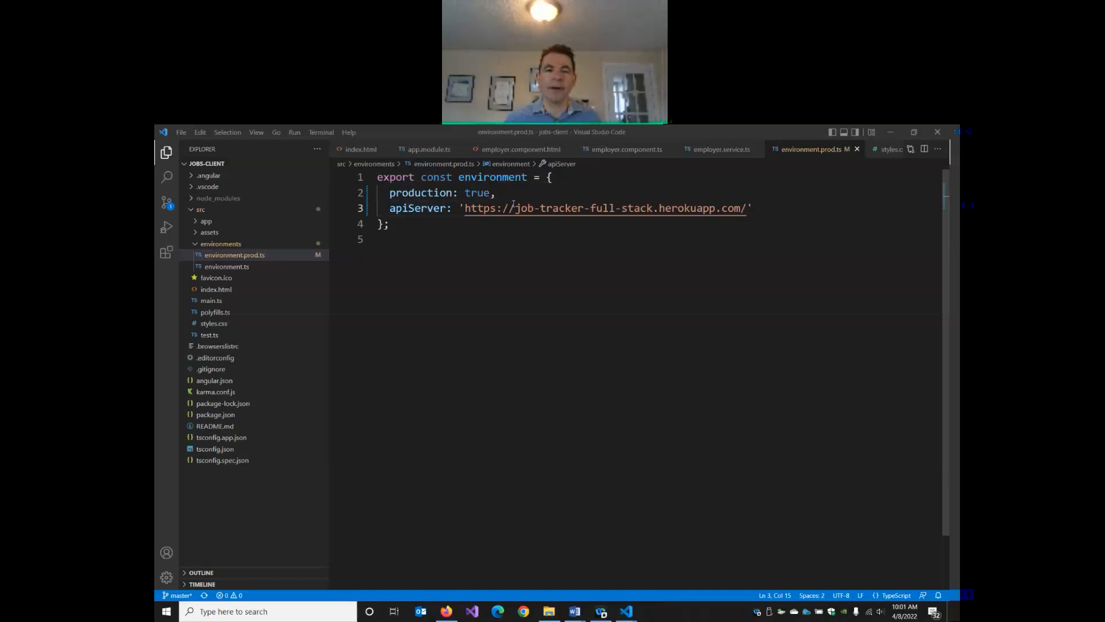
pyautogui.moveTo(607, 207)
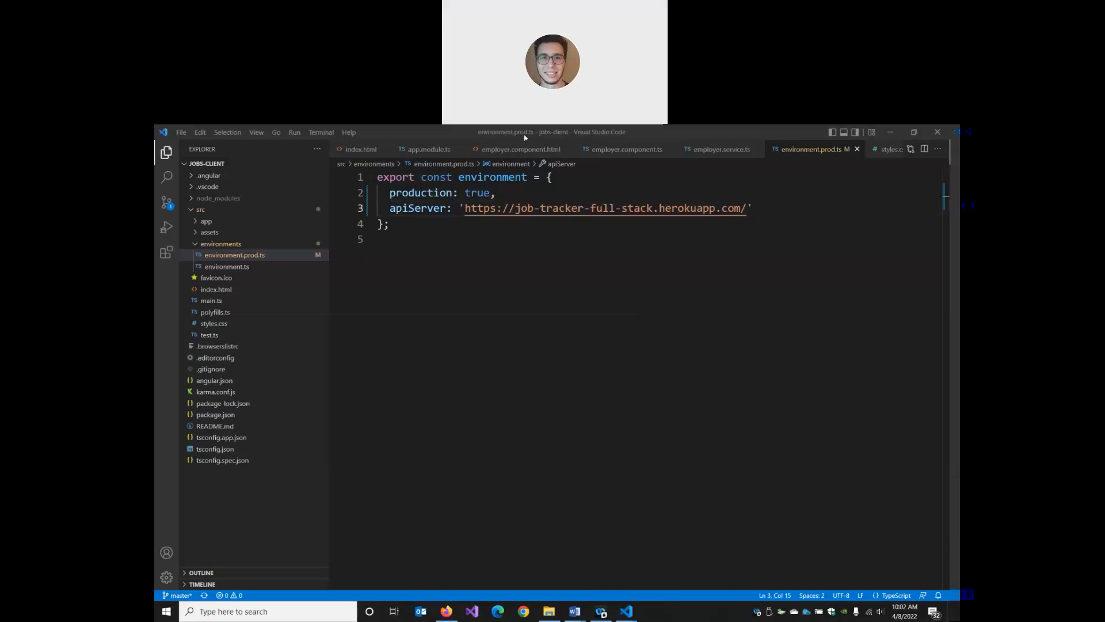
pyautogui.moveTo(528, 157)
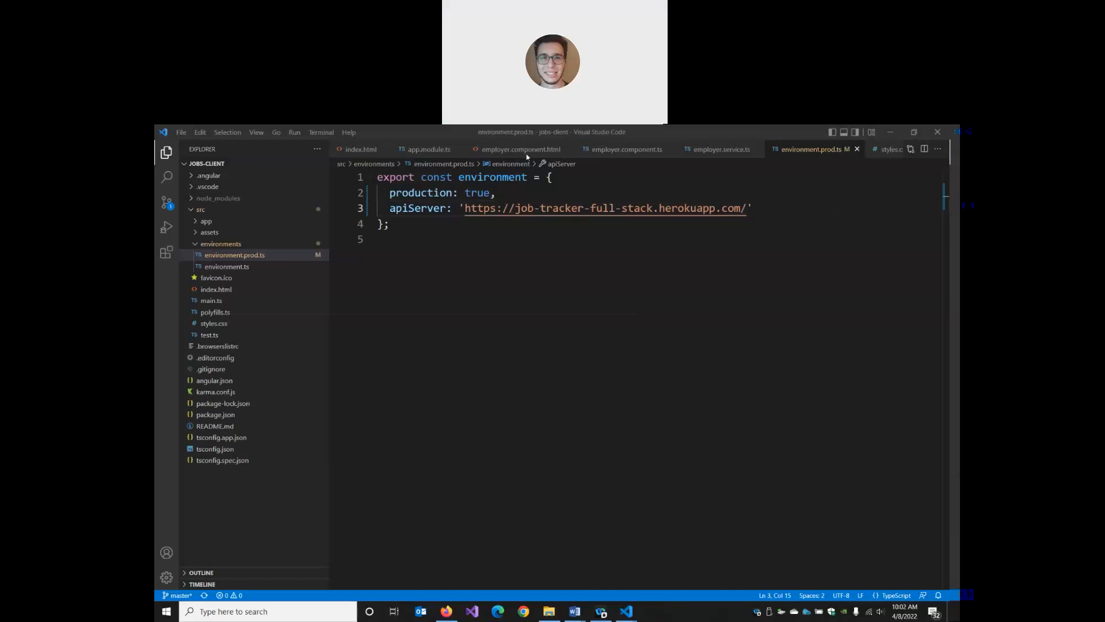
pyautogui.moveTo(760, 137)
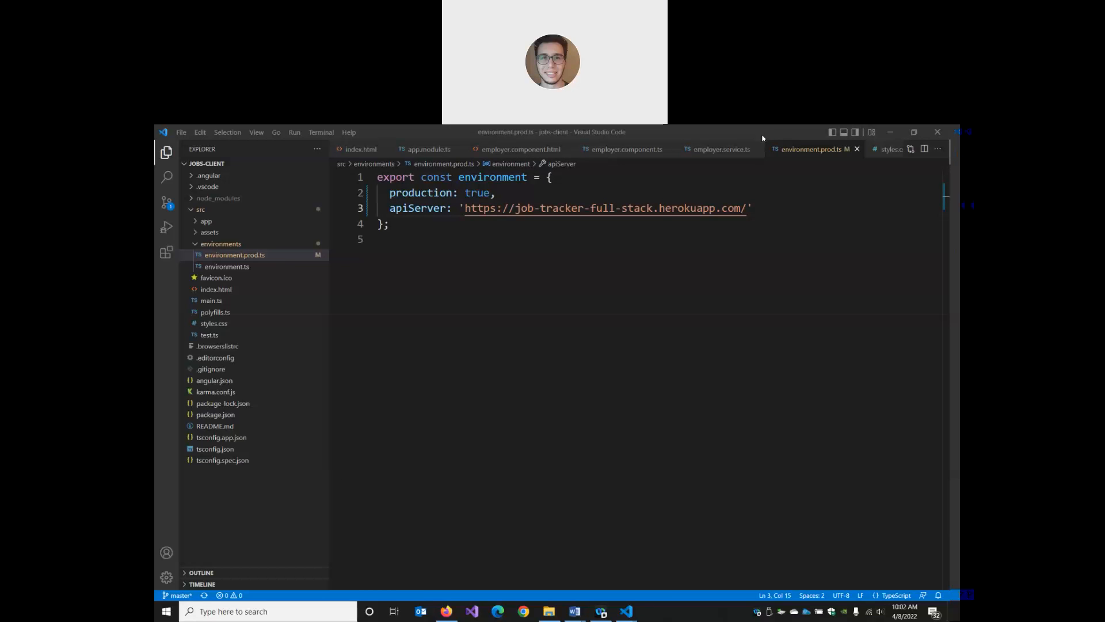
pyautogui.moveTo(792, 306)
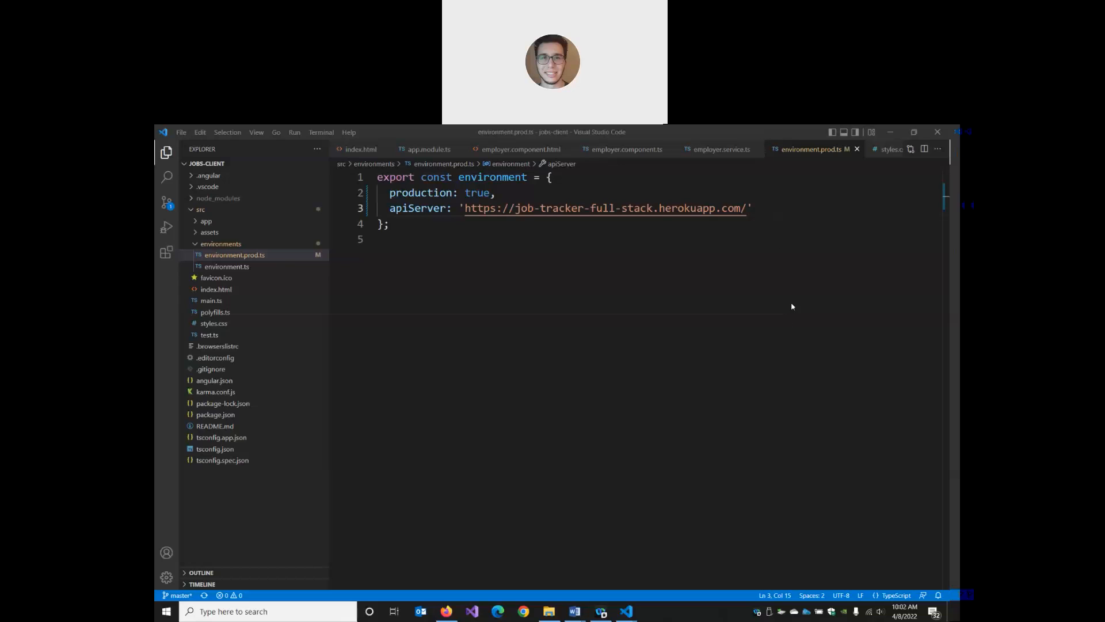
pyautogui.moveTo(611, 390)
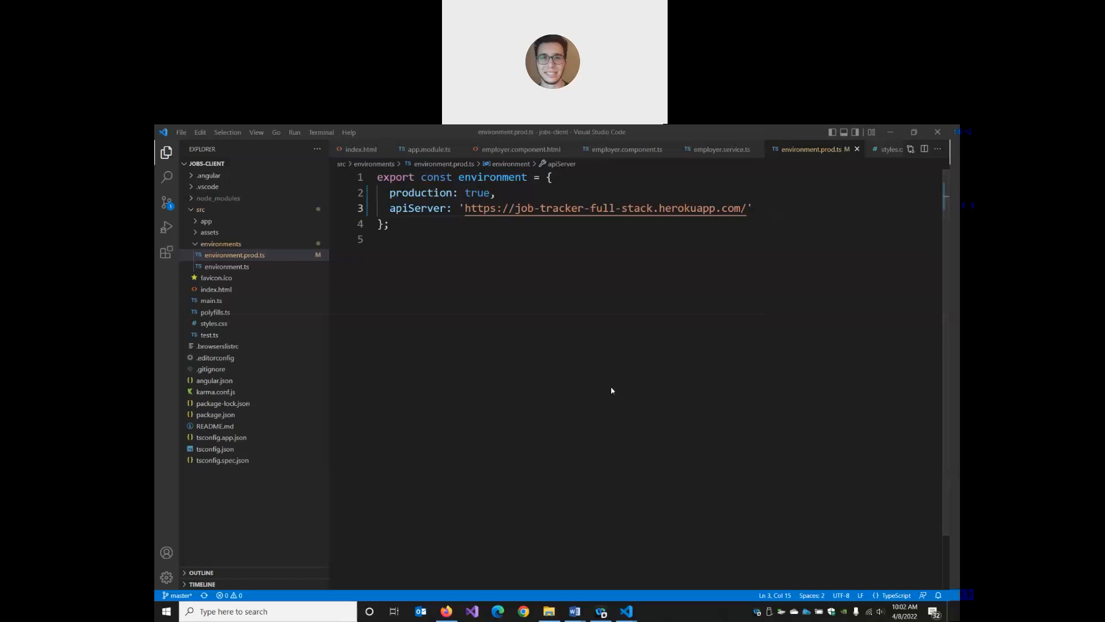
pyautogui.moveTo(614, 321)
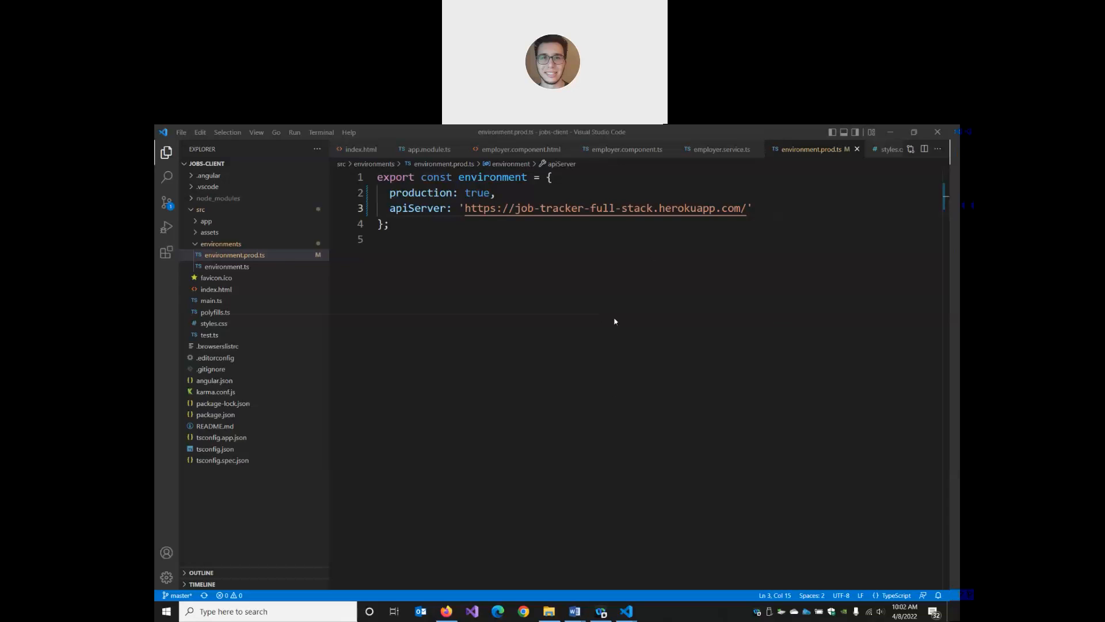
pyautogui.moveTo(610, 319)
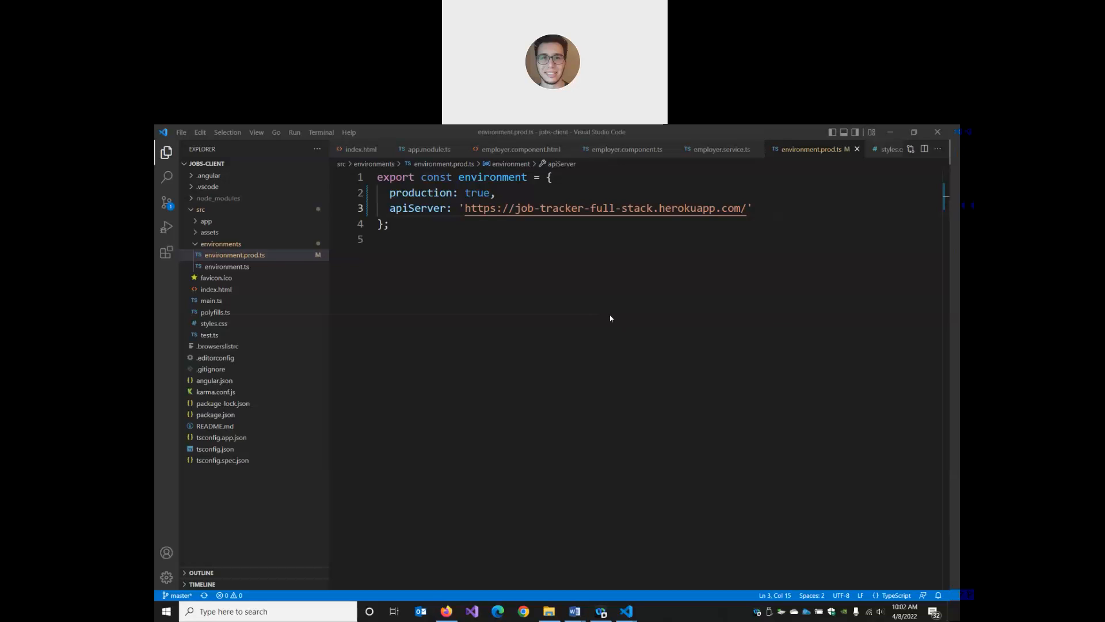
pyautogui.moveTo(439, 192)
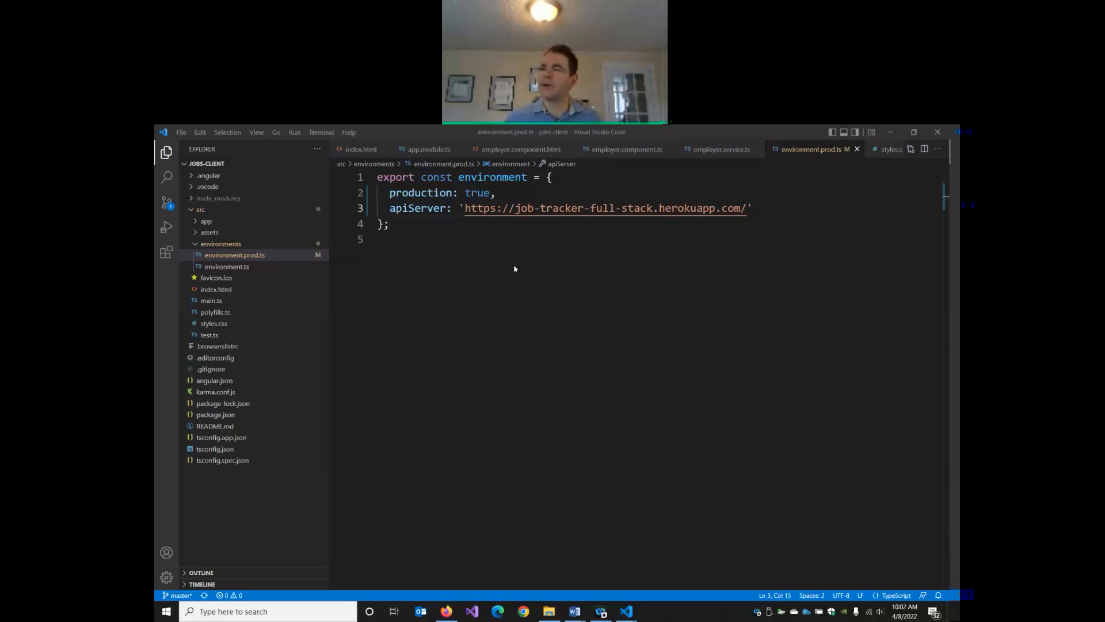
pyautogui.moveTo(710, 234)
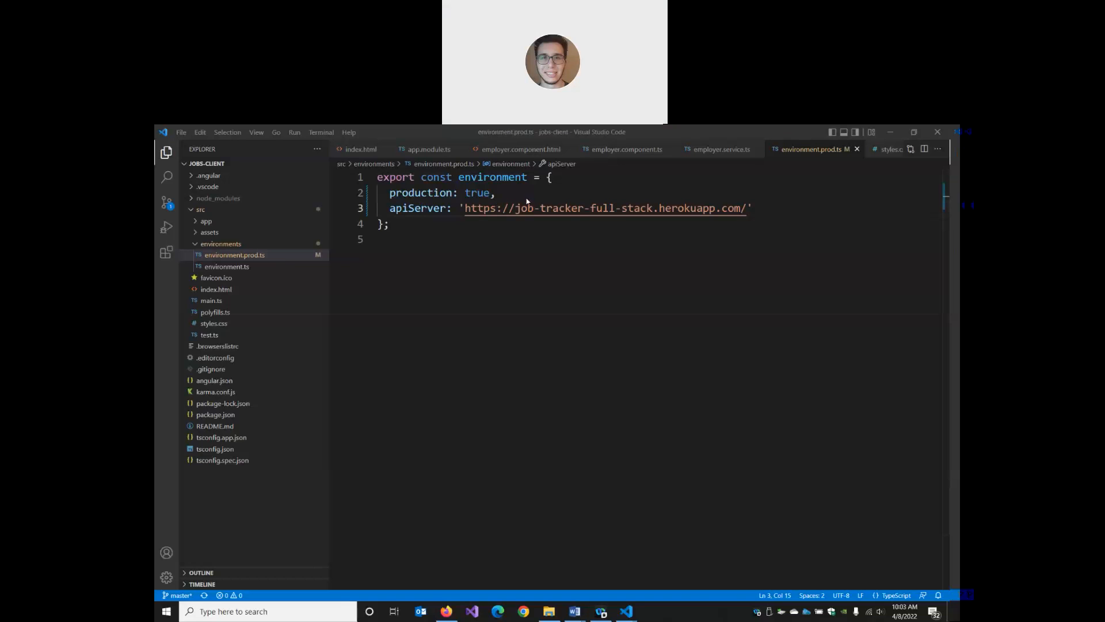
pyautogui.moveTo(538, 202)
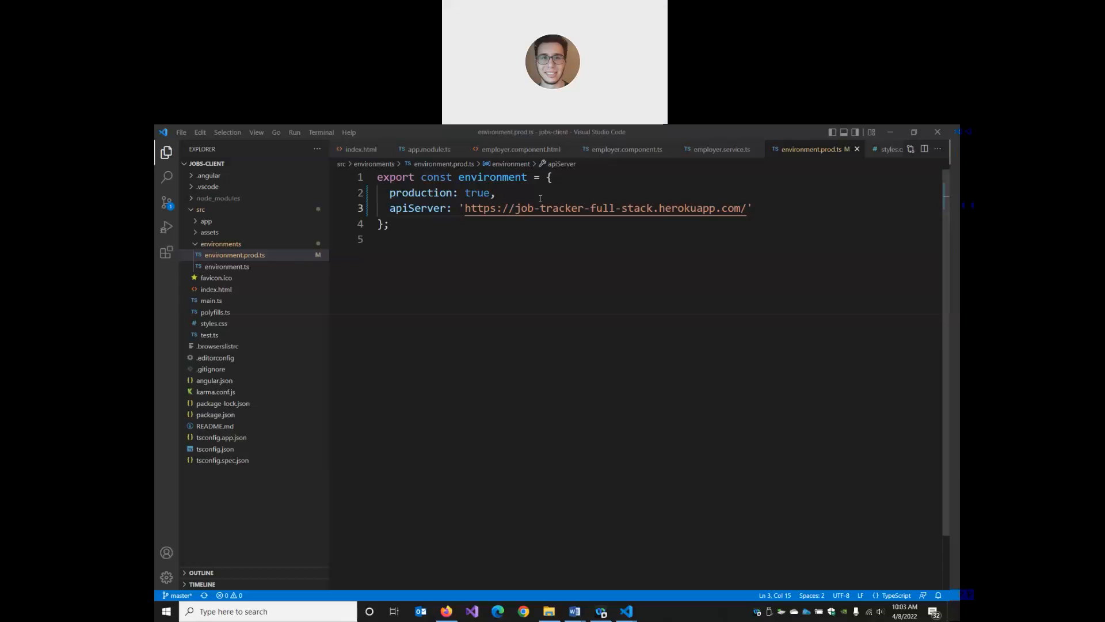
pyautogui.moveTo(718, 157)
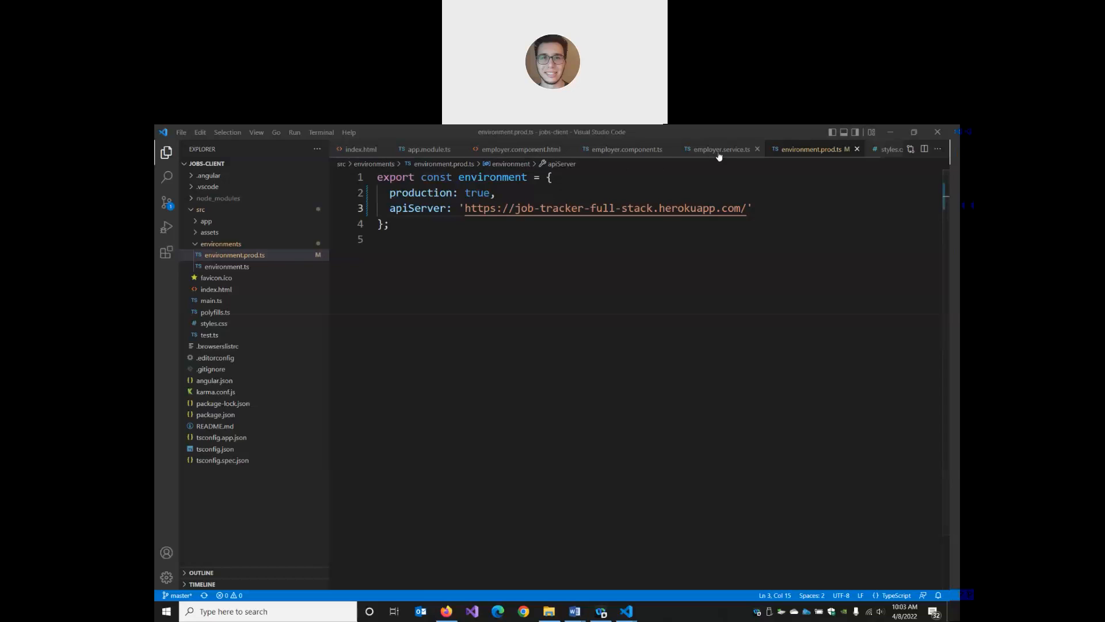
pyautogui.click(562, 224)
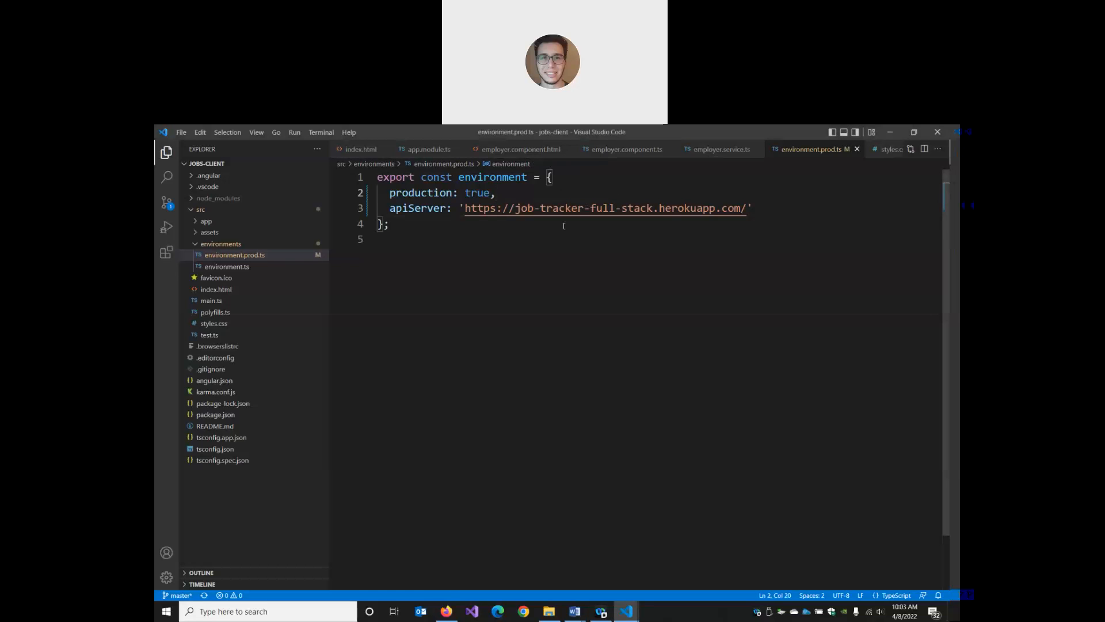
pyautogui.moveTo(555, 236)
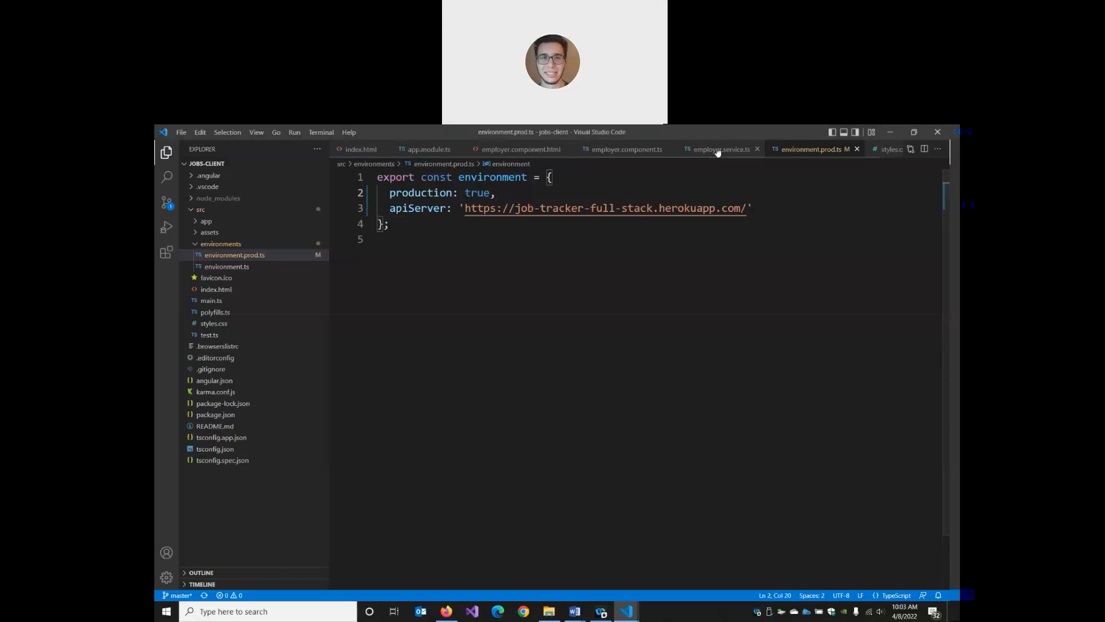
# Step: Scroll through the employer component's deleteEmployer and updateEmployer methods, then return to environment.prod.ts
pyautogui.click(719, 148)
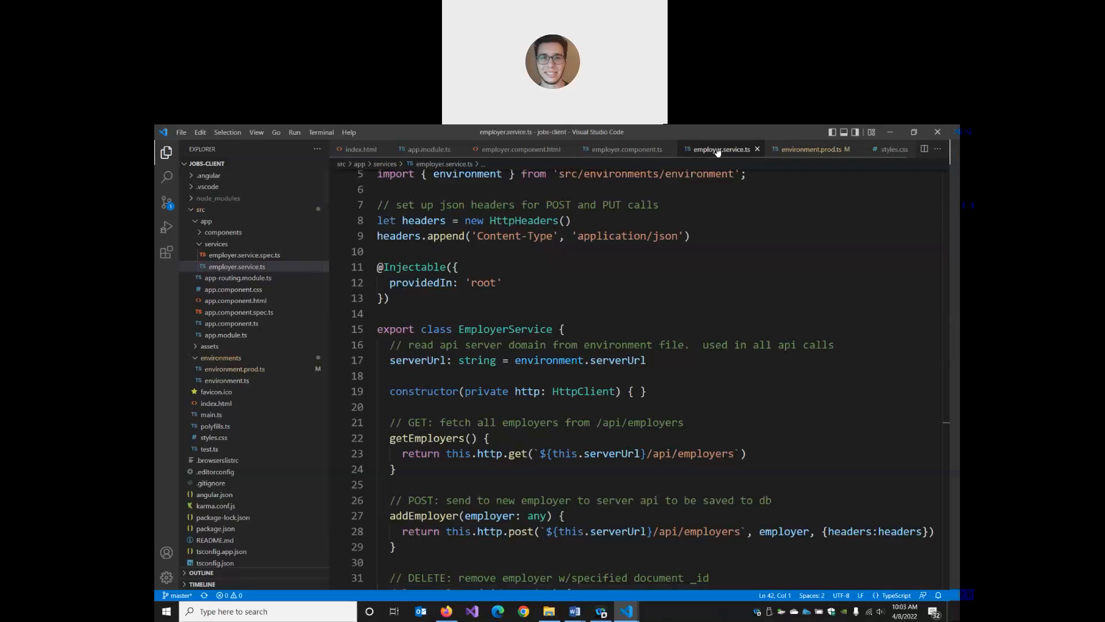
pyautogui.click(626, 148)
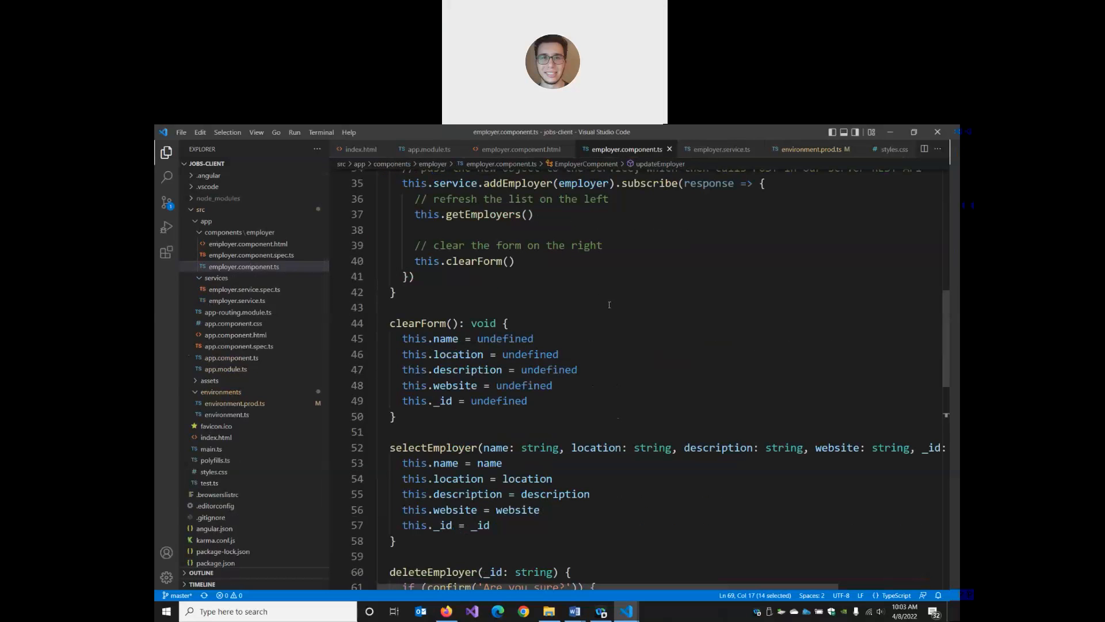
pyautogui.scroll(-3)
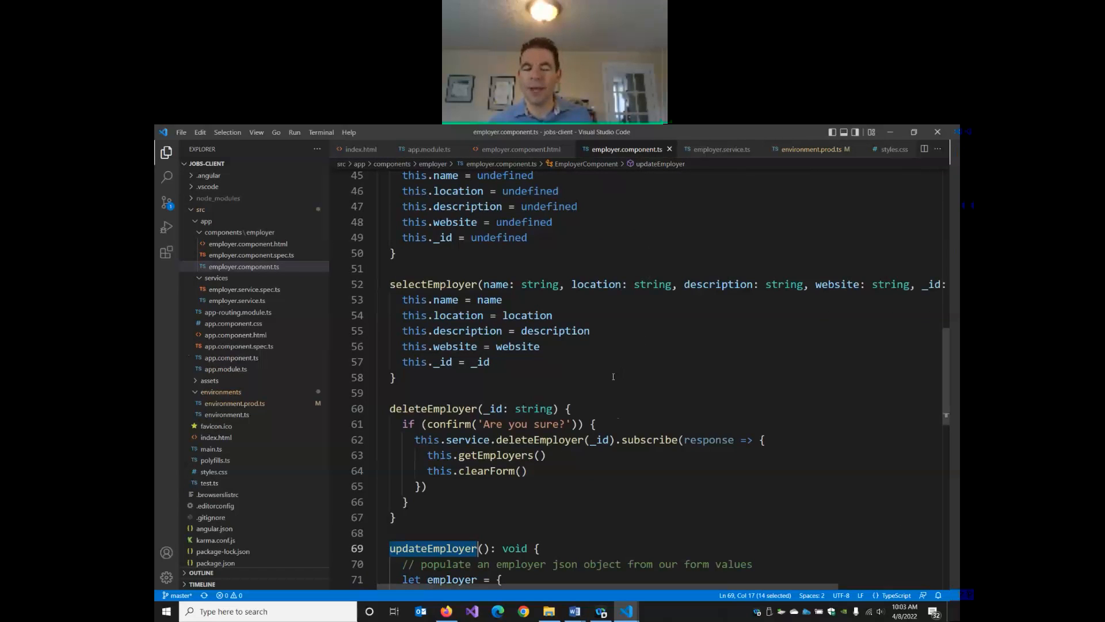
pyautogui.moveTo(432, 407)
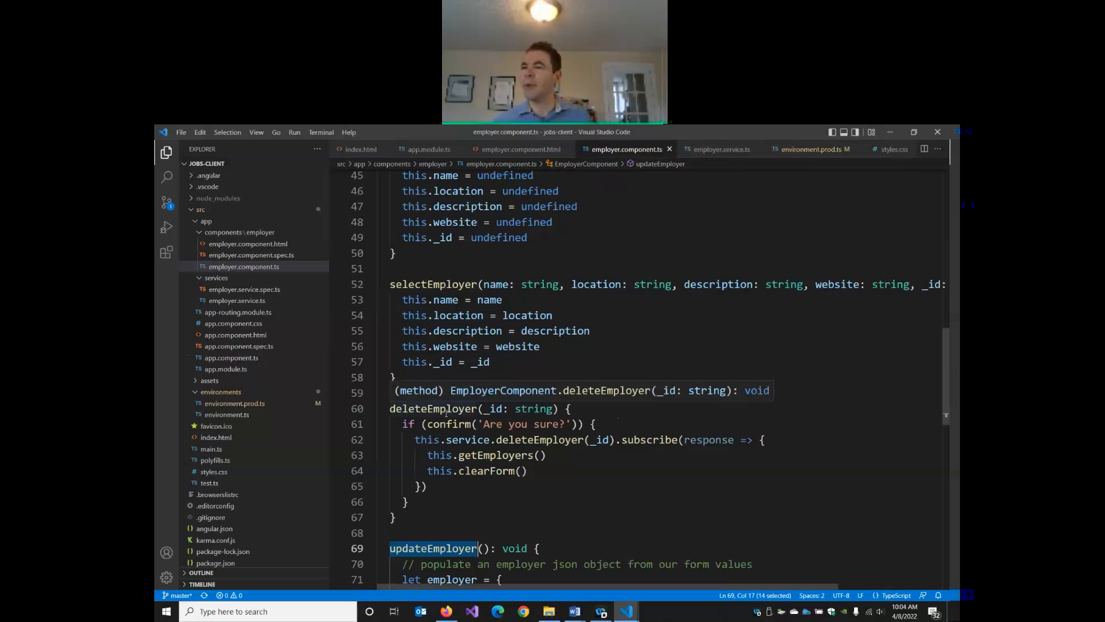
pyautogui.scroll(3)
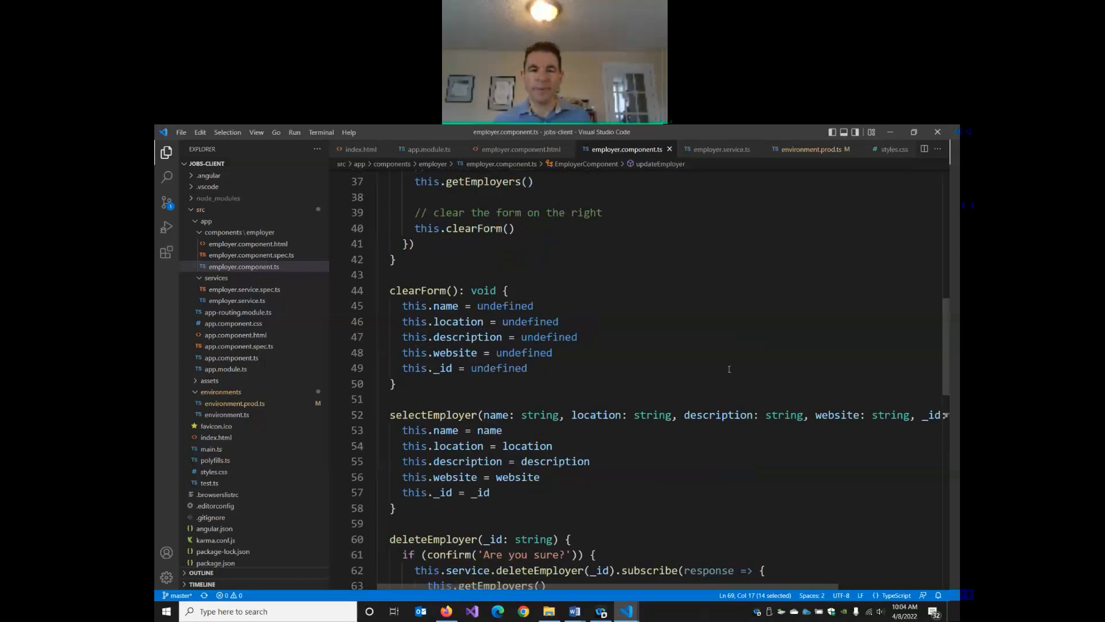
pyautogui.scroll(3)
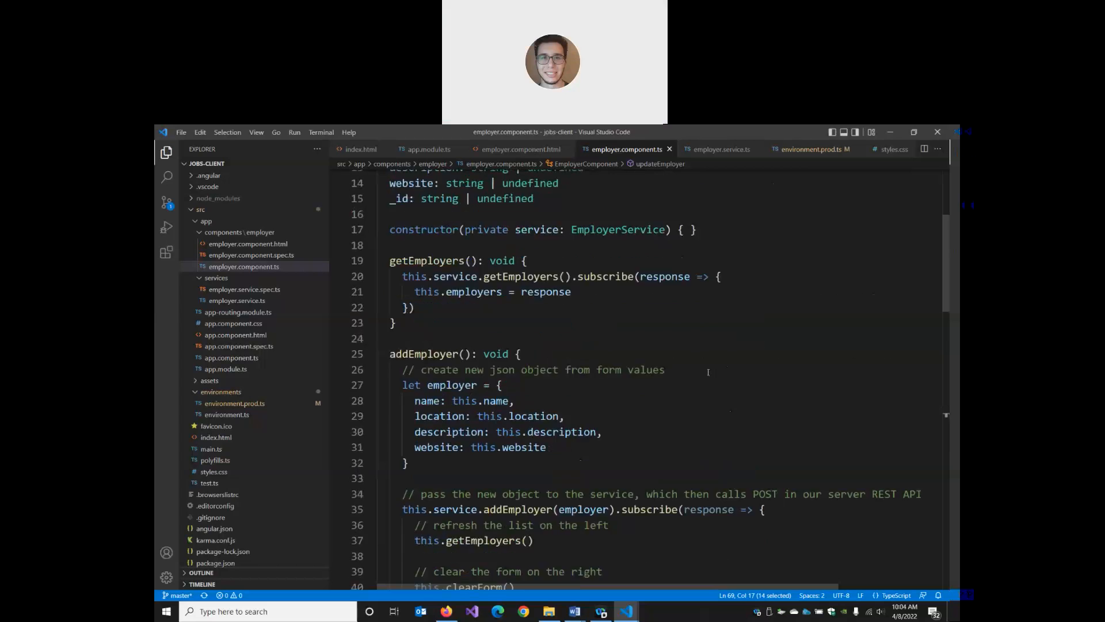
pyautogui.scroll(-3)
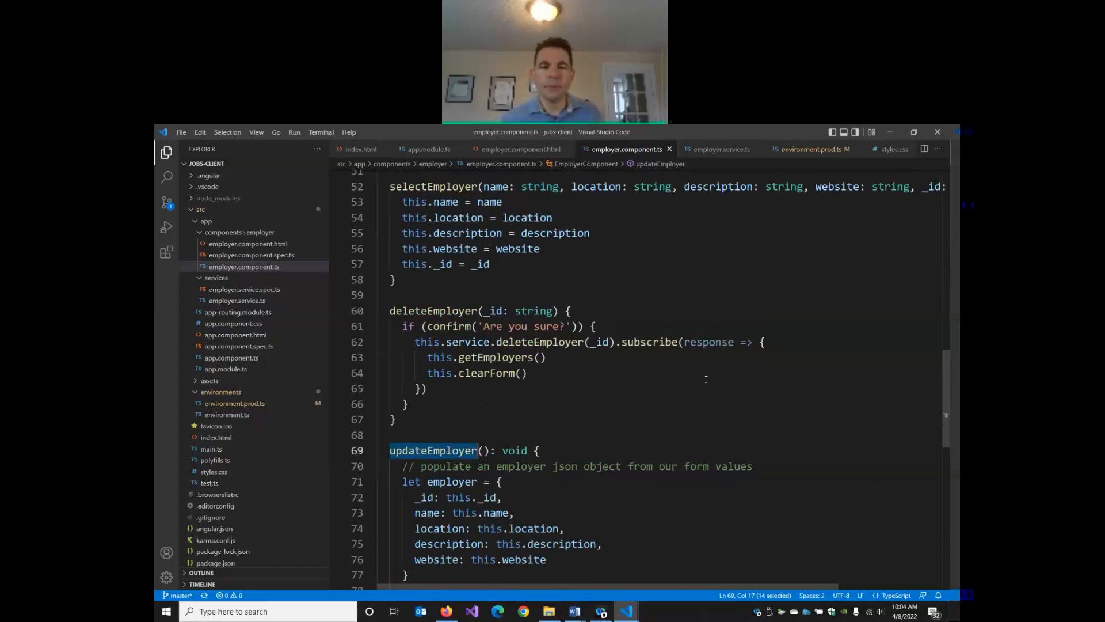
pyautogui.scroll(-3)
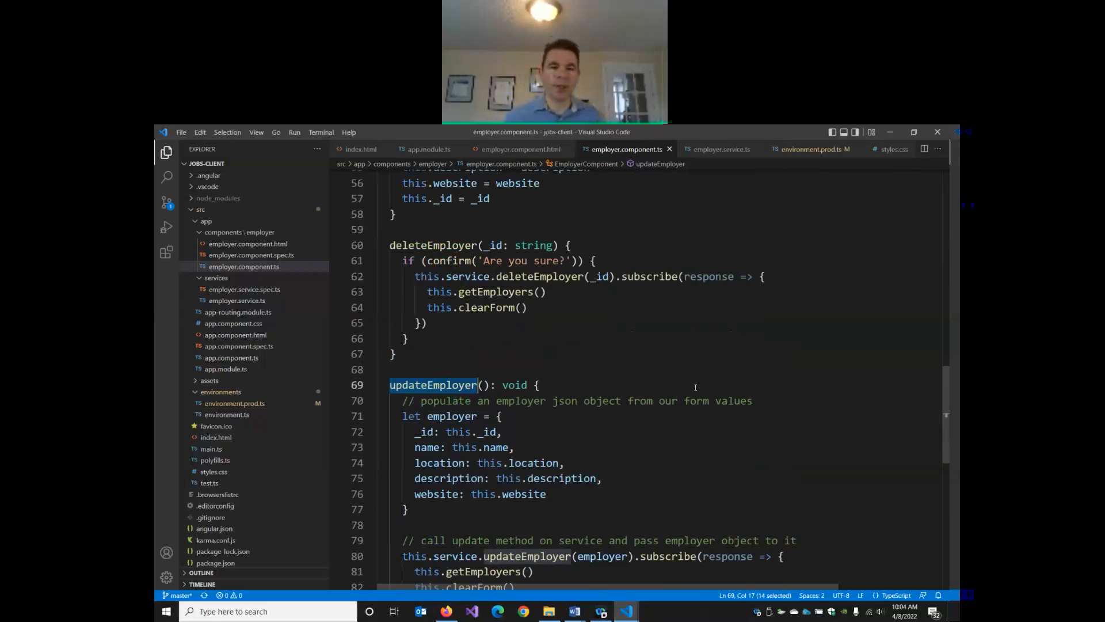
pyautogui.scroll(3)
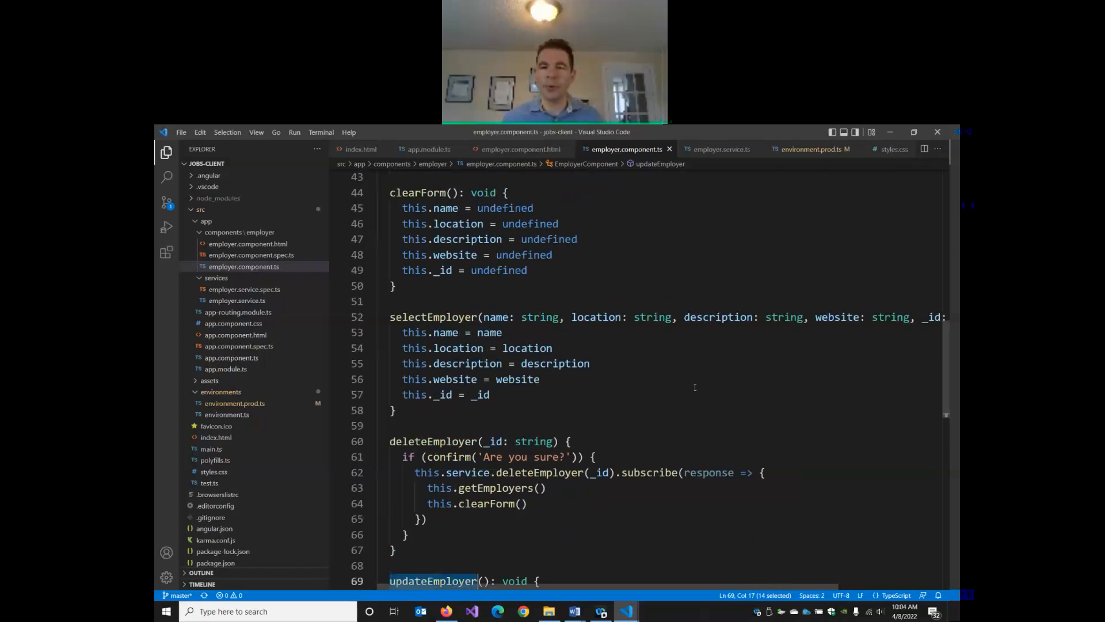
pyautogui.moveTo(339, 346)
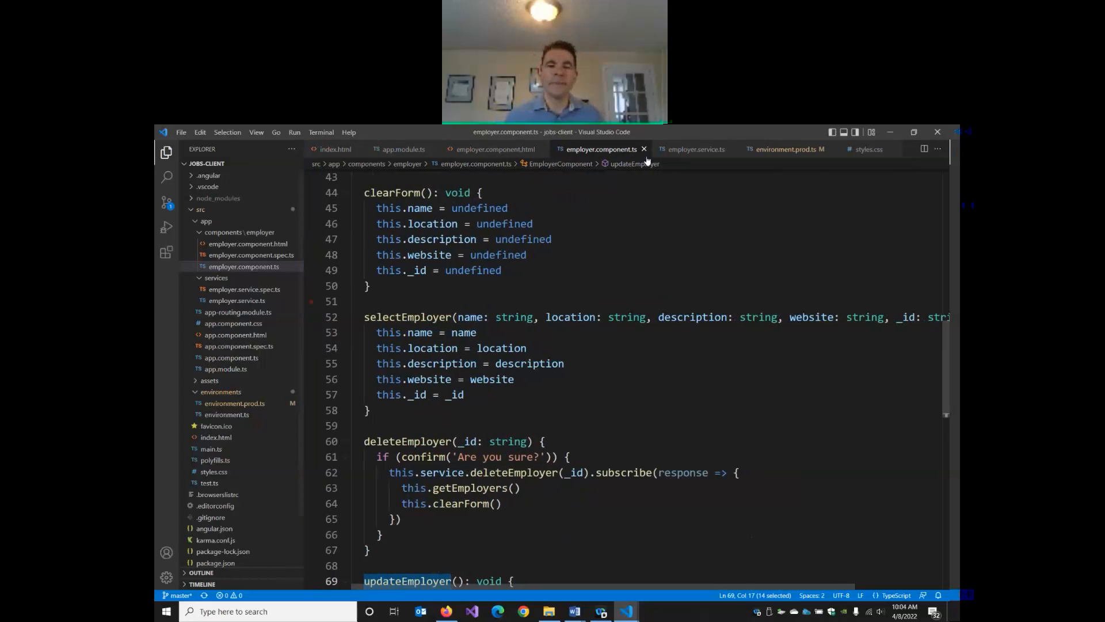
pyautogui.click(786, 149)
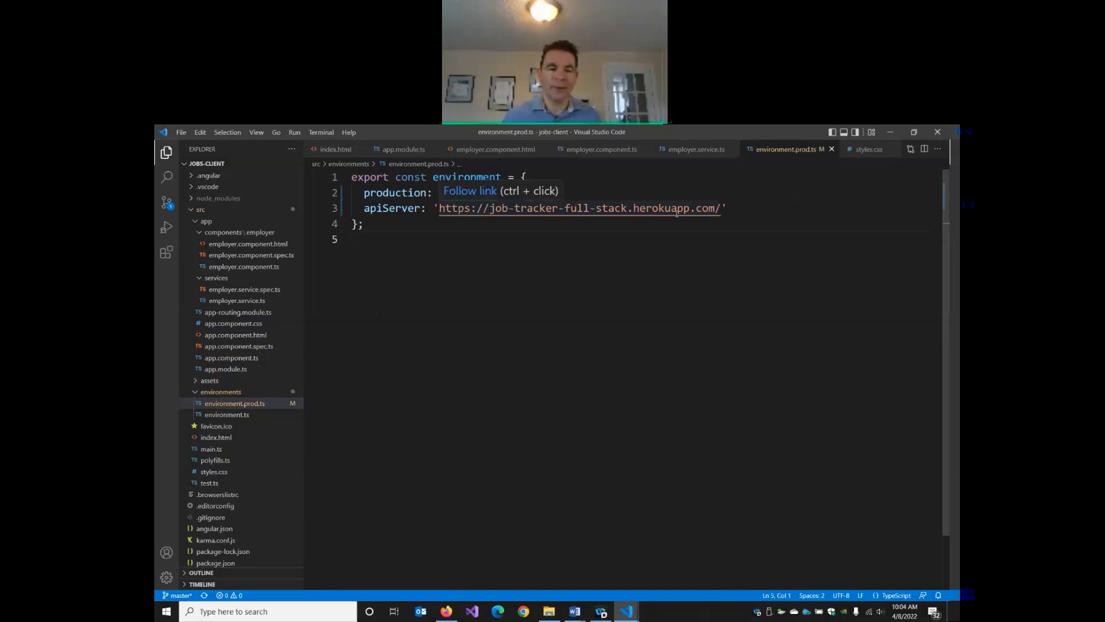
pyautogui.moveTo(702, 155)
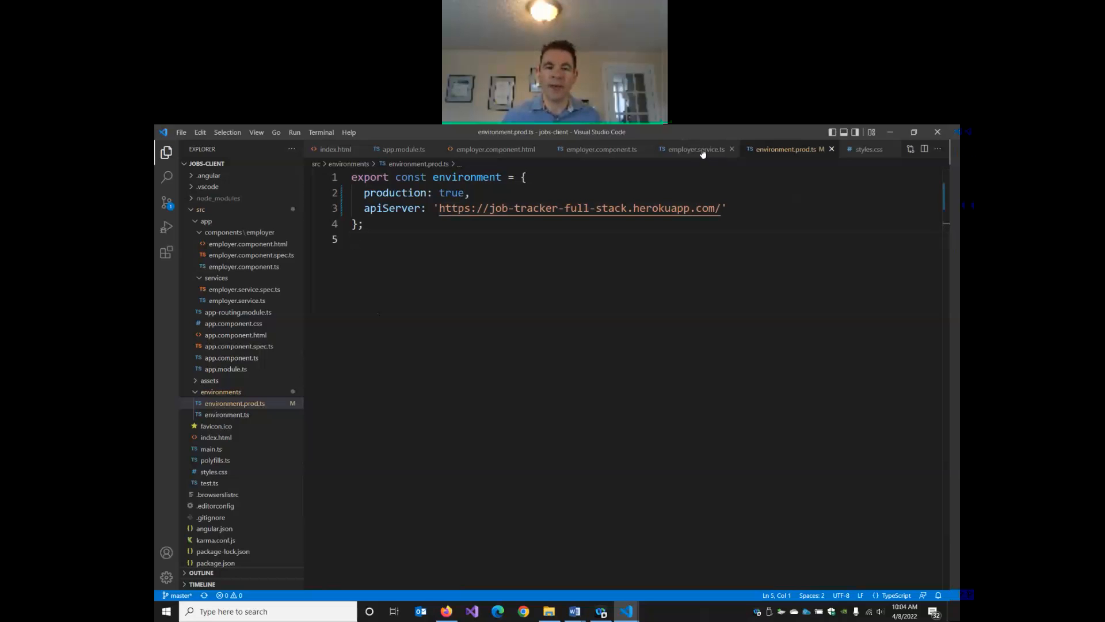
# Step: Review environment.ts's note that ng build swaps in environment.prod.ts, then return to employer.service.ts's environment import
pyautogui.click(694, 148)
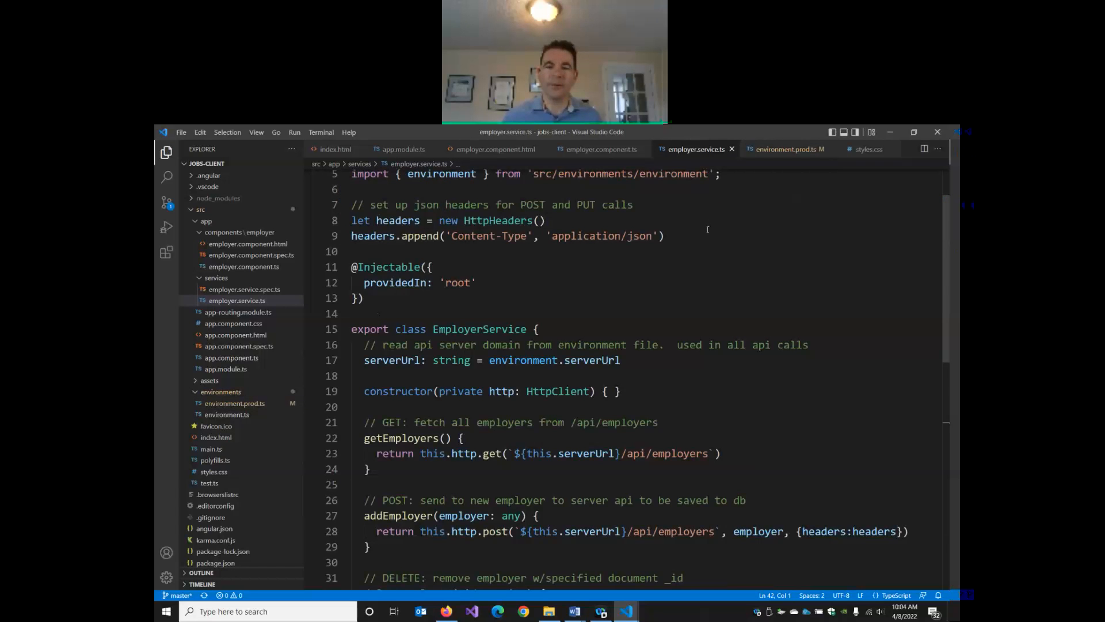
pyautogui.scroll(3)
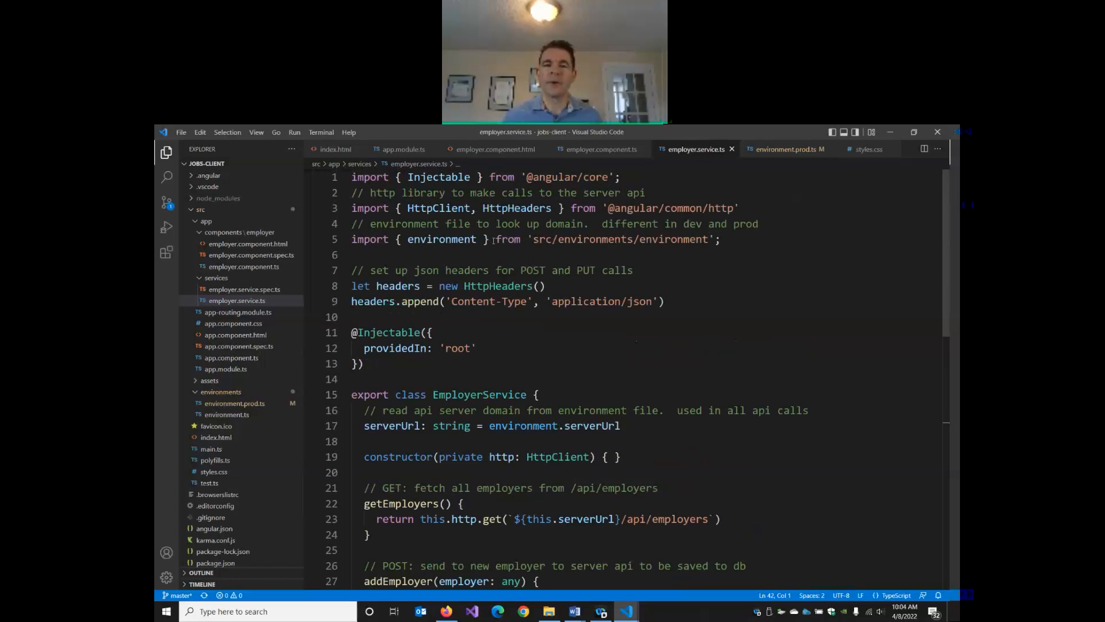
pyautogui.moveTo(620, 239)
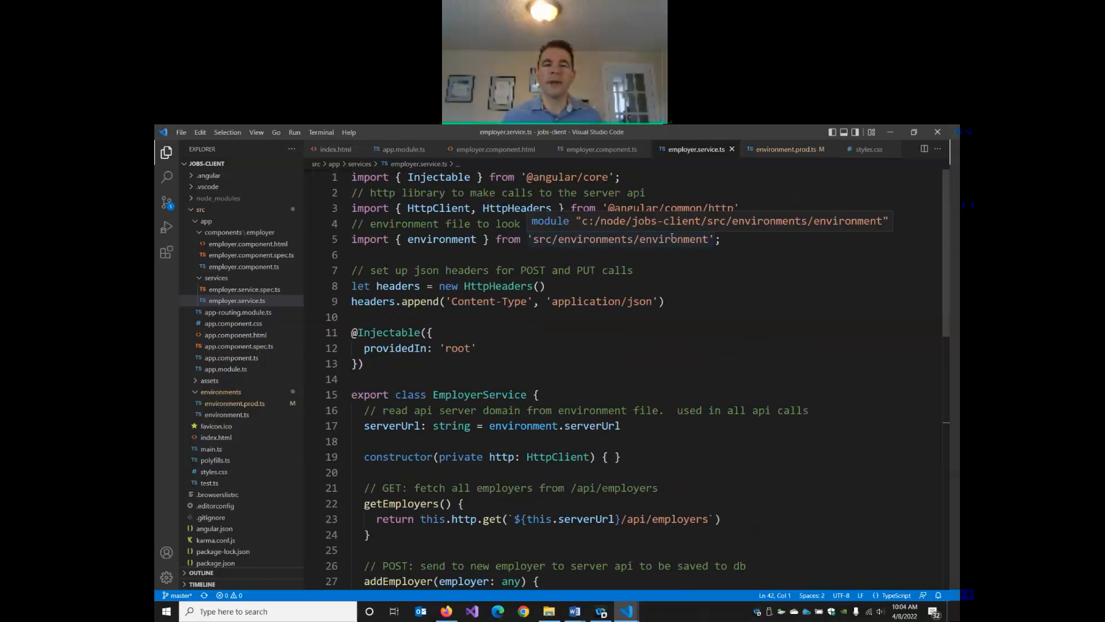
pyautogui.moveTo(227, 413)
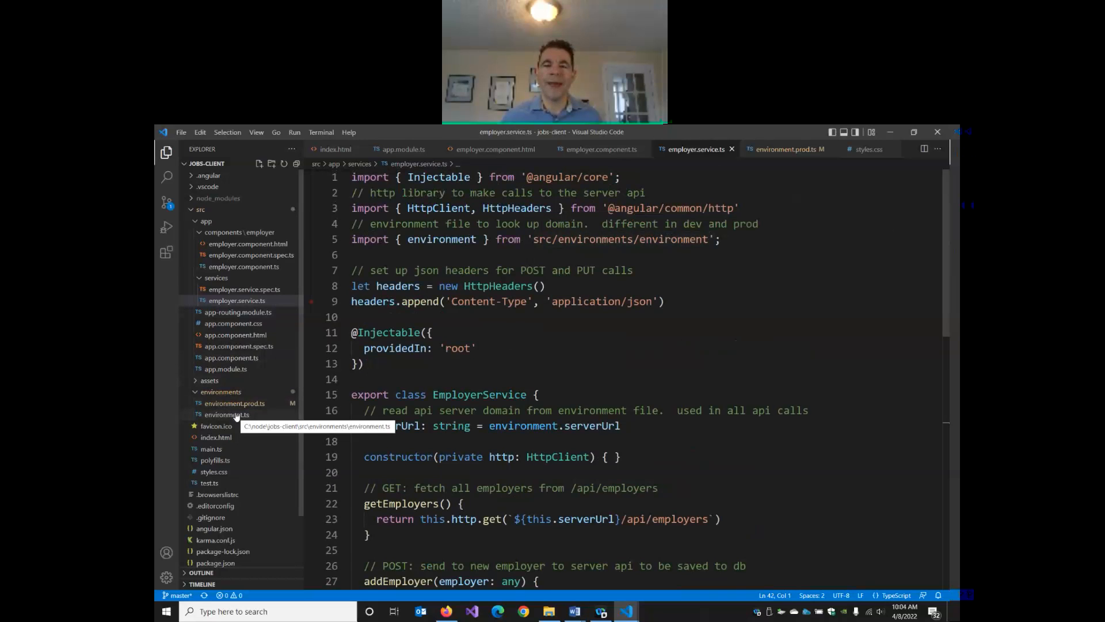
pyautogui.click(226, 414)
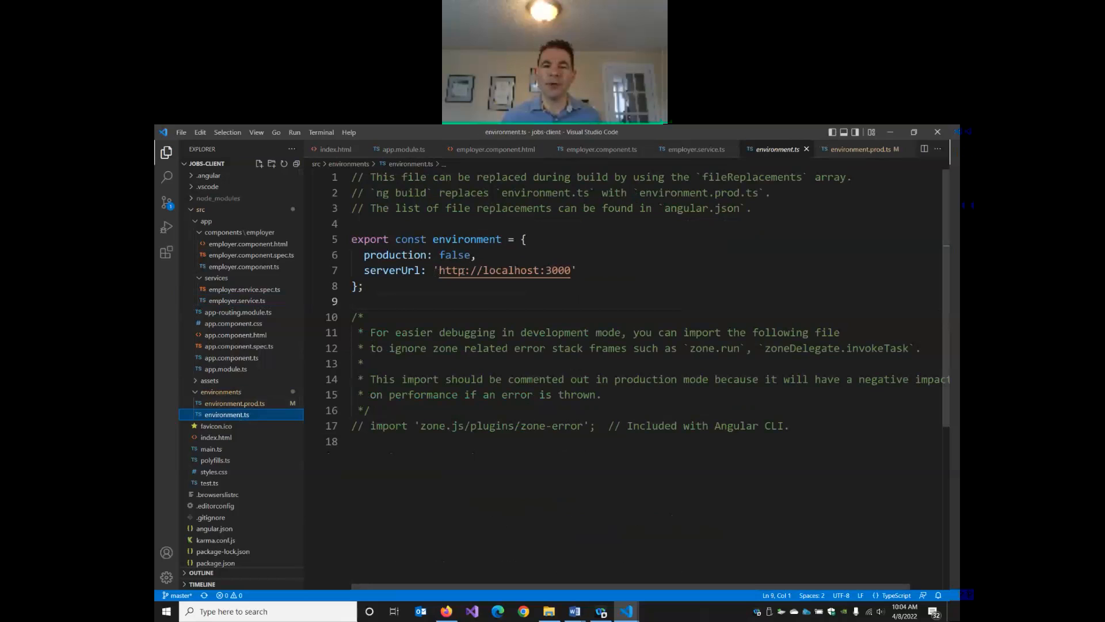
pyautogui.moveTo(504, 269)
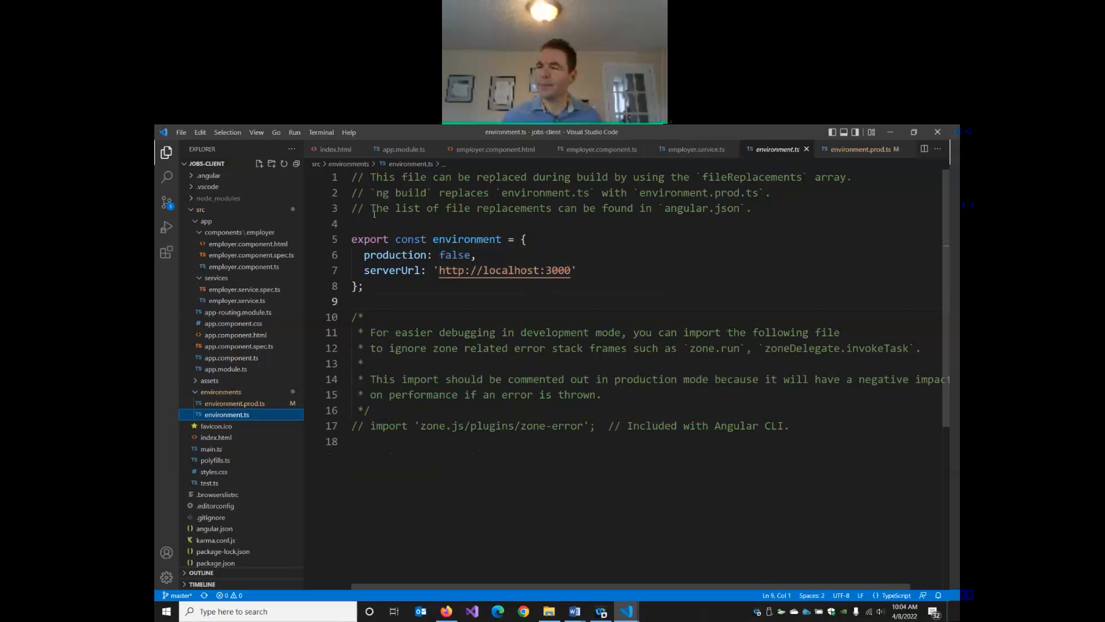
pyautogui.doubleClick(400, 192)
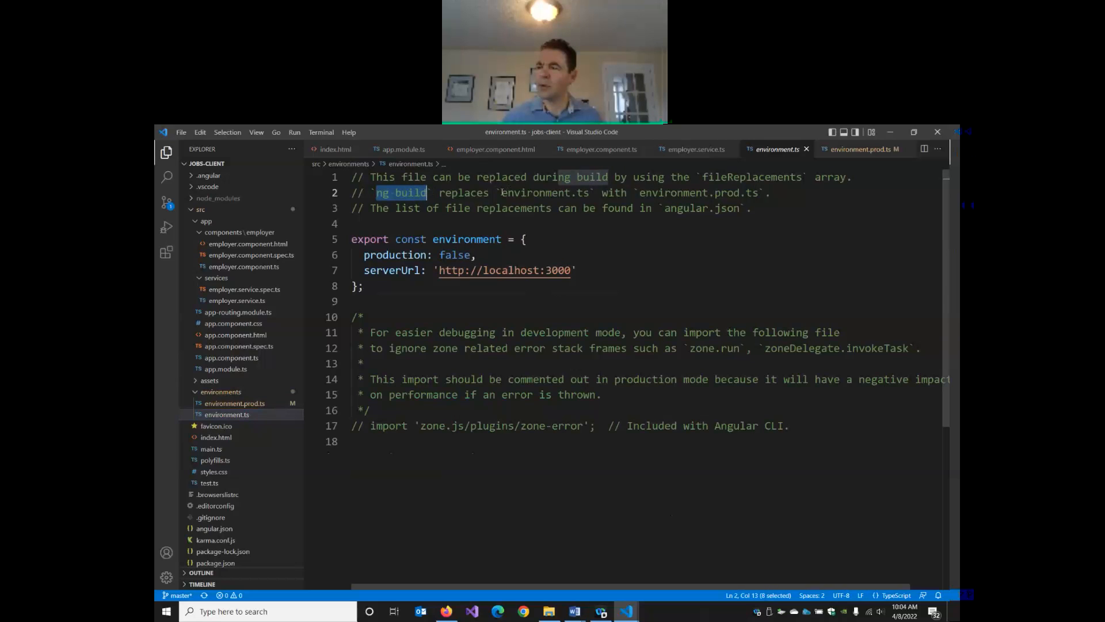
pyautogui.doubleClick(544, 192)
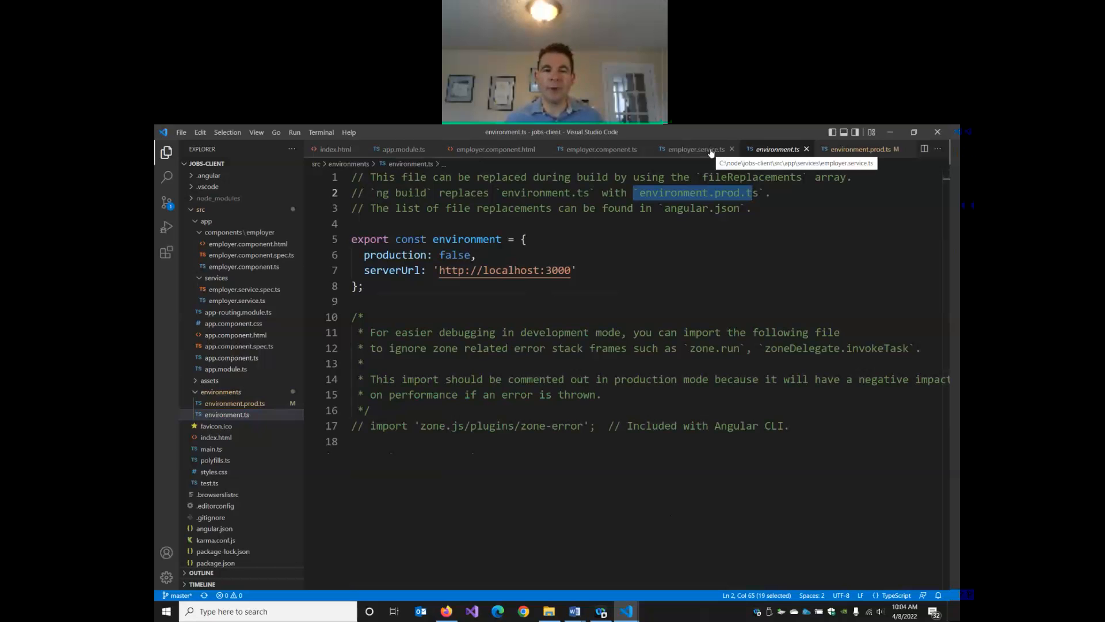
pyautogui.click(694, 149)
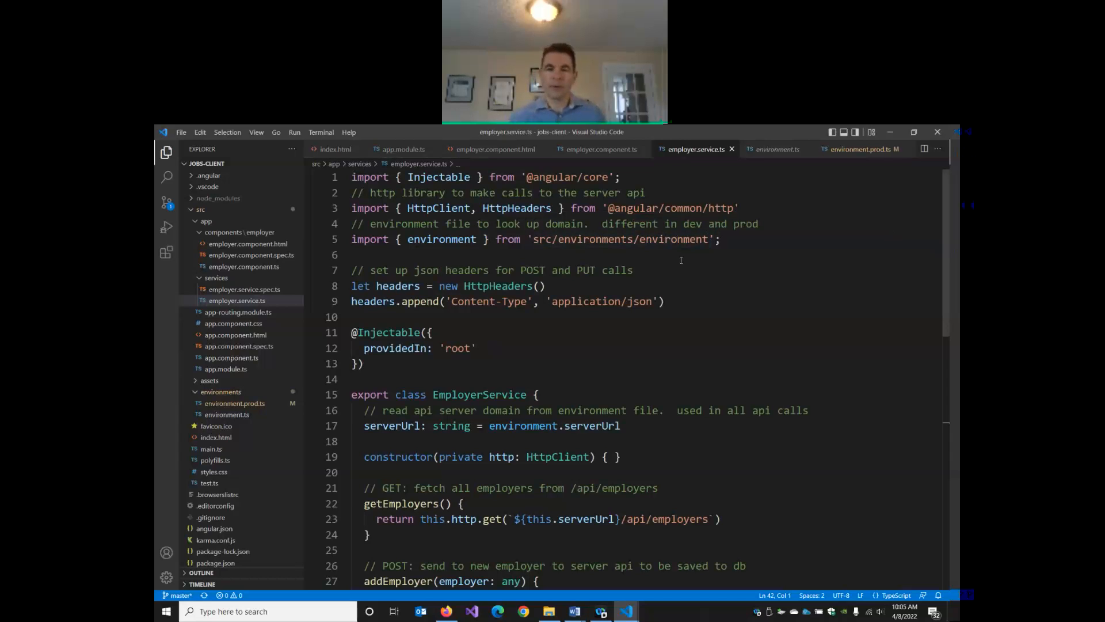
pyautogui.click(718, 238)
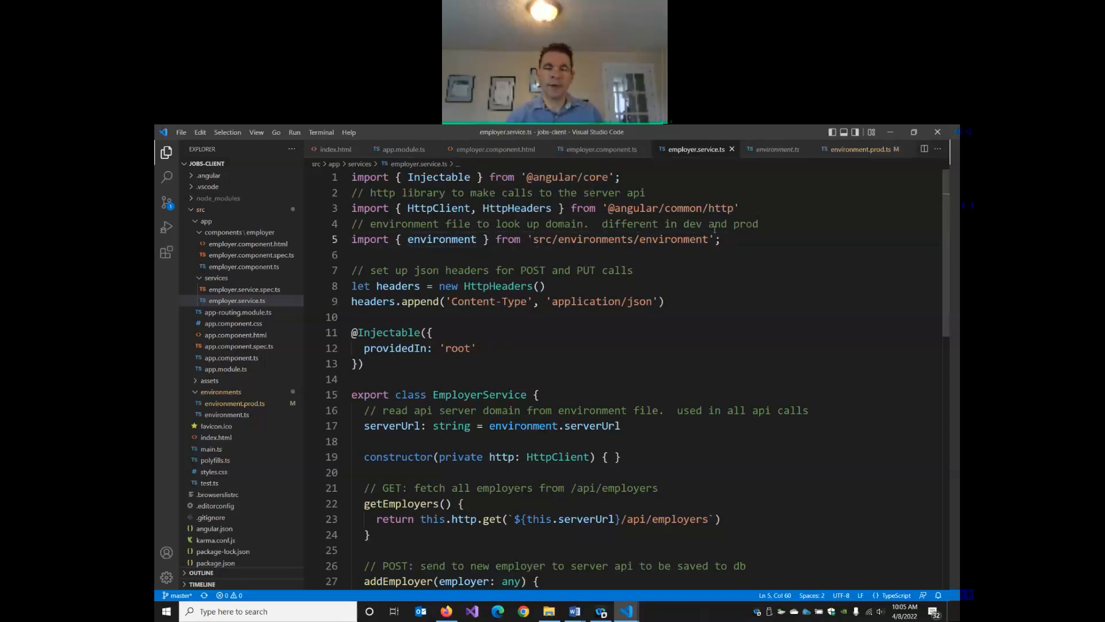
# Step: Comment above the environment import that it should be replaced with environment.prod when running ng build
pyautogui.click(777, 224)
pyautogui.write('//')
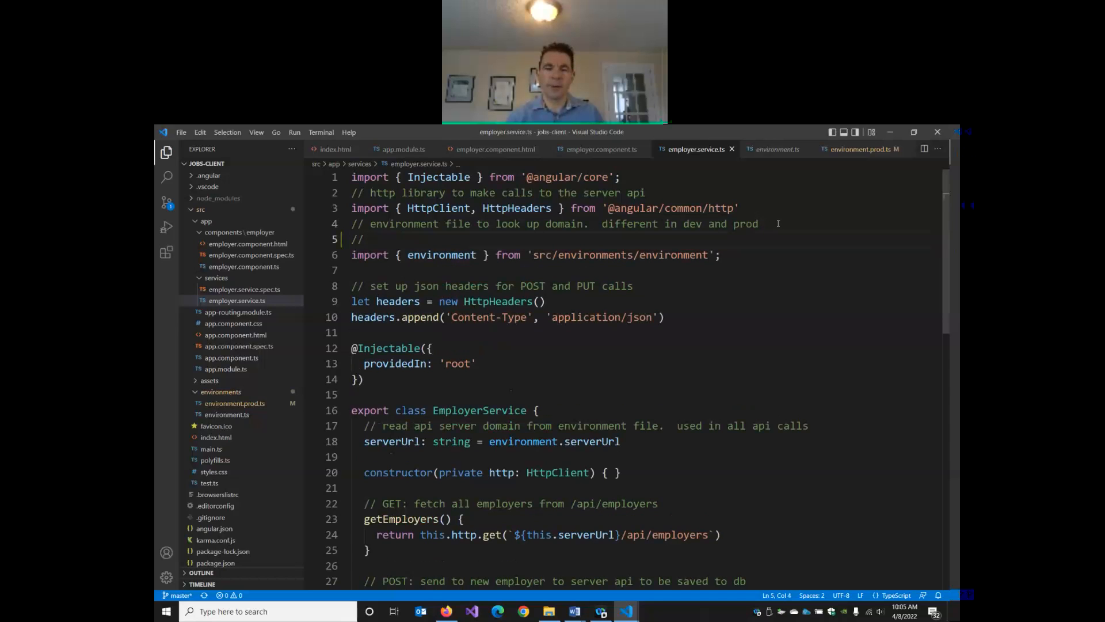
pyautogui.write('shoul')
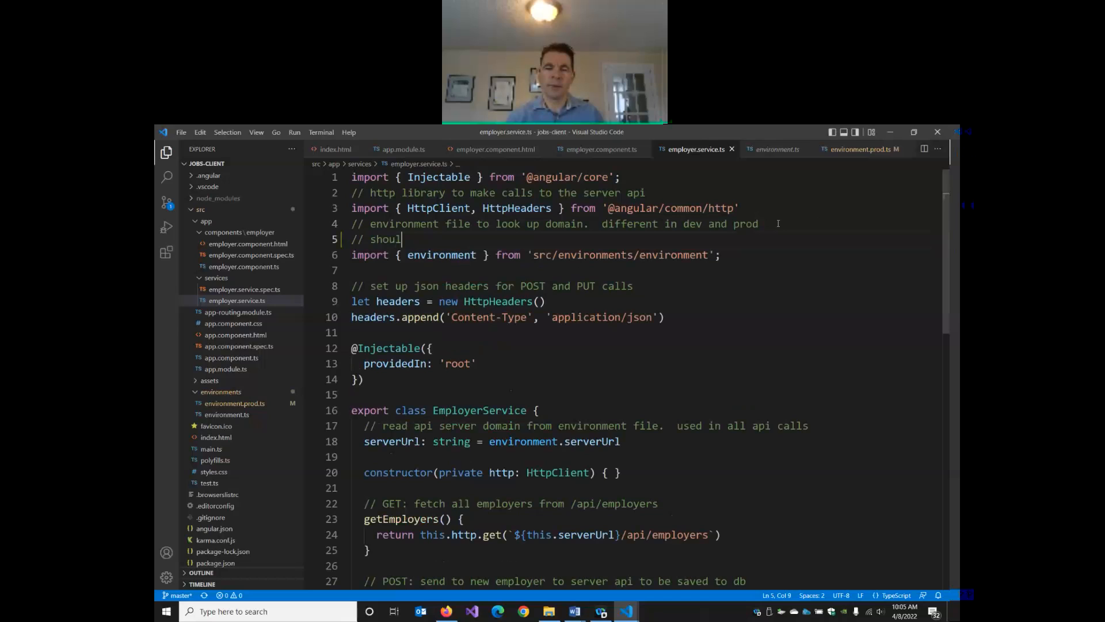
pyautogui.write('d be replaced automatically')
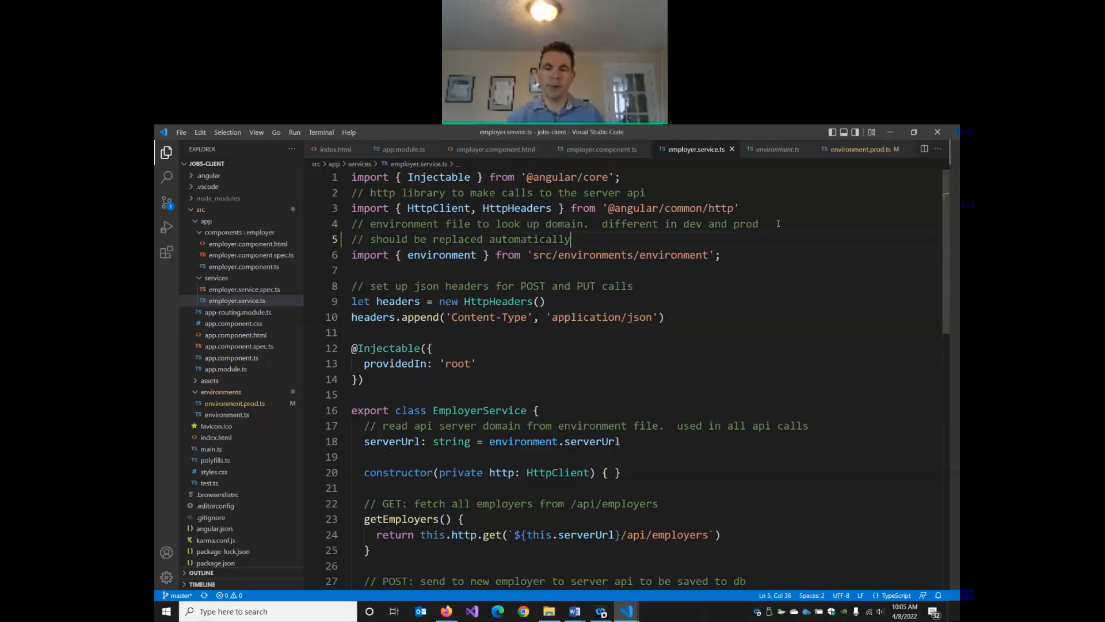
pyautogui.write('with einvironment.prod')
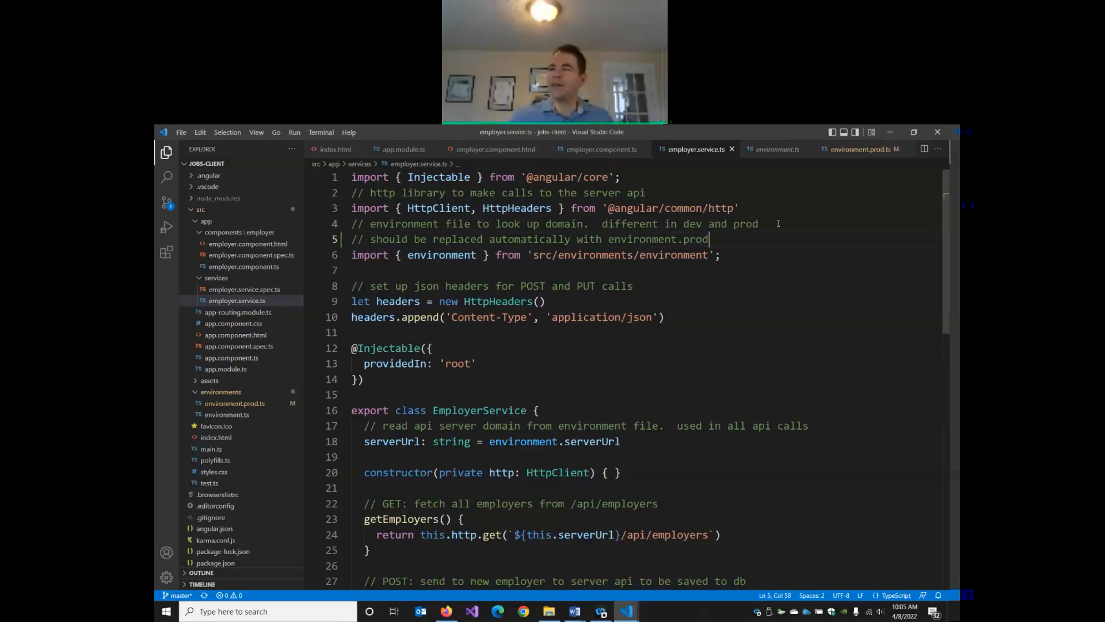
pyautogui.write('when running ng g')
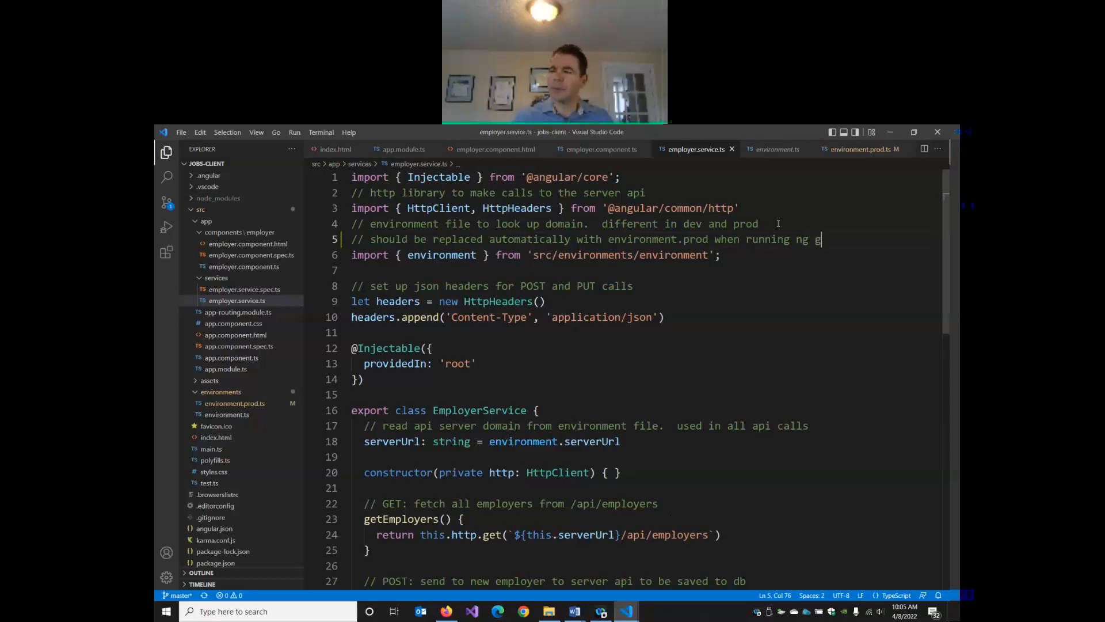
pyautogui.write('uild')
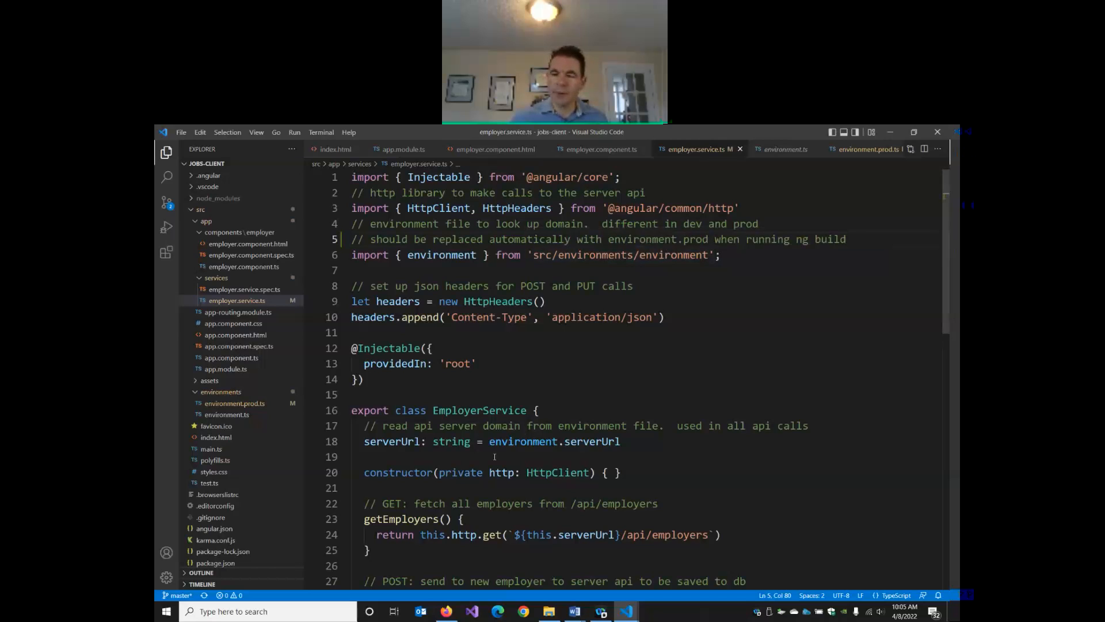
# Step: Show the integrated terminal panel and start a fresh PowerShell terminal beside the running node one
pyautogui.click(257, 131)
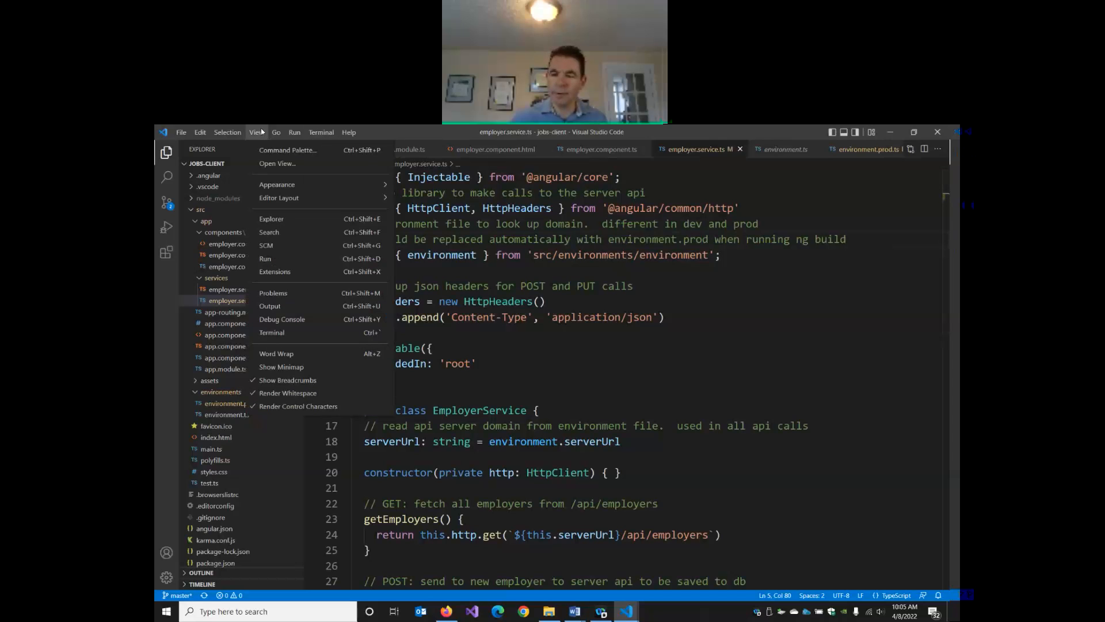
pyautogui.moveTo(271, 331)
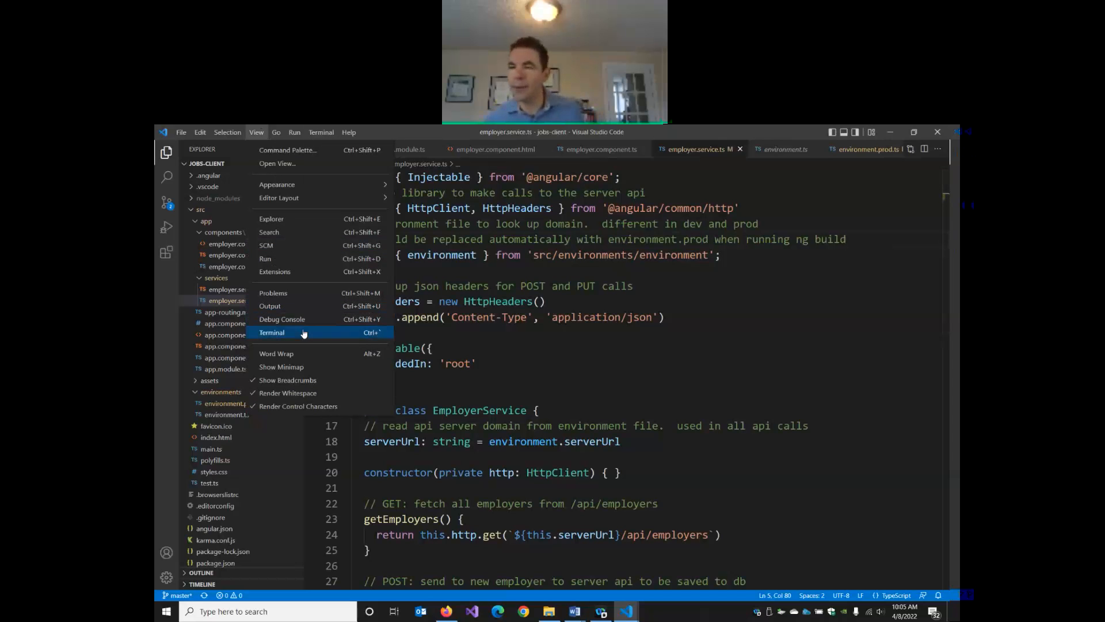
pyautogui.click(271, 332)
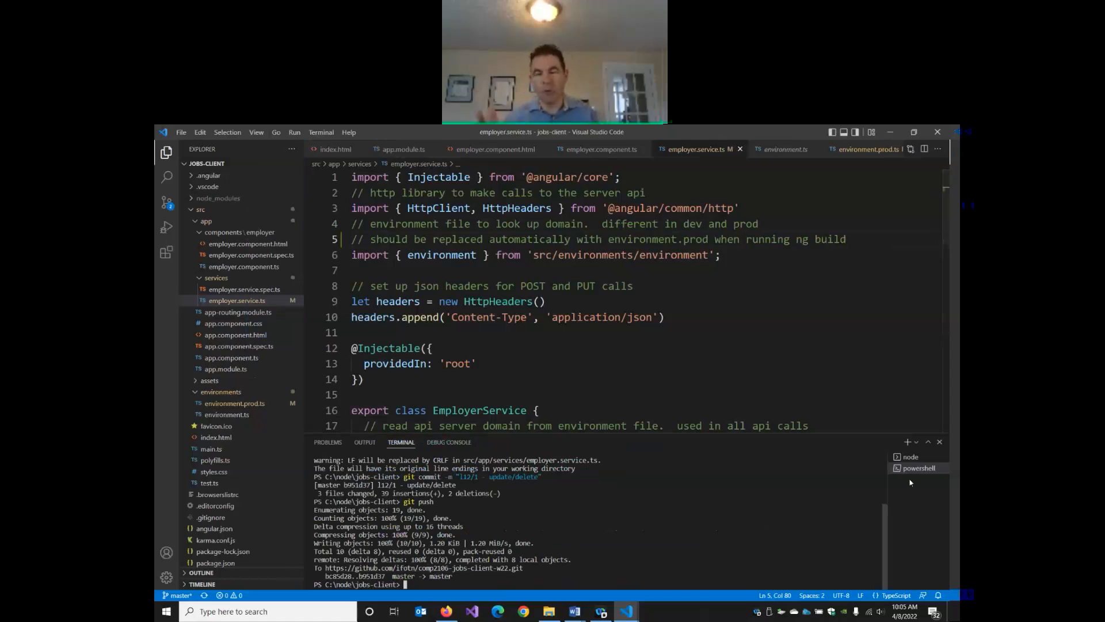
pyautogui.click(909, 456)
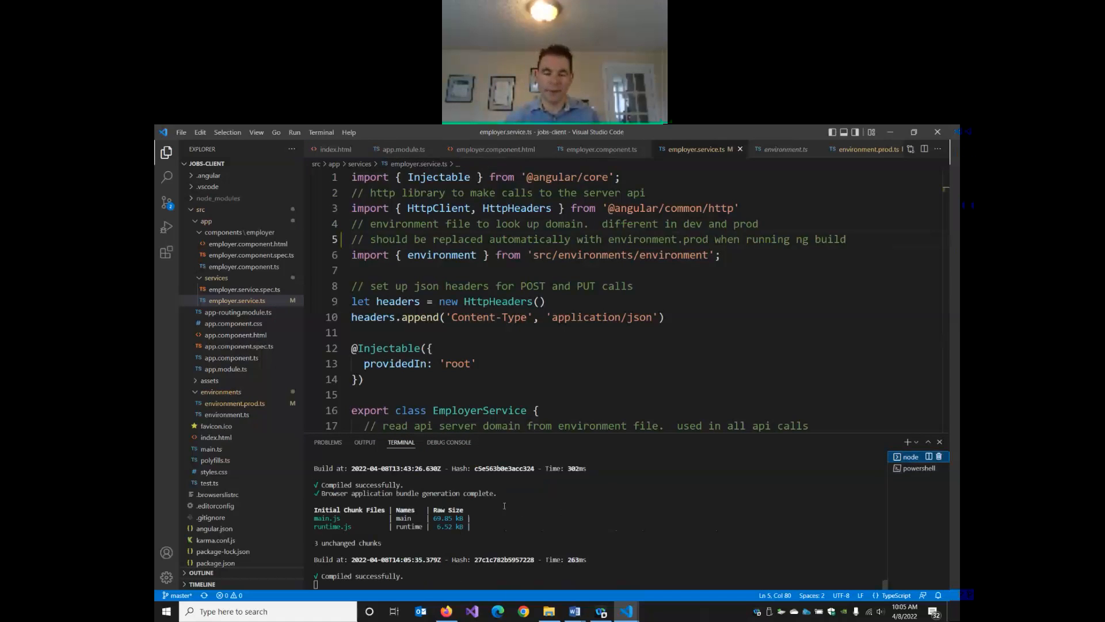
pyautogui.click(912, 455)
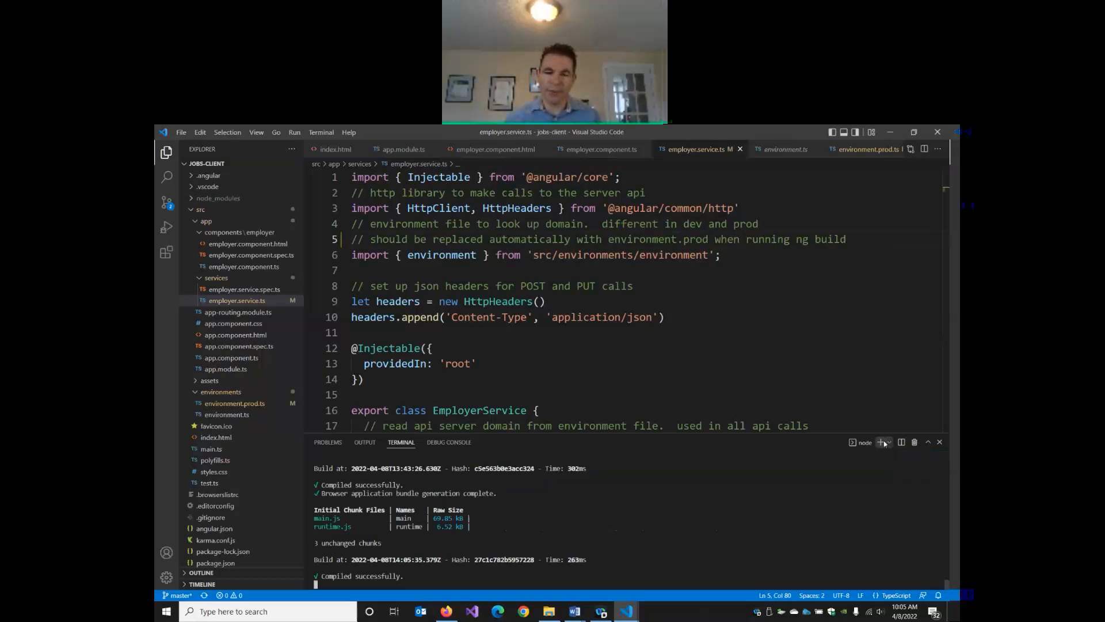
pyautogui.click(880, 442)
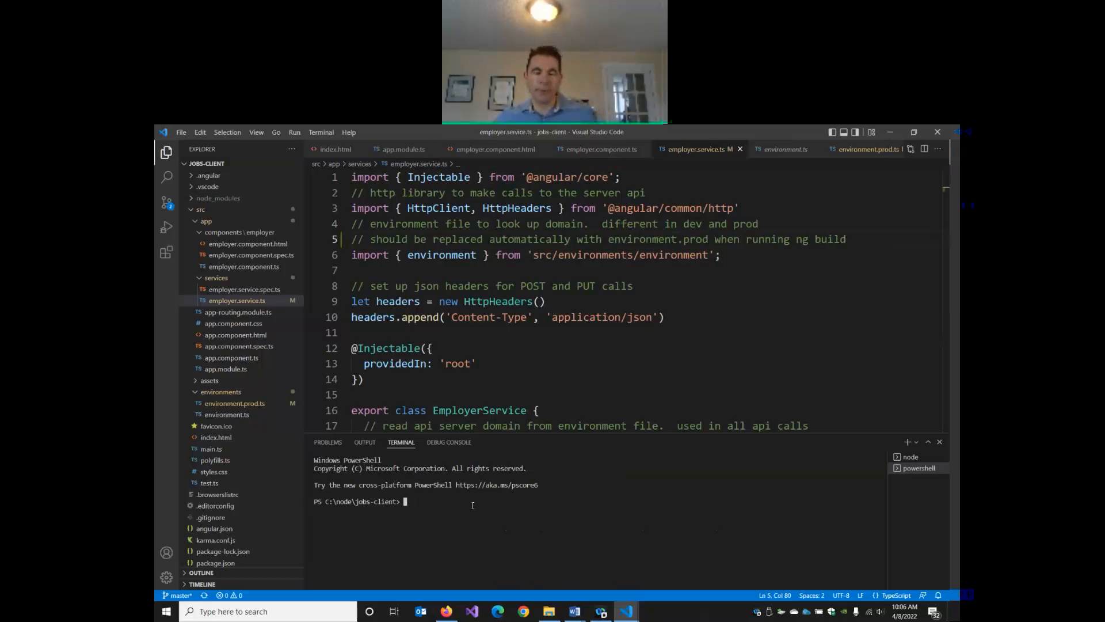
# Step: Run ng build; it fails with TS2339 because serverUrl does not exist on the environment type
pyautogui.write('ng')
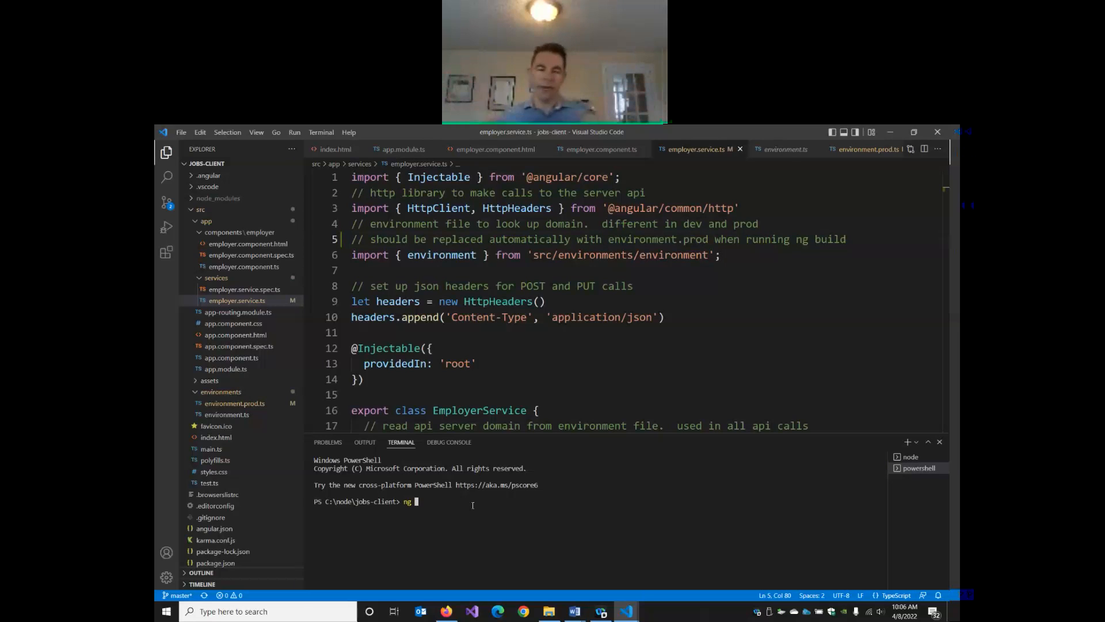
pyautogui.write('build')
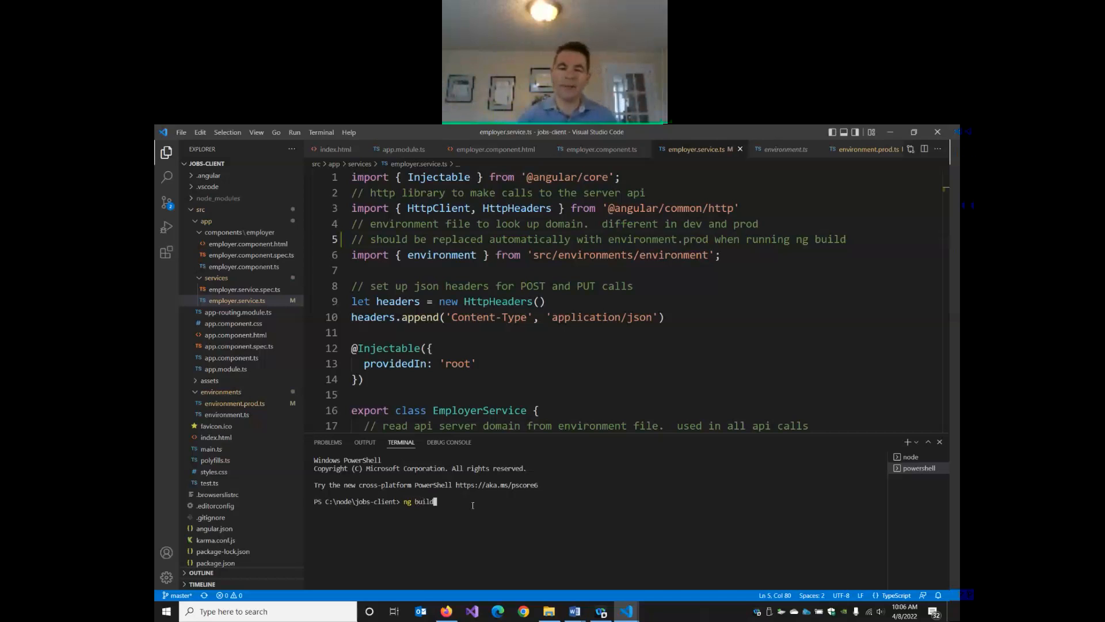
pyautogui.press('Return')
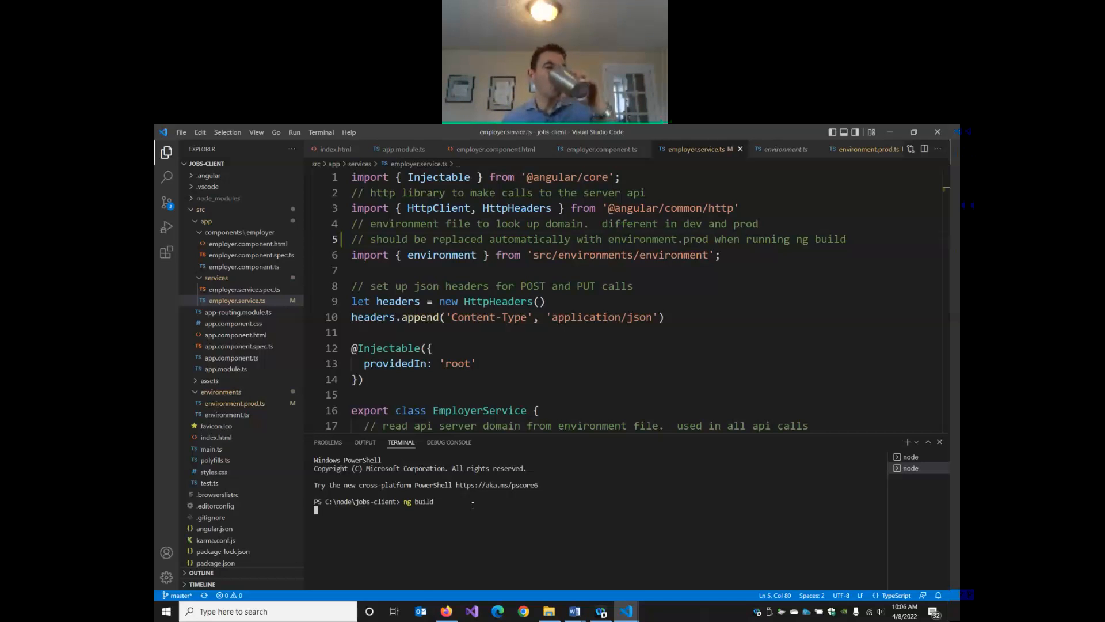
pyautogui.press('Return')
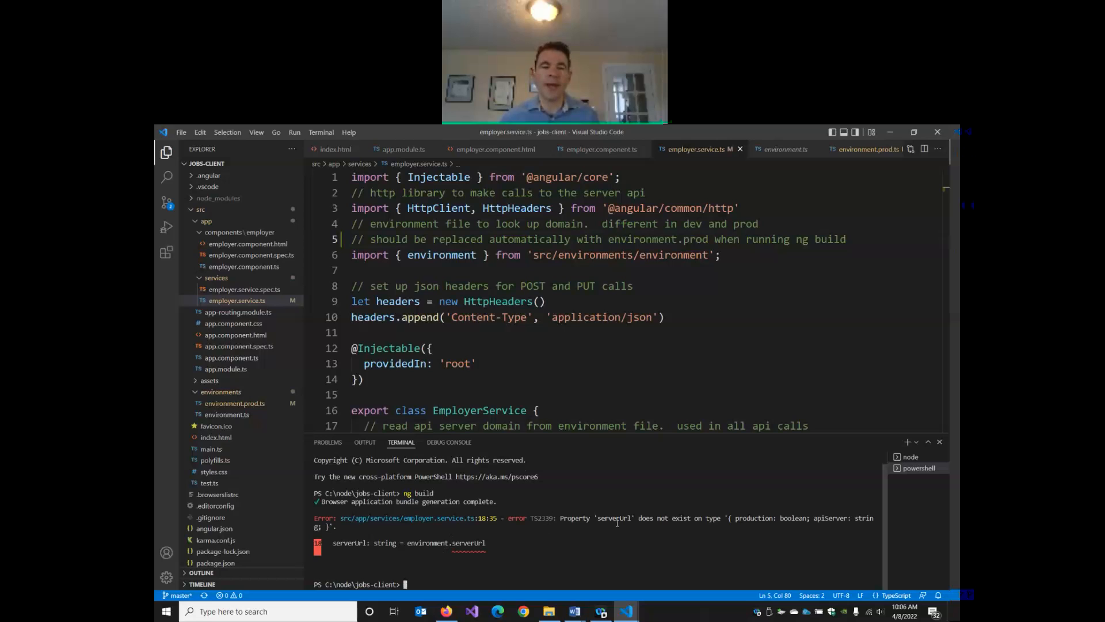
pyautogui.moveTo(597, 159)
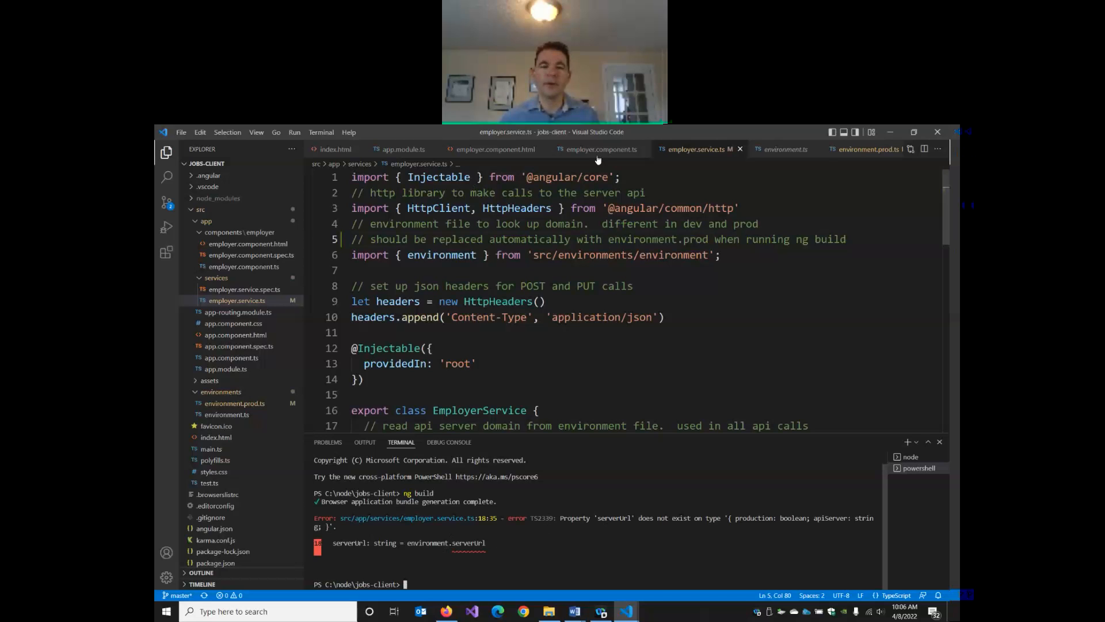
# Step: Compare environment.ts's serverUrl property with environment.prod.ts so the production setting is also named serverUrl
pyautogui.click(784, 149)
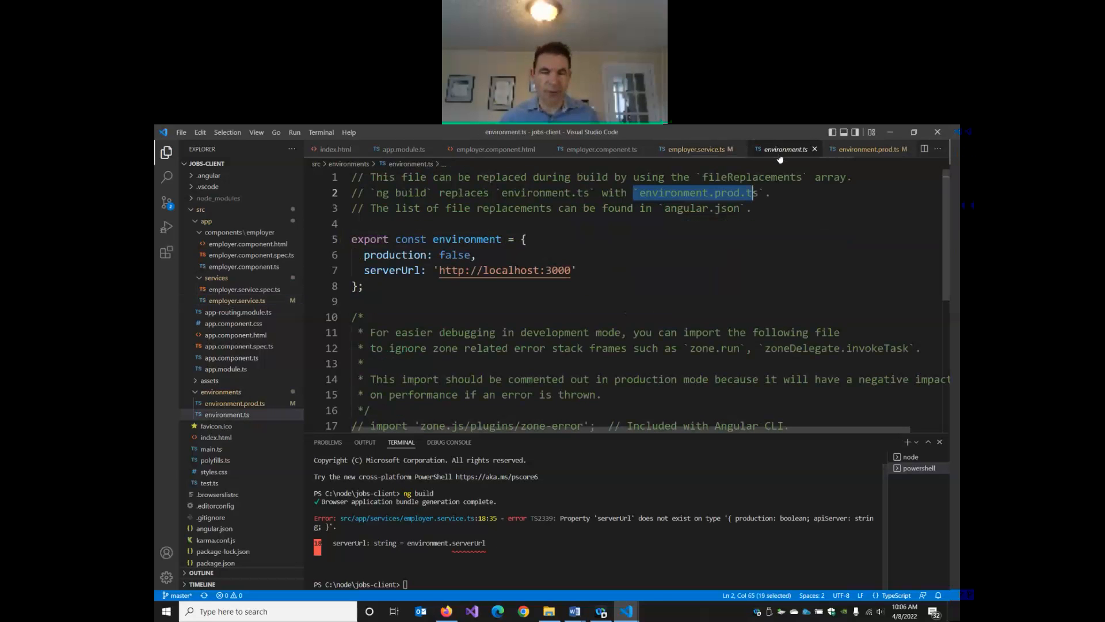
pyautogui.doubleClick(391, 269)
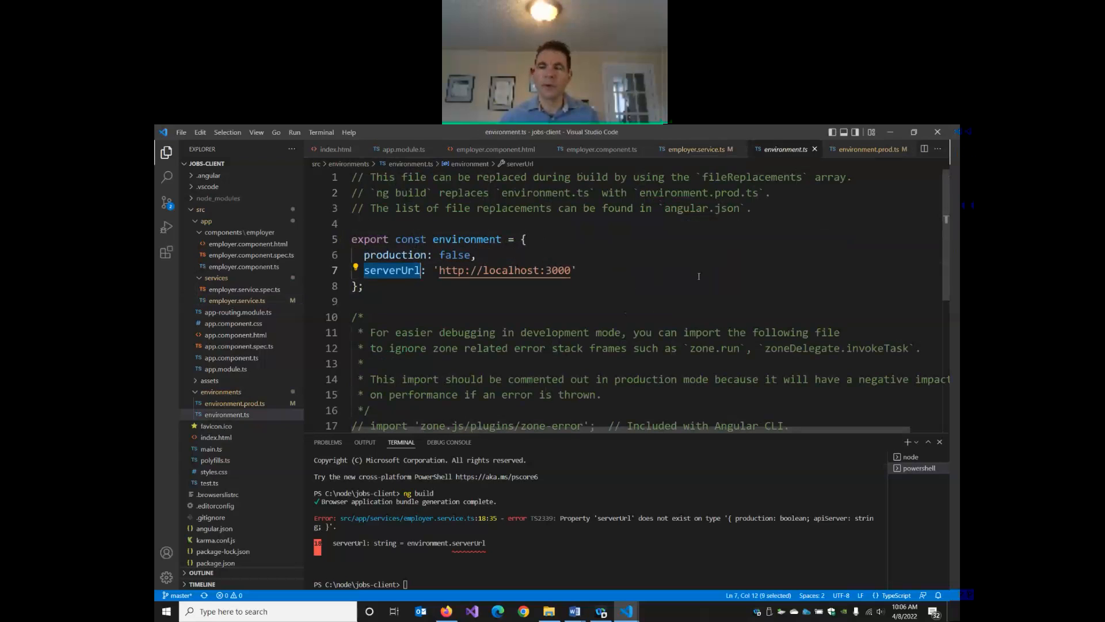
pyautogui.click(852, 148)
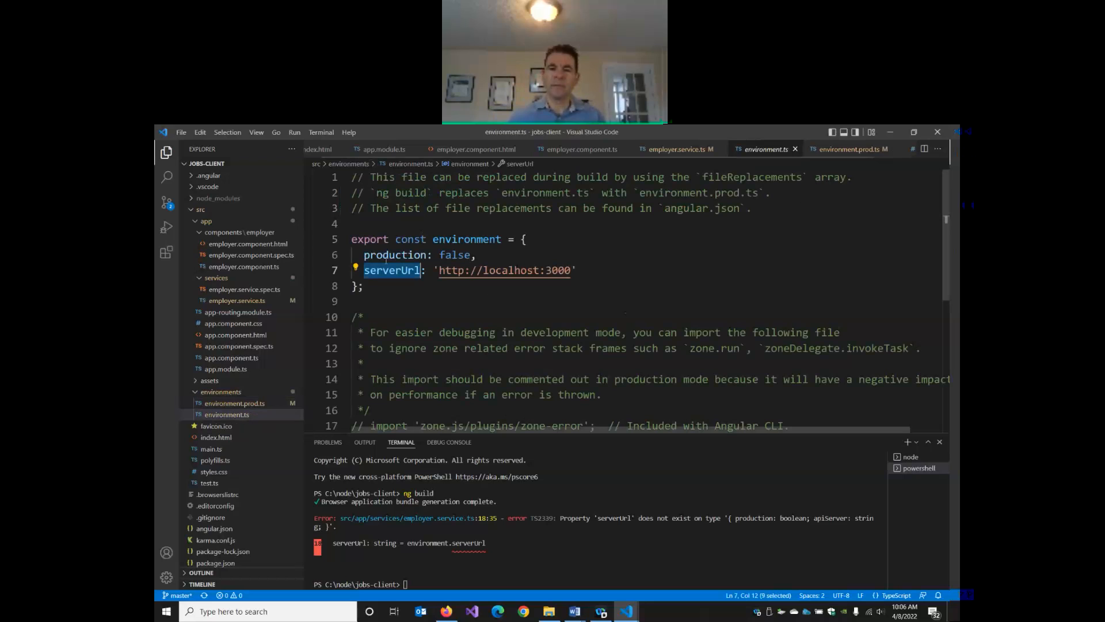
pyautogui.moveTo(908, 158)
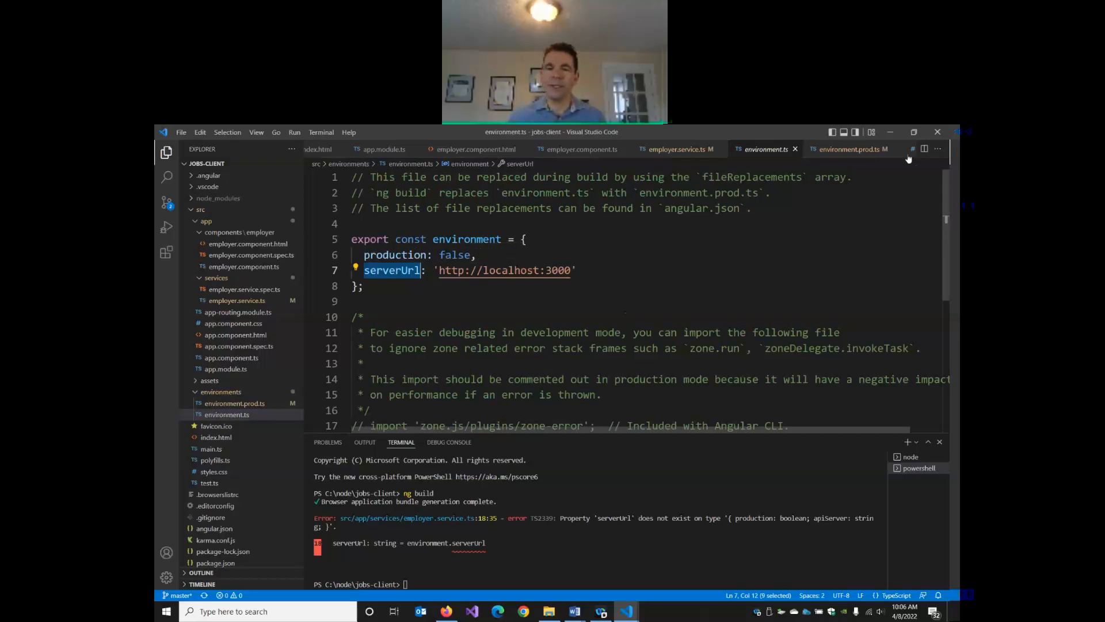
pyautogui.click(851, 149)
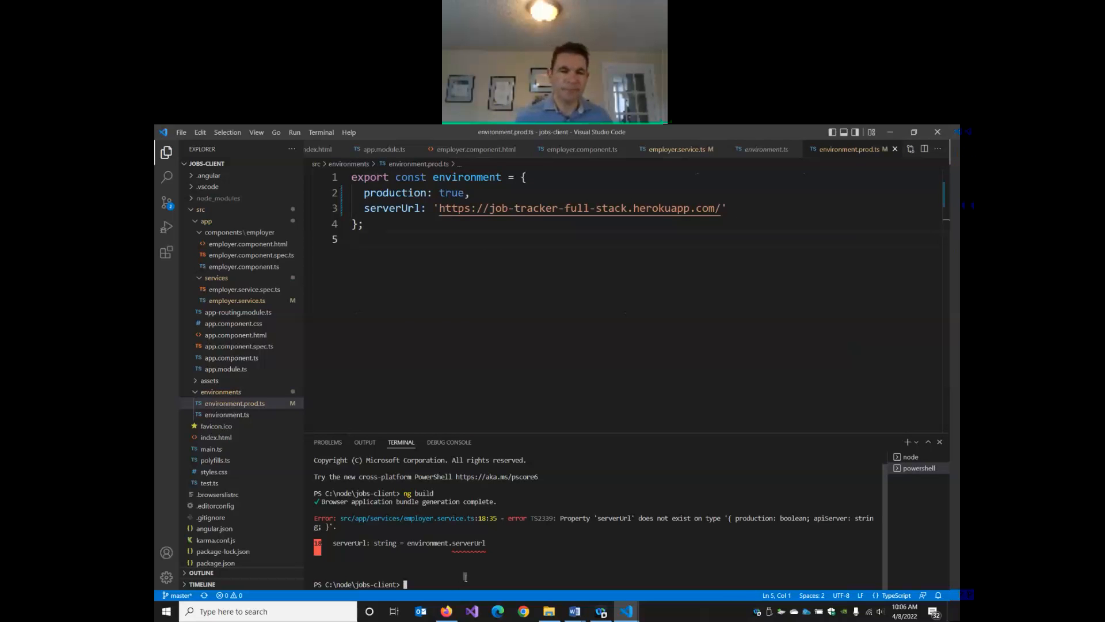
# Step: Re-run ng build successfully and expand dist/jobs-client to list index.html and the bundled JavaScript files
pyautogui.write('ng build')
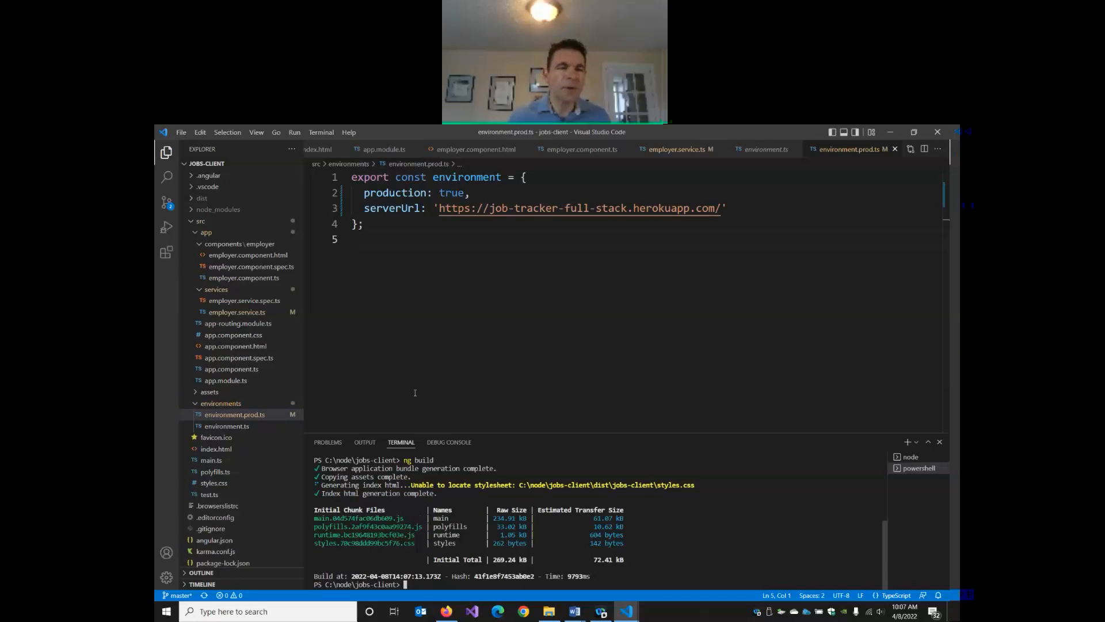
pyautogui.moveTo(221, 274)
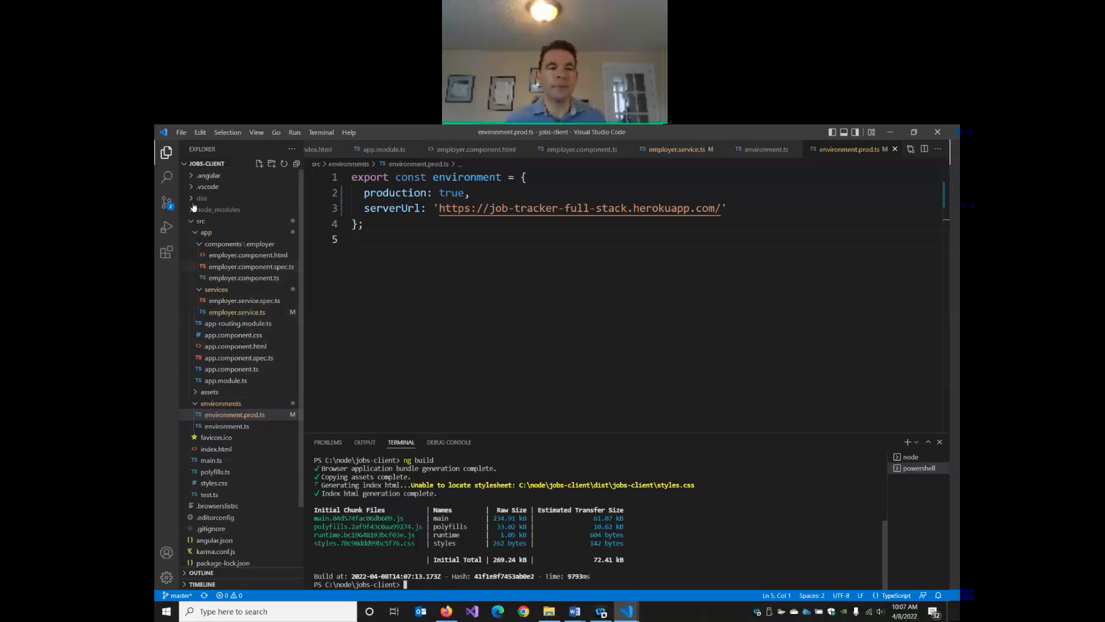
pyautogui.click(201, 198)
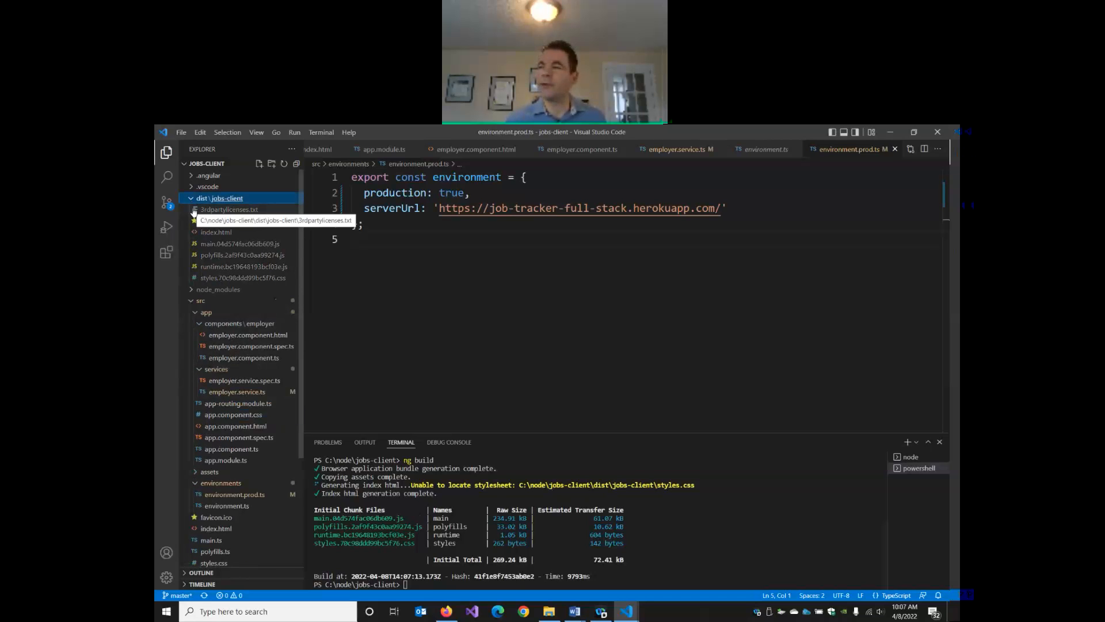
pyautogui.moveTo(226, 286)
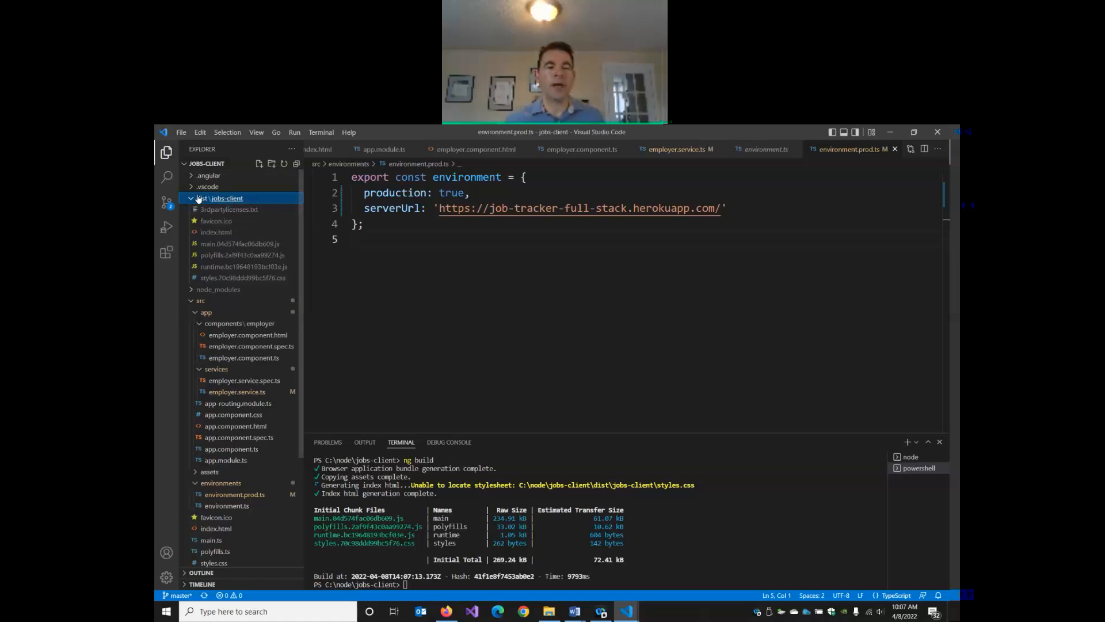
pyautogui.moveTo(205, 198)
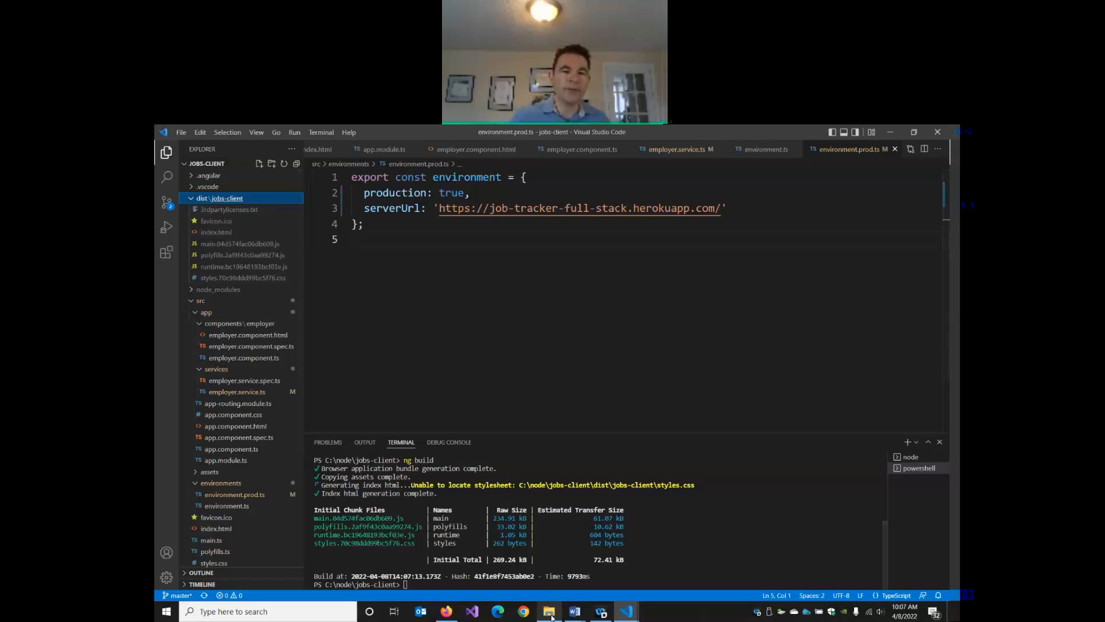
# Step: Browse into dist\jobs-client in File Explorer and bring up the context menu for the main.js bundle
pyautogui.click(548, 612)
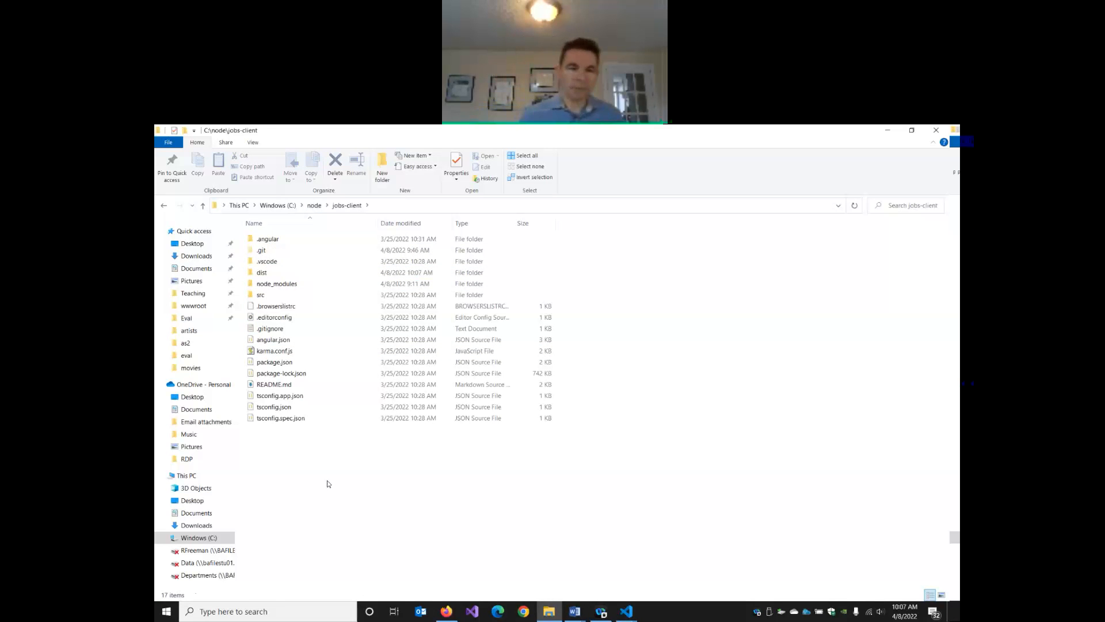
pyautogui.moveTo(306, 453)
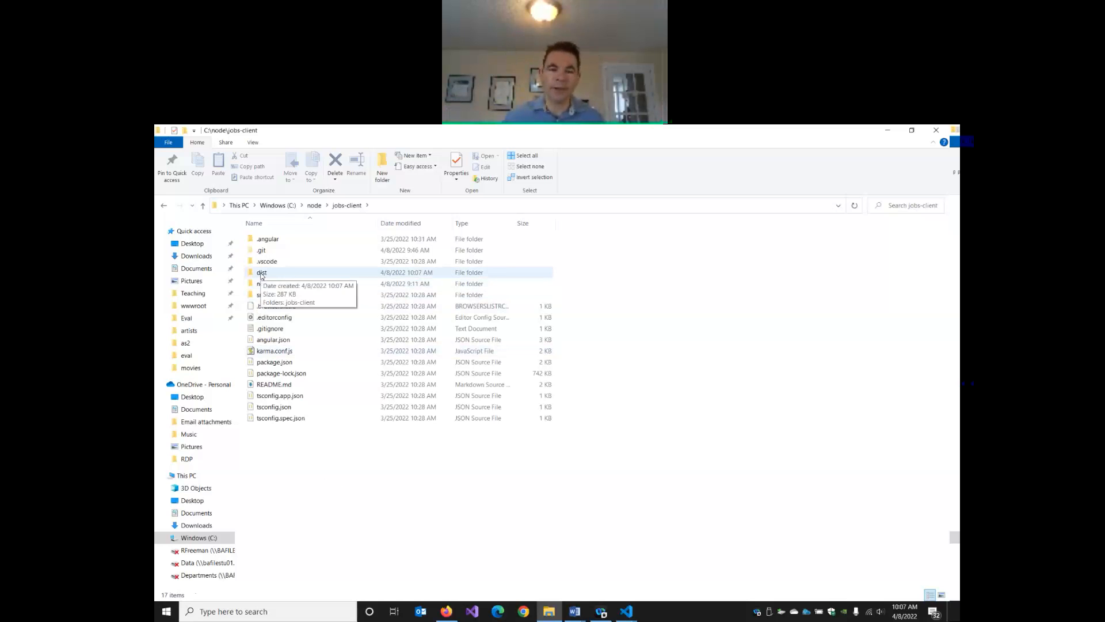
pyautogui.doubleClick(263, 272)
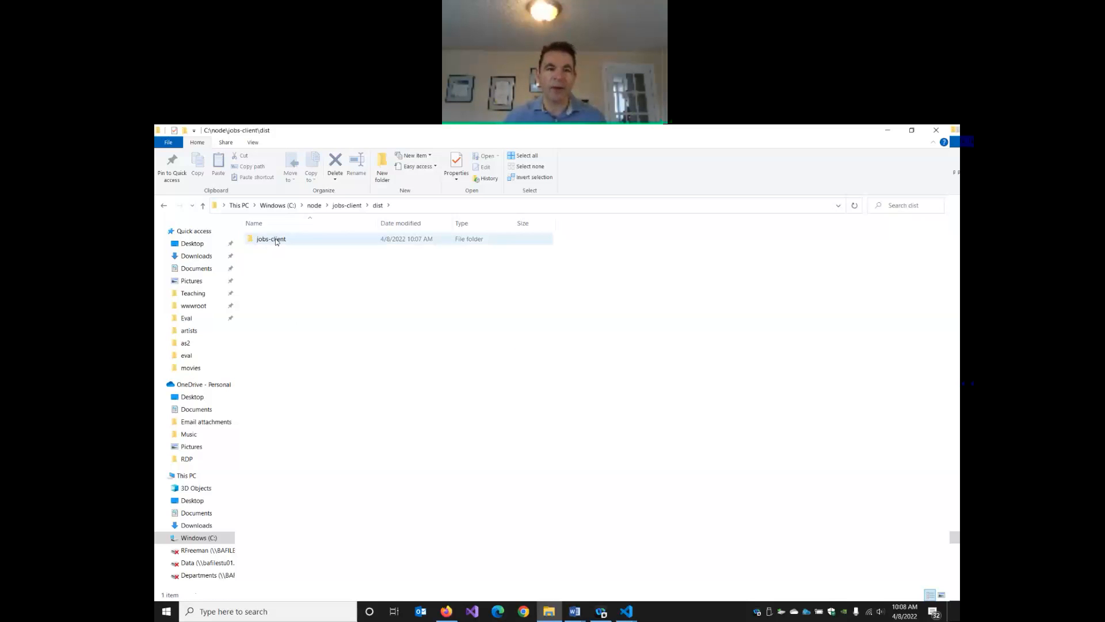
pyautogui.doubleClick(271, 238)
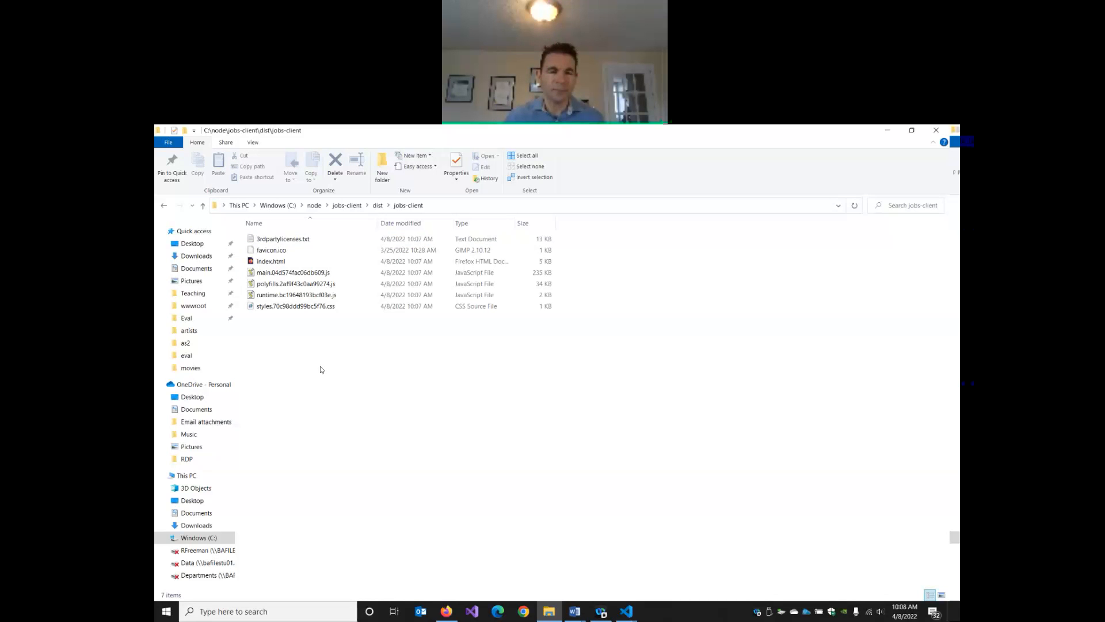
pyautogui.click(296, 284)
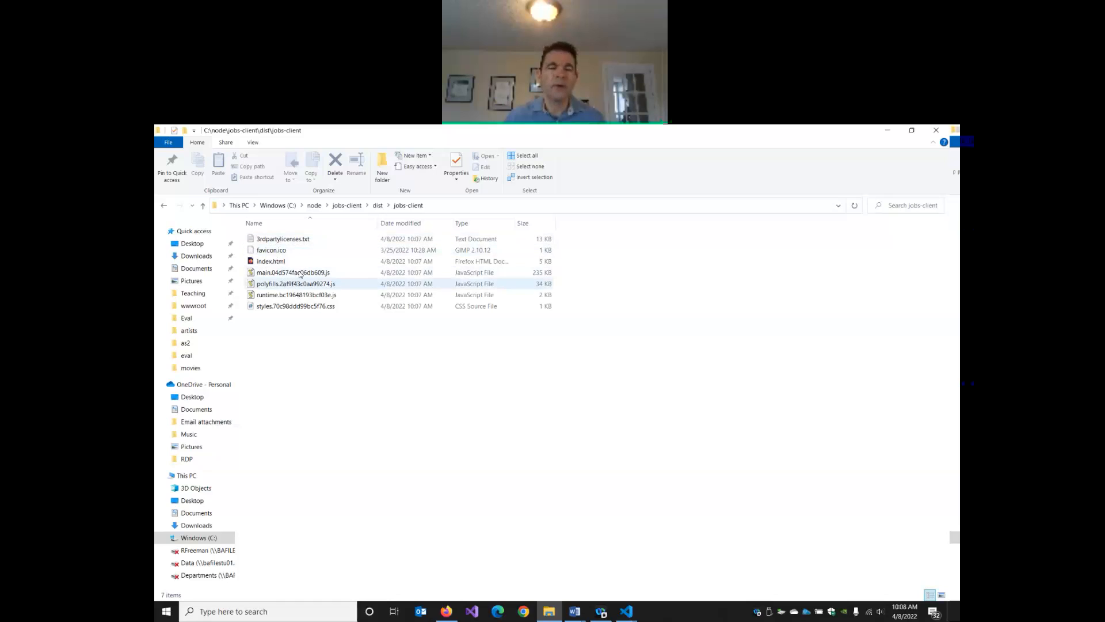
pyautogui.click(293, 272)
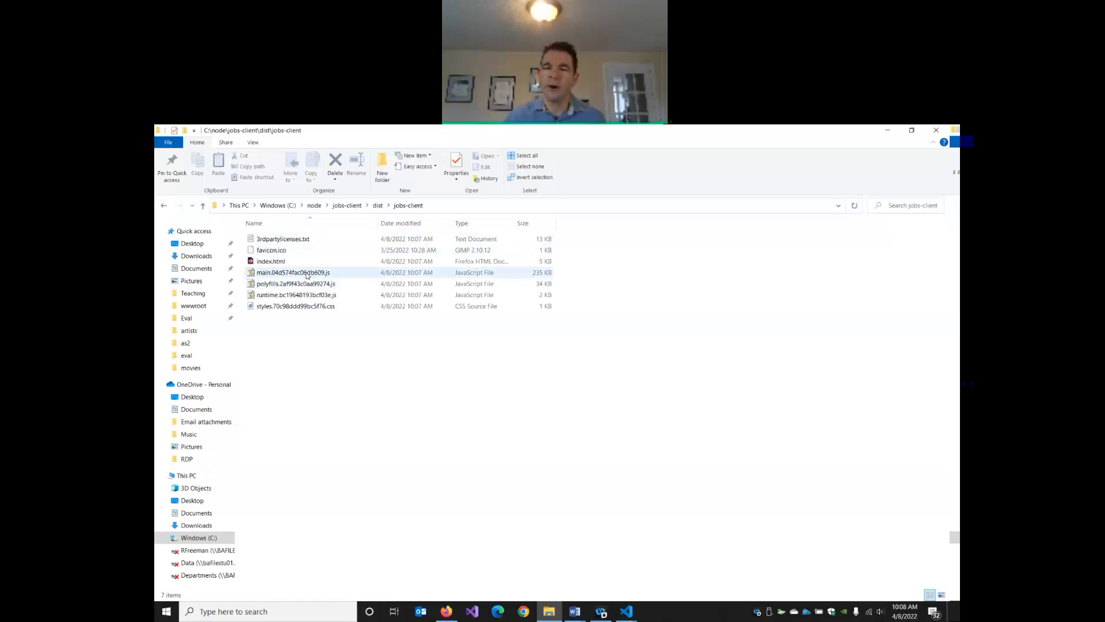
pyautogui.moveTo(294, 272)
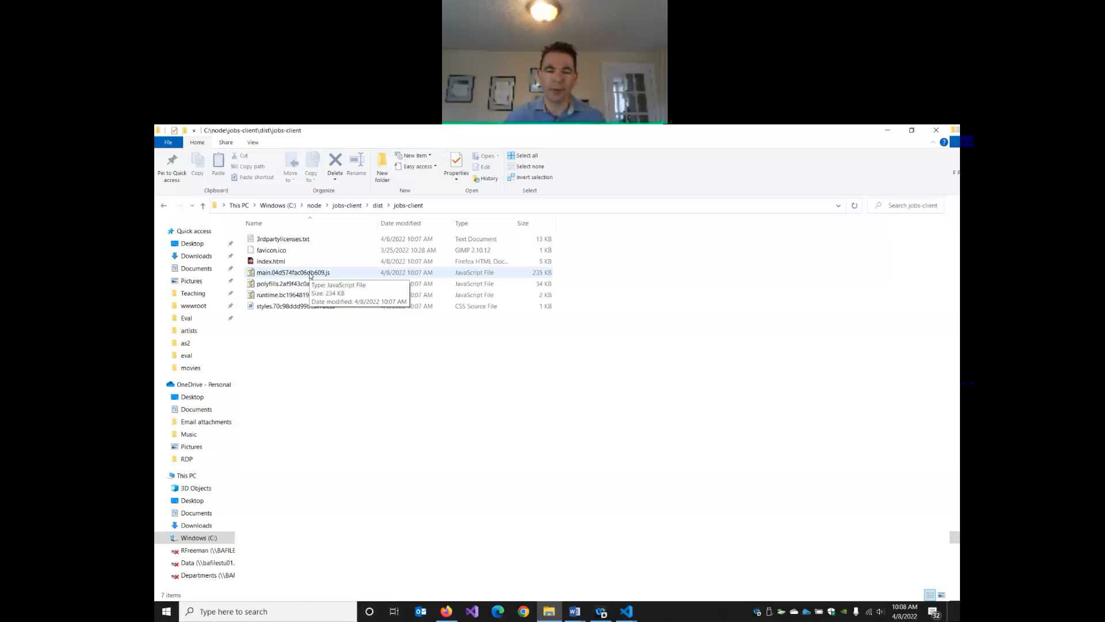
pyautogui.rightClick(293, 271)
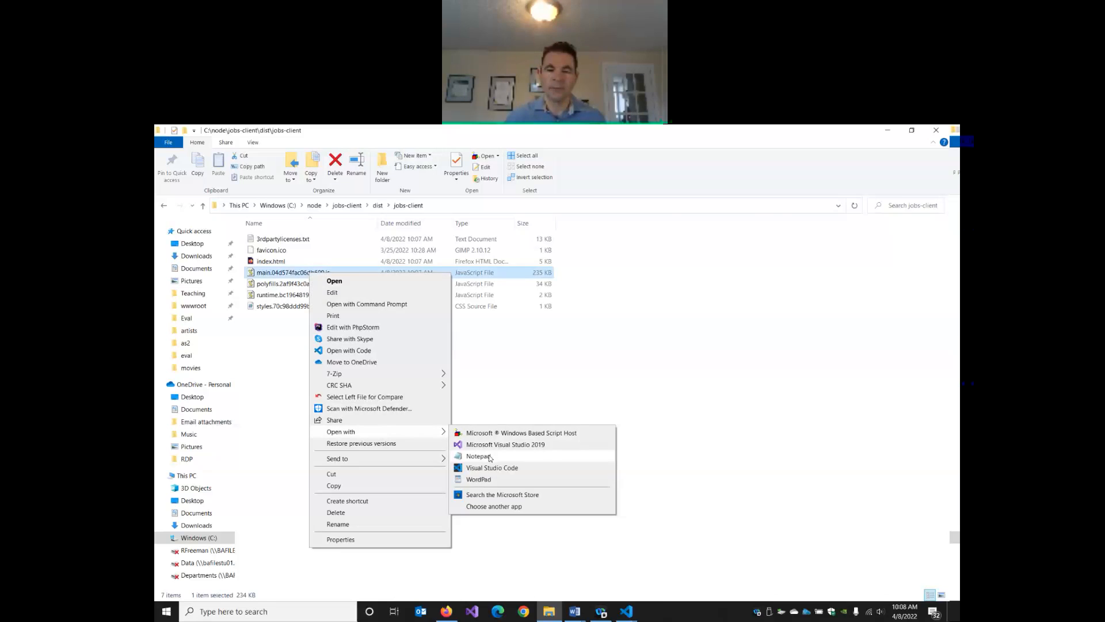
# Step: View main.js in Notepad, find the job-tracker-full-stack.herokuapp.com URL by searching 'heroku', then close it
pyautogui.click(481, 456)
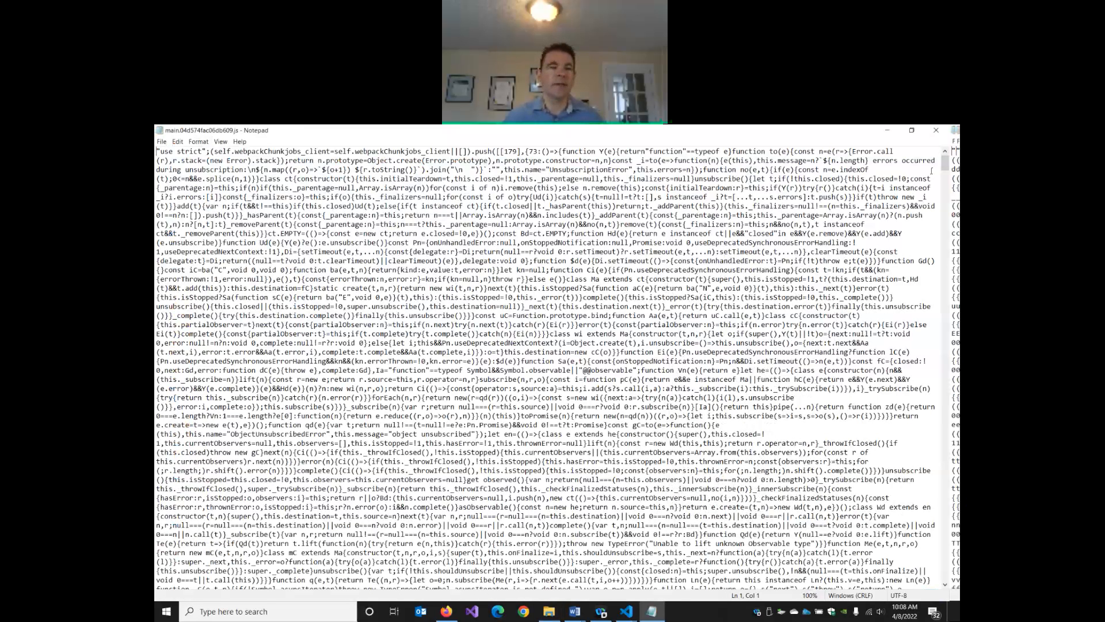
pyautogui.scroll(-3)
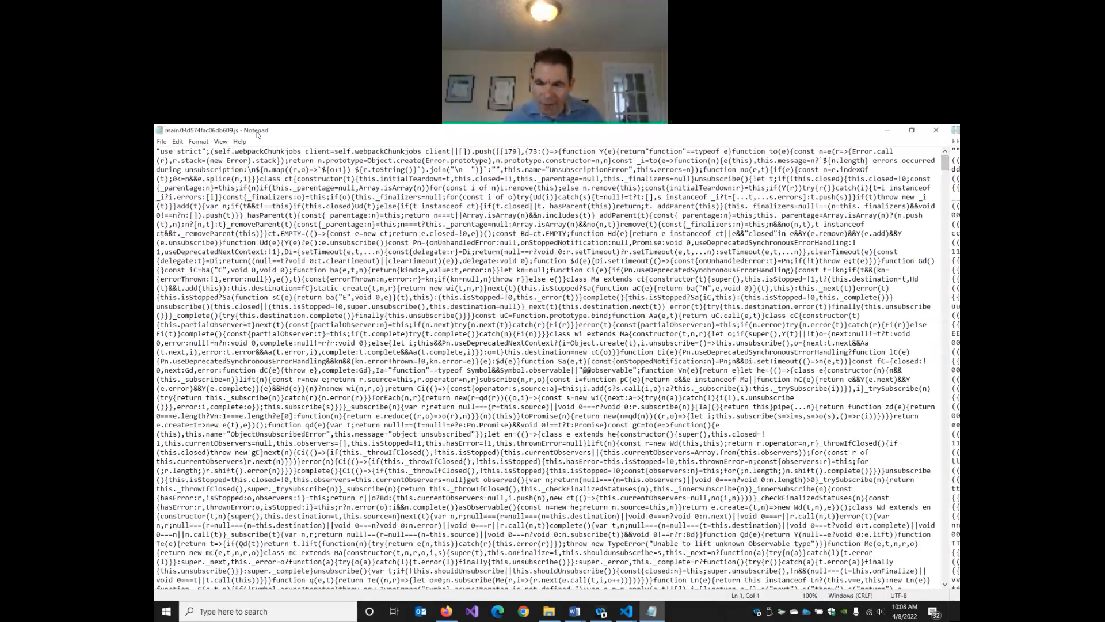
pyautogui.click(177, 142)
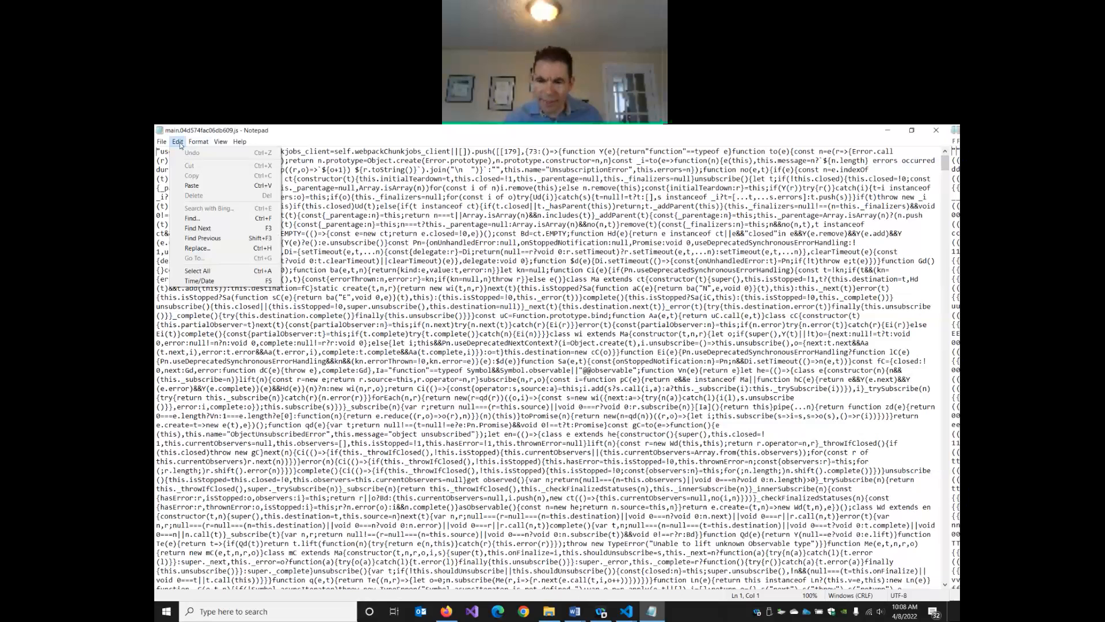
pyautogui.click(191, 217)
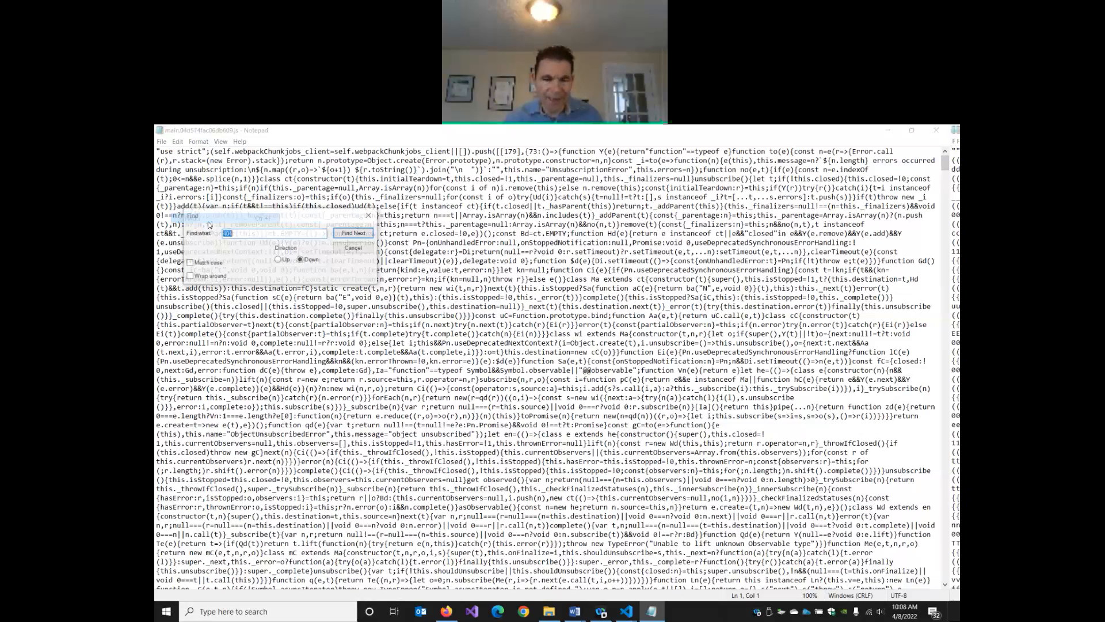
pyautogui.click(354, 233)
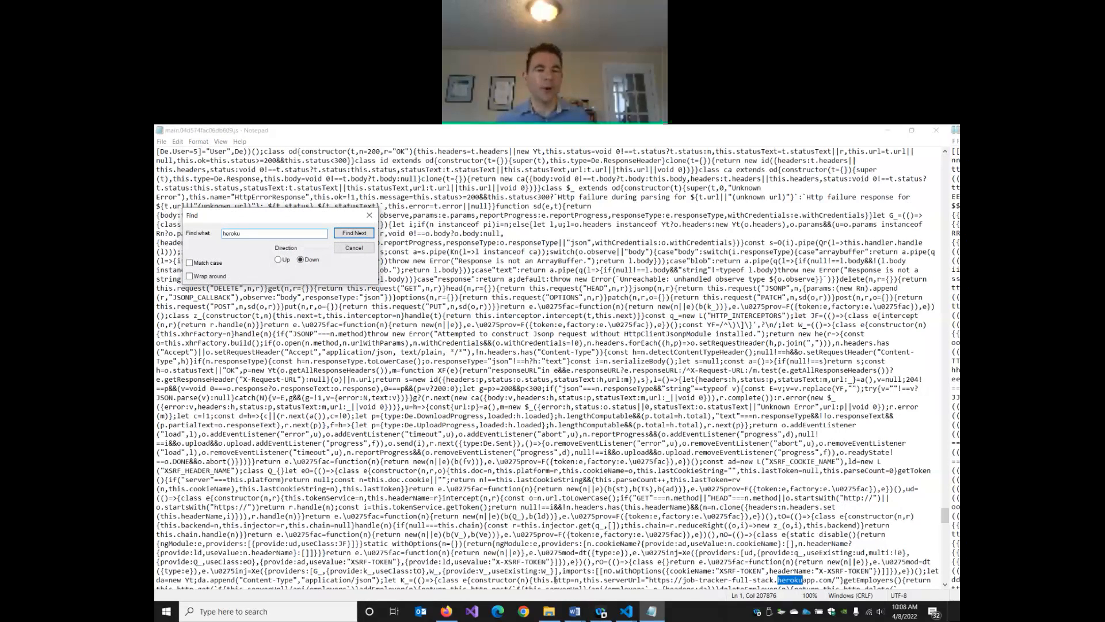
pyautogui.click(354, 232)
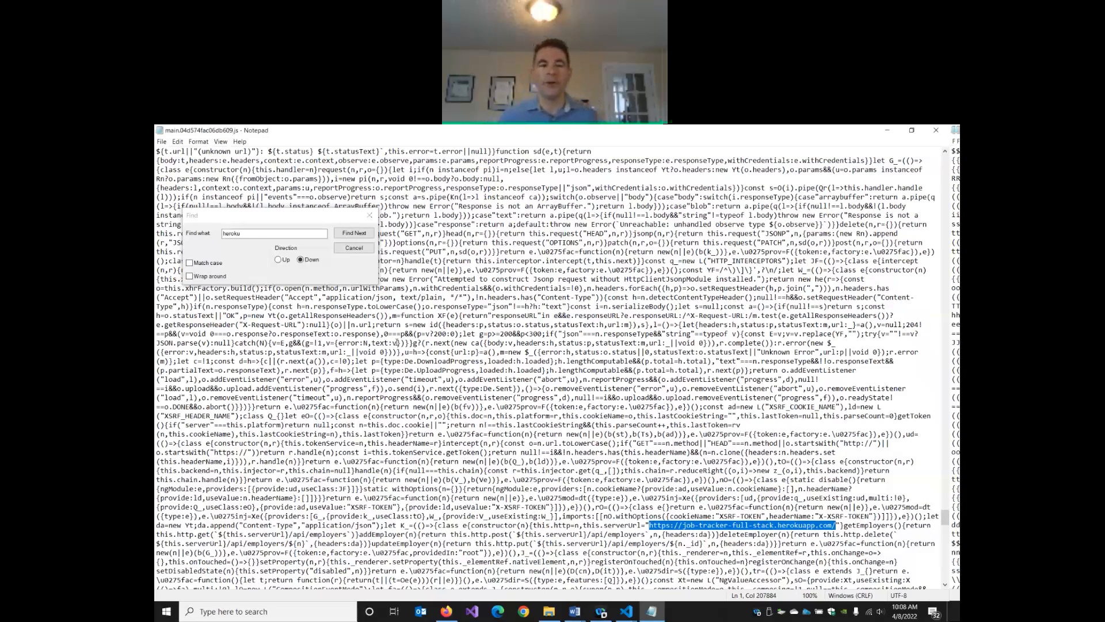
pyautogui.moveTo(937, 130)
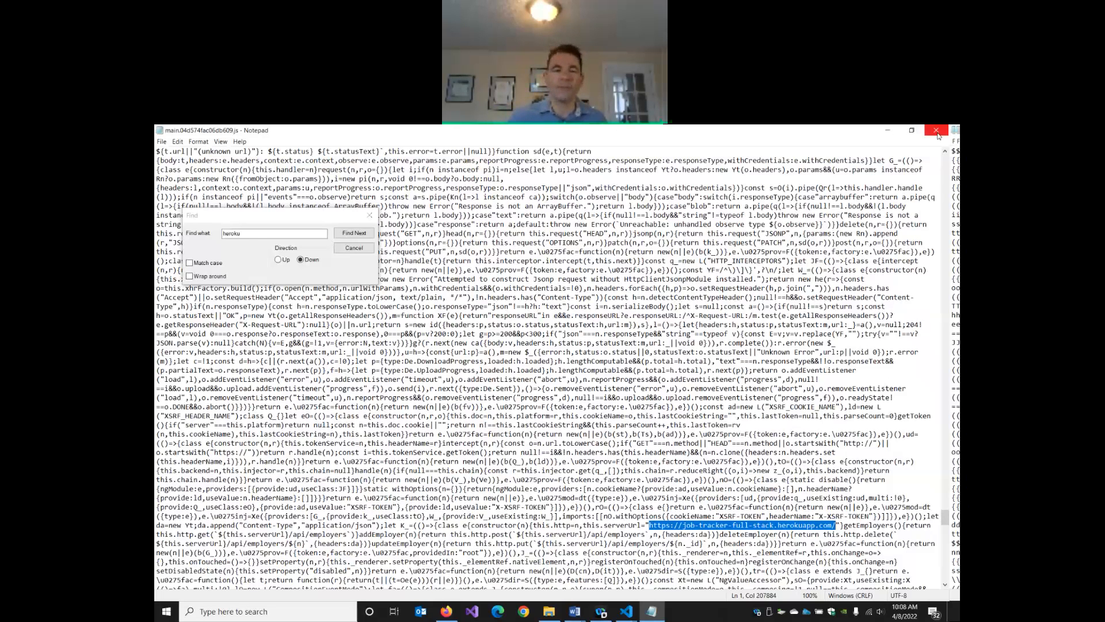
pyautogui.click(937, 132)
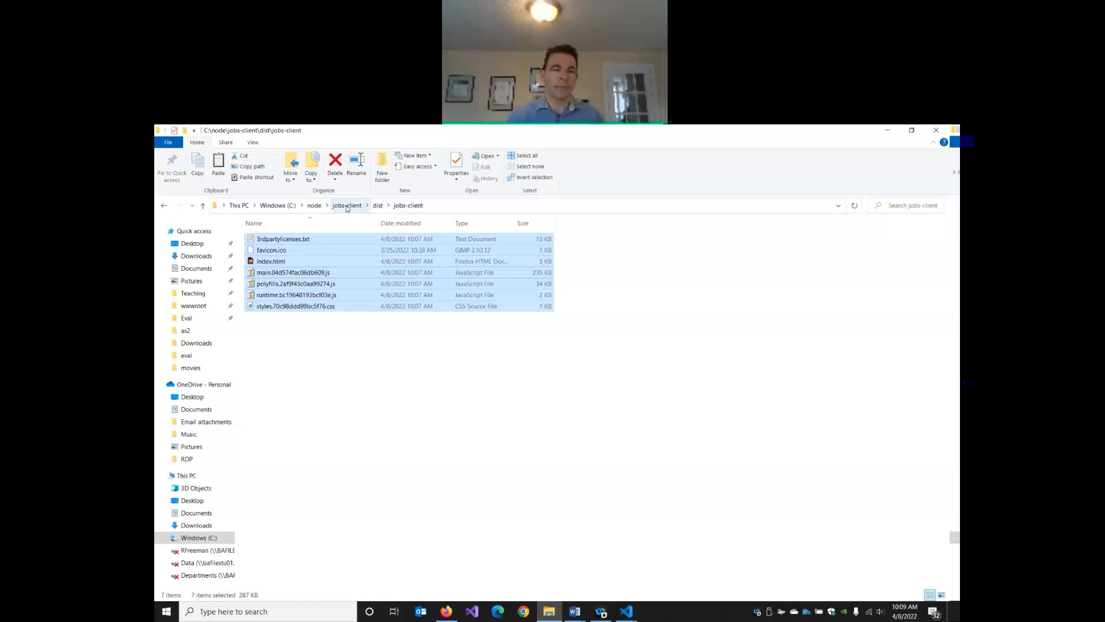
# Step: Go up to C:\node\jobs-server and create a new public folder inside it
pyautogui.click(313, 205)
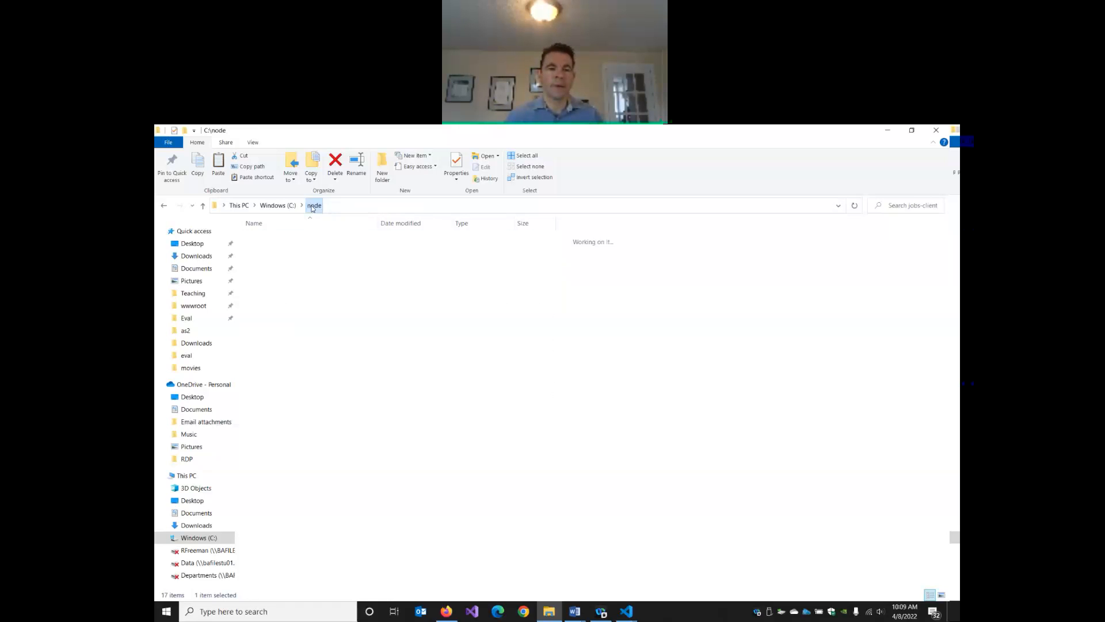
pyautogui.doubleClick(346, 205)
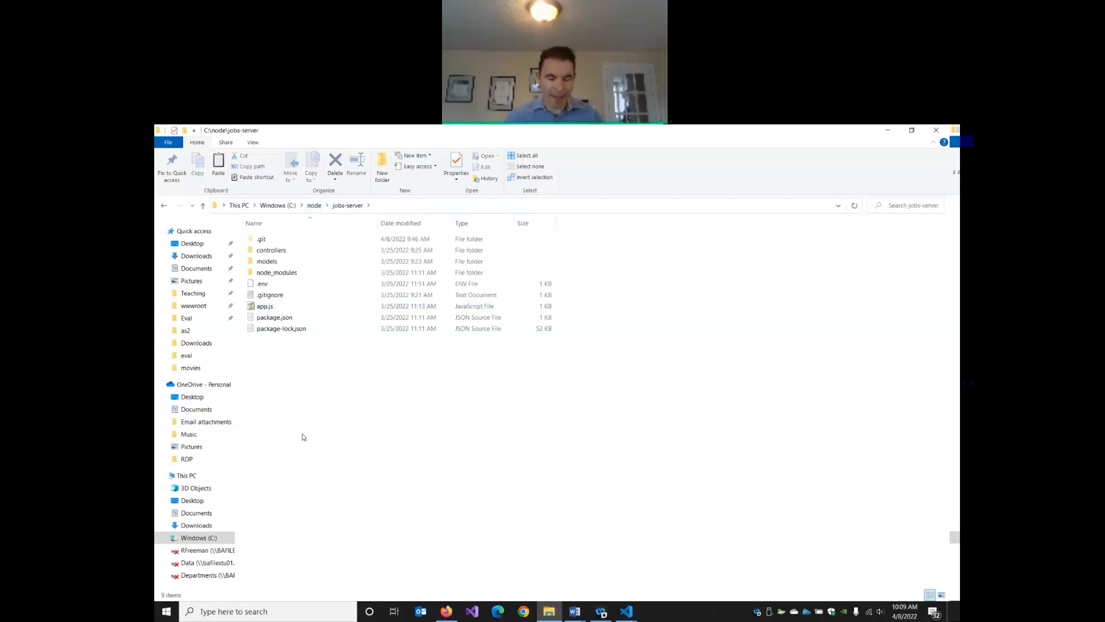
pyautogui.rightClick(302, 437)
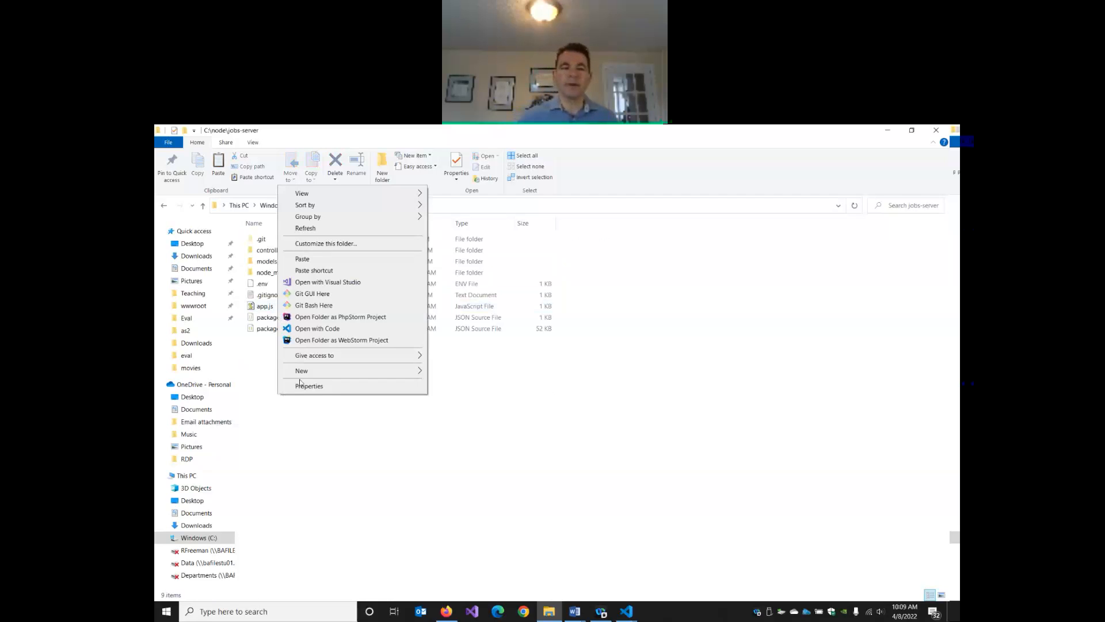
pyautogui.click(301, 369)
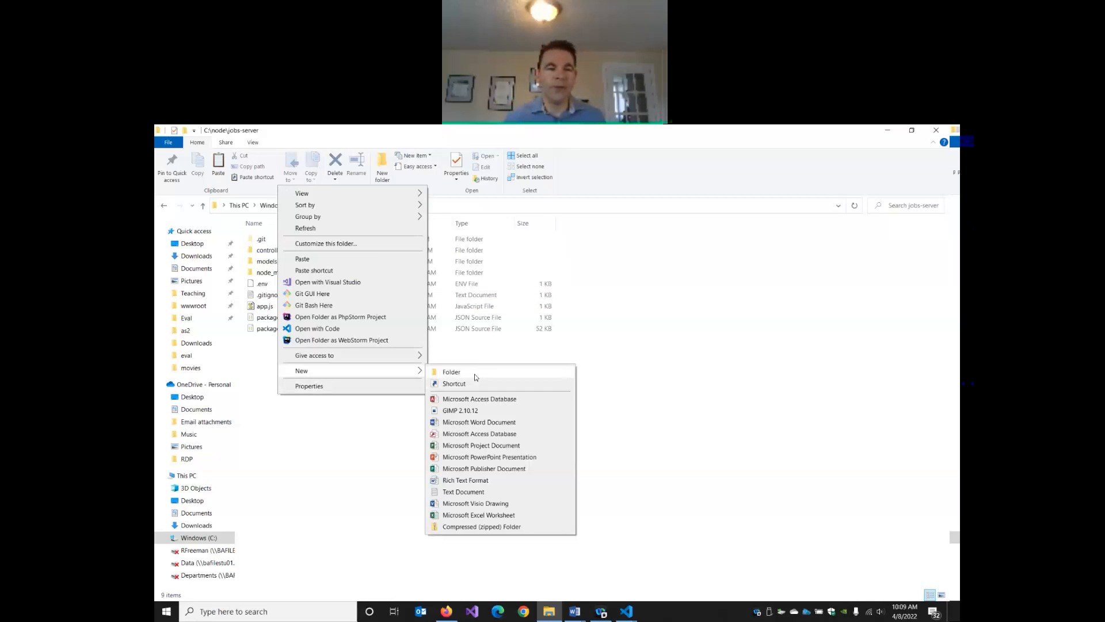
pyautogui.click(451, 371)
pyautogui.write('public')
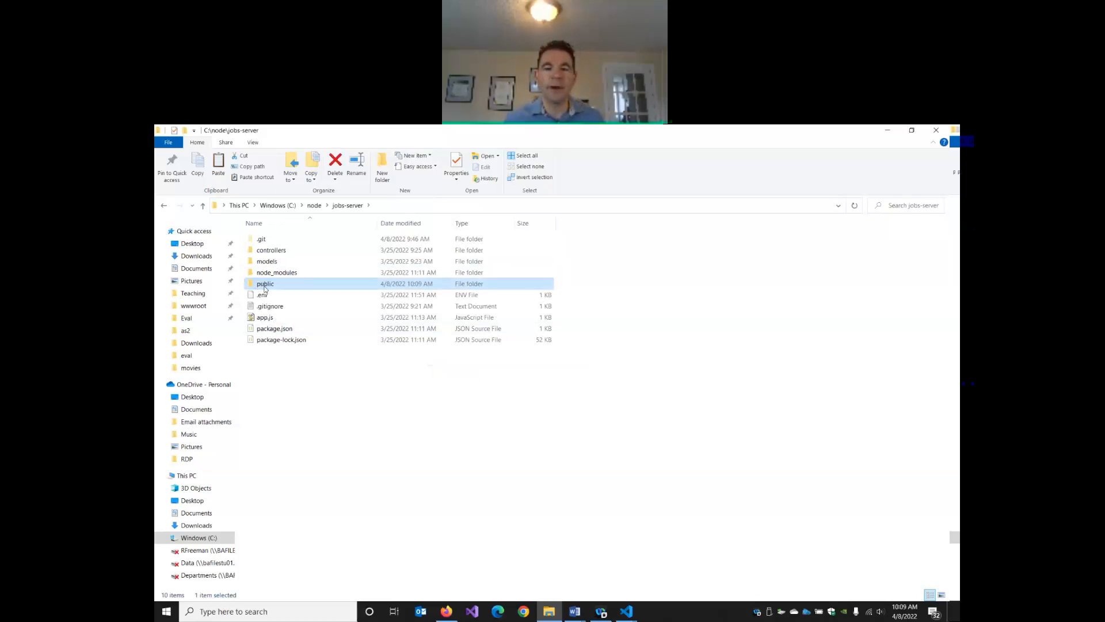
# Step: View the public folder's copied client files, including index.html, the licenses file and main.js
pyautogui.doubleClick(264, 283)
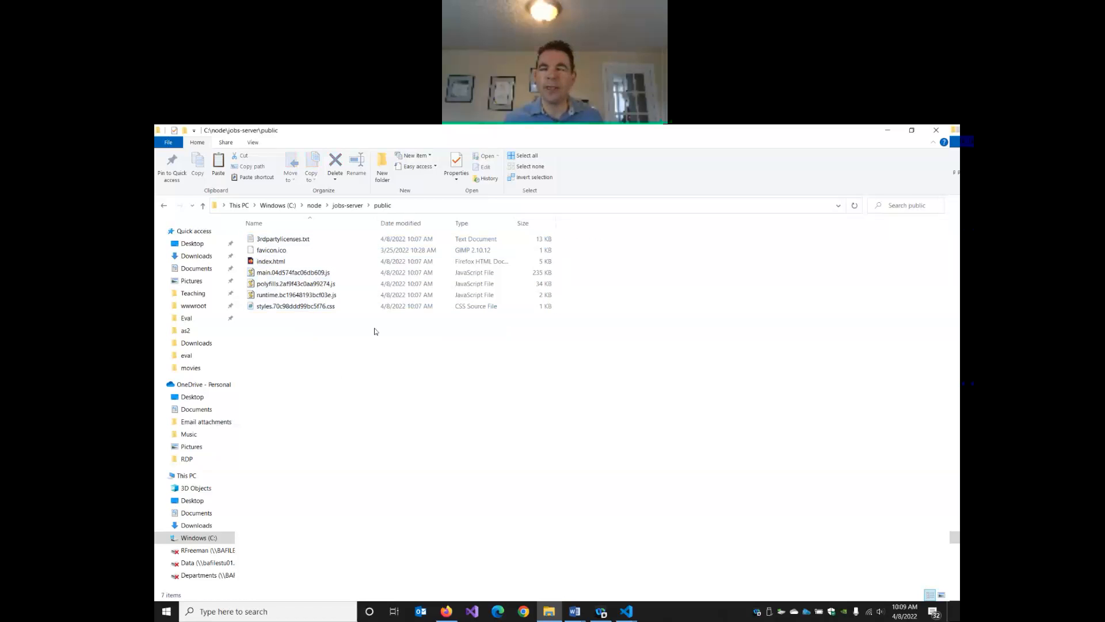
pyautogui.click(271, 262)
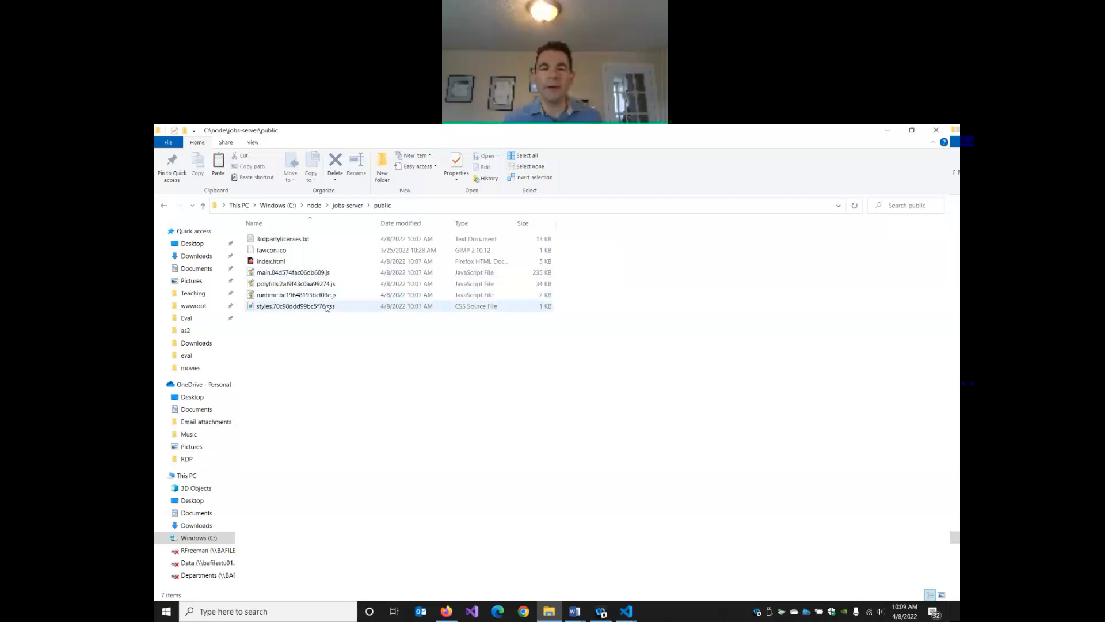
pyautogui.click(271, 261)
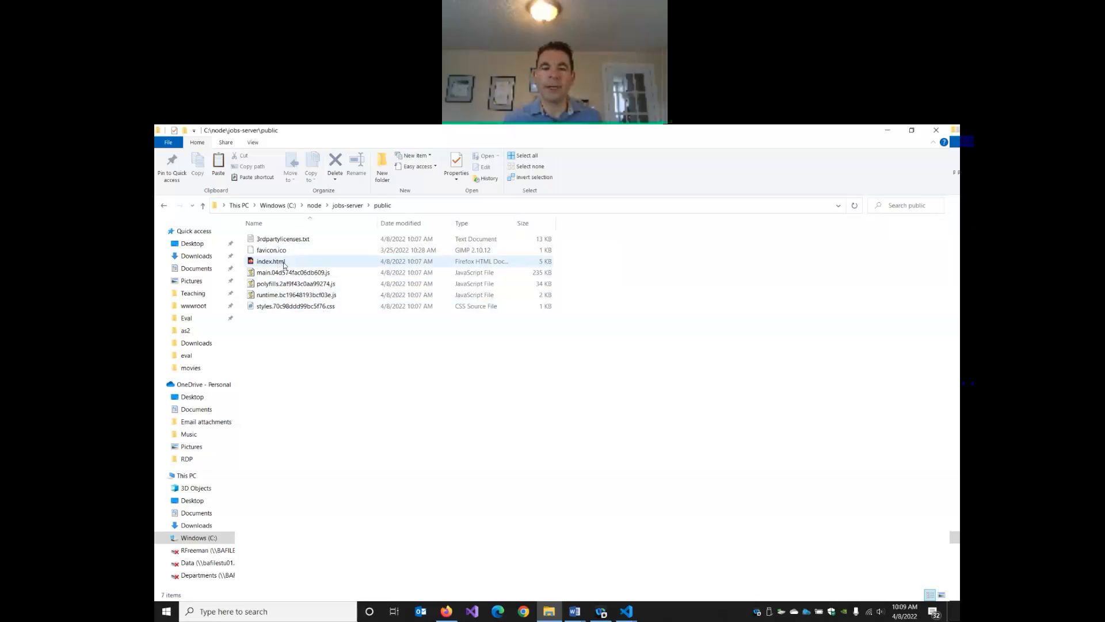
pyautogui.click(283, 238)
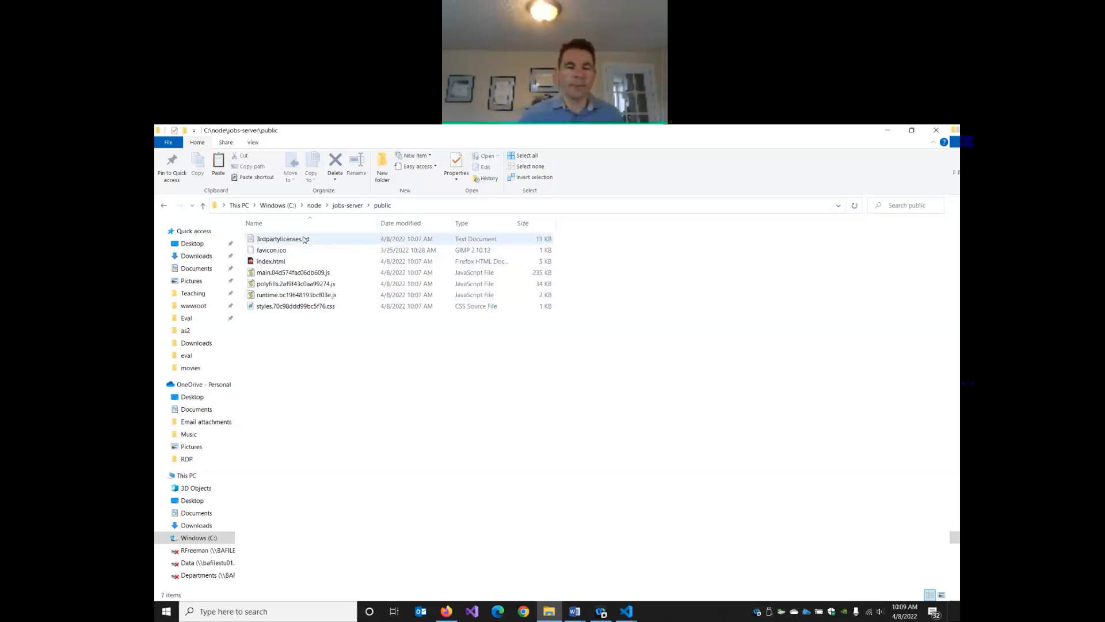
pyautogui.click(270, 261)
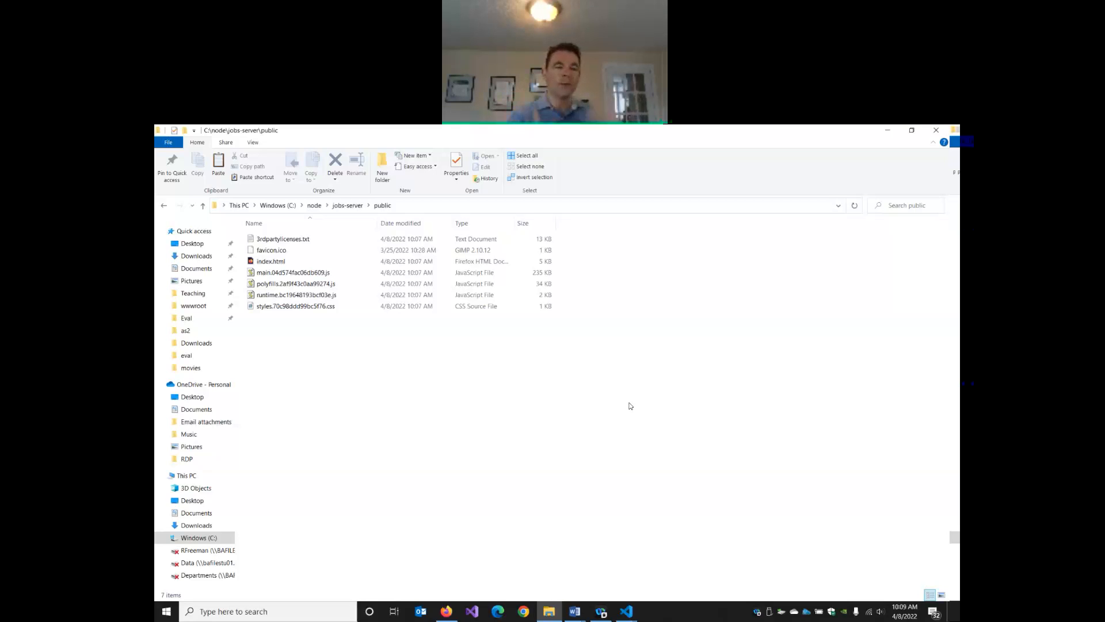
pyautogui.click(271, 261)
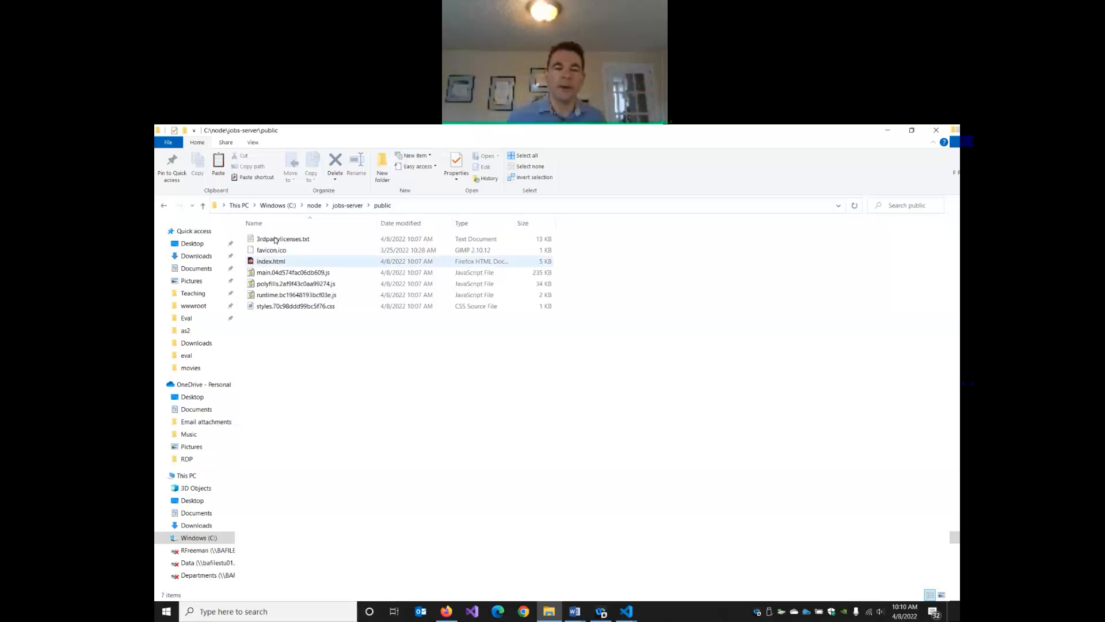
pyautogui.moveTo(271, 261)
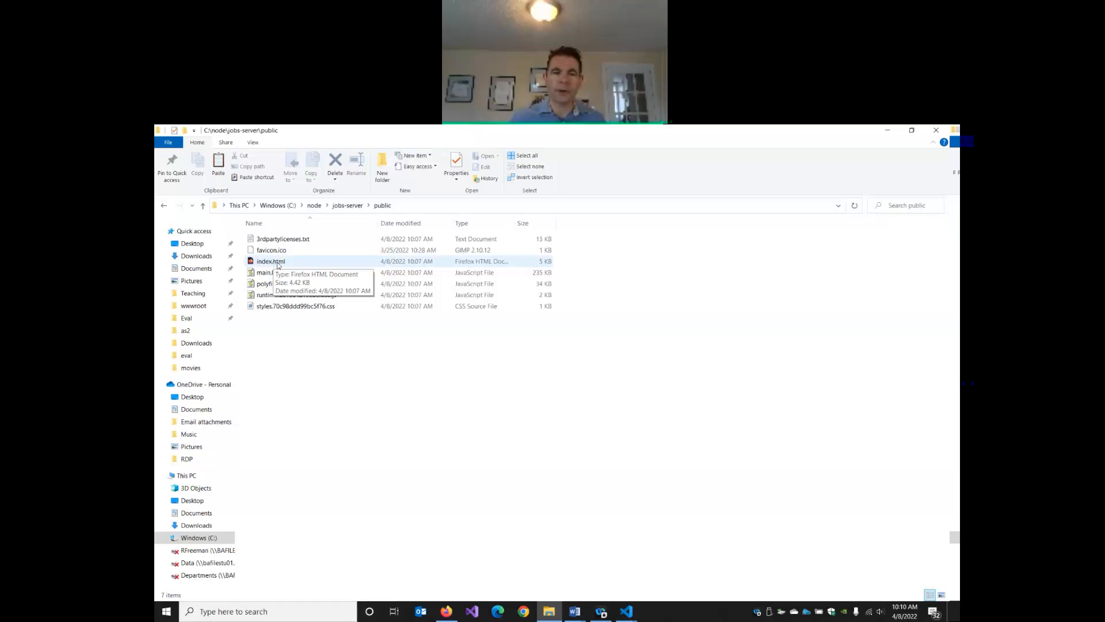
pyautogui.moveTo(285, 262)
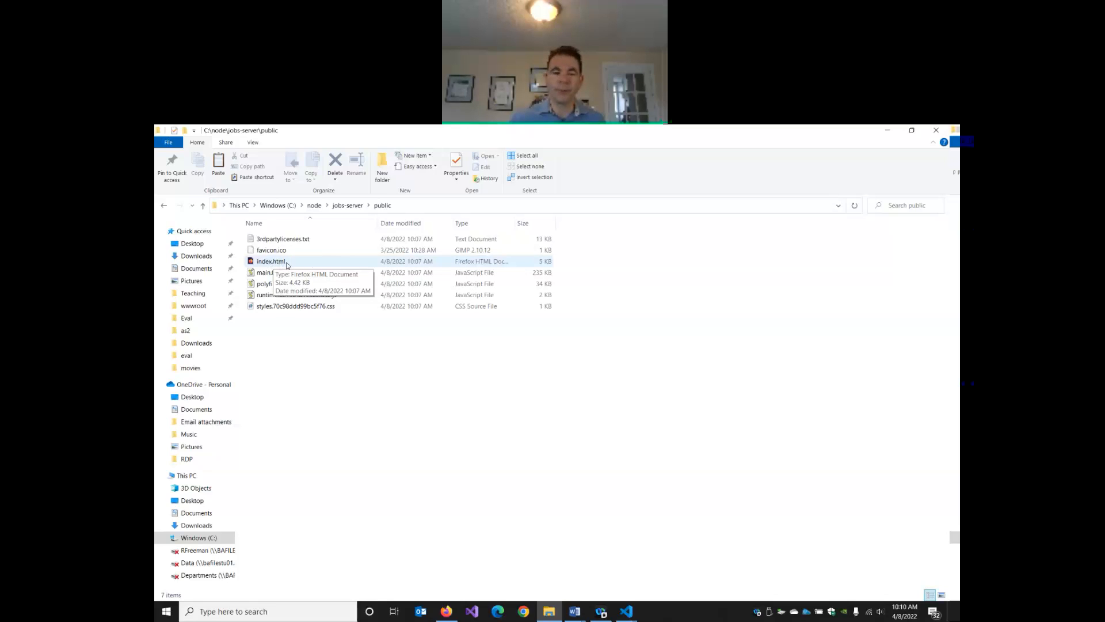
pyautogui.moveTo(394, 429)
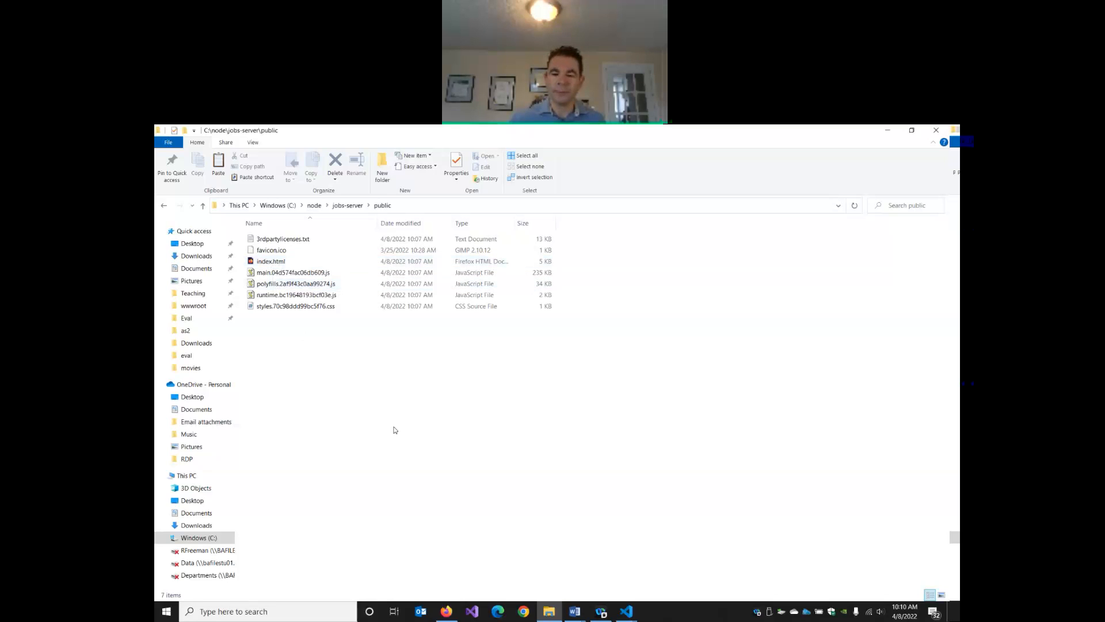
pyautogui.moveTo(358, 250)
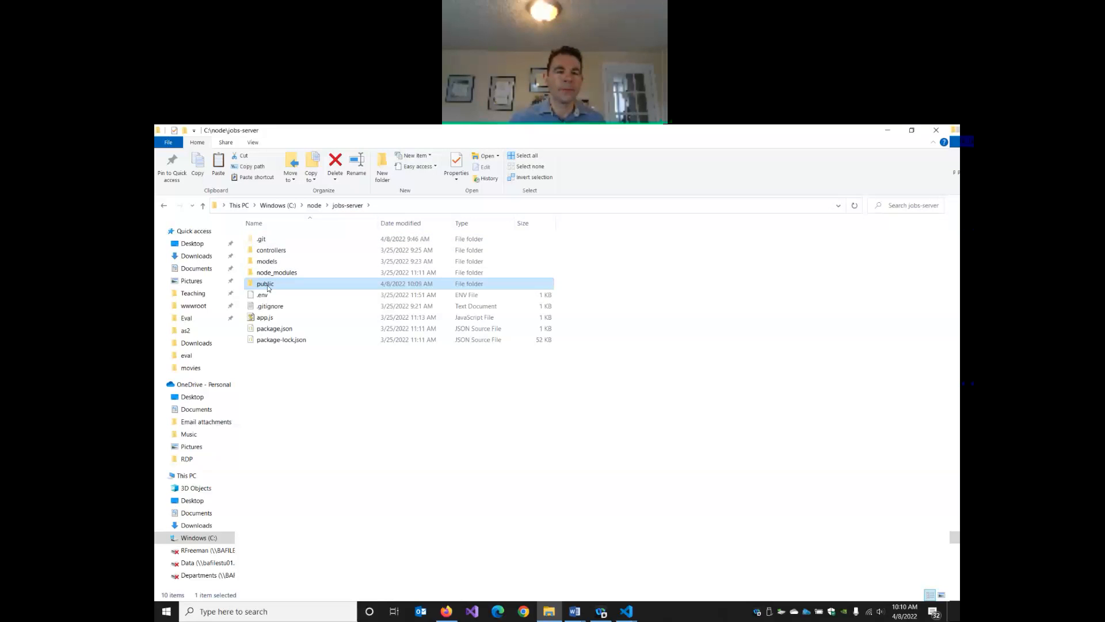
pyautogui.doubleClick(264, 283)
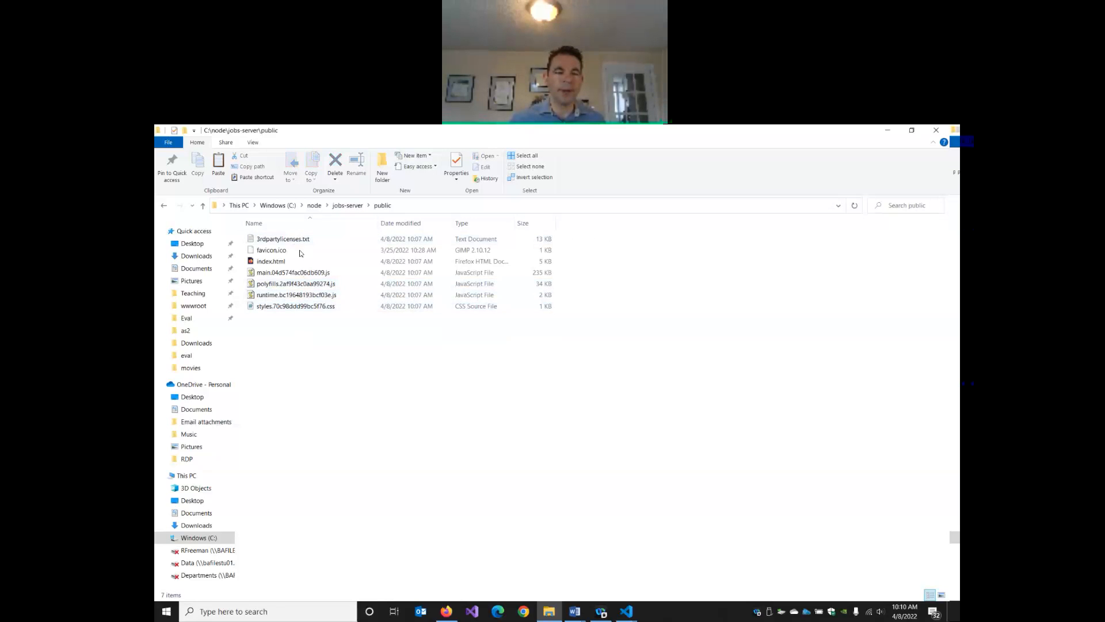
pyautogui.moveTo(373, 441)
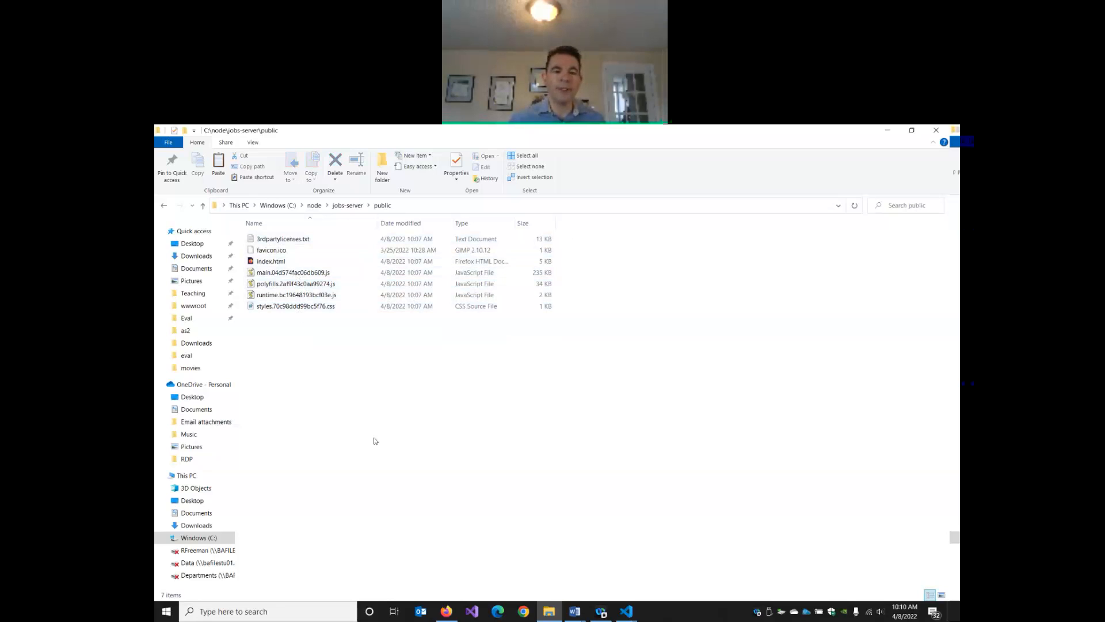
pyautogui.moveTo(626, 610)
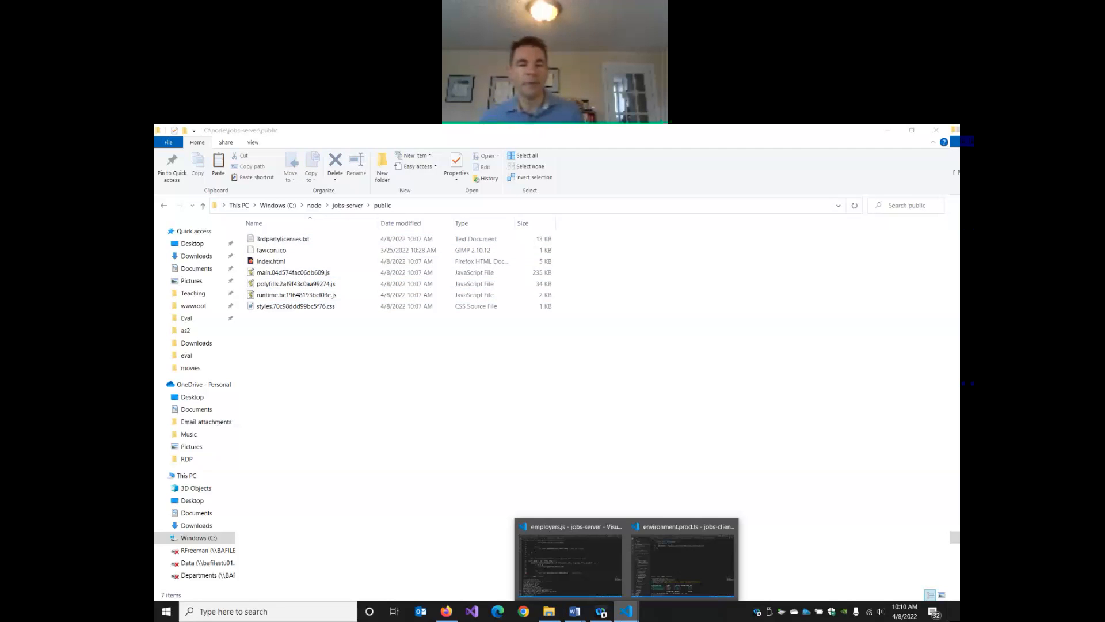
# Step: Switch to the jobs-server VS Code window, show its file tree with the untracked public folder, and bring up app.js
pyautogui.click(570, 561)
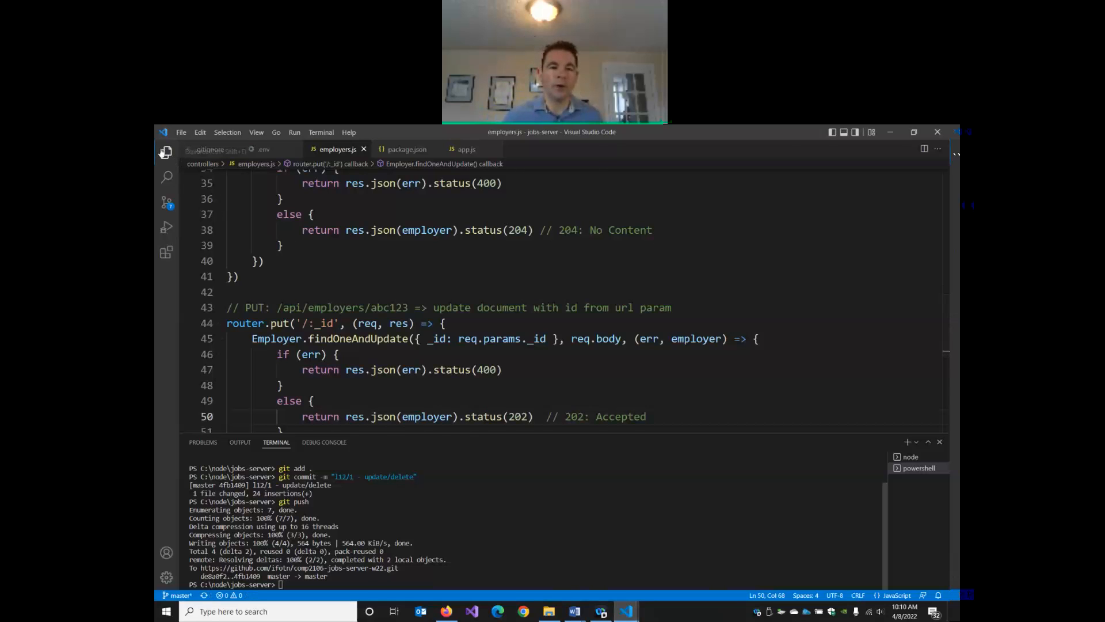
pyautogui.click(166, 152)
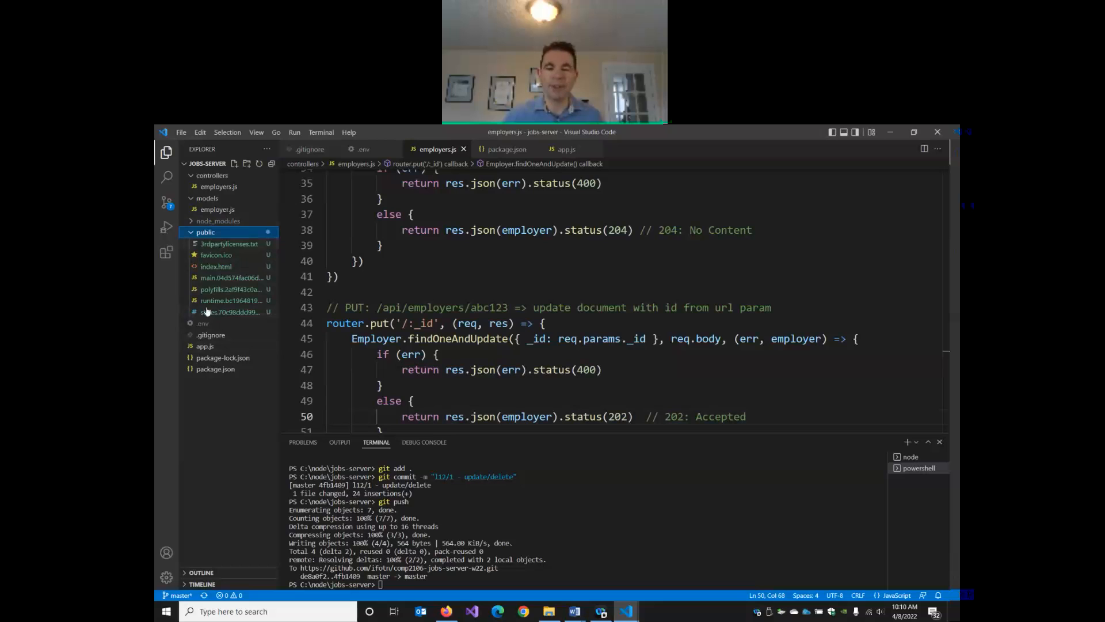
pyautogui.moveTo(205, 346)
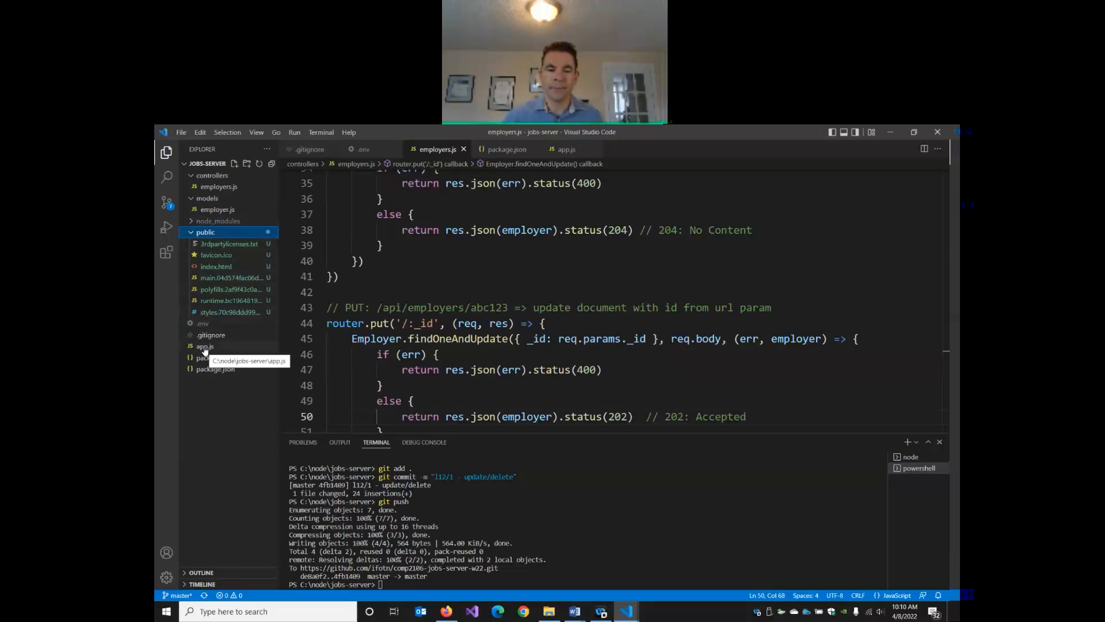
pyautogui.moveTo(256, 346)
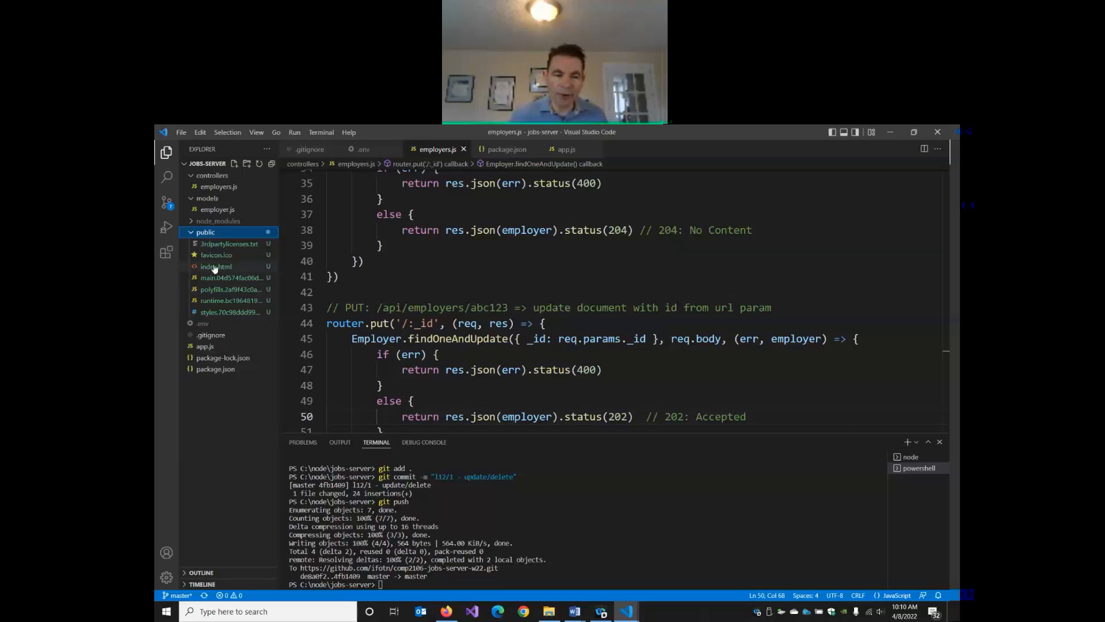
pyautogui.moveTo(216, 266)
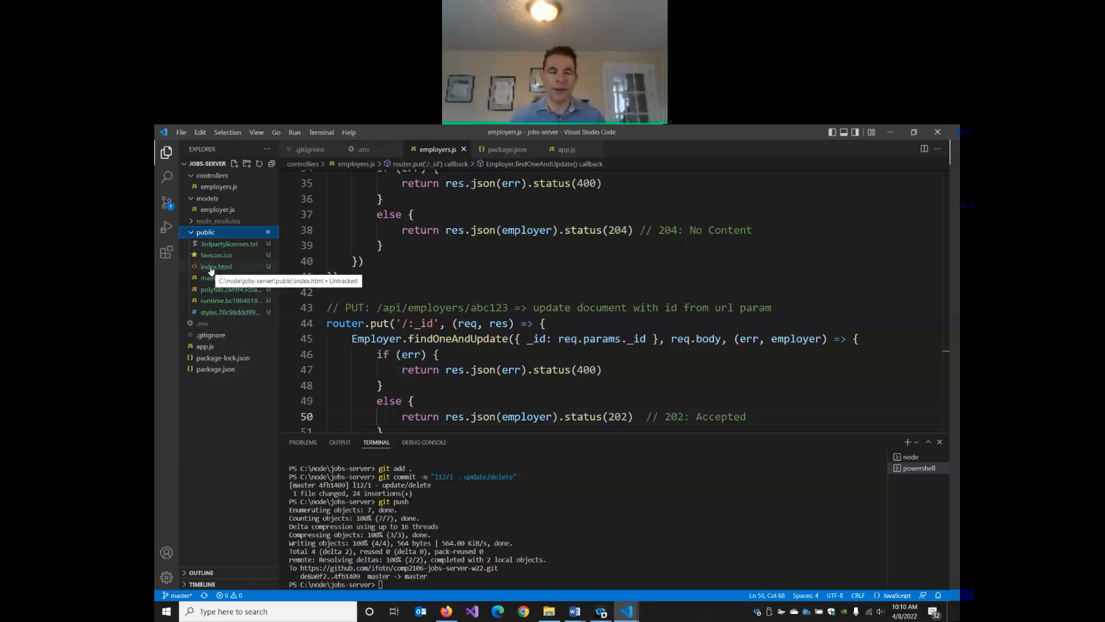
pyautogui.click(205, 347)
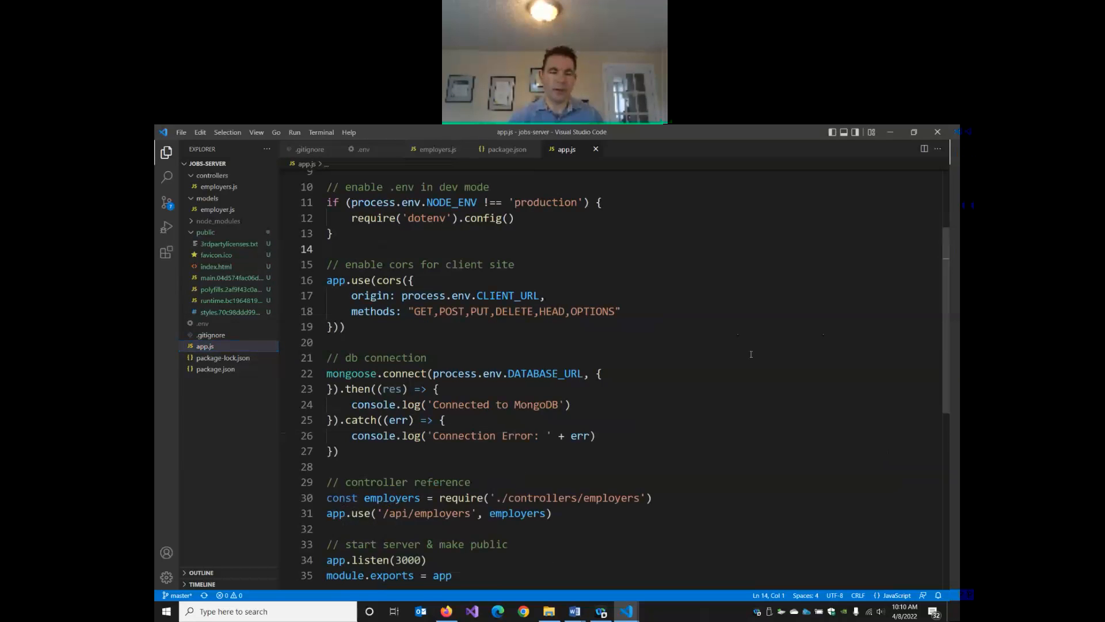
# Step: After the employers route, comment that all HTTP requests route to the single page index.html from the Angular bundle
pyautogui.scroll(-3)
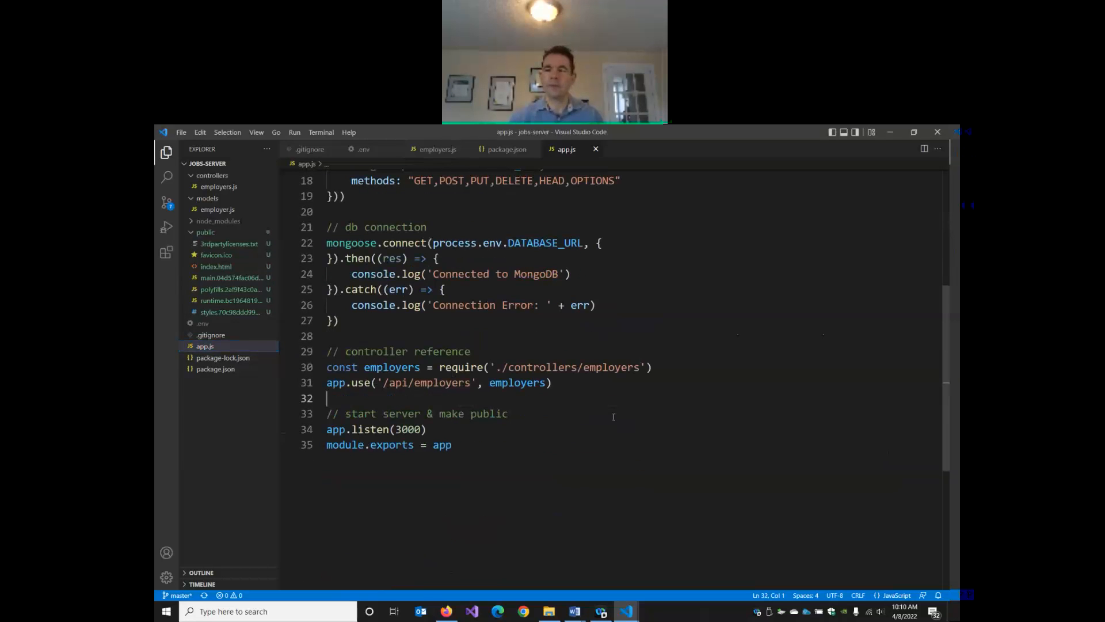
pyautogui.click(452, 444)
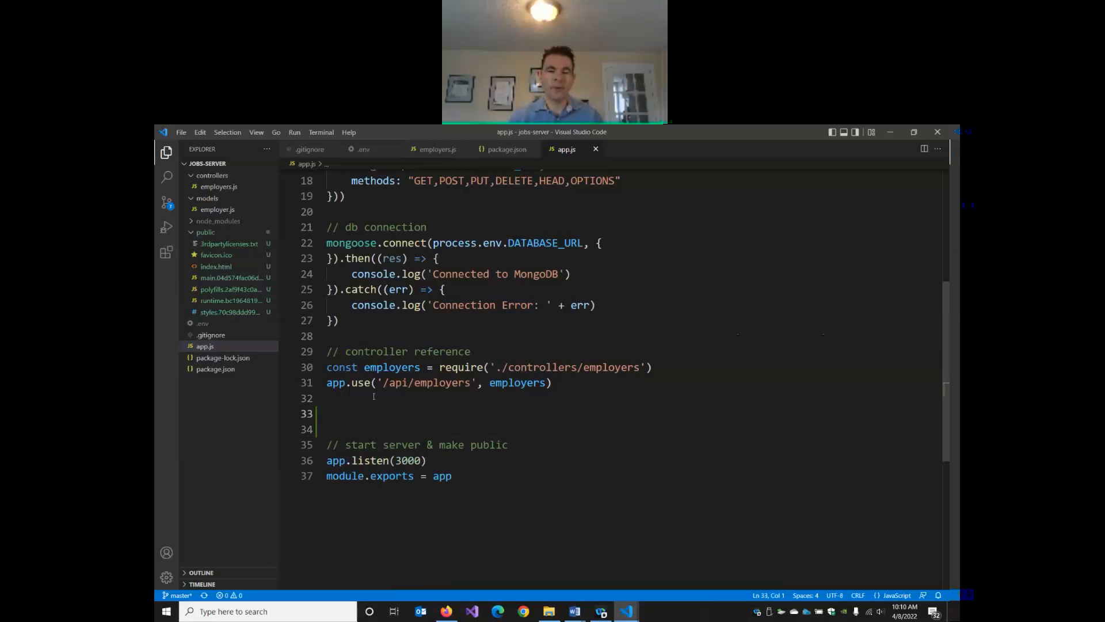
pyautogui.write('// router all')
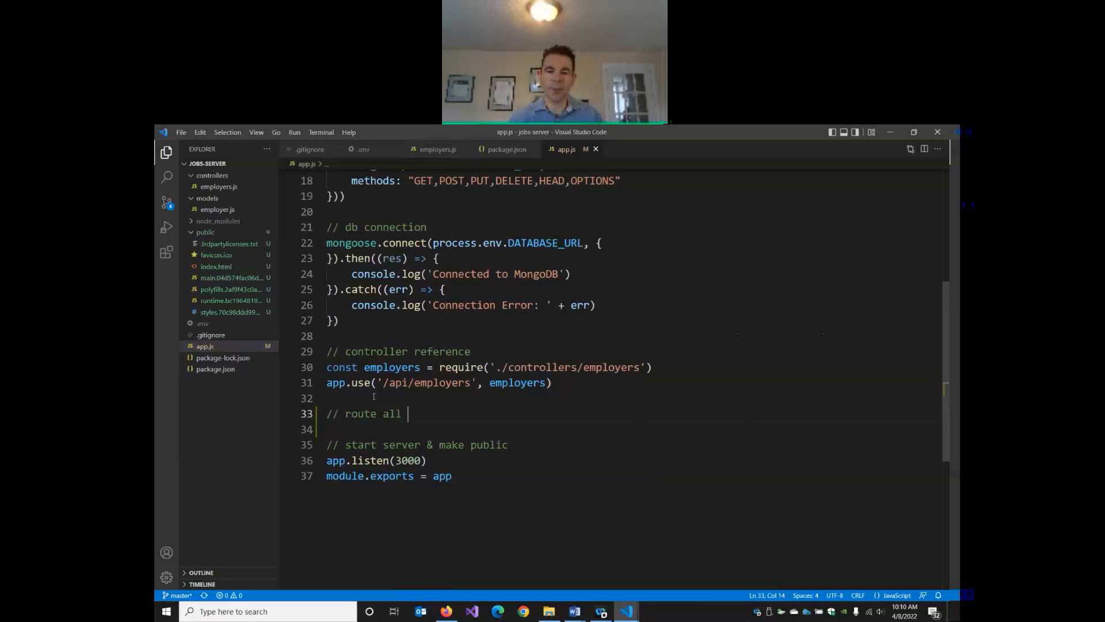
pyautogui.write('http r')
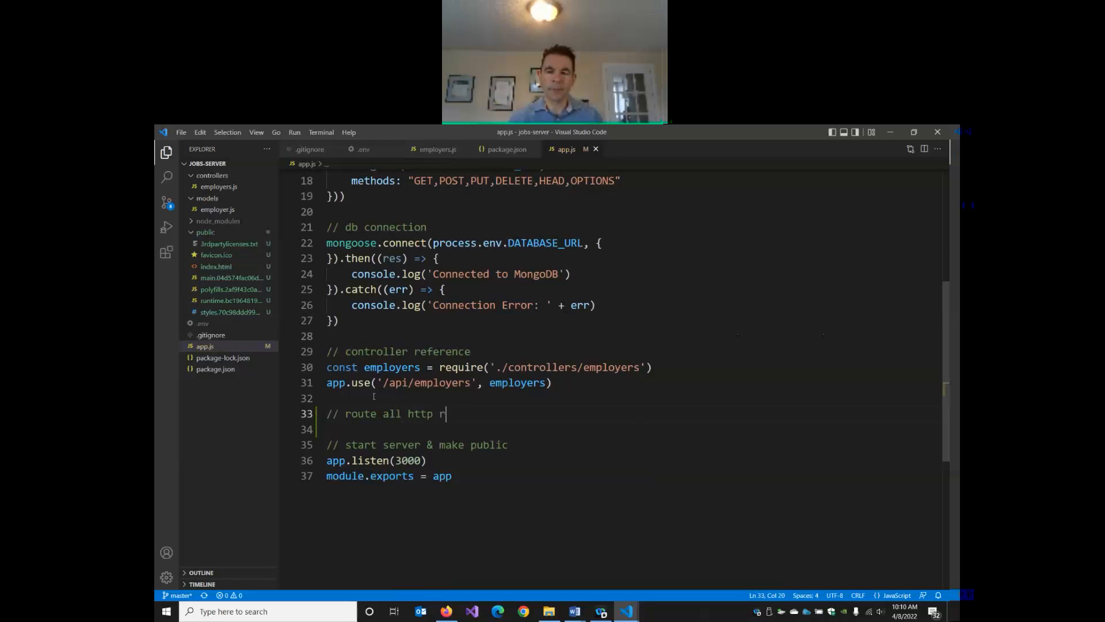
pyautogui.write('equests')
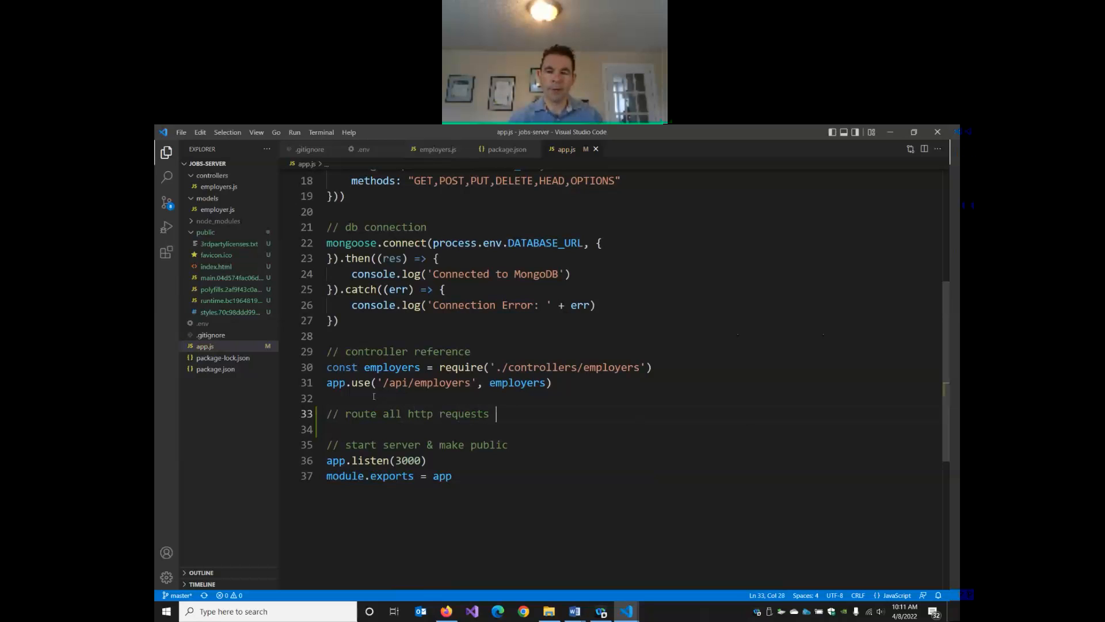
pyautogui.write('to our single')
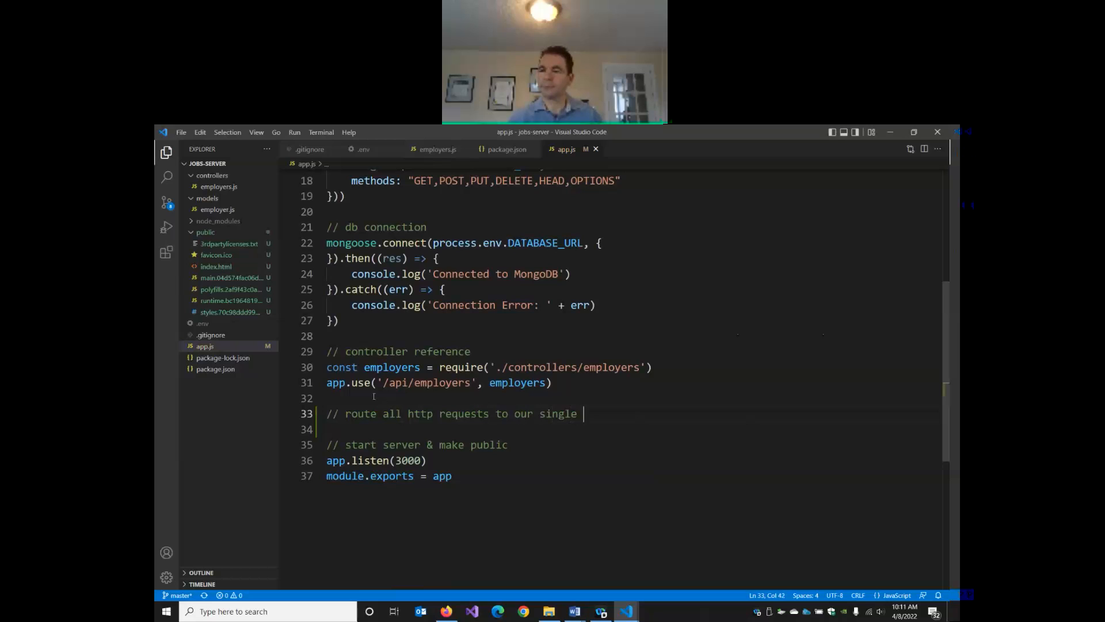
pyautogui.write('page index.html')
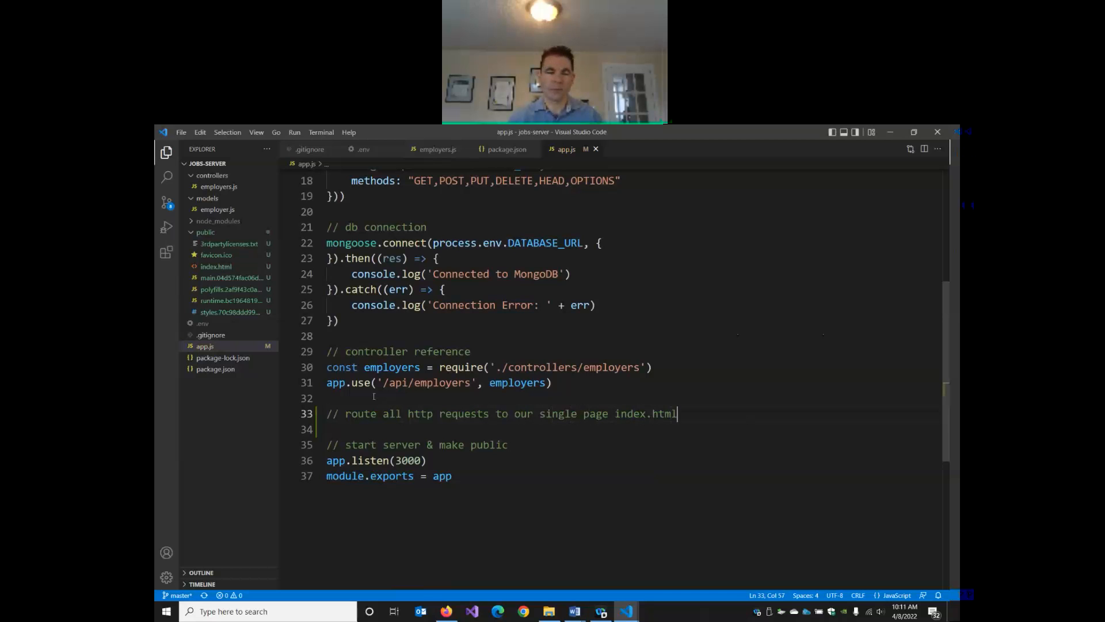
pyautogui.write('from the ang')
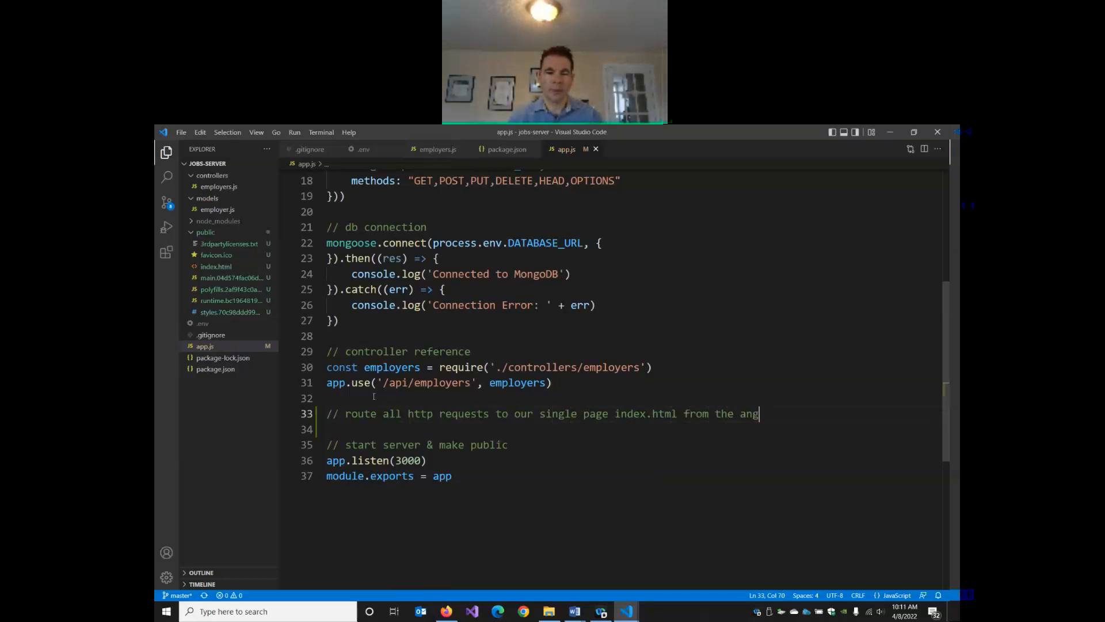
pyautogui.write('ular bundle we copied in')
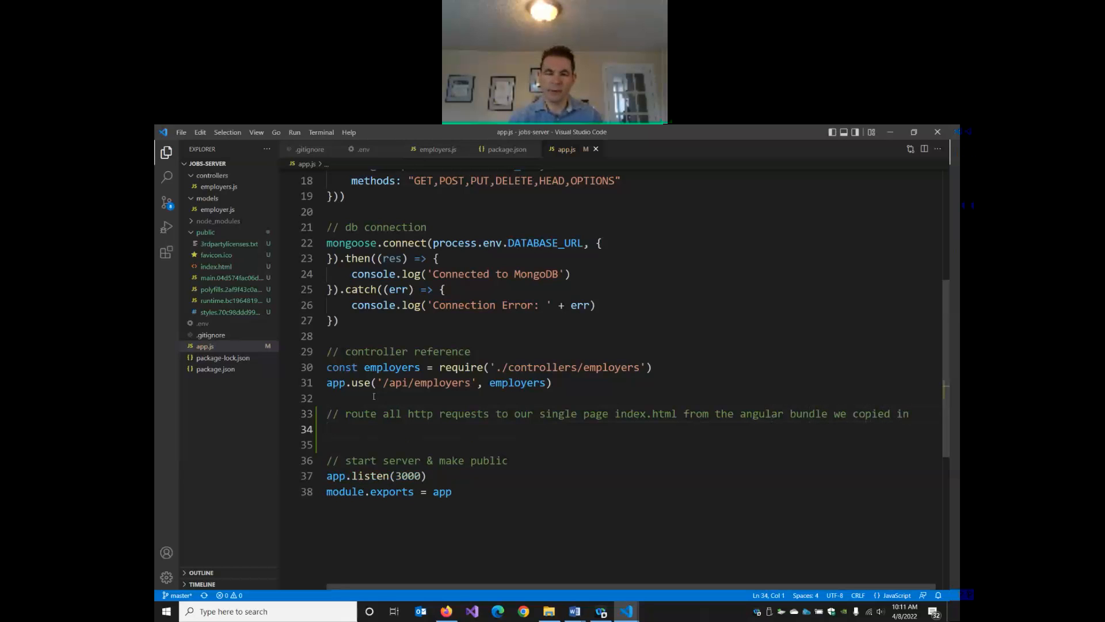
pyautogui.write('app.use(e')
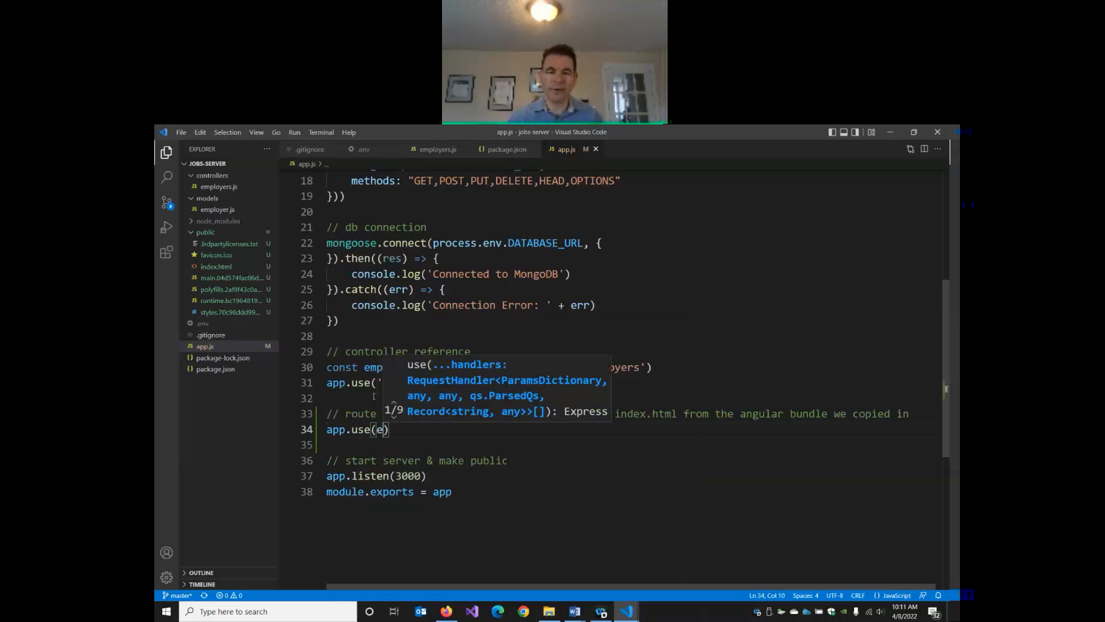
# Step: Serve the public folder statically with express.static(__dirname + public)
pyautogui.write('xpress.static(')
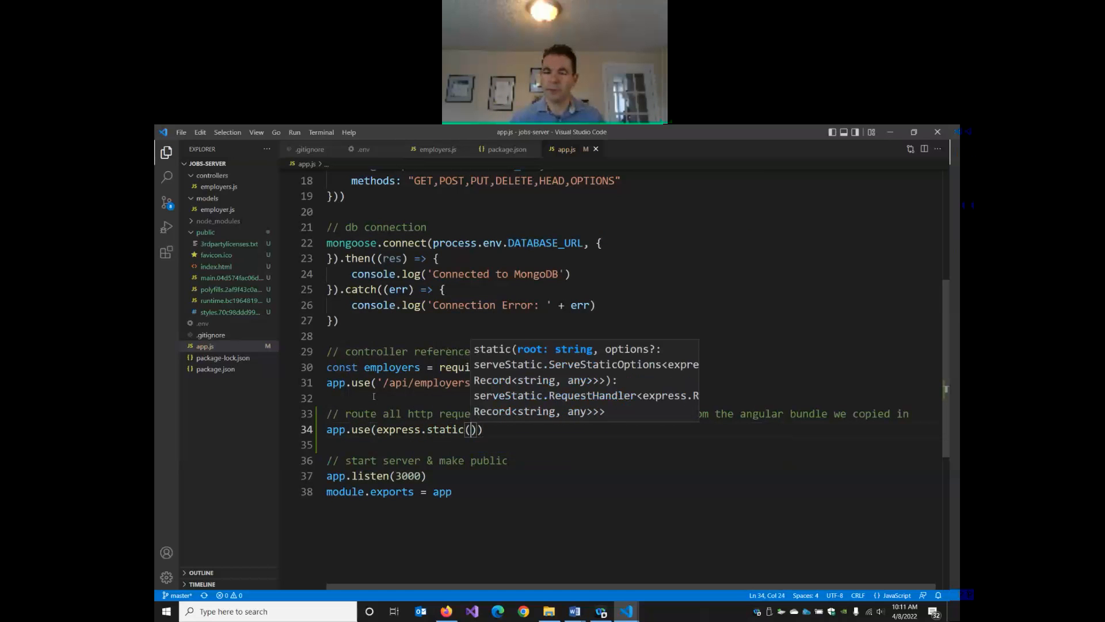
pyautogui.write("__dirname + '/")
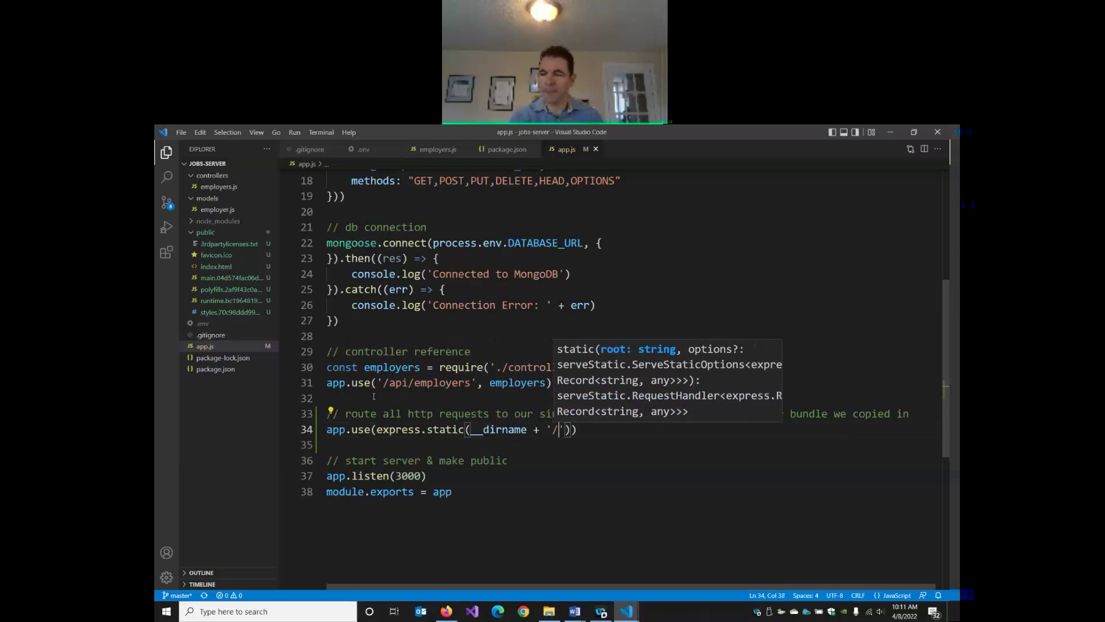
pyautogui.write('public')
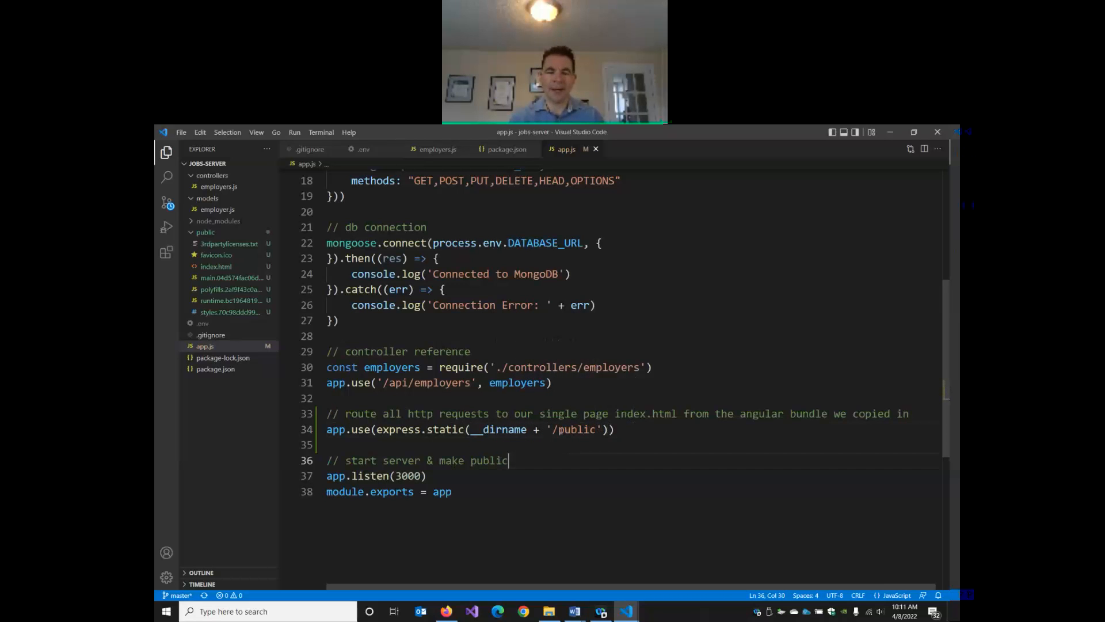
pyautogui.click(615, 430)
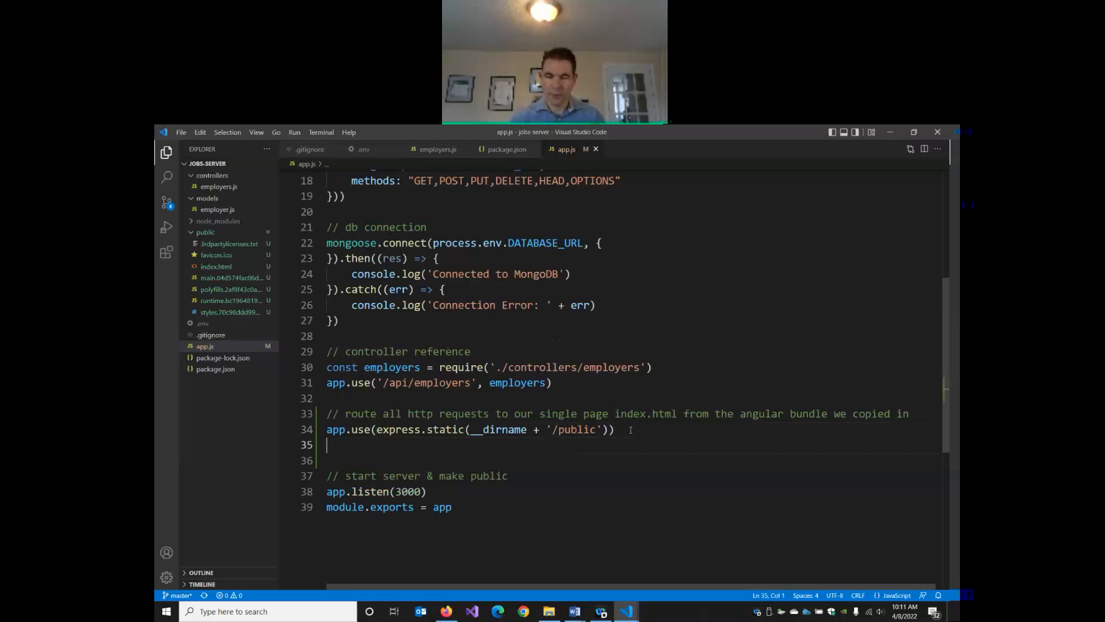
# Step: Add app.get('*') that responds with res.sendFile(__dirname + '/public/index.html')
pyautogui.write('a')
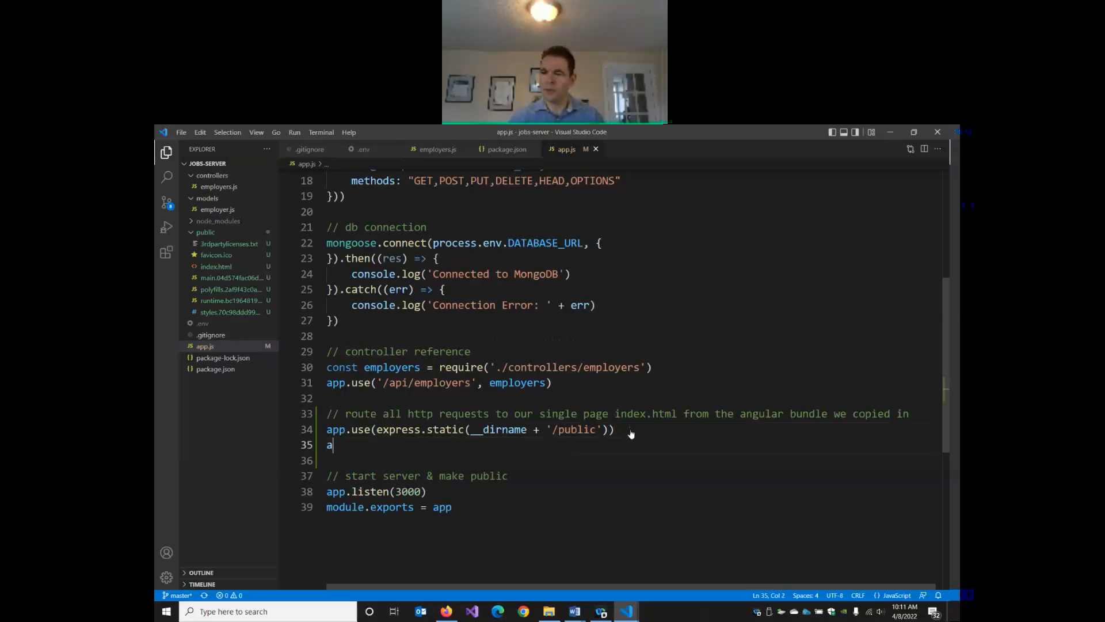
pyautogui.write('pp.get()')
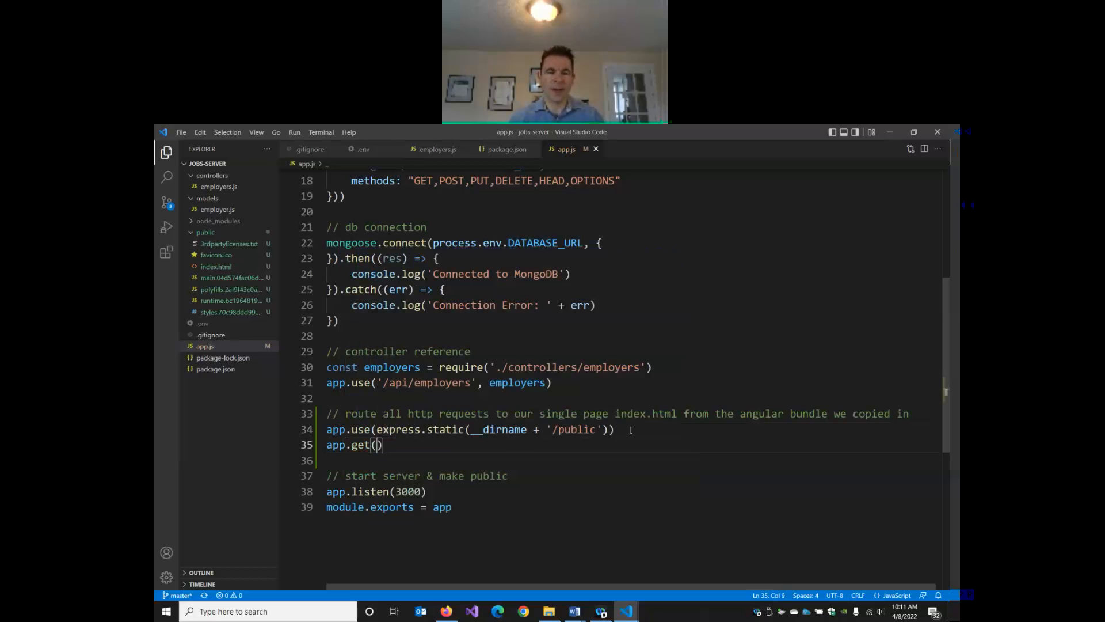
pyautogui.write("'*', (req, res")
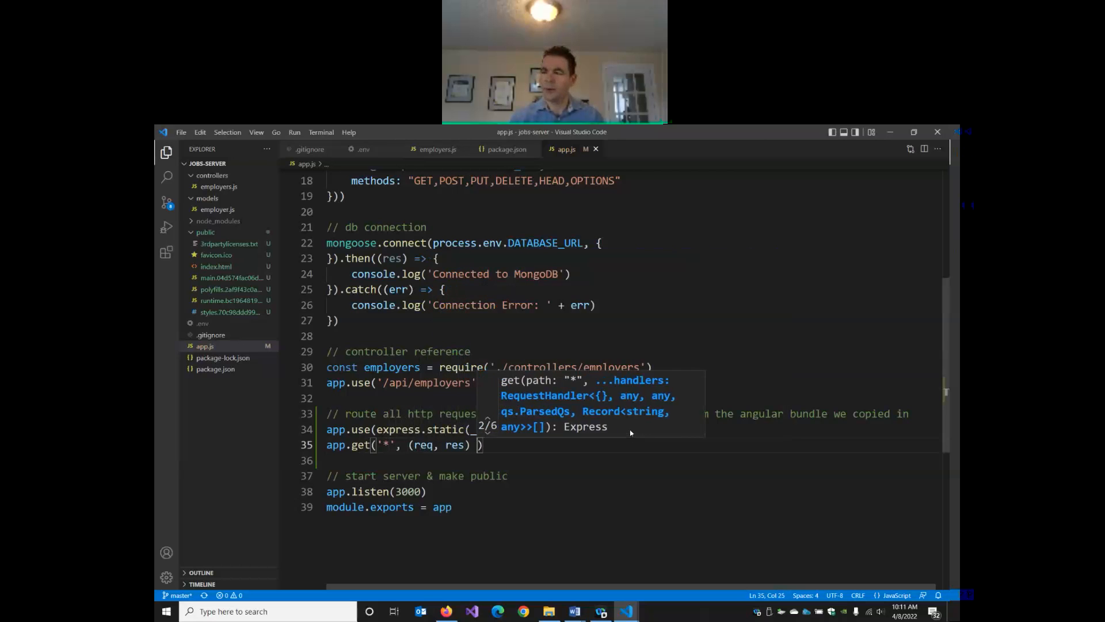
pyautogui.write('{')
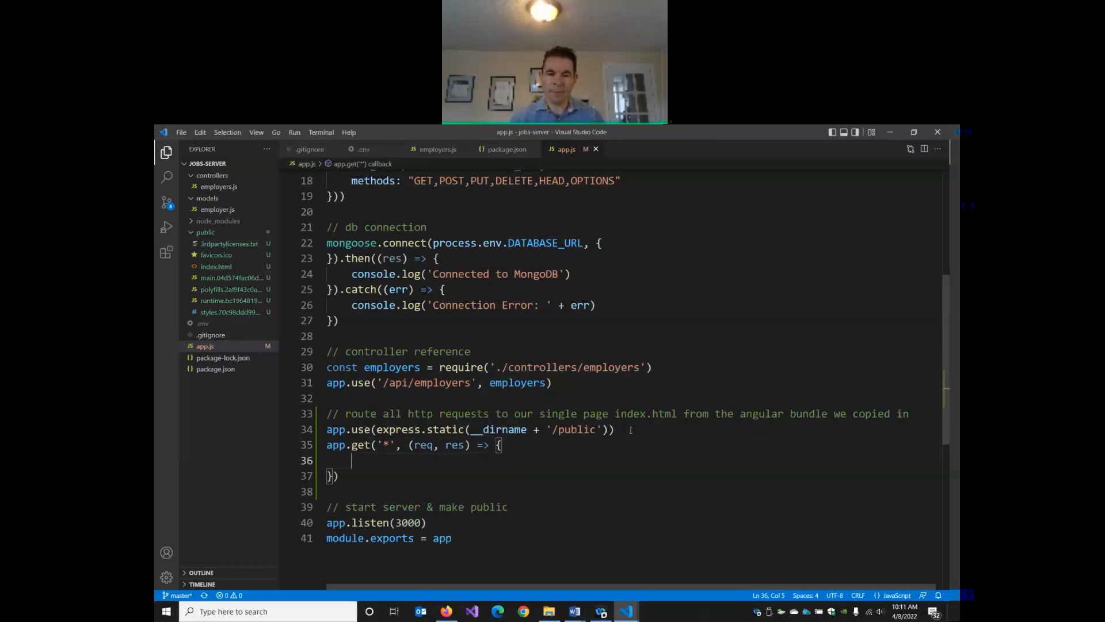
pyautogui.write('res.sendFile')
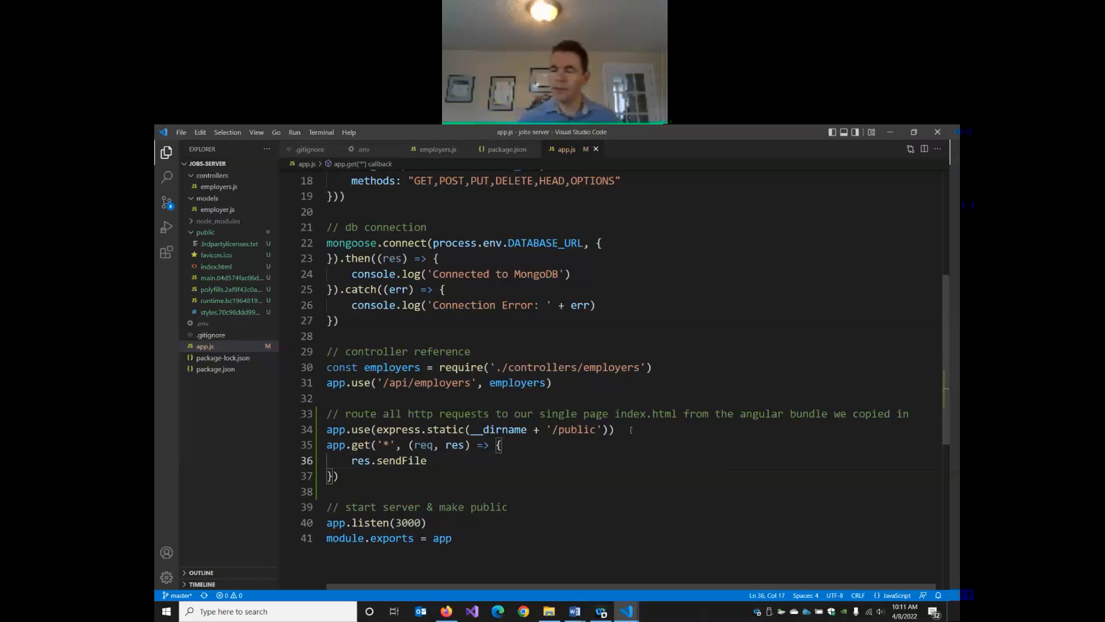
pyautogui.write('(__dirname')
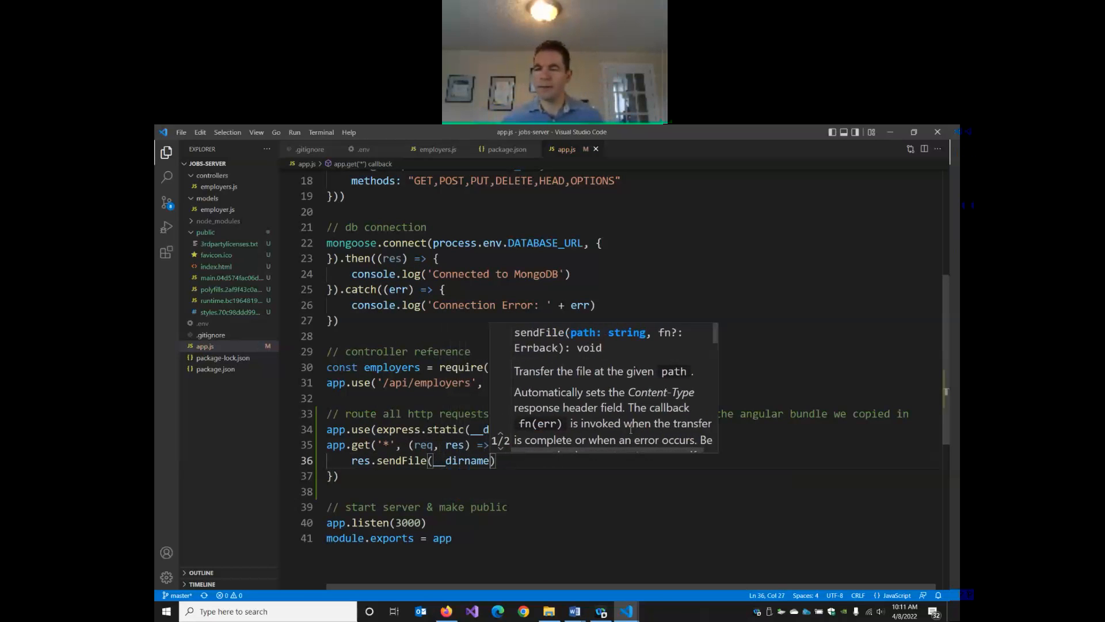
pyautogui.write("+ '/'")
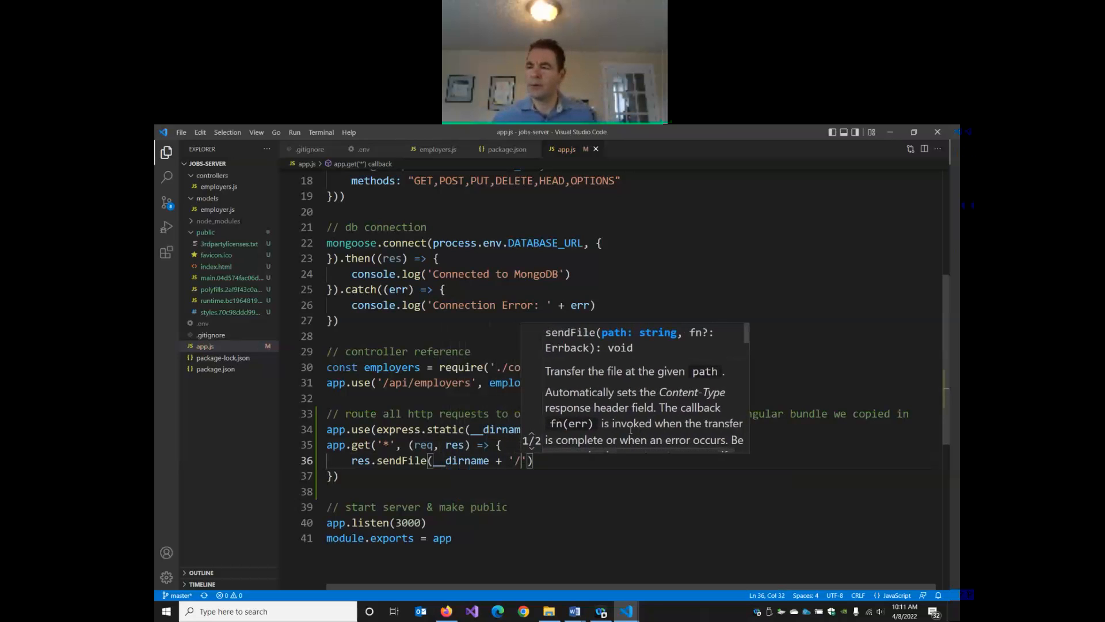
pyautogui.write('public/index.html')
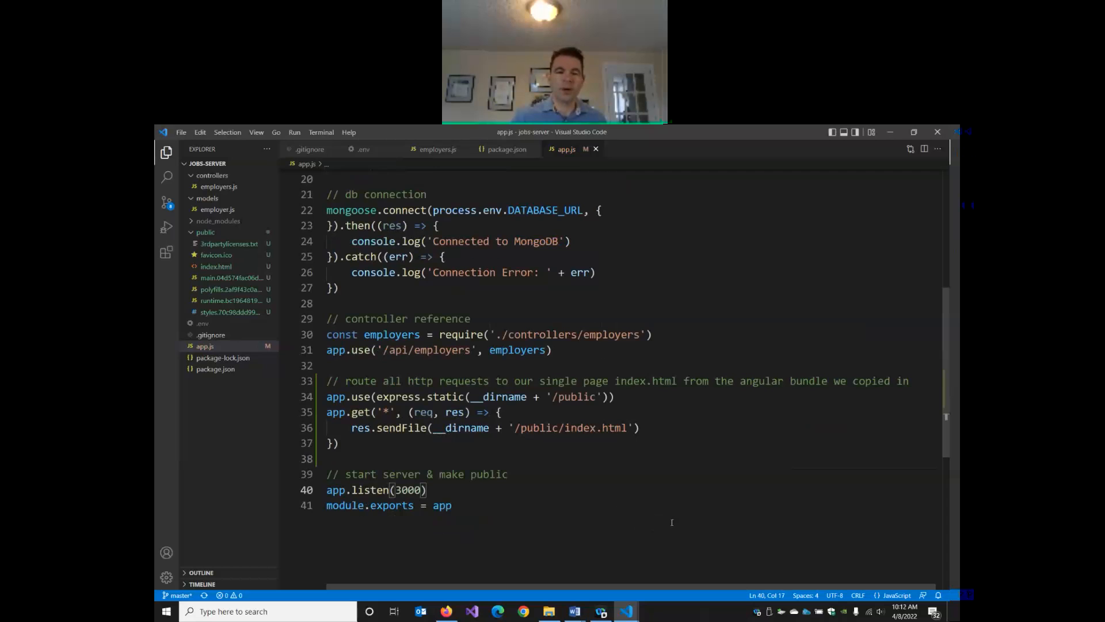
pyautogui.scroll(3)
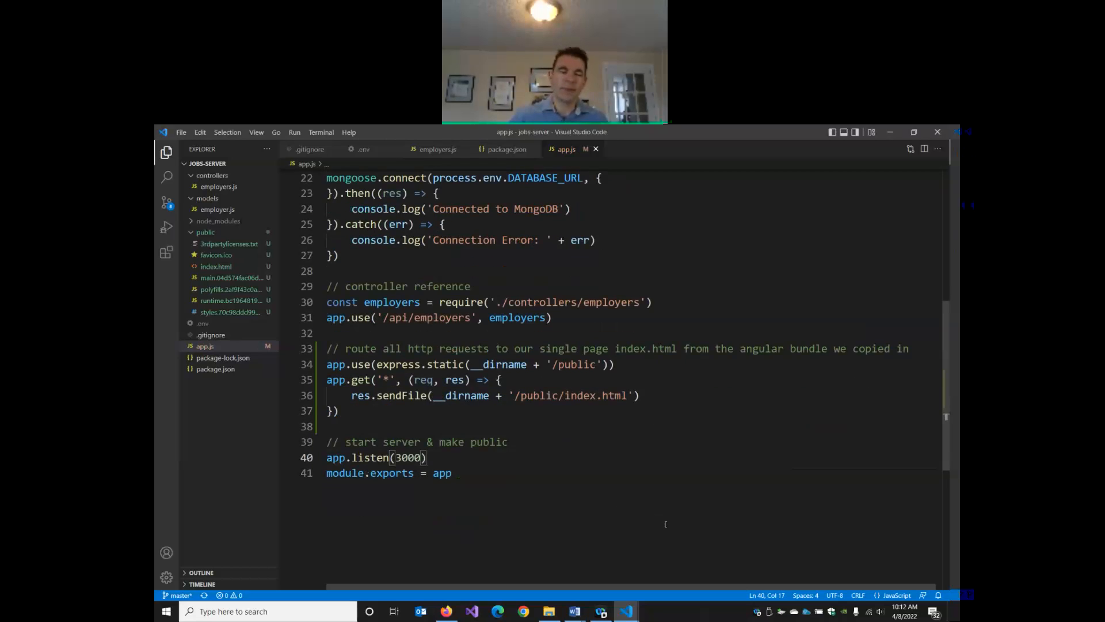
pyautogui.scroll(3)
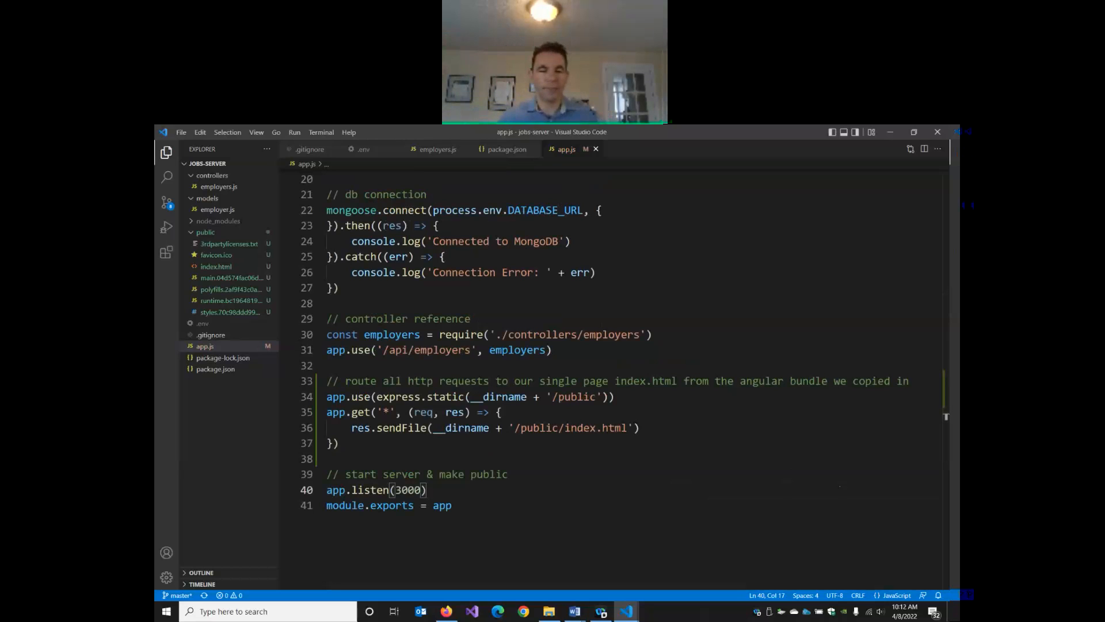
pyautogui.moveTo(777, 476)
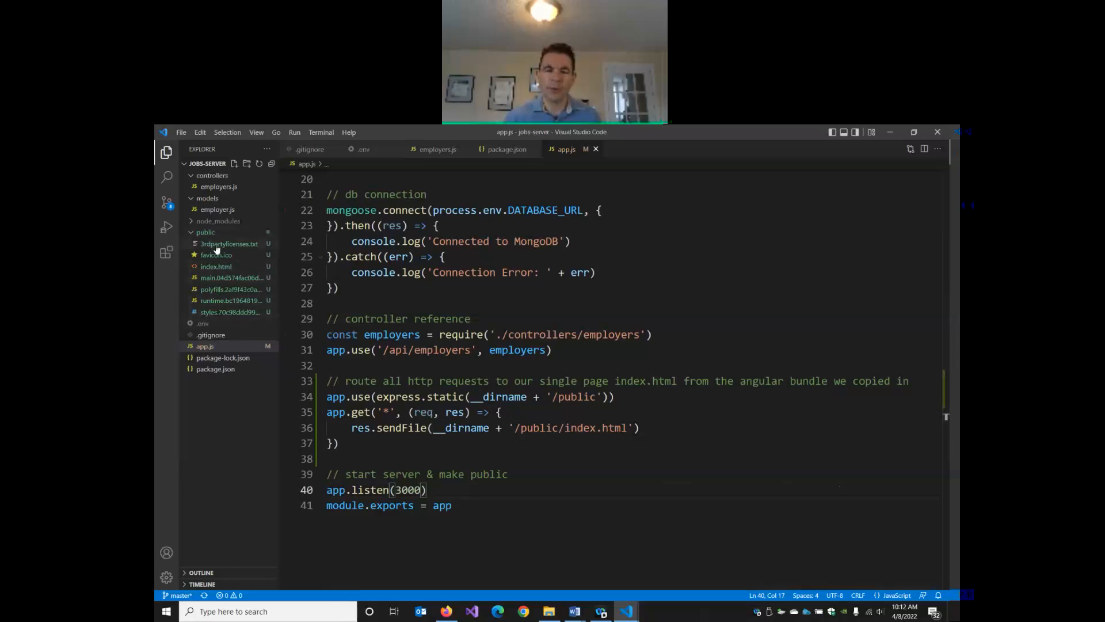
# Step: Show the node terminal with nodemon restarting app.js and connecting to MongoDB
pyautogui.click(257, 131)
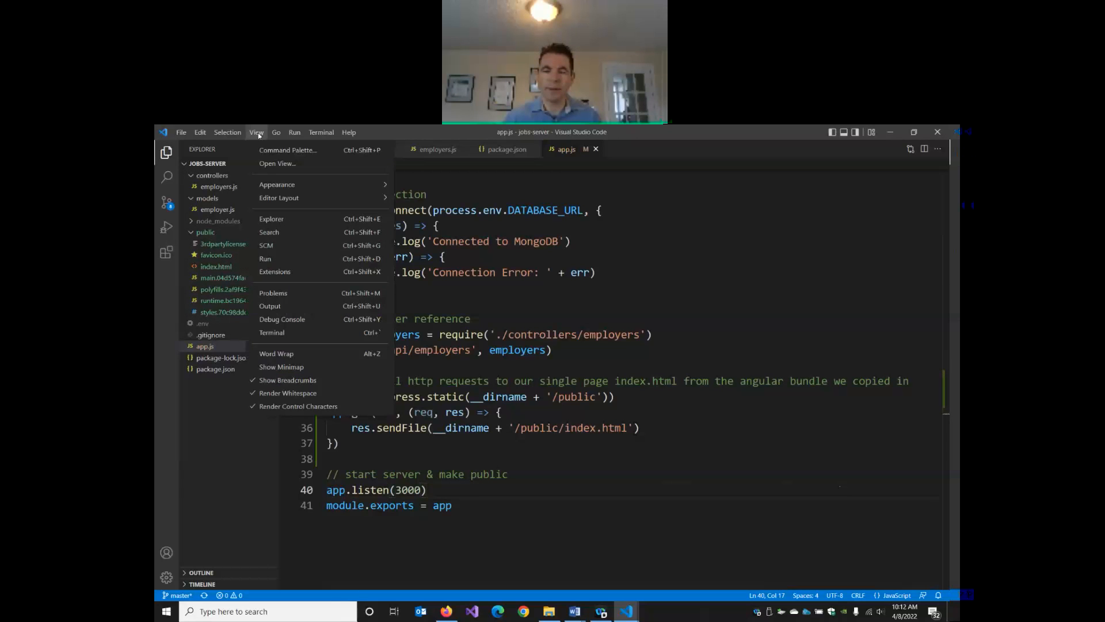
pyautogui.click(272, 331)
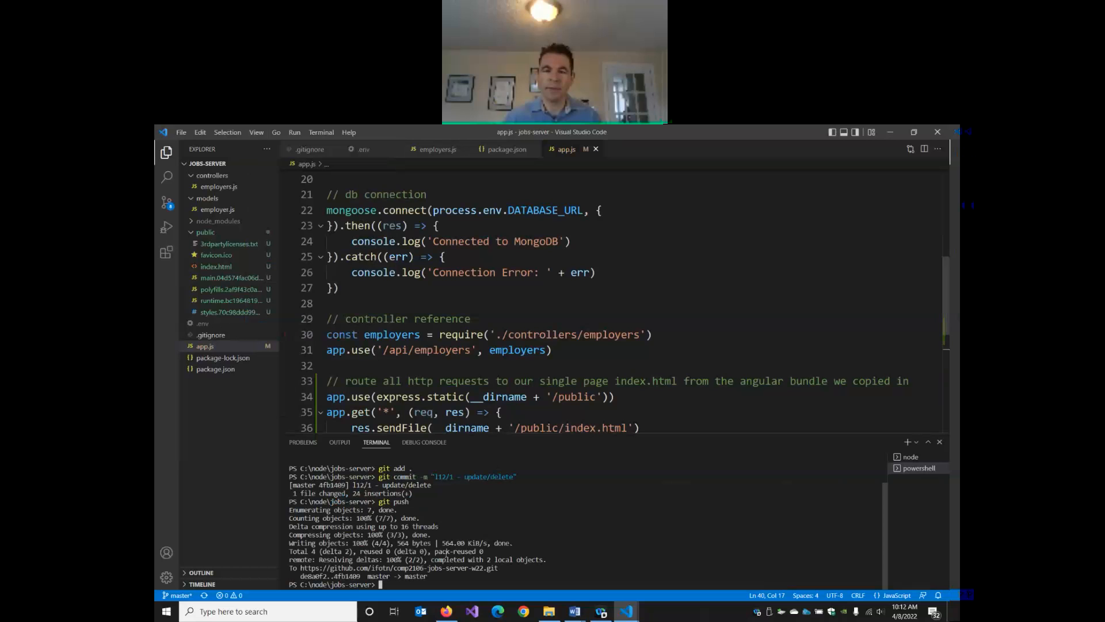
pyautogui.click(910, 456)
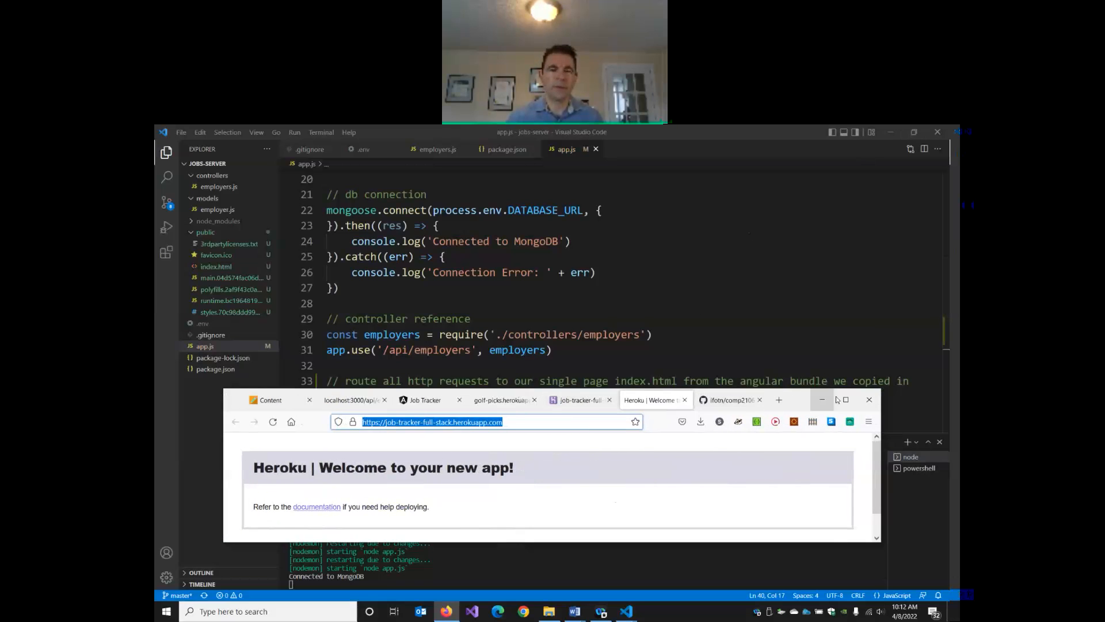
# Step: Load localhost:3000 in a new maximized tab to see the served Job Tracker Employers page
pyautogui.click(779, 399)
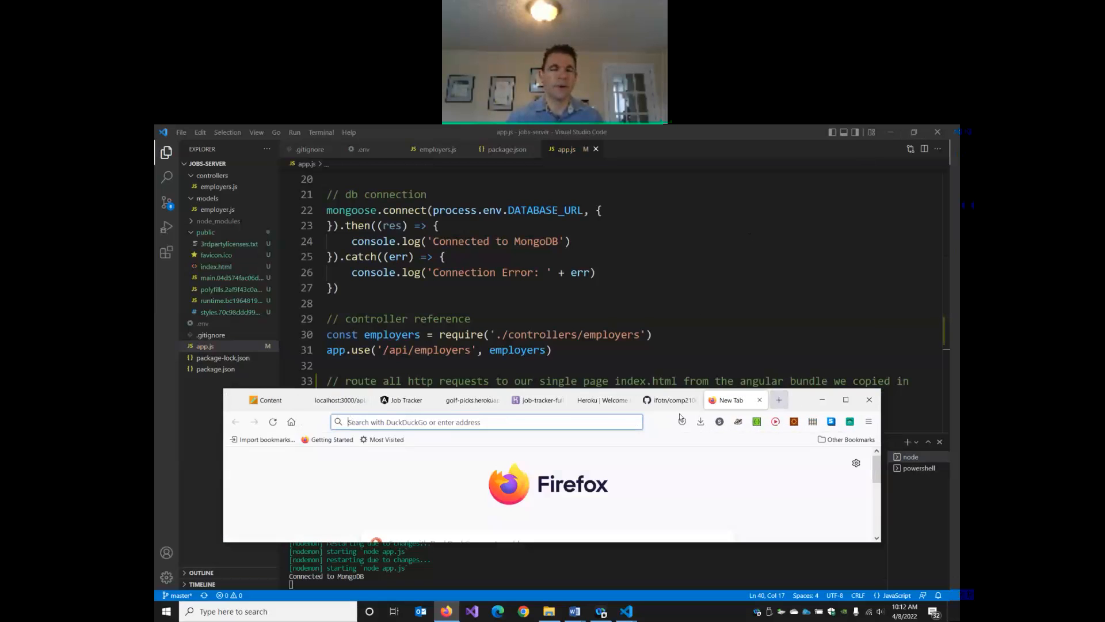
pyautogui.write('localhost:3000')
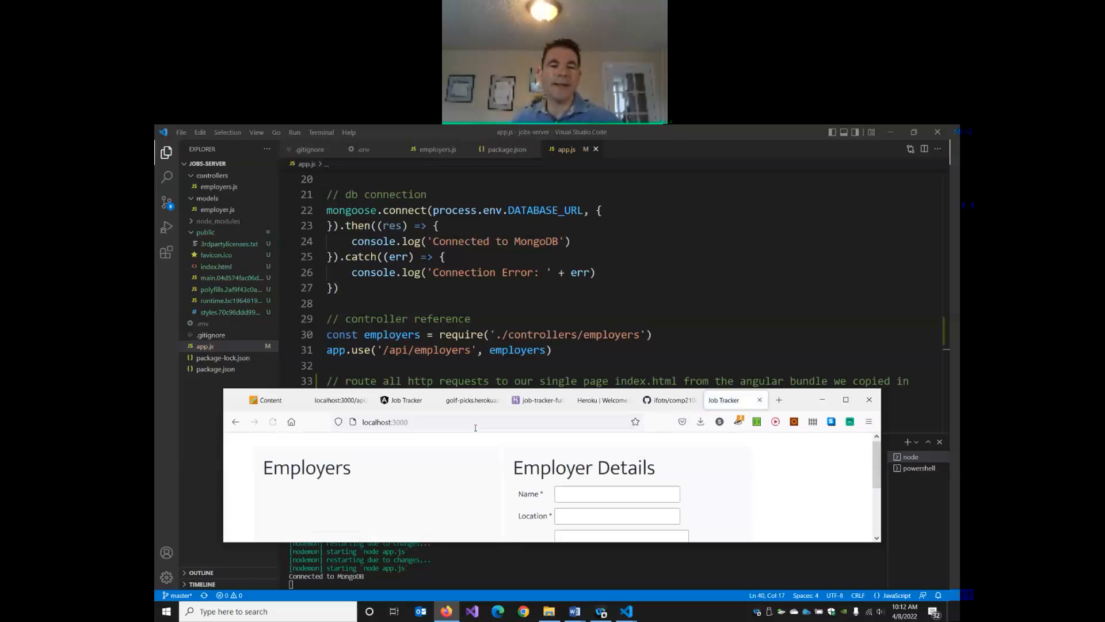
pyautogui.click(844, 400)
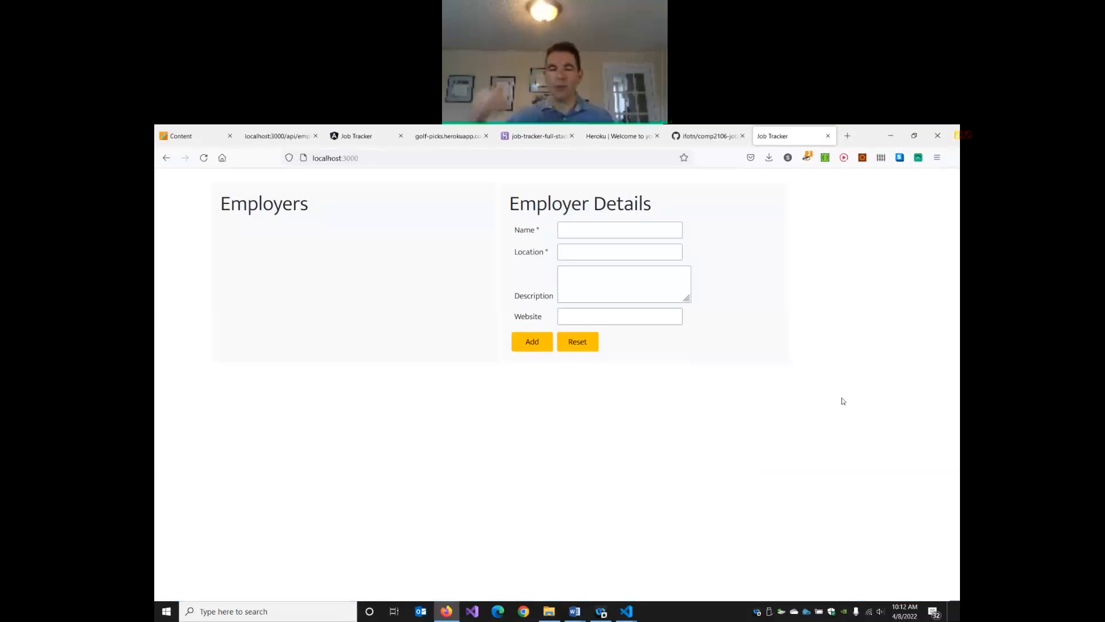
pyautogui.moveTo(306, 231)
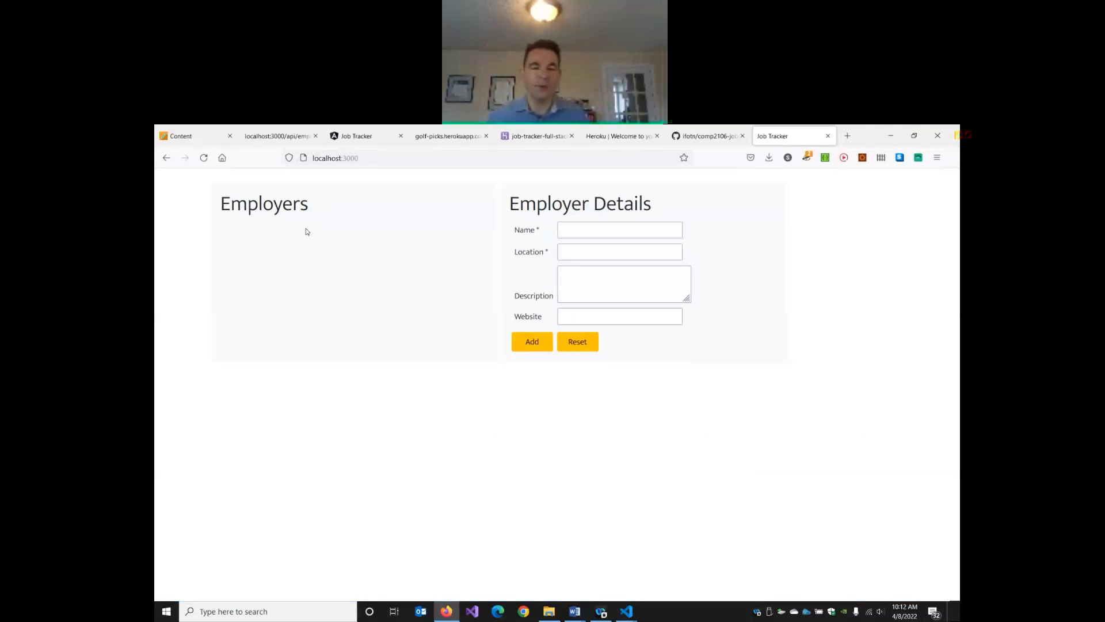
pyautogui.moveTo(286, 268)
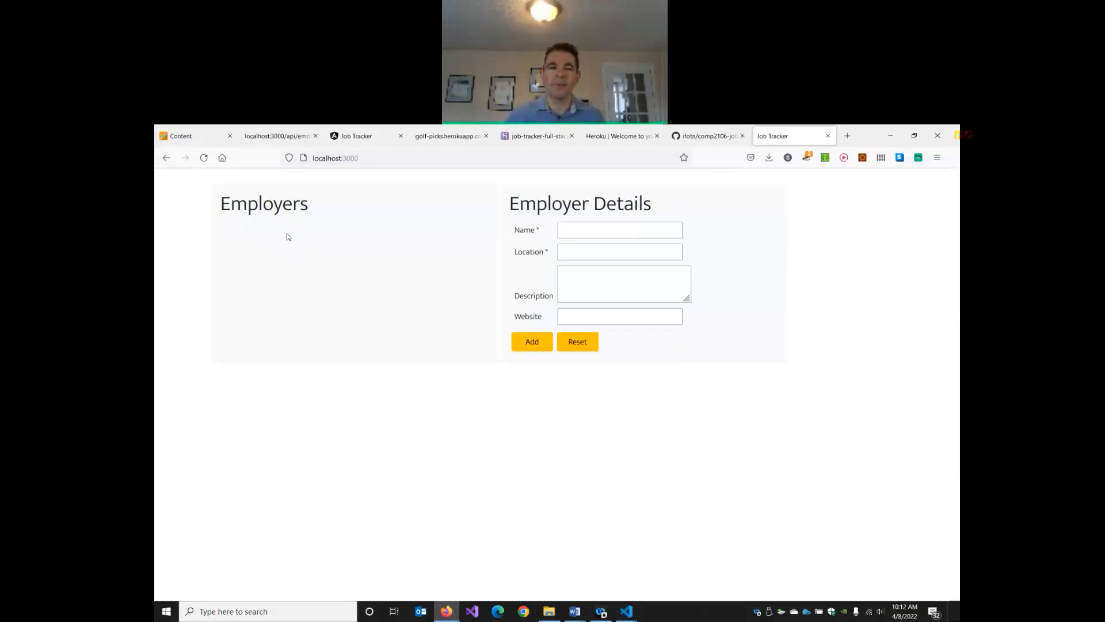
pyautogui.moveTo(363, 236)
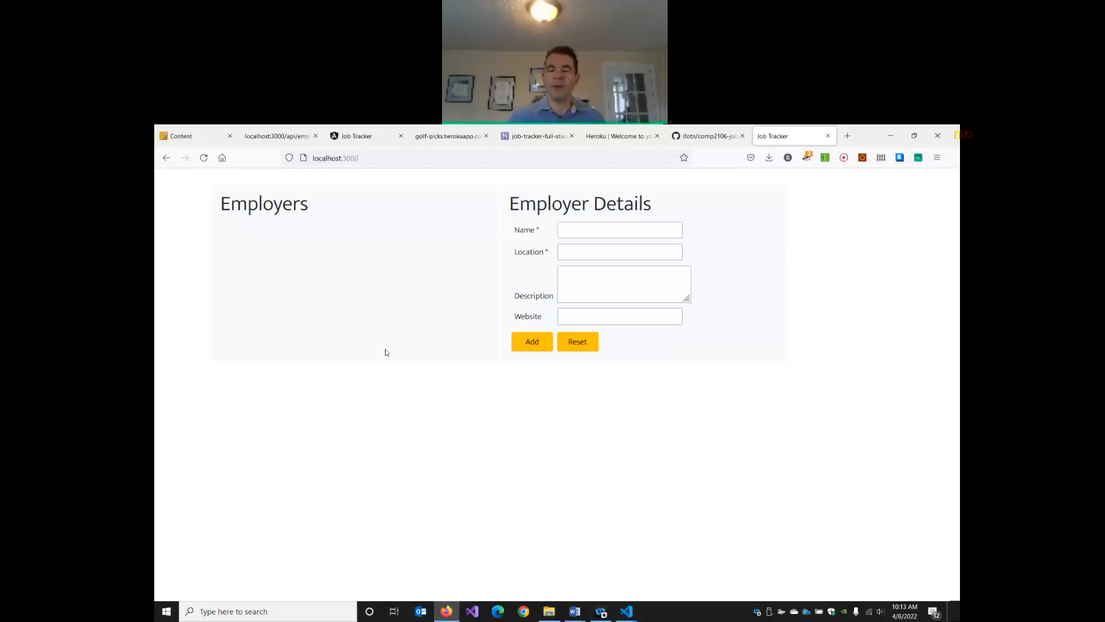
pyautogui.moveTo(626, 611)
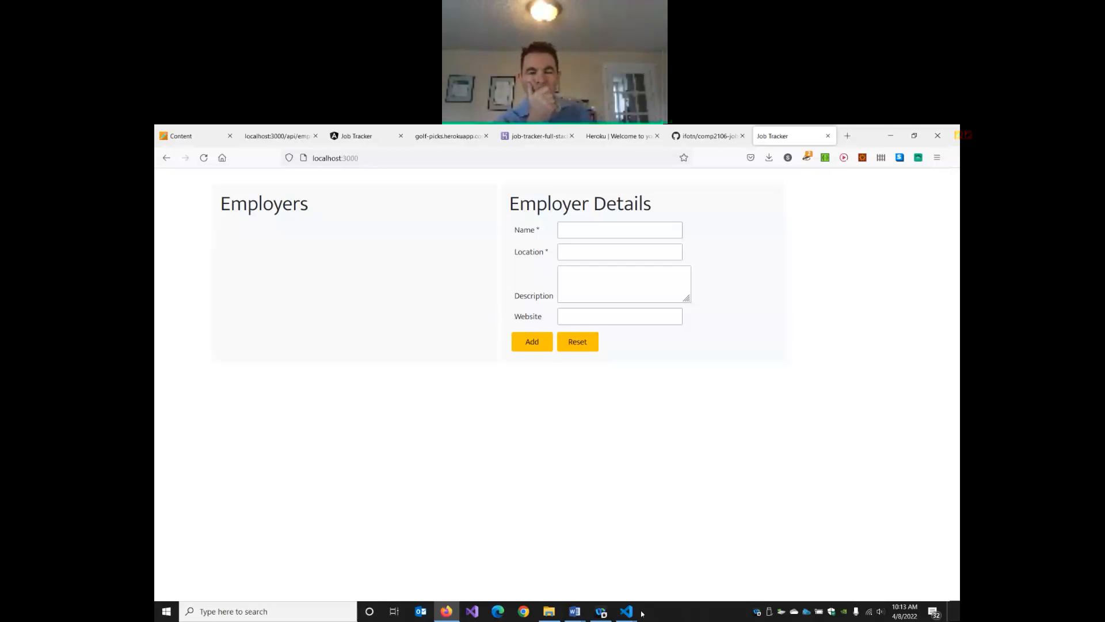
pyautogui.click(626, 611)
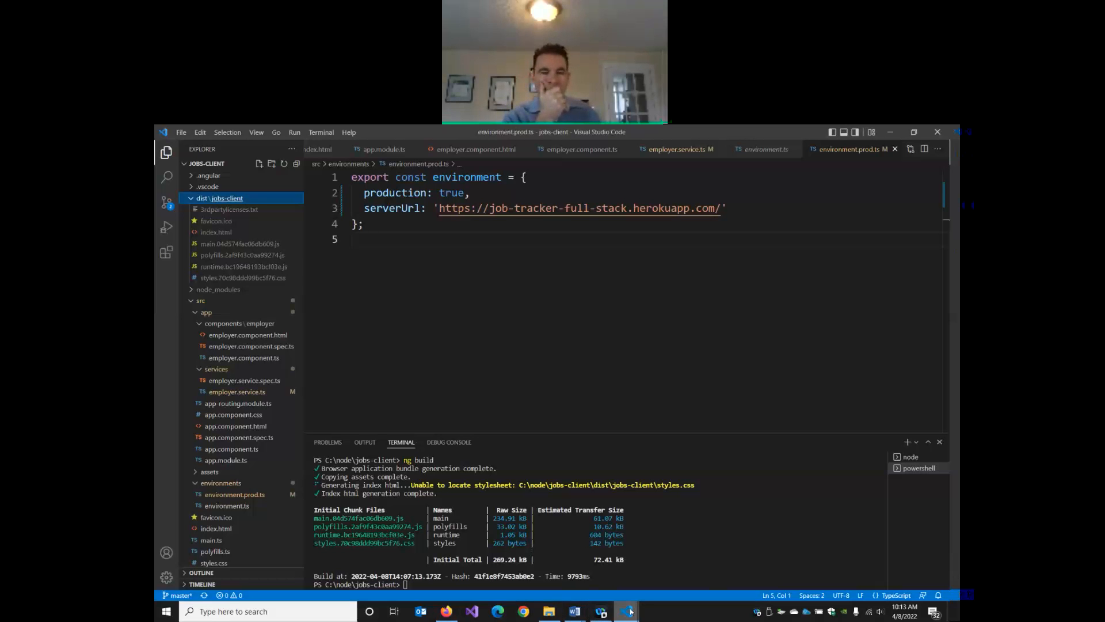
# Step: Return to the jobs-server window and select its idle PowerShell terminal
pyautogui.click(625, 611)
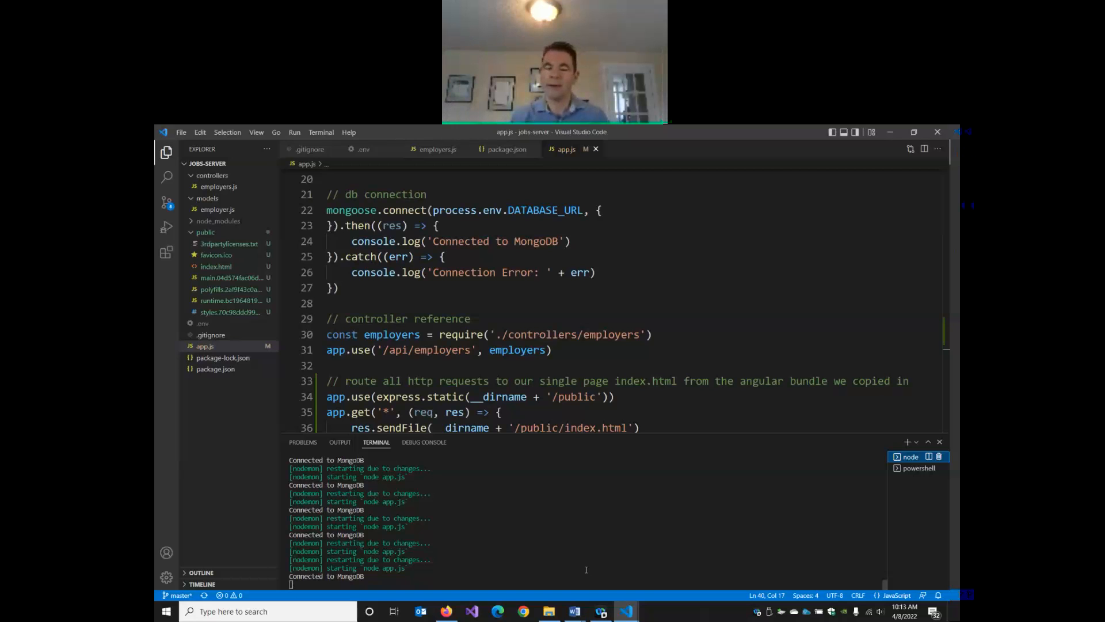
pyautogui.click(917, 467)
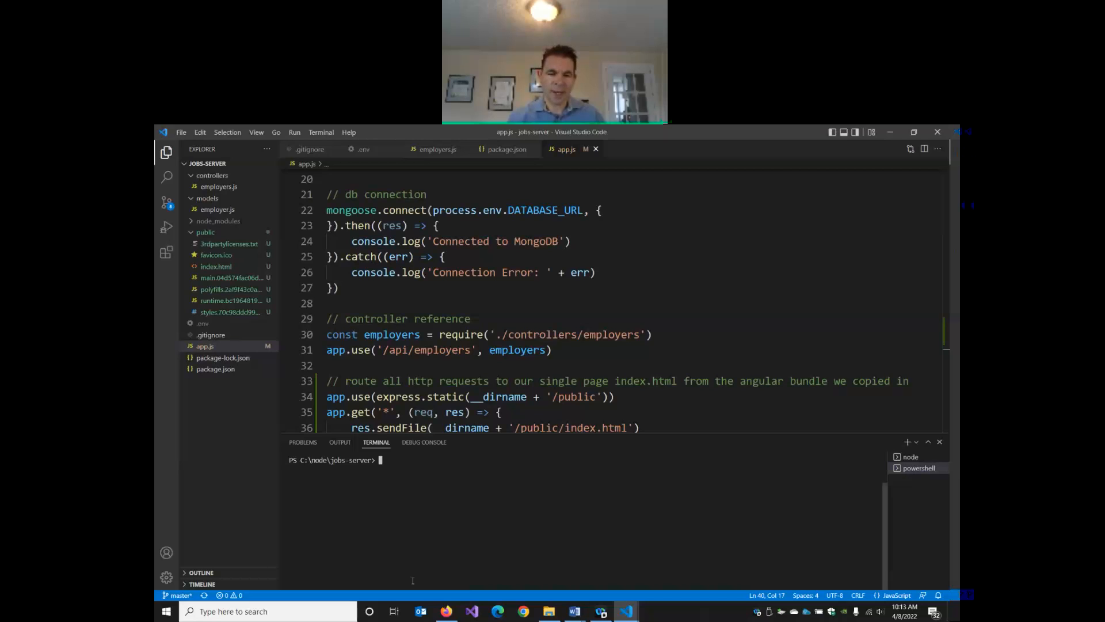
# Step: Stage all files, commit "l12/2 - add angular bundle" and push to GitHub
pyautogui.write('git')
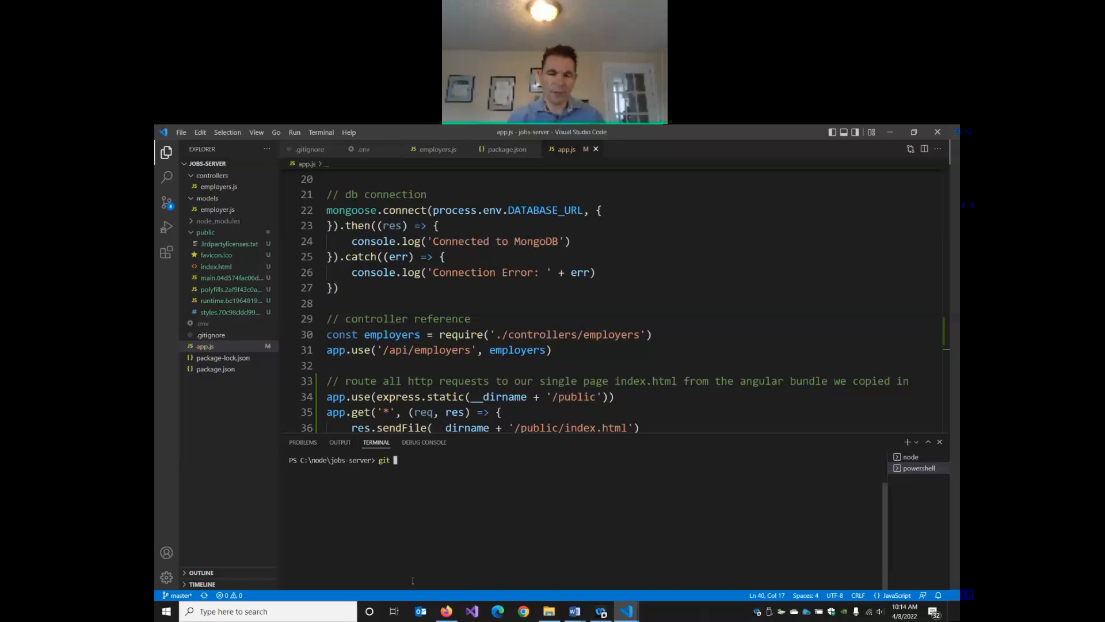
pyautogui.write('add .')
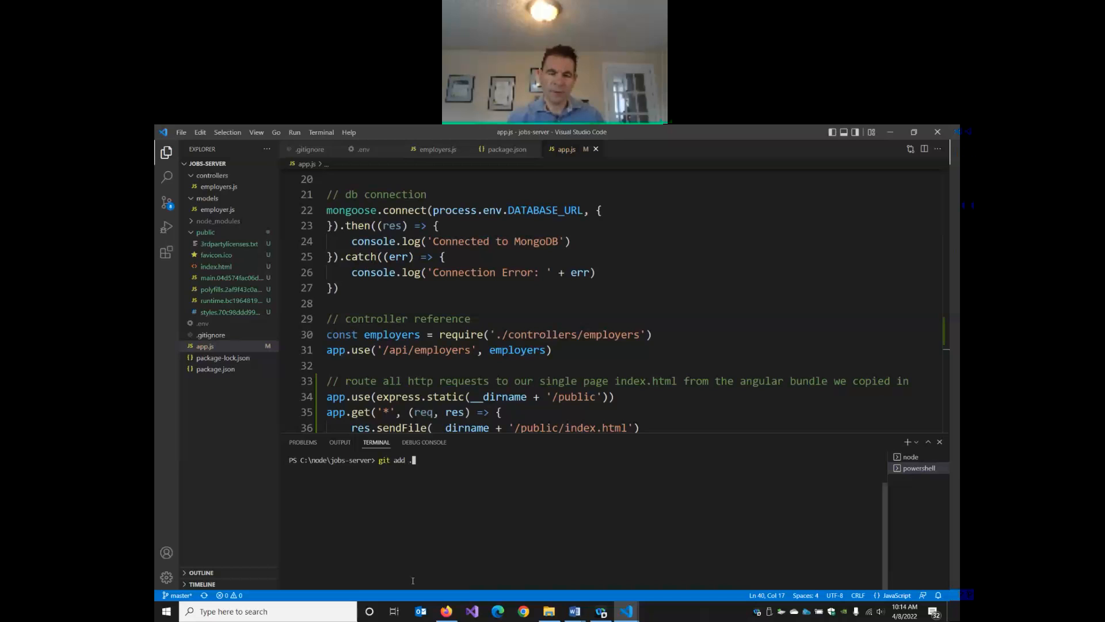
pyautogui.press('Return')
pyautogui.write('git commit -m "112/2 - add')
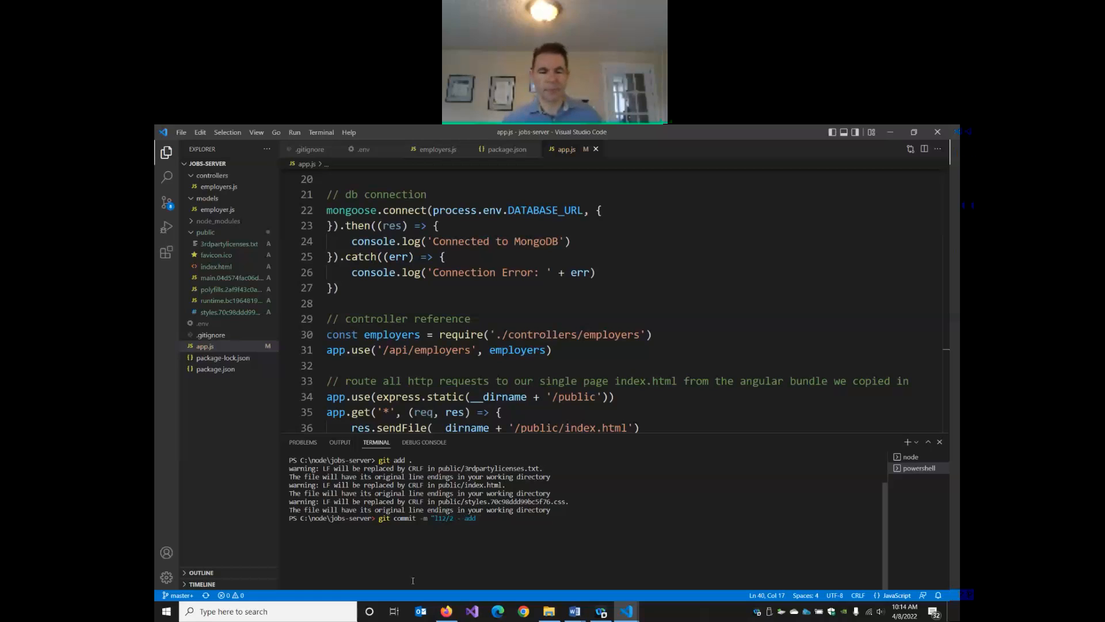
pyautogui.write('angular bundle')
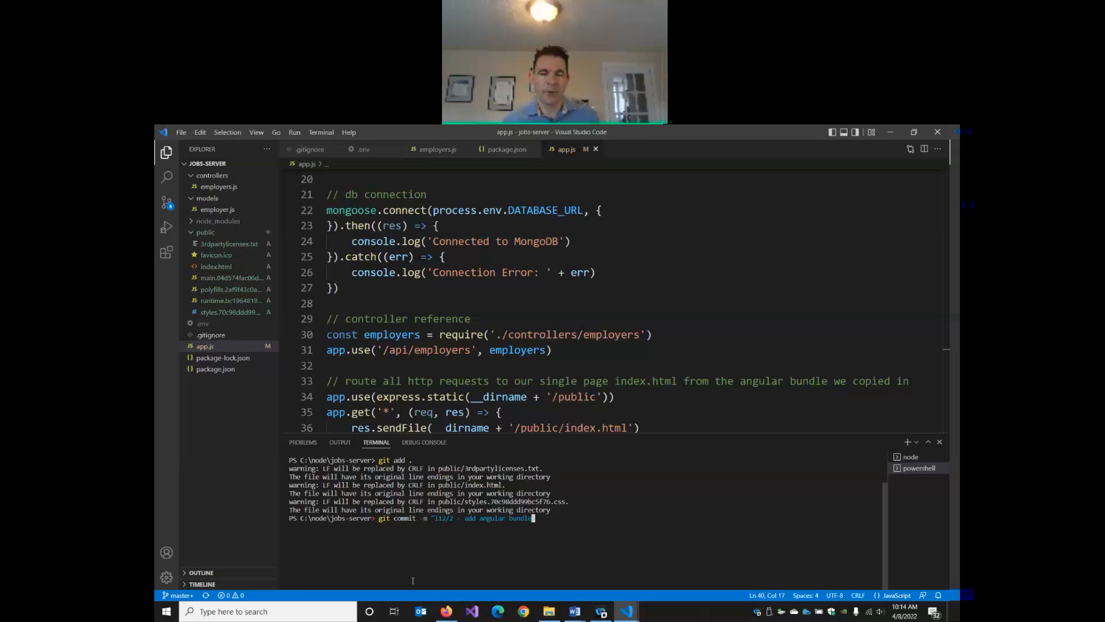
pyautogui.press('Return')
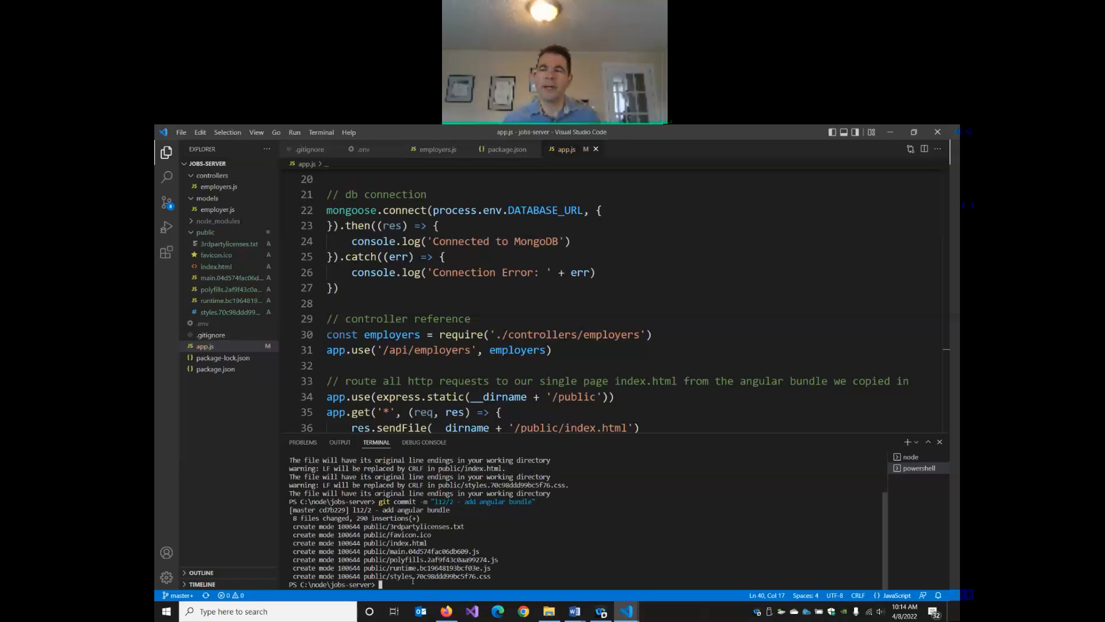
pyautogui.write('git push')
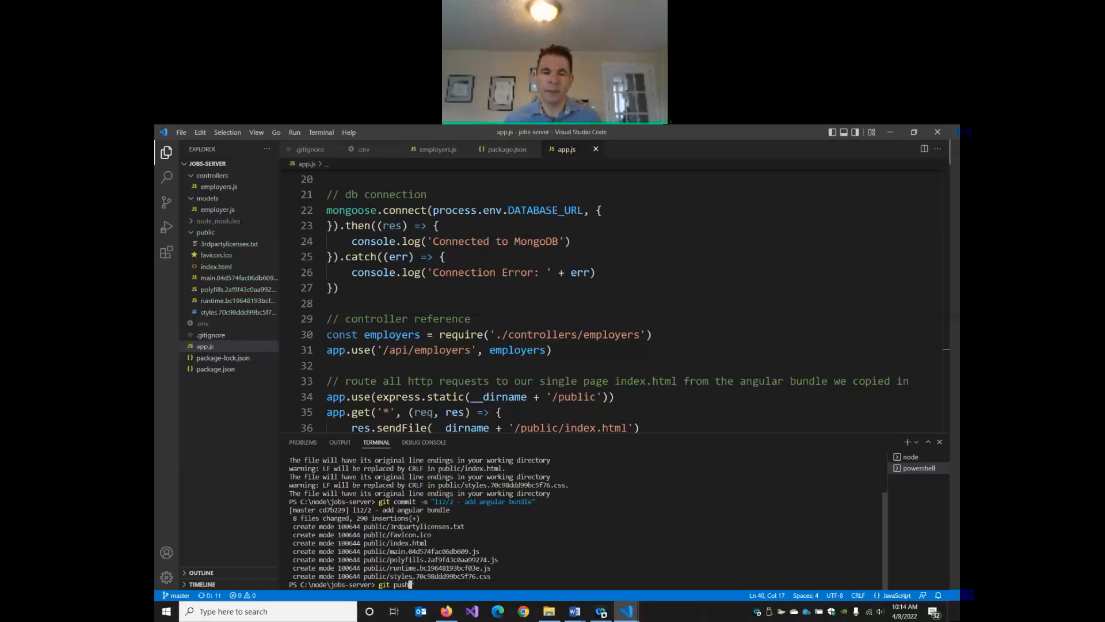
pyautogui.press('Return')
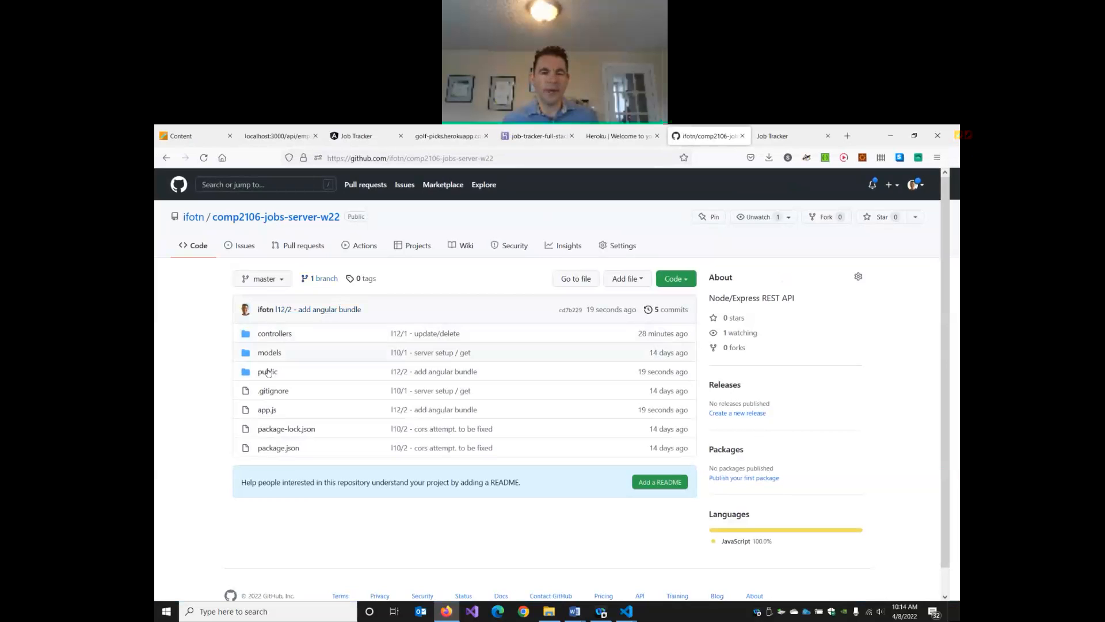
# Step: Check the repo's tags and file listing for the new commit, then view app.js
pyautogui.click(267, 372)
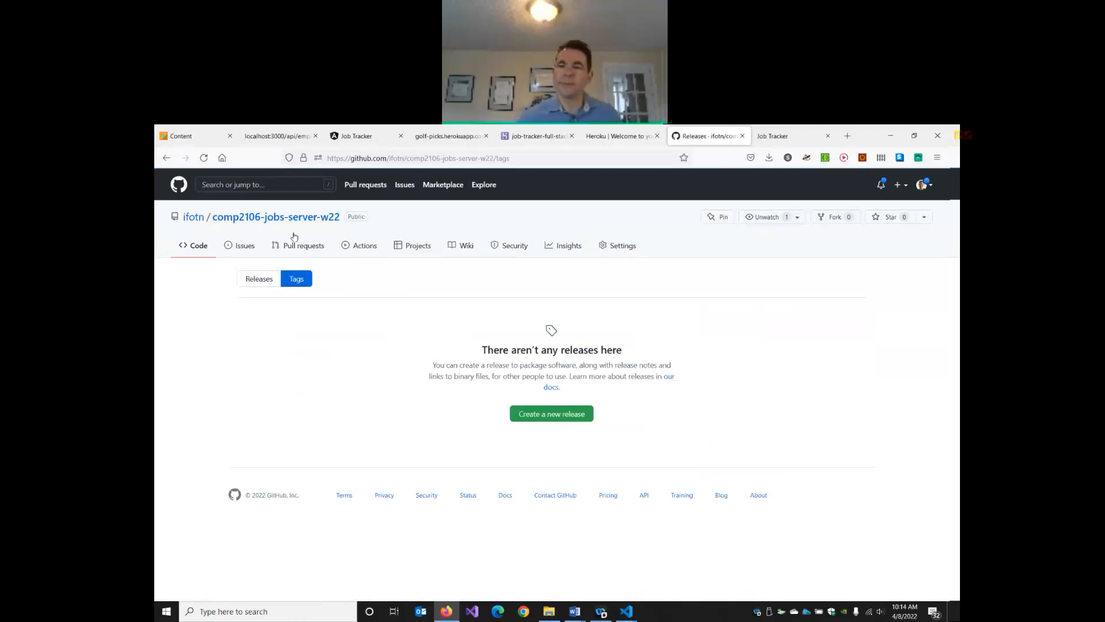
pyautogui.click(198, 245)
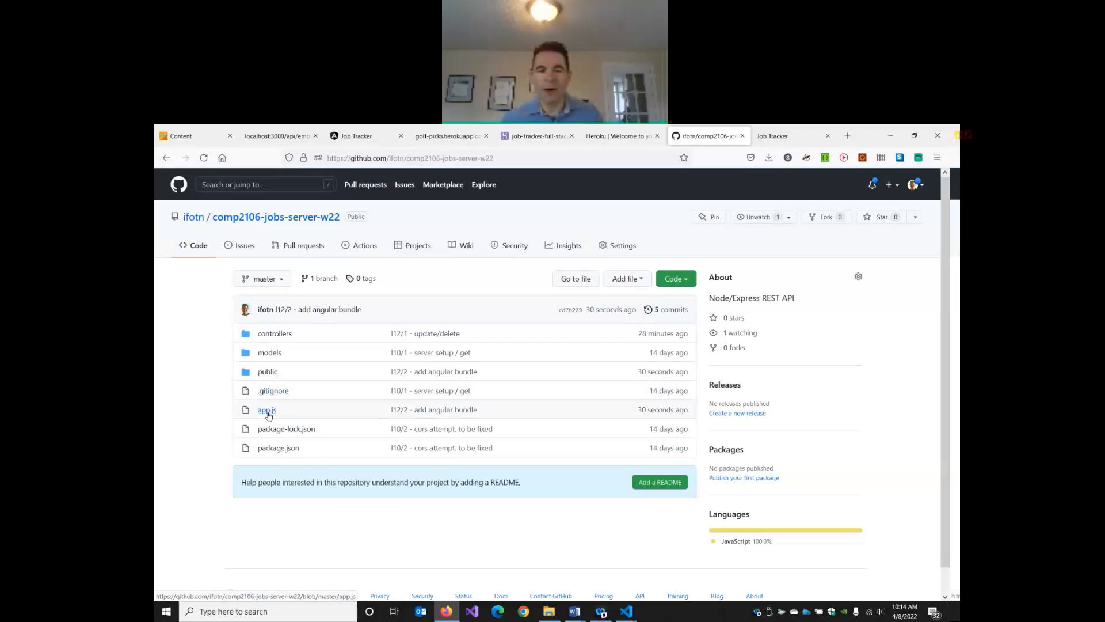
pyautogui.click(266, 409)
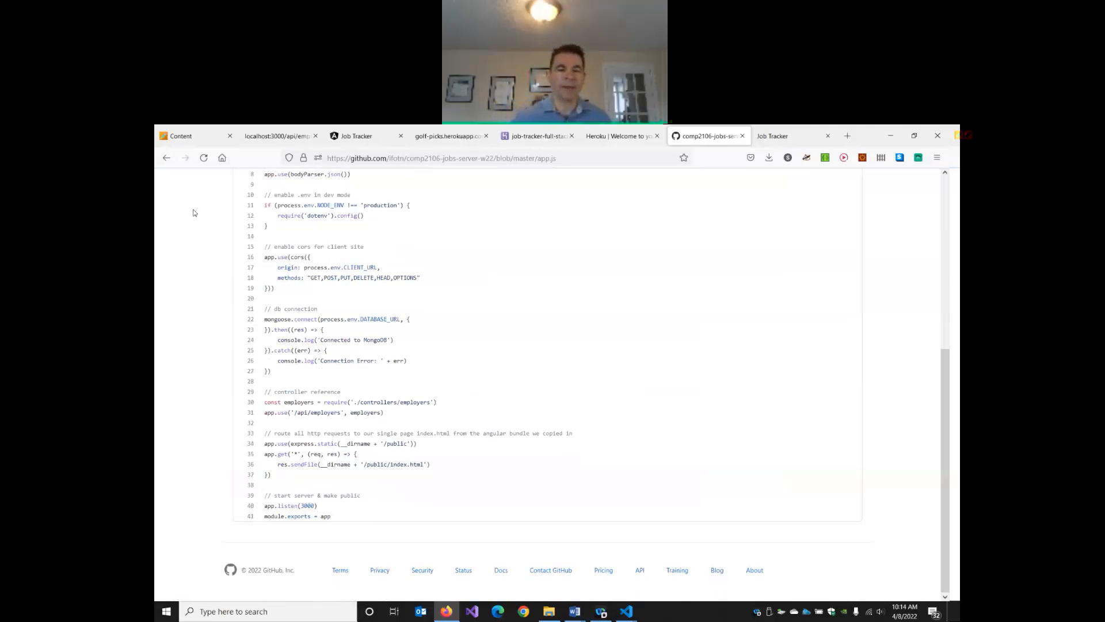
# Step: Restore the browser and switch to the job-tracker-full-stack Heroku dashboard tab
pyautogui.click(165, 158)
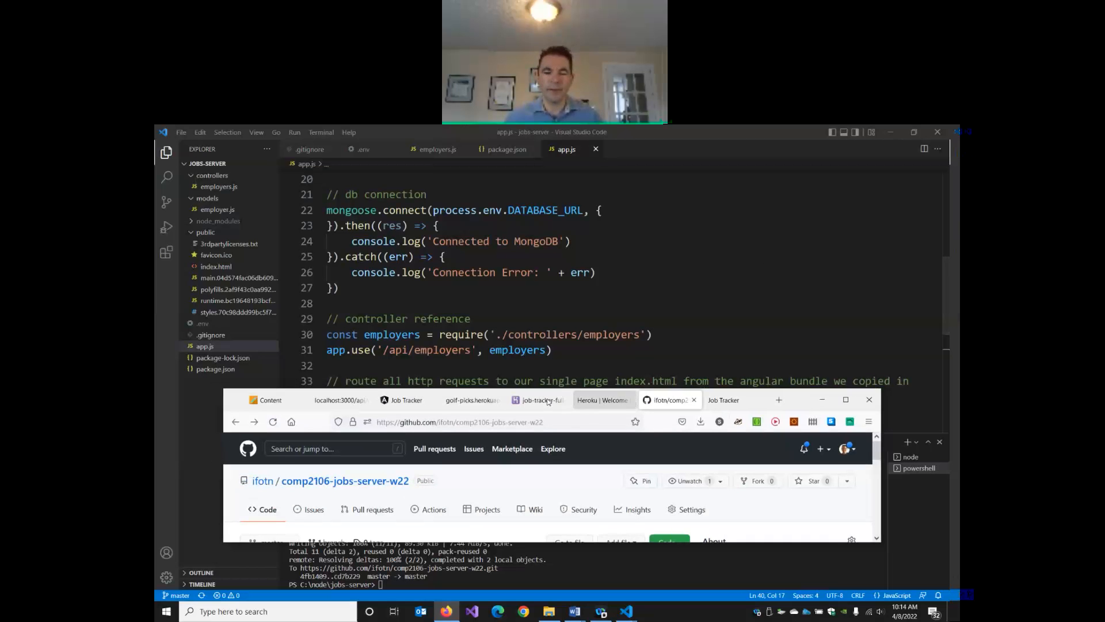
pyautogui.click(538, 399)
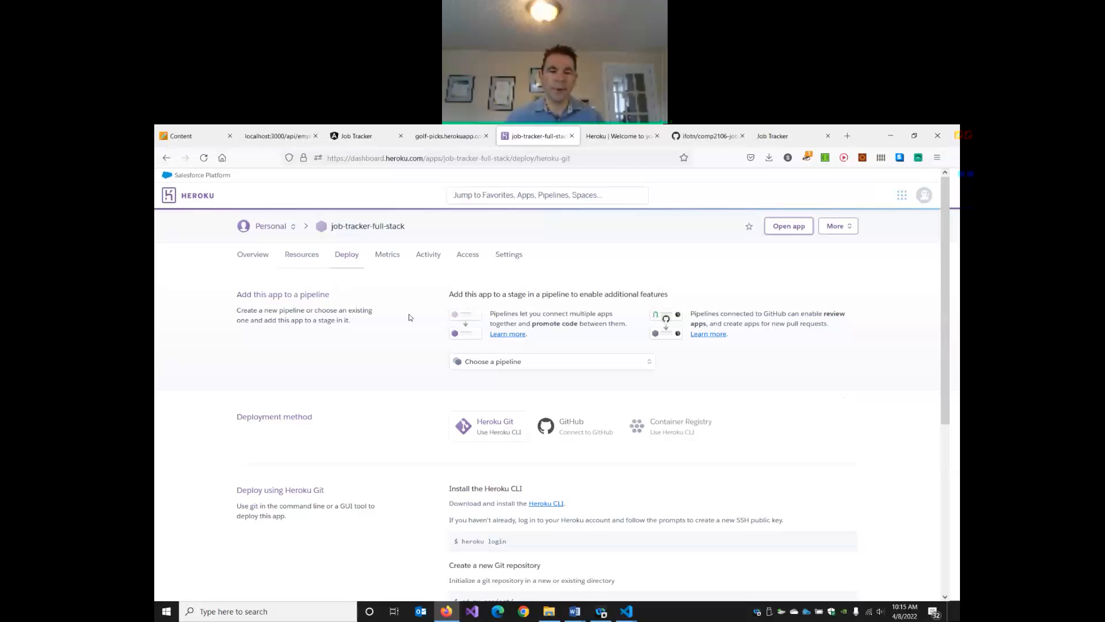
pyautogui.moveTo(361, 232)
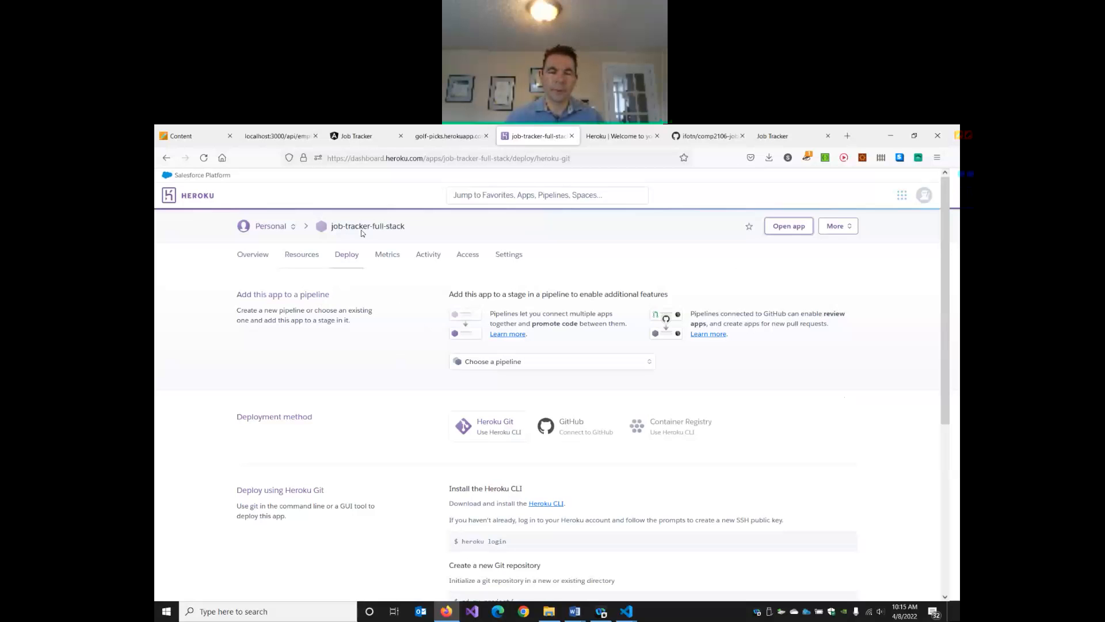
# Step: Choose GitHub deployment, search comp2106-jobs-server-w22 and connect the app to it
pyautogui.click(576, 426)
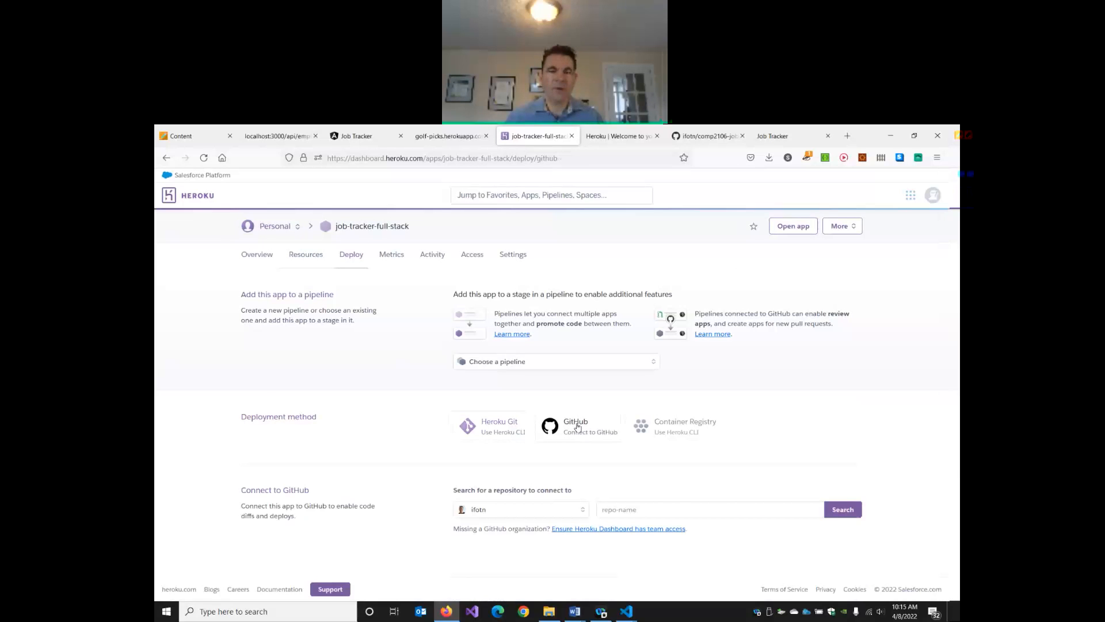
pyautogui.click(709, 508)
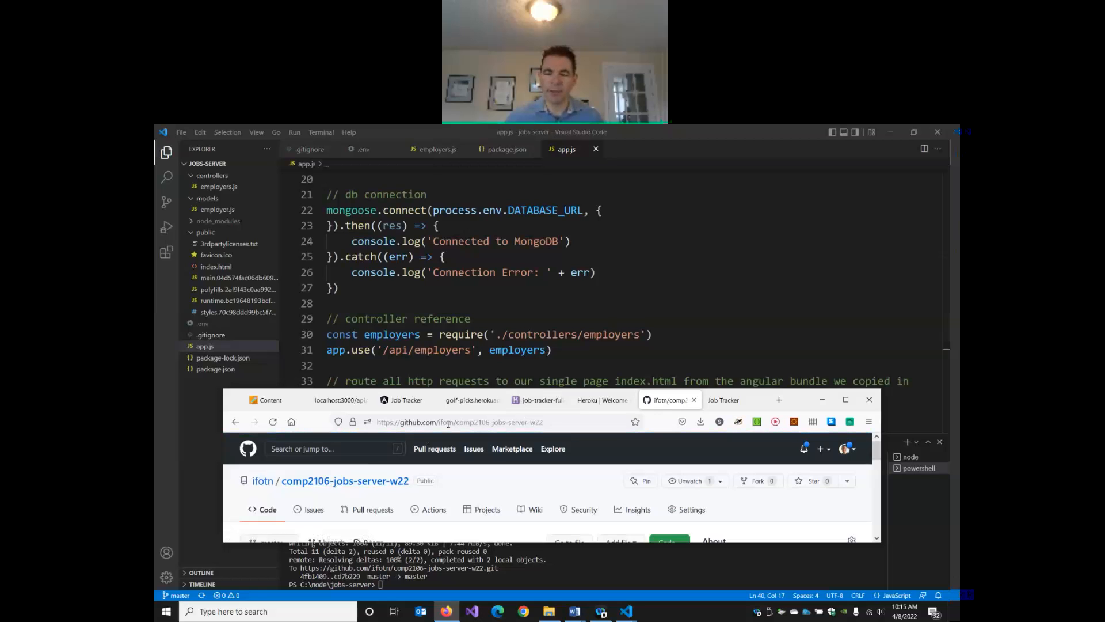
pyautogui.click(458, 421)
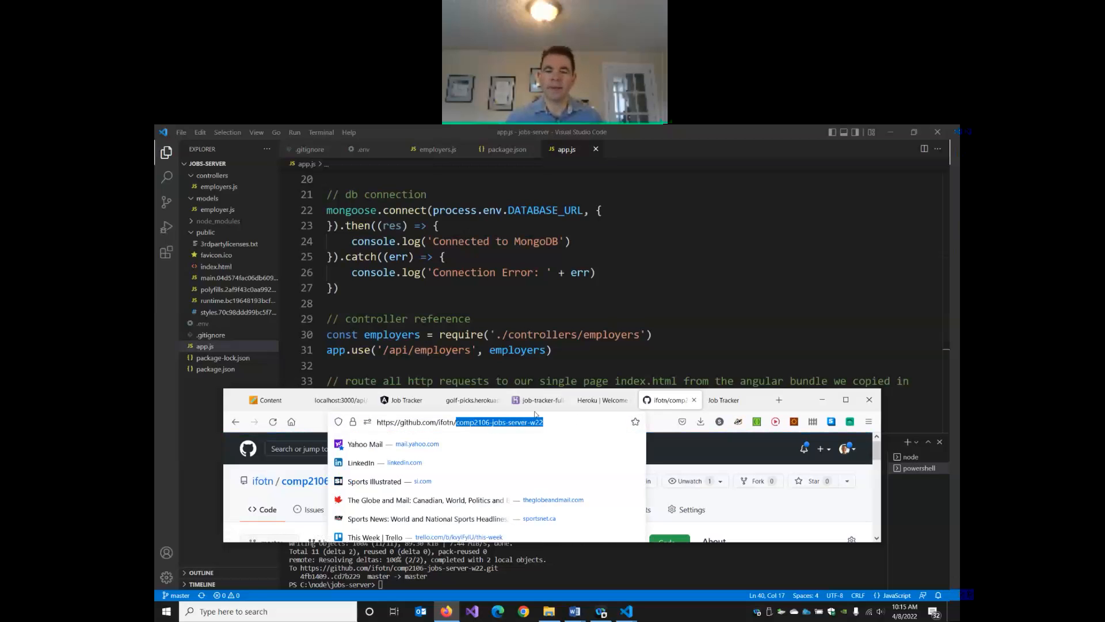
pyautogui.click(537, 399)
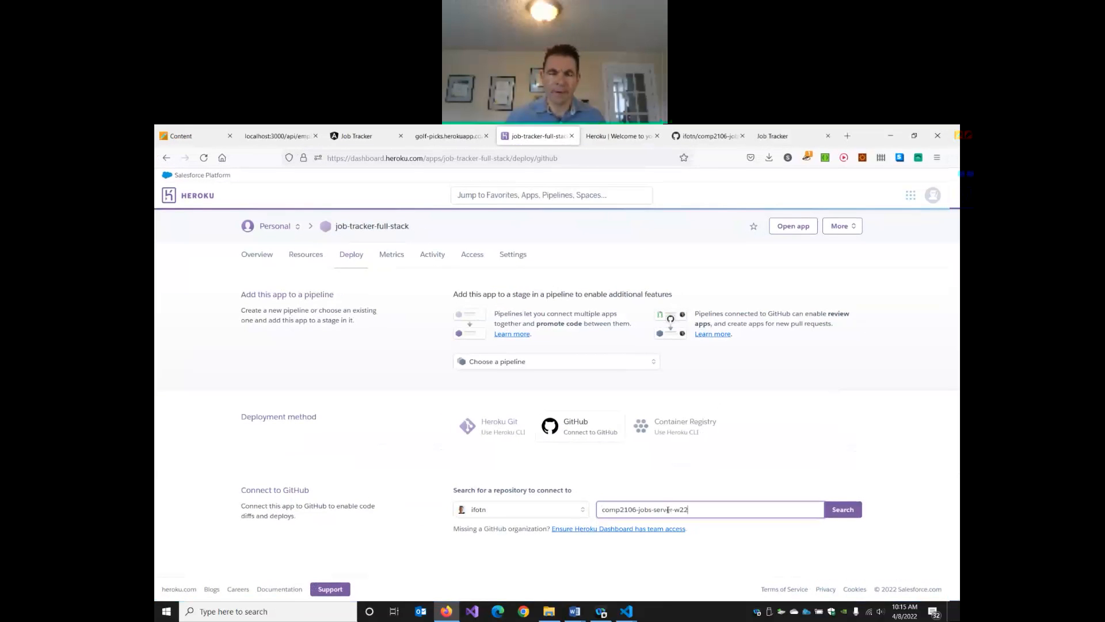
pyautogui.moveTo(849, 417)
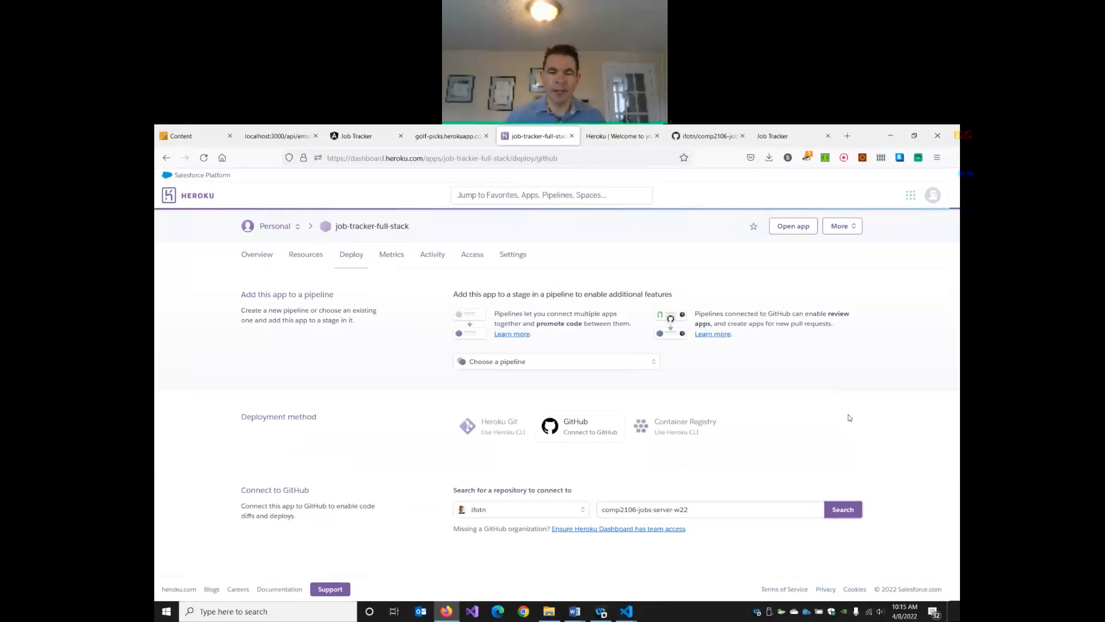
pyautogui.click(842, 509)
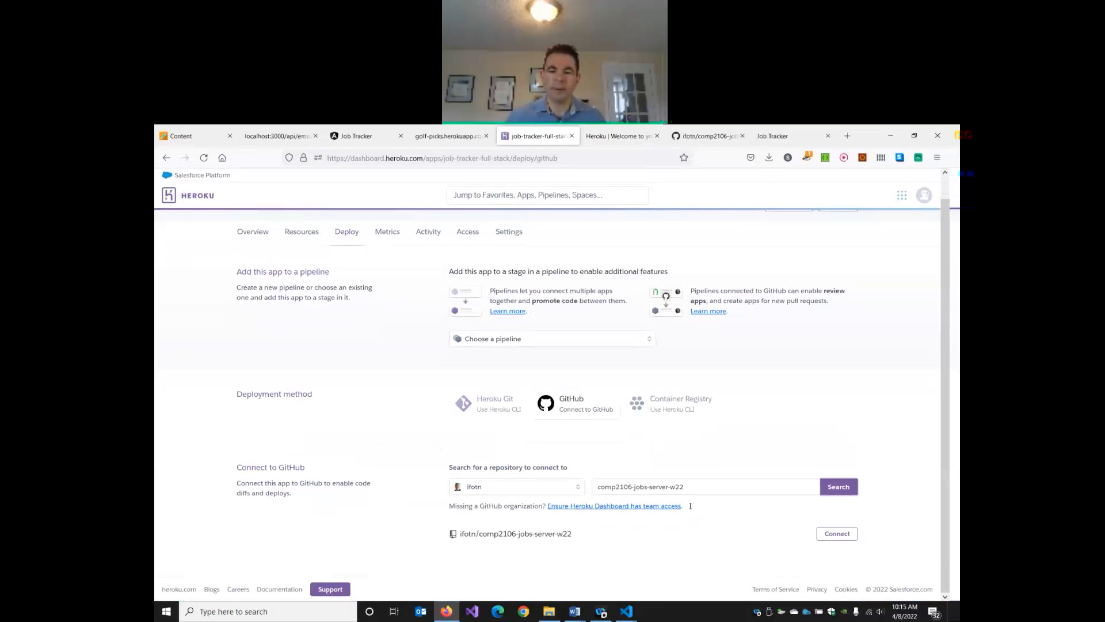
pyautogui.click(837, 533)
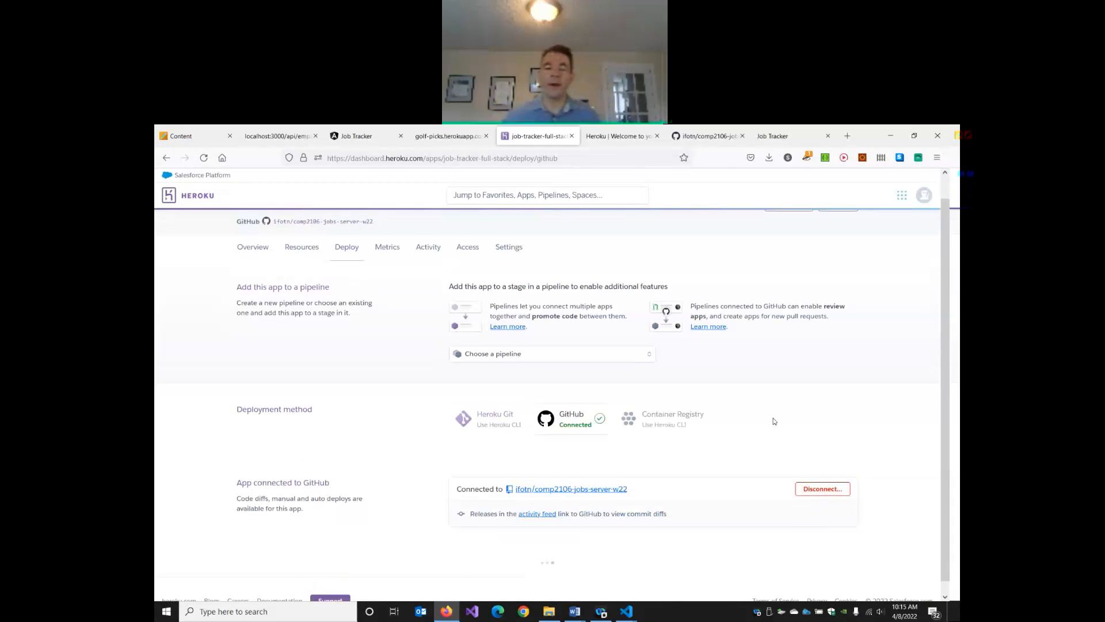
pyautogui.scroll(-3)
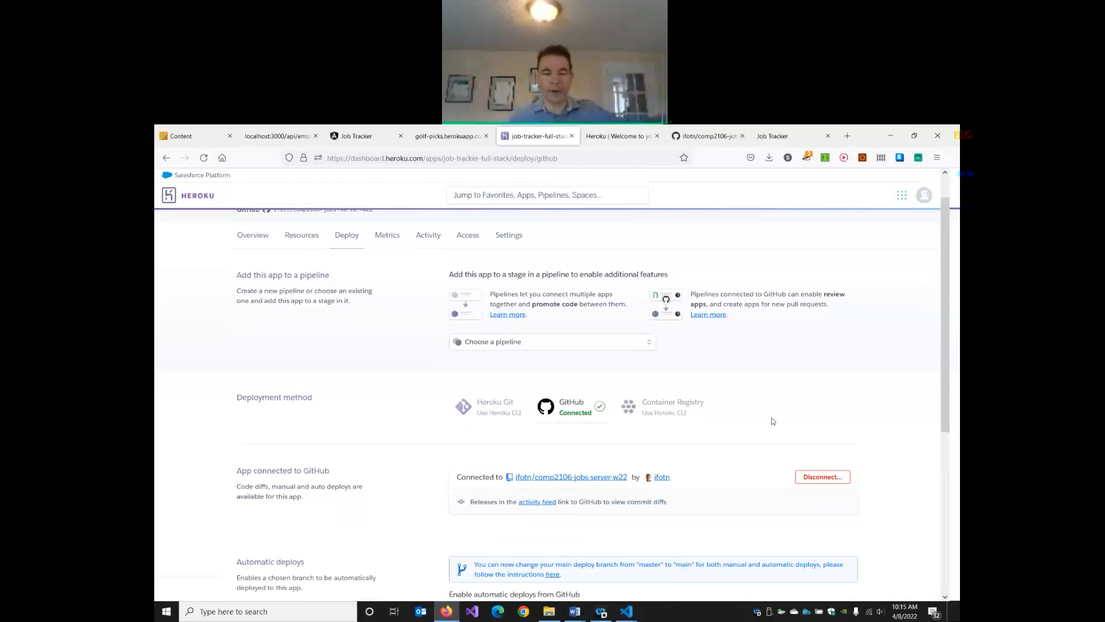
# Step: Enable automatic deploys from master, deploy the master branch and view the live app
pyautogui.scroll(-3)
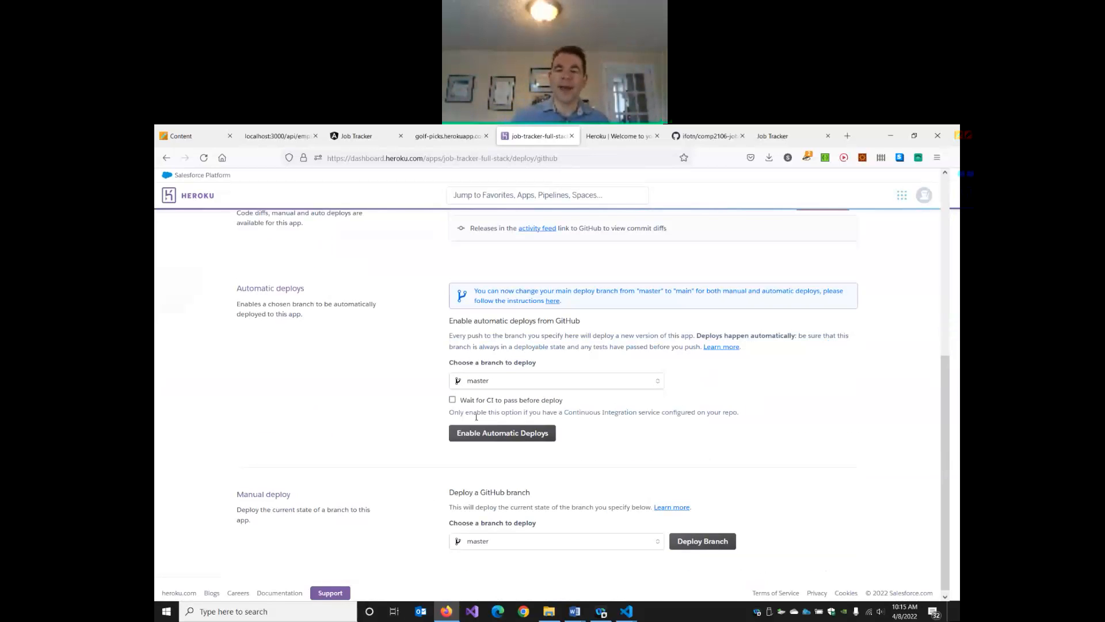
pyautogui.click(502, 433)
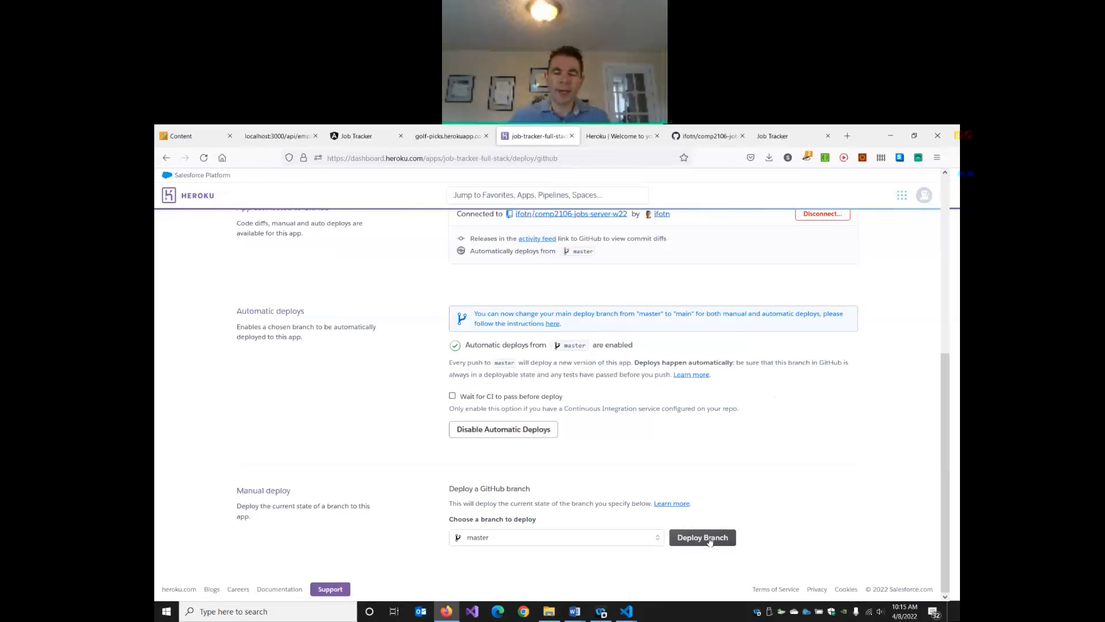
pyautogui.click(702, 537)
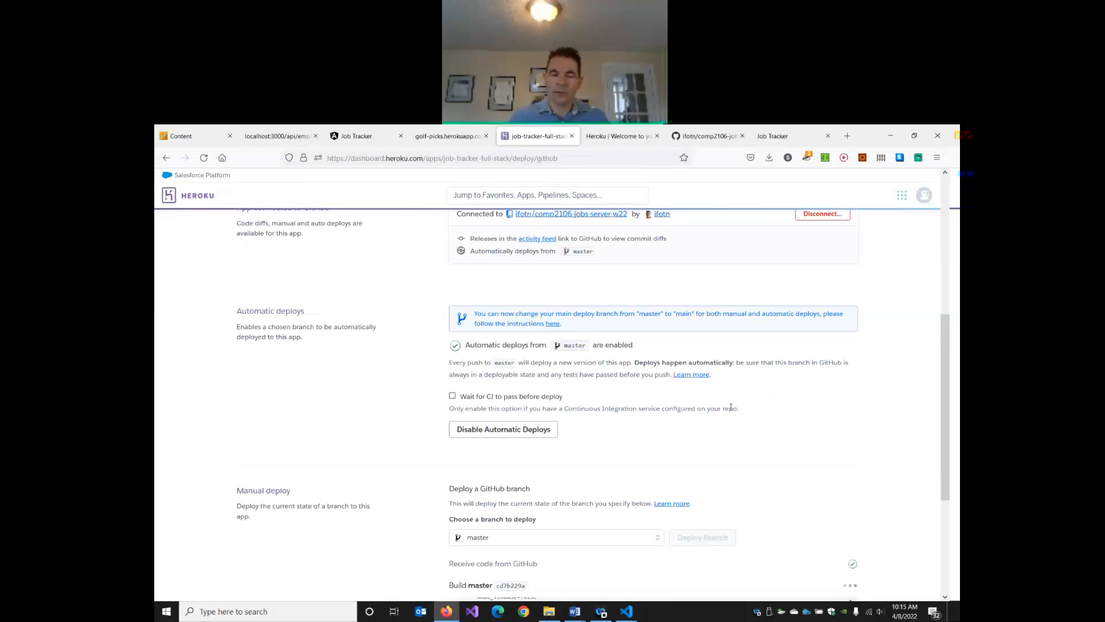
pyautogui.scroll(-3)
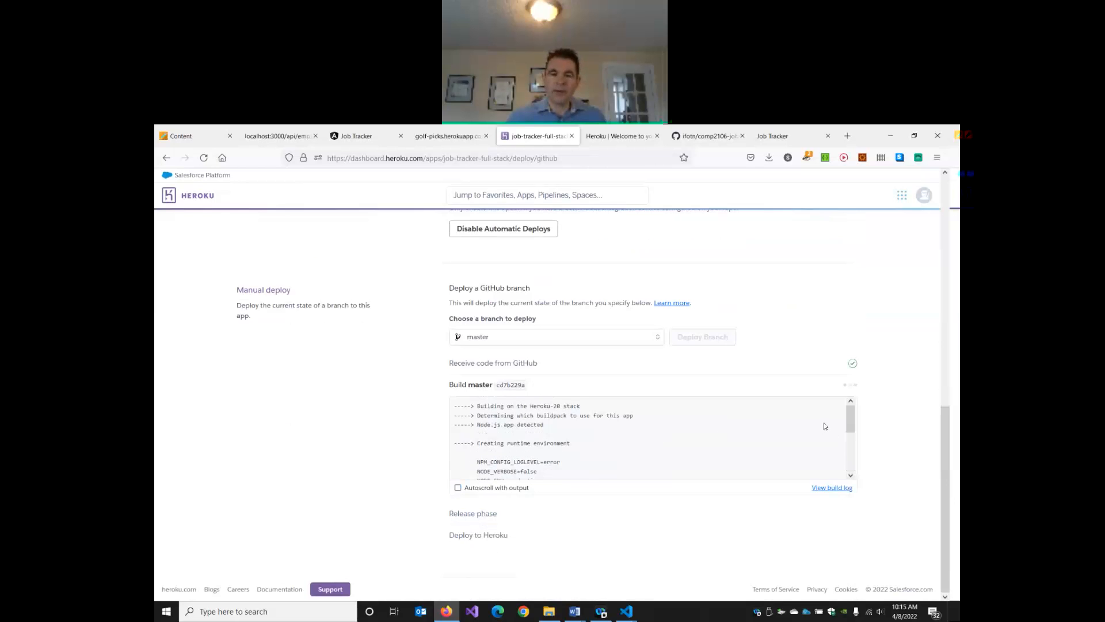
pyautogui.scroll(3)
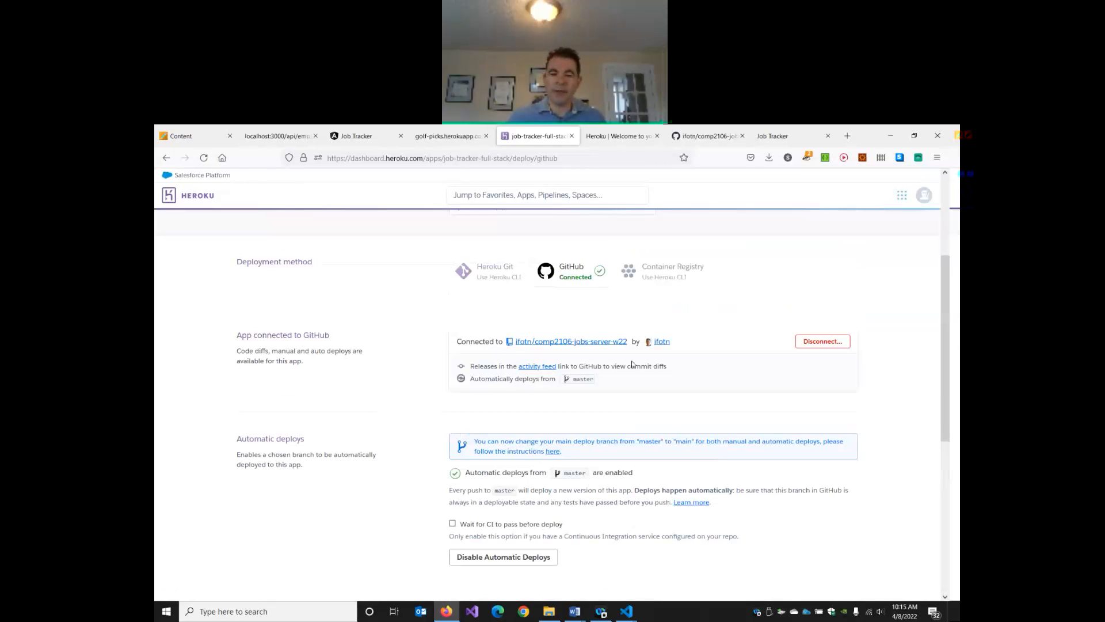
pyautogui.scroll(3)
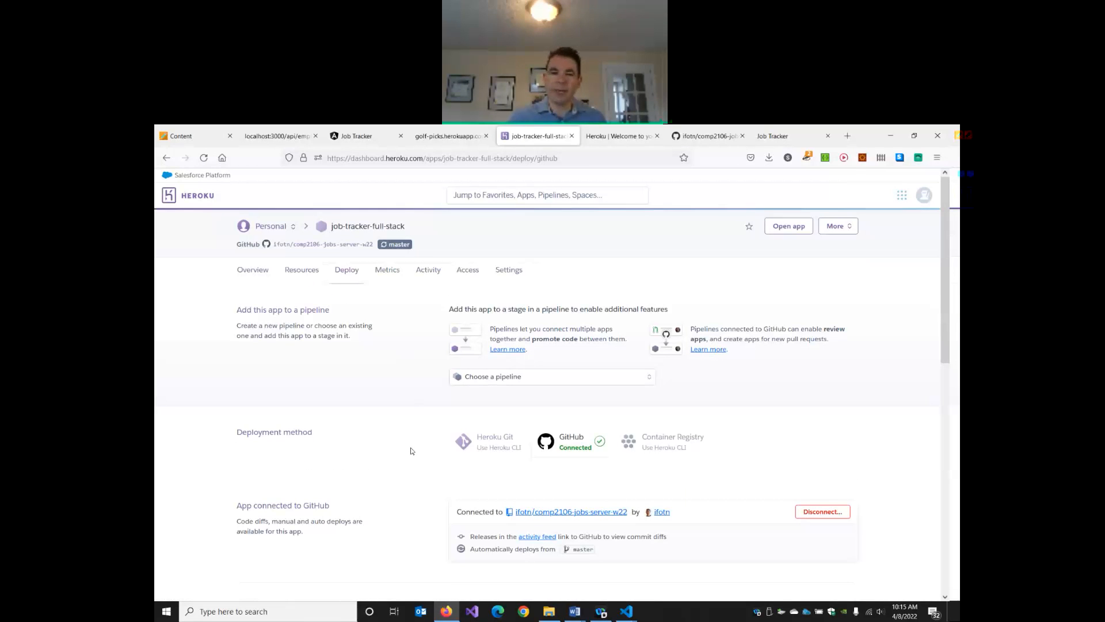
pyautogui.scroll(-3)
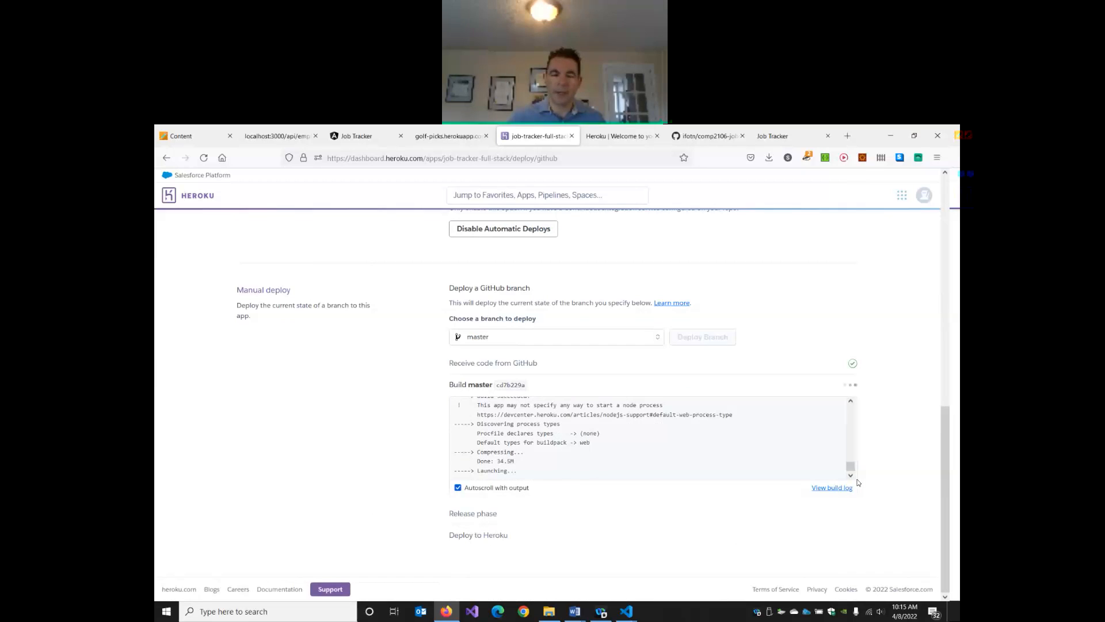
pyautogui.scroll(3)
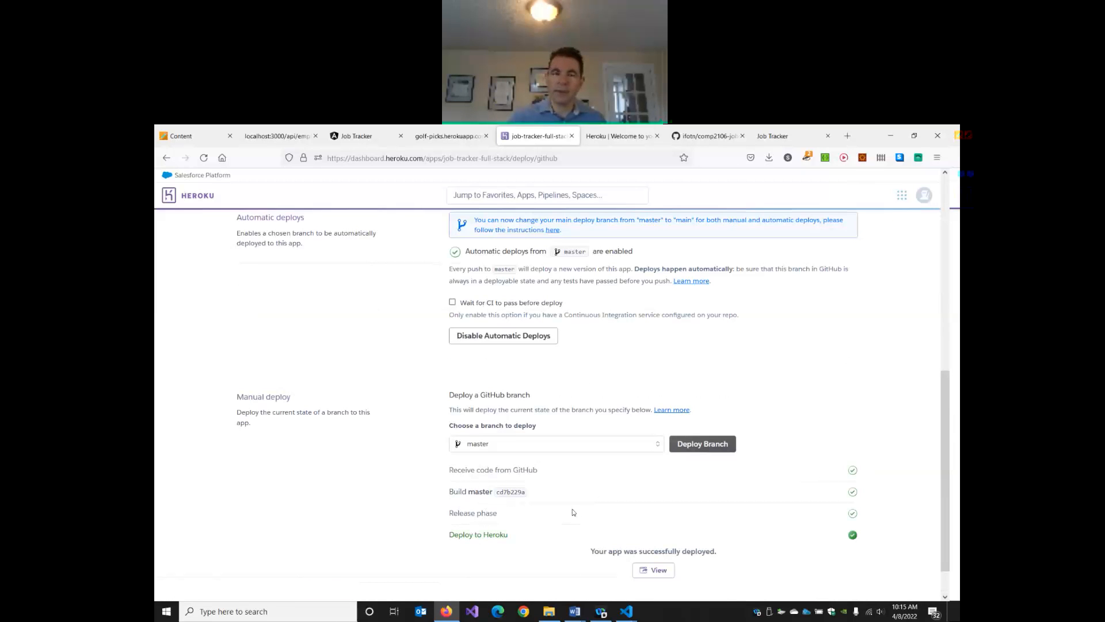
pyautogui.moveTo(652, 569)
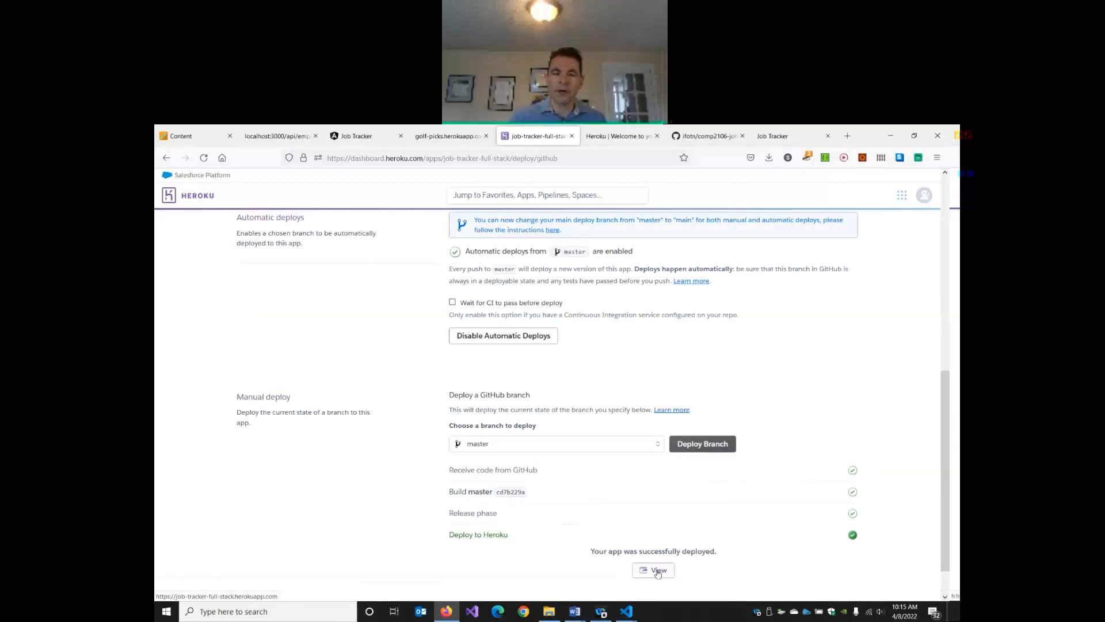
pyautogui.click(654, 570)
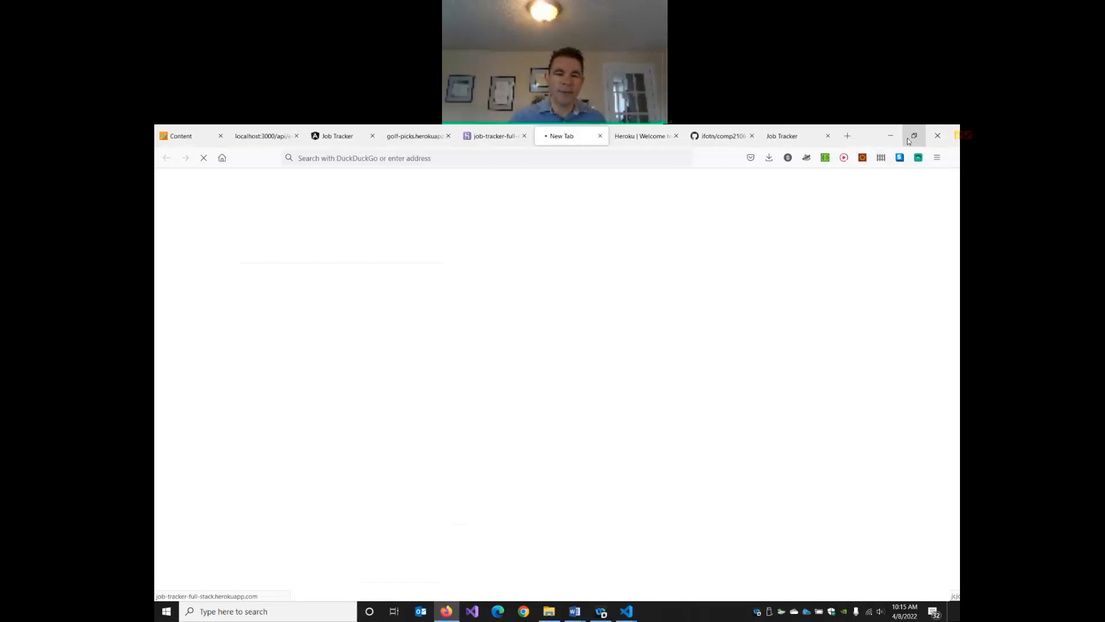
# Step: Read the deployed app's Application error page, then return to the Heroku dashboard
pyautogui.click(913, 135)
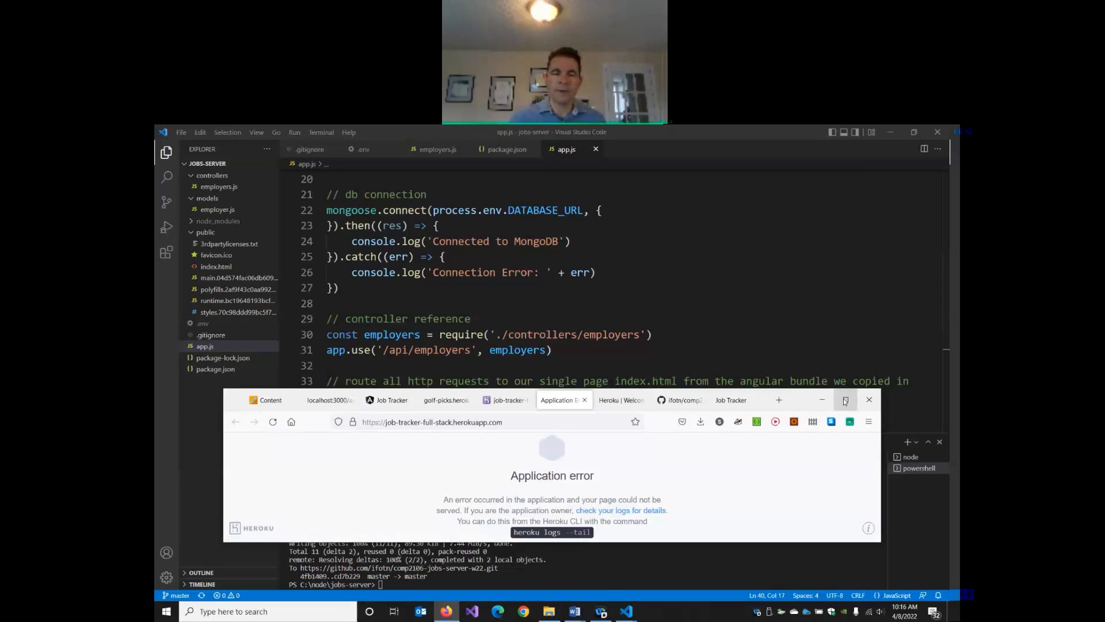
pyautogui.click(845, 399)
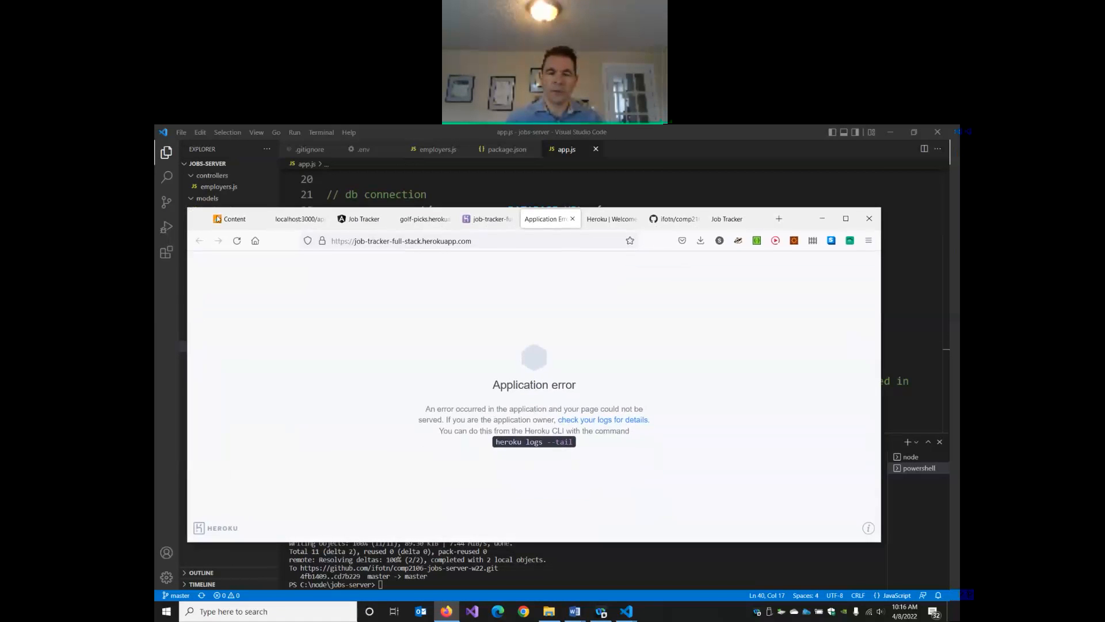
pyautogui.click(482, 218)
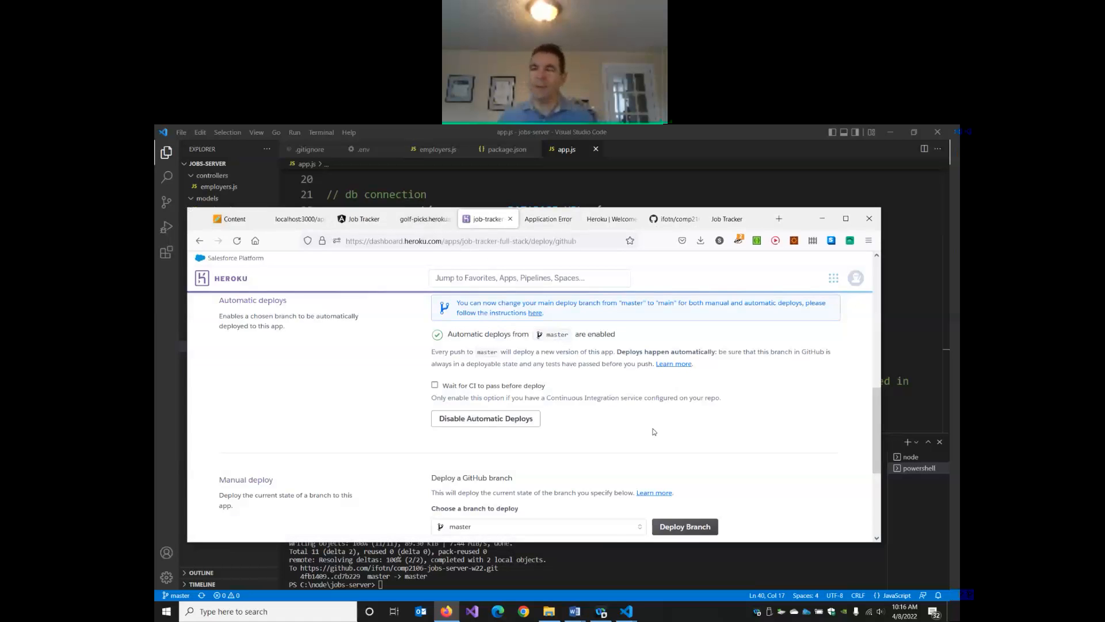
# Step: Reveal Config Vars in Heroku Settings and locate DATABASE_URL in the jobs-server .env file
pyautogui.scroll(3)
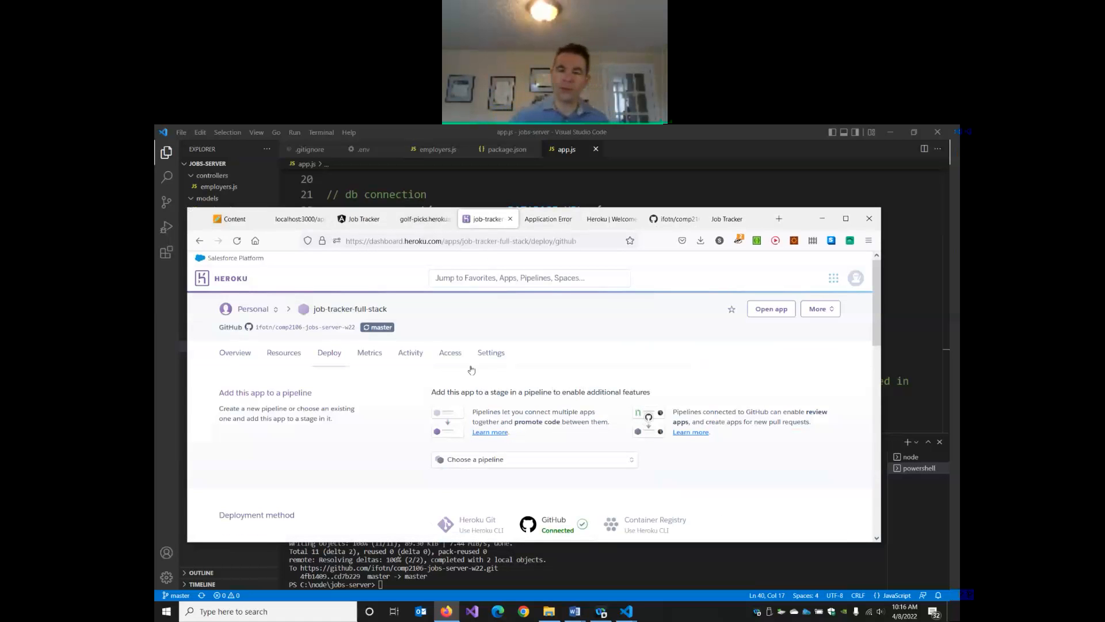
pyautogui.click(491, 352)
pyautogui.write('DATABASE_URL')
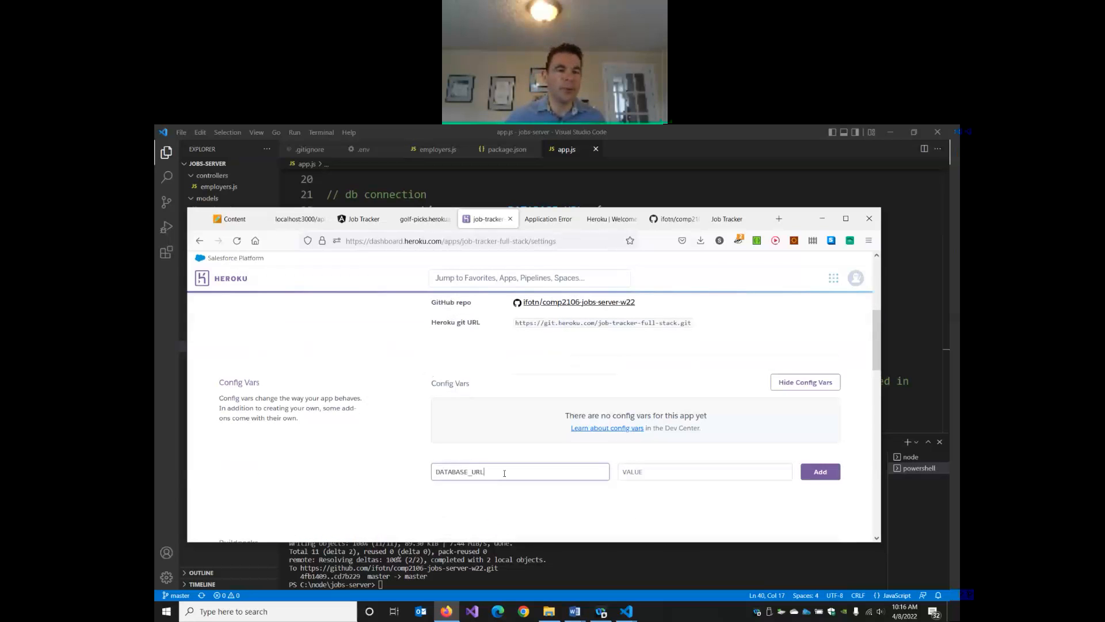
pyautogui.click(703, 471)
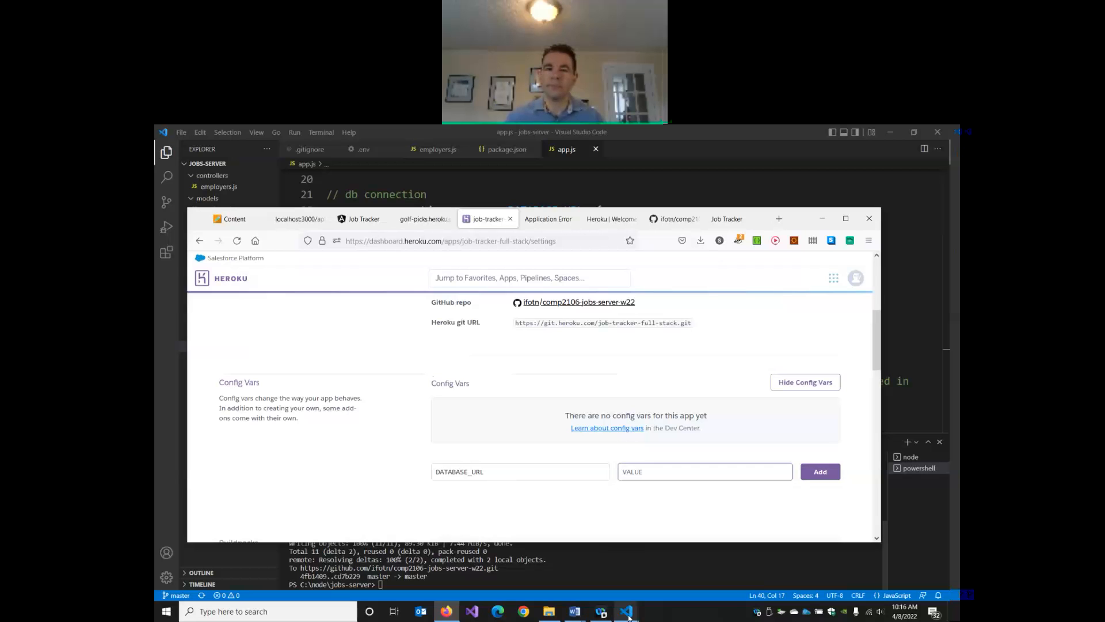
pyautogui.click(626, 611)
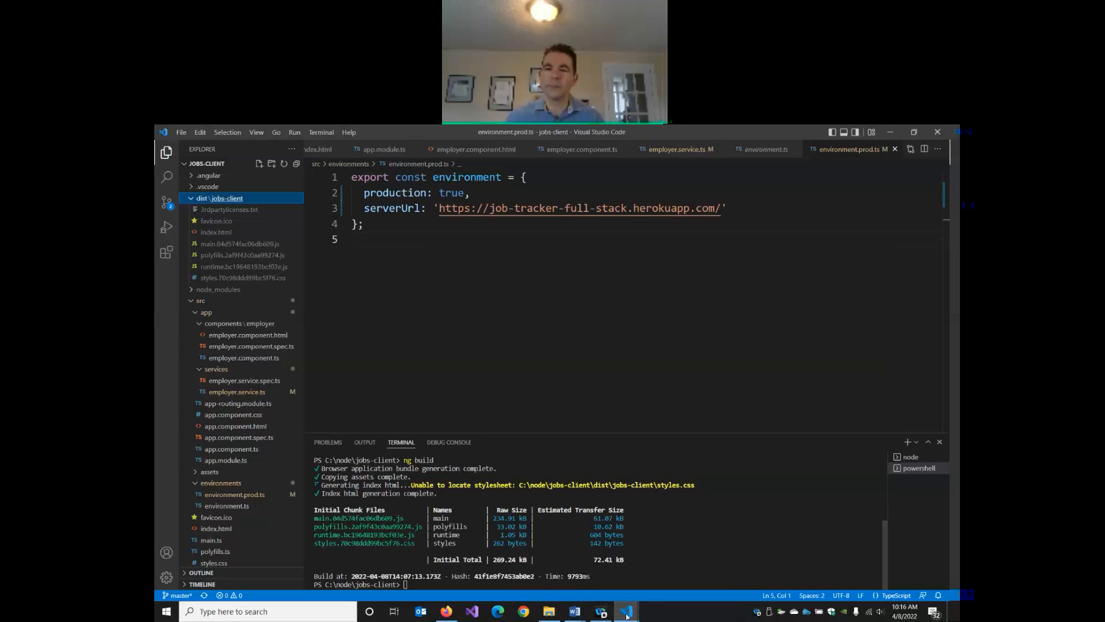
pyautogui.click(626, 611)
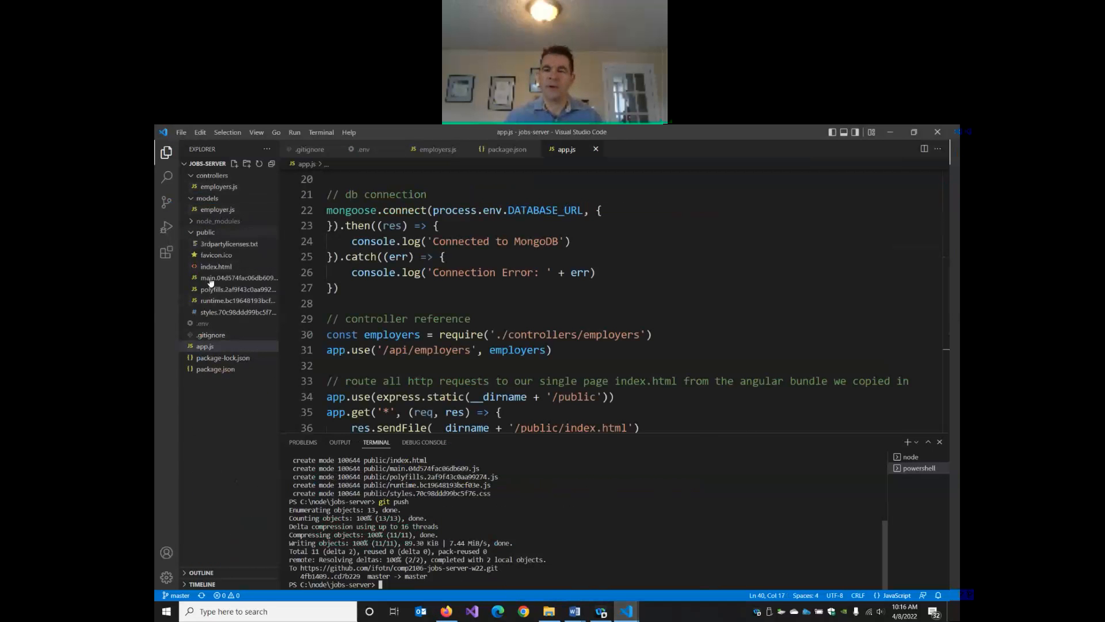
pyautogui.moveTo(204, 324)
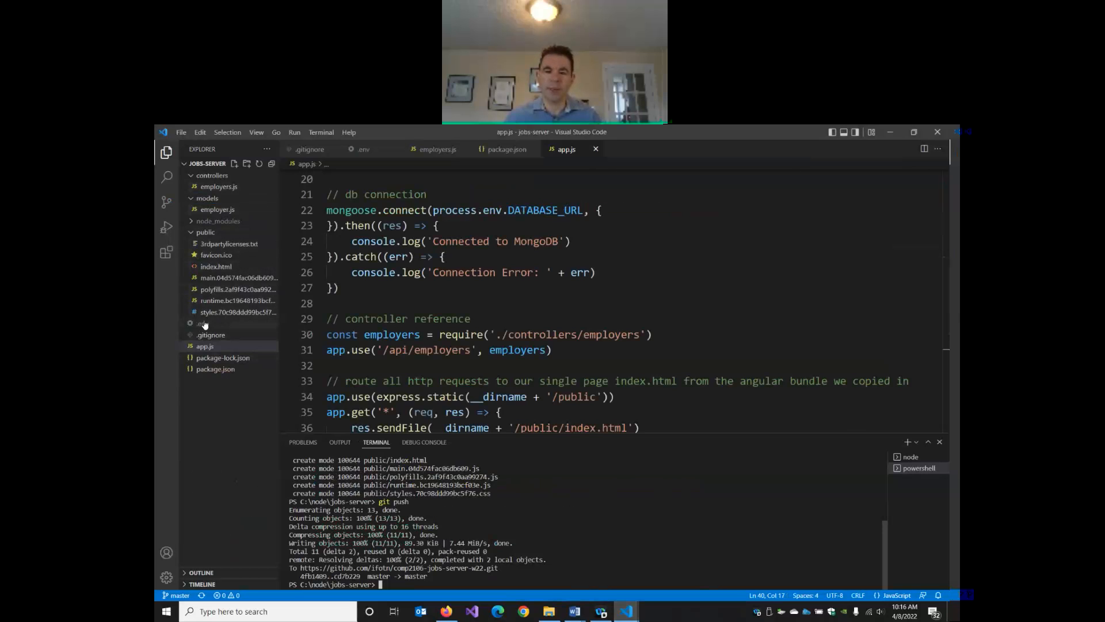
pyautogui.click(203, 322)
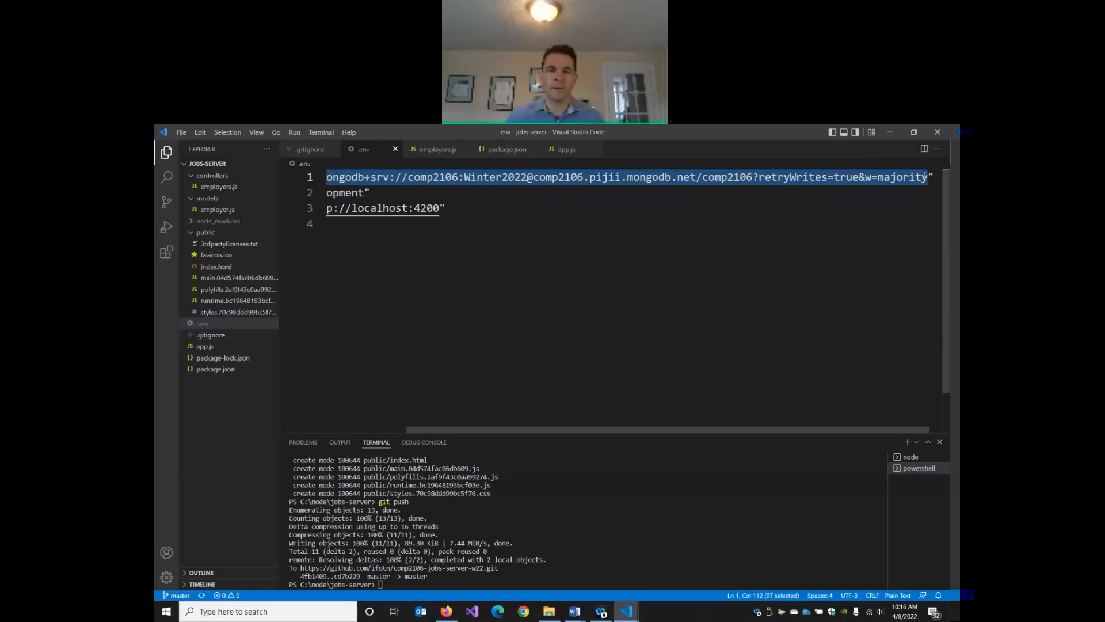
# Step: Add the DATABASE_URL config var with the MongoDB comp2106 connection string and save it
pyautogui.click(445, 612)
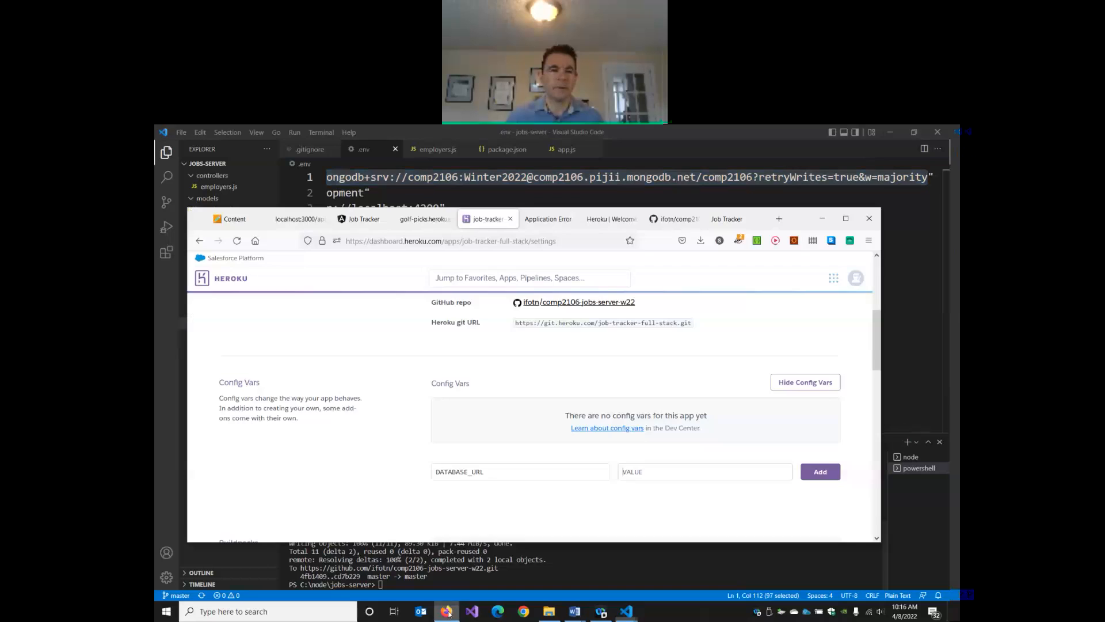
pyautogui.write('lb.net/comp2106?retryWrites=true&w=majority')
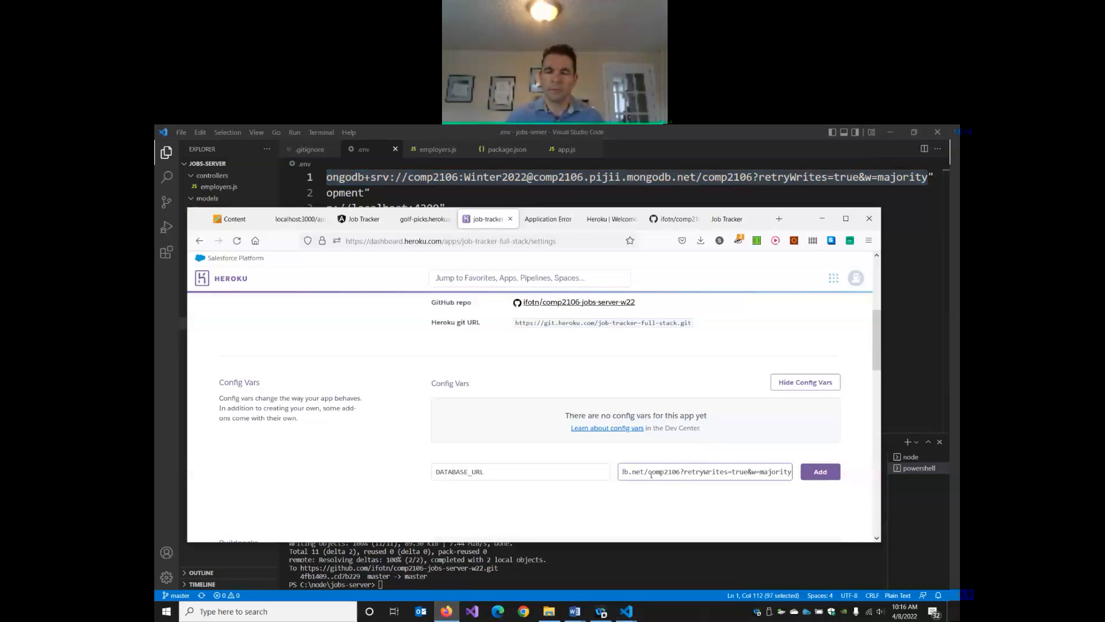
pyautogui.click(820, 471)
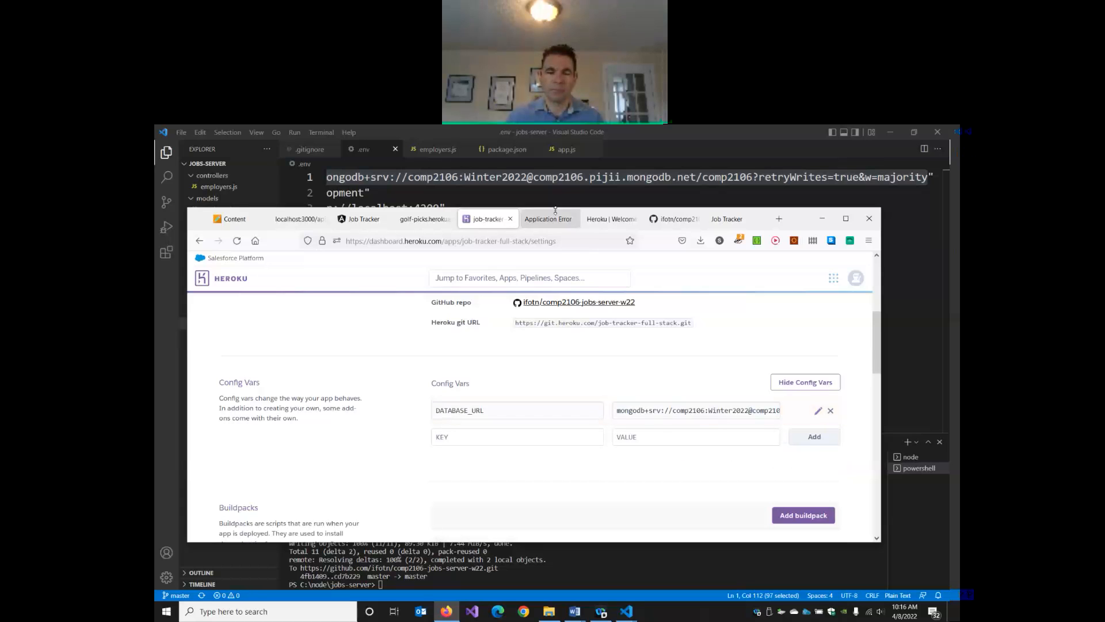
pyautogui.click(547, 218)
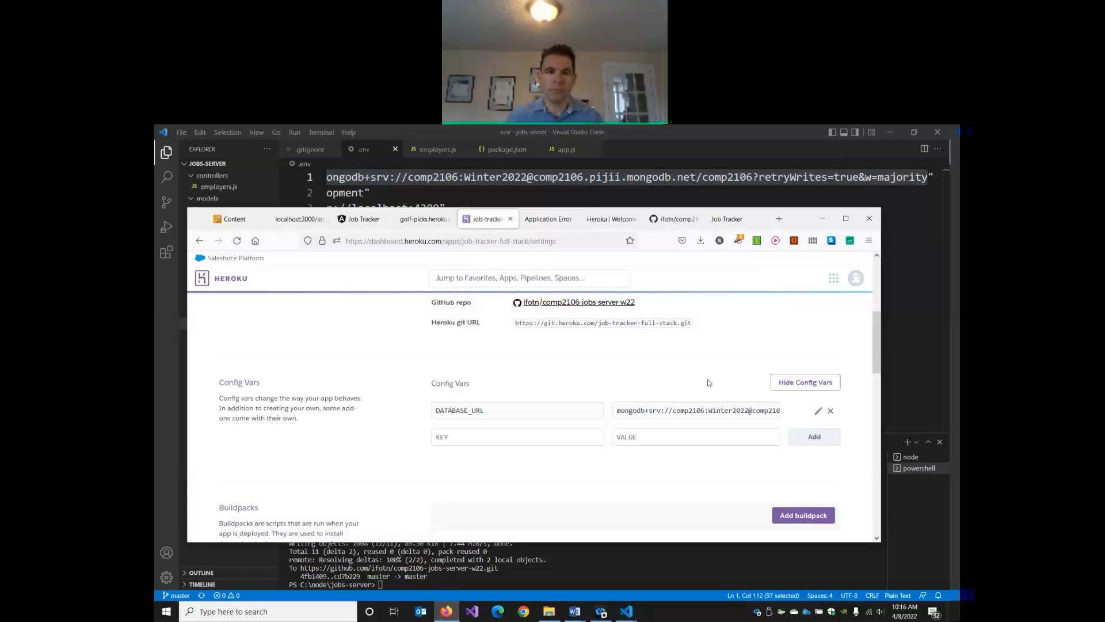
pyautogui.scroll(-3)
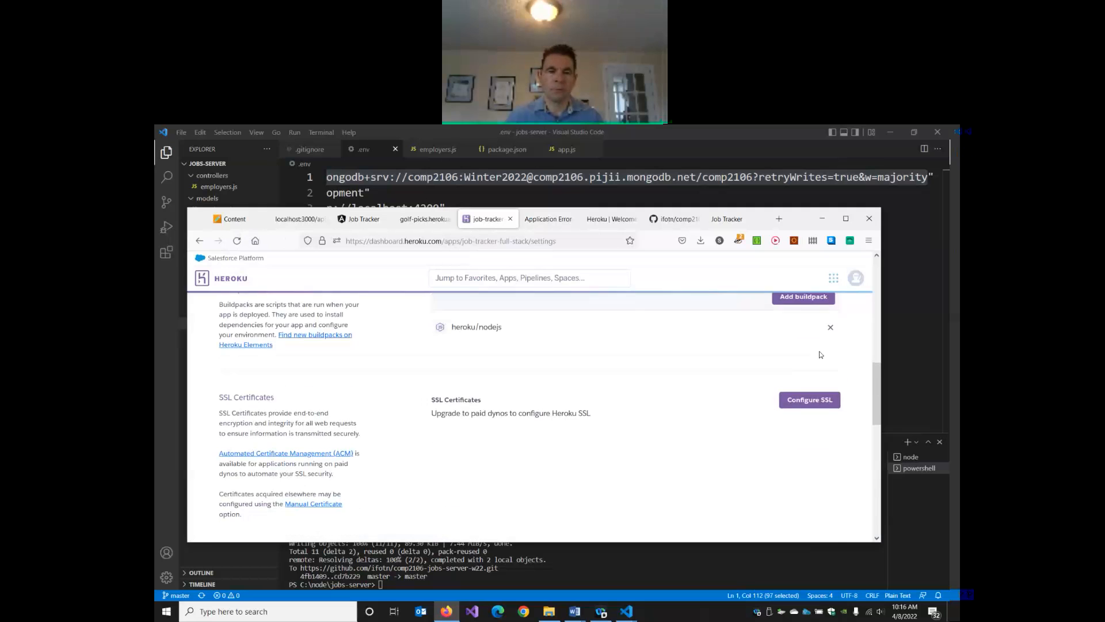
pyautogui.scroll(-3)
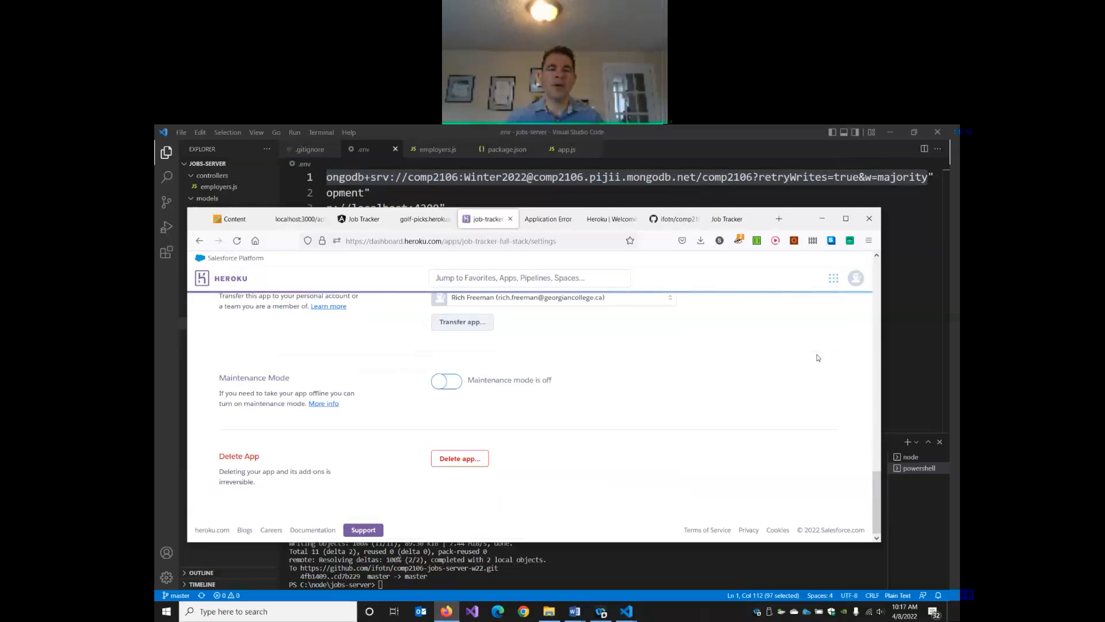
pyautogui.scroll(3)
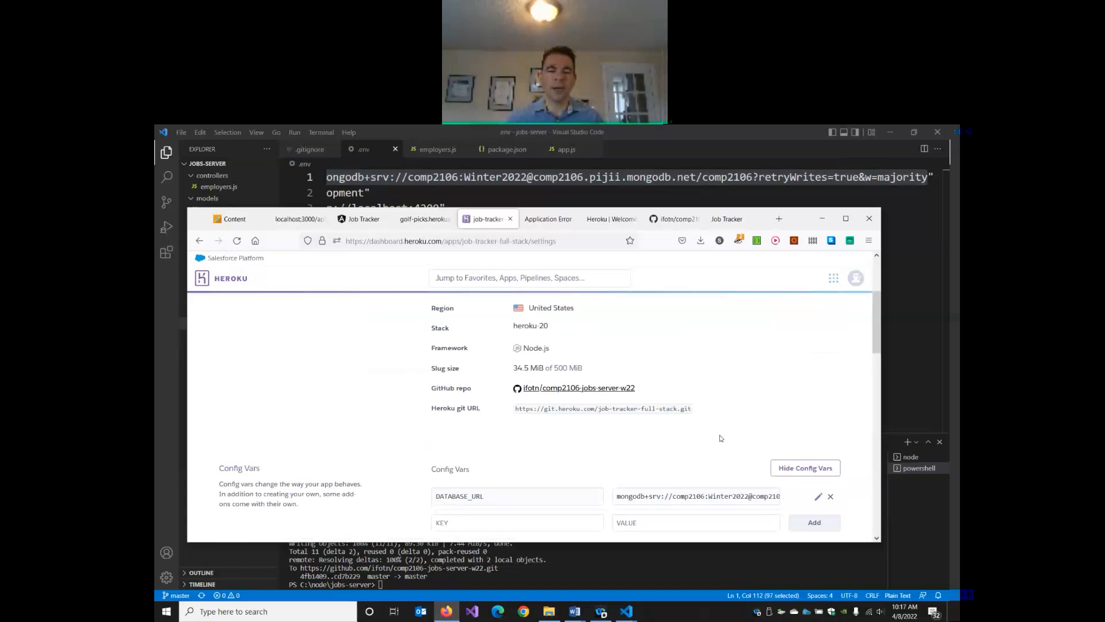
pyautogui.moveTo(624, 611)
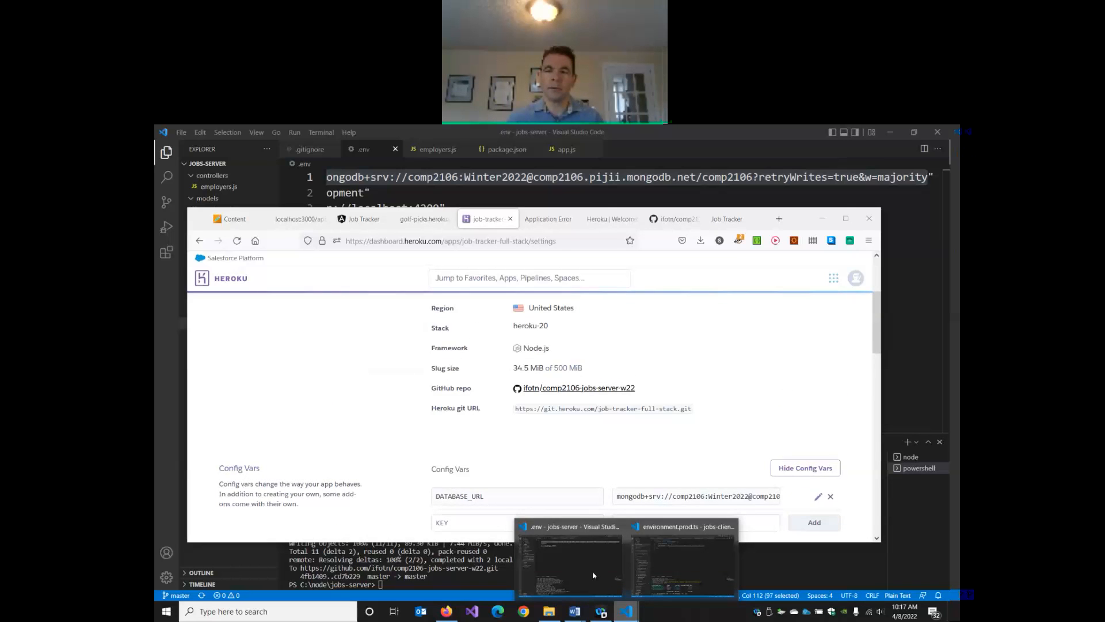
pyautogui.click(569, 557)
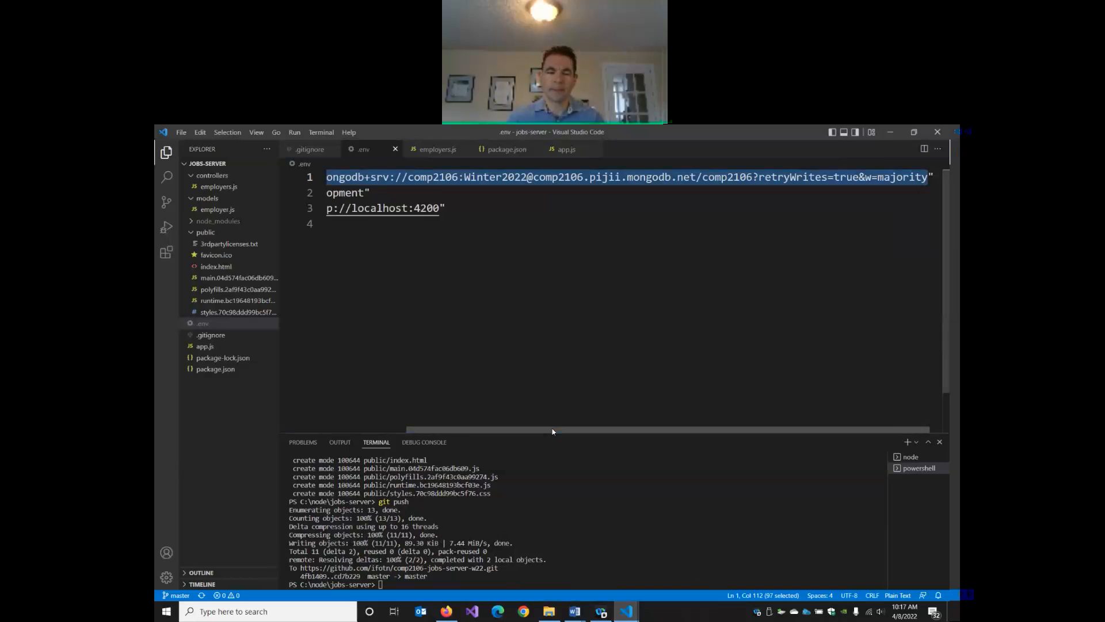
pyautogui.hscroll(-3)
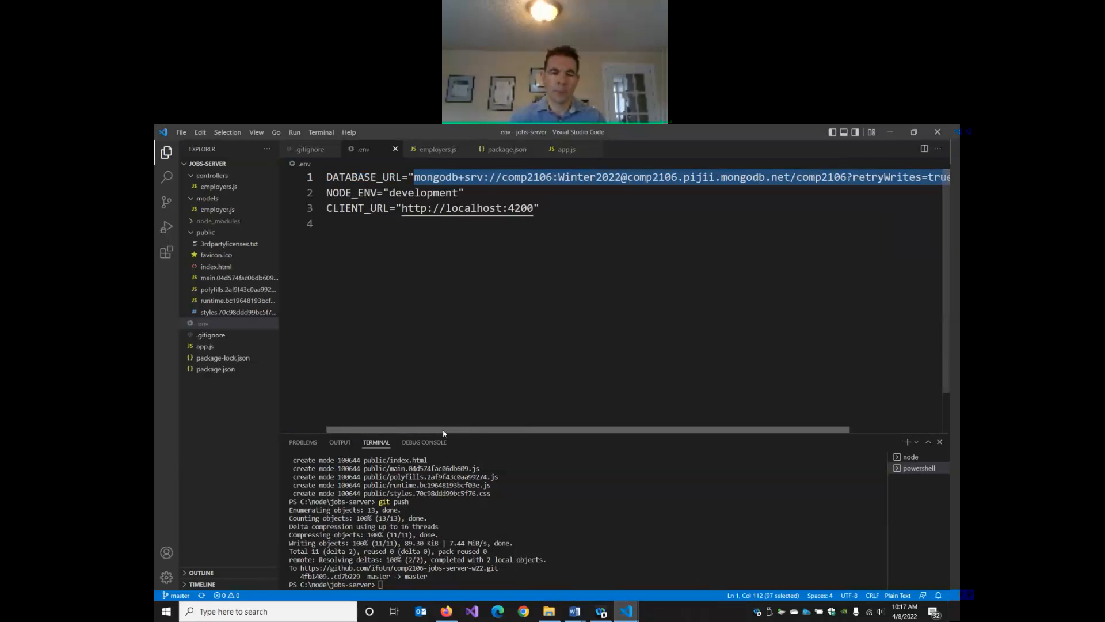
# Step: Add config var NODE_ENV with value production and save it beside DATABASE_URL
pyautogui.click(328, 192)
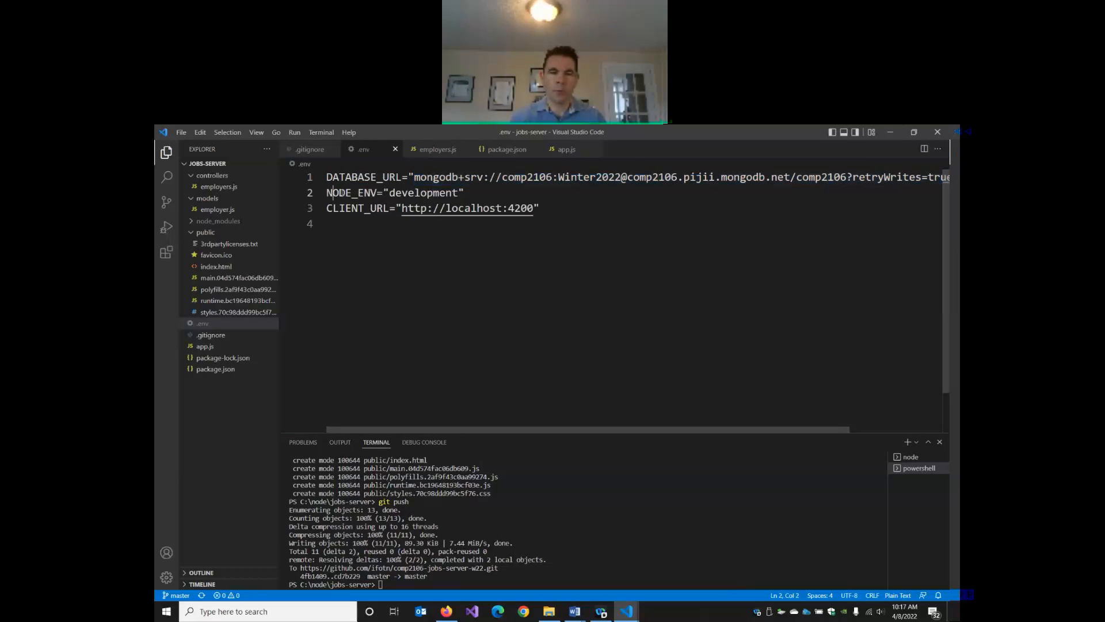
pyautogui.doubleClick(350, 192)
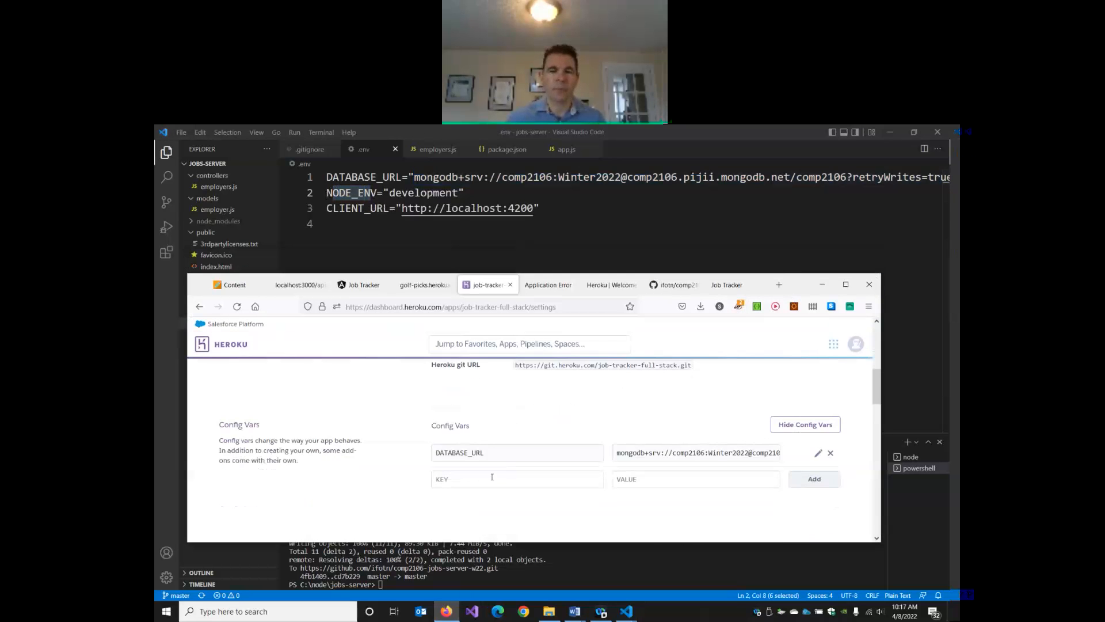
pyautogui.write('n')
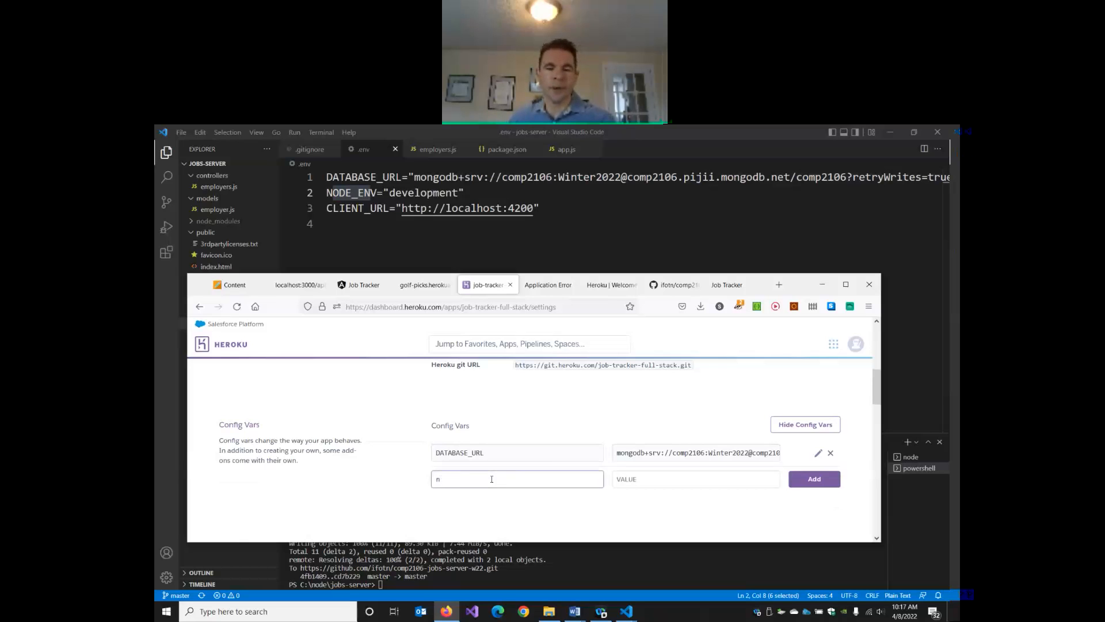
pyautogui.write('NODE_ENV')
pyautogui.click(695, 479)
pyautogui.write('producti')
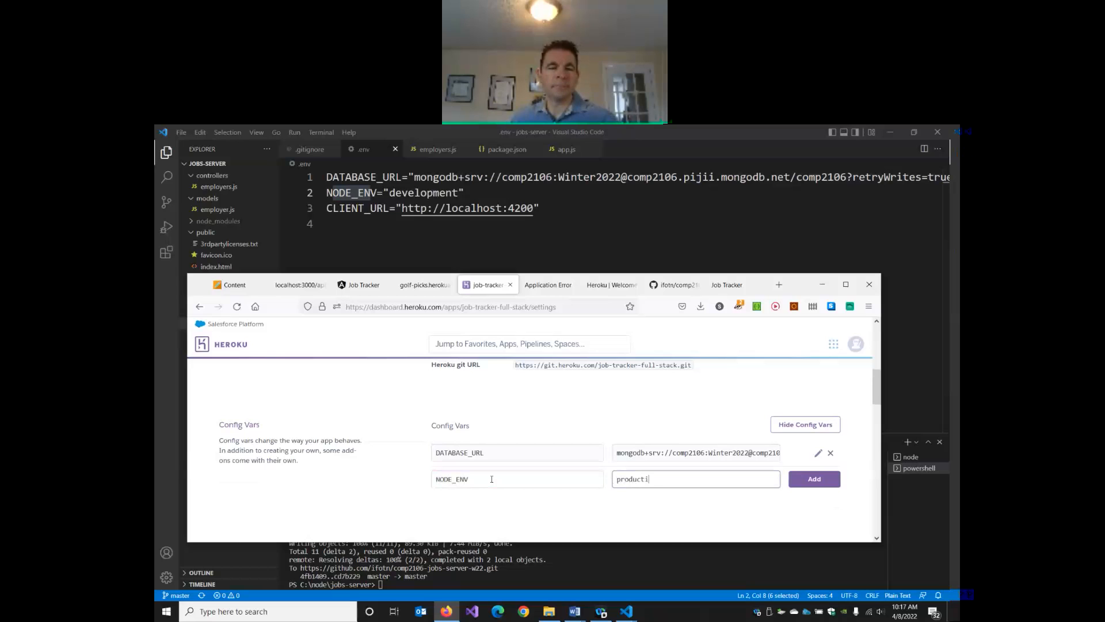
pyautogui.write('on')
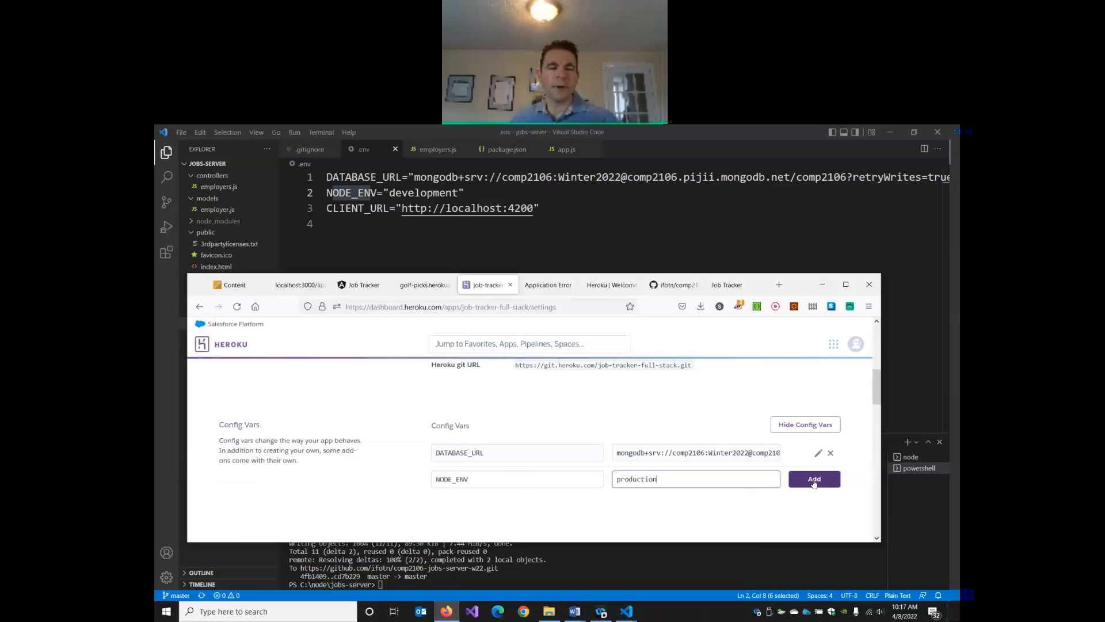
pyautogui.click(814, 479)
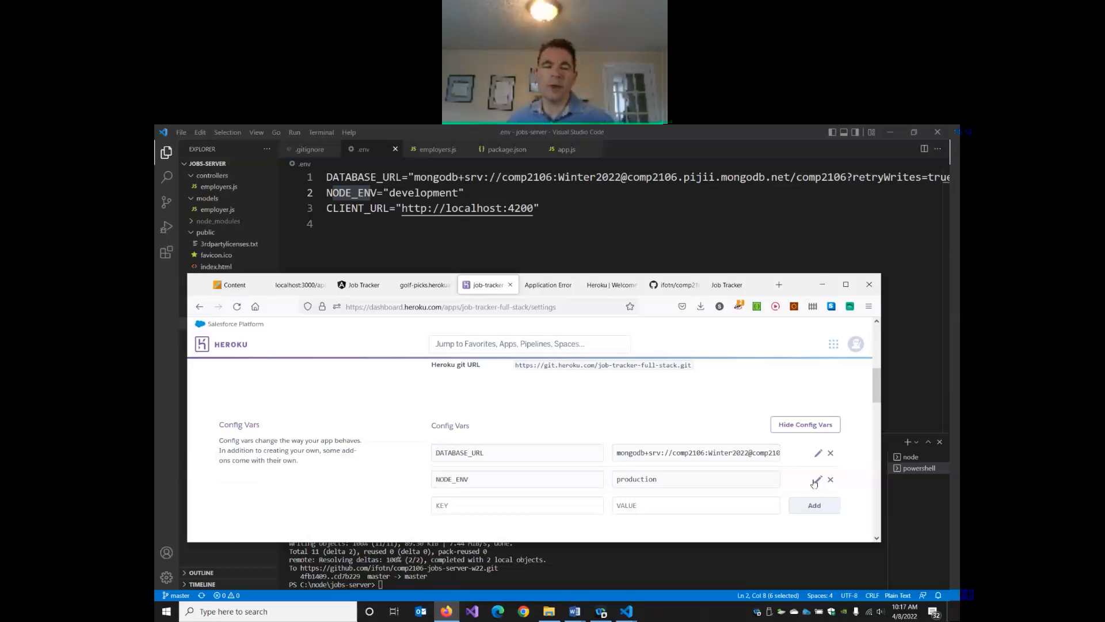
# Step: Recheck the live app page, then return to the dashboard and scroll to the top
pyautogui.click(548, 284)
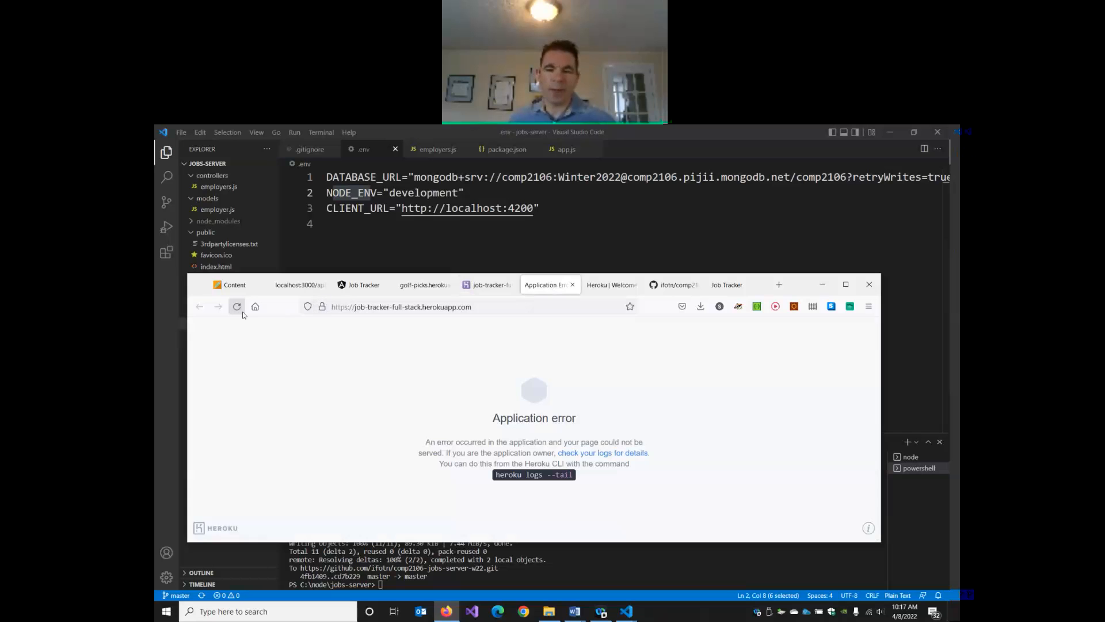
pyautogui.click(483, 285)
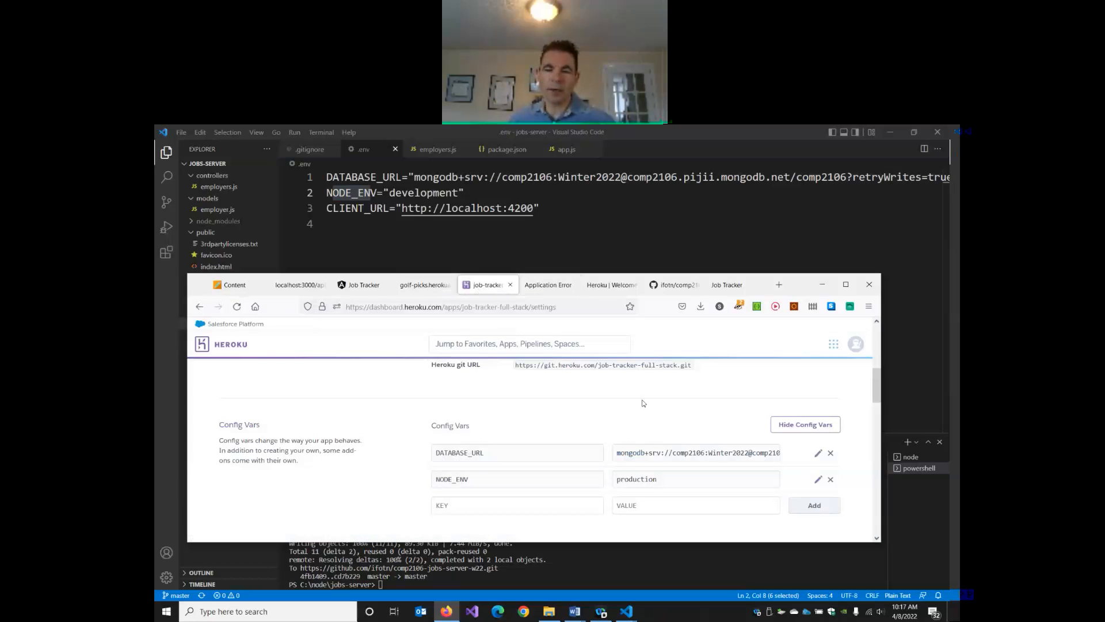
pyautogui.moveTo(722, 385)
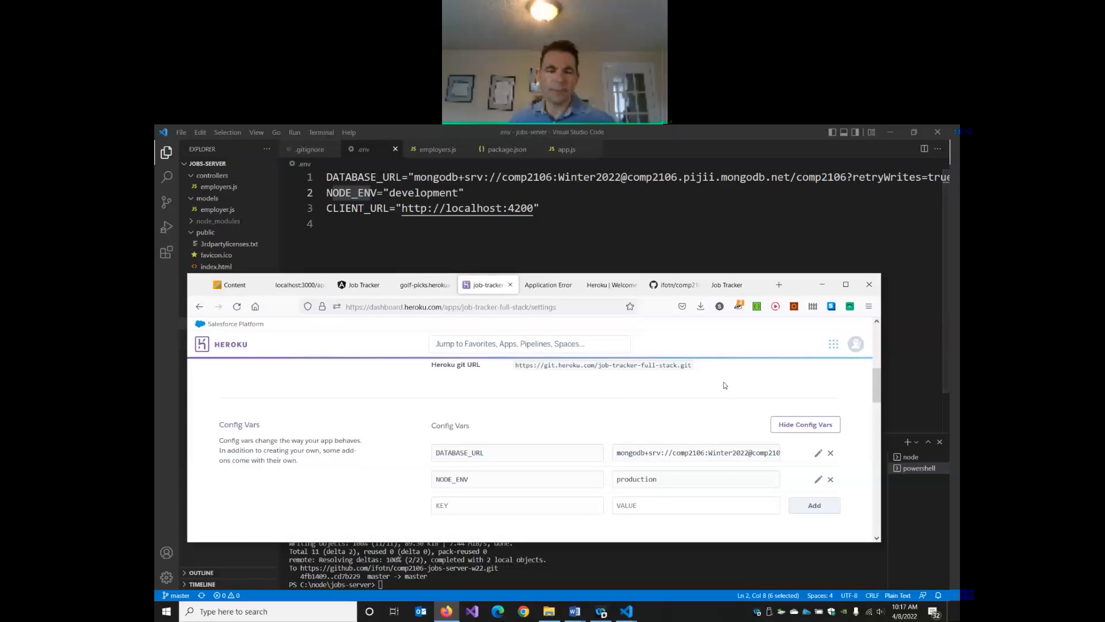
pyautogui.scroll(3)
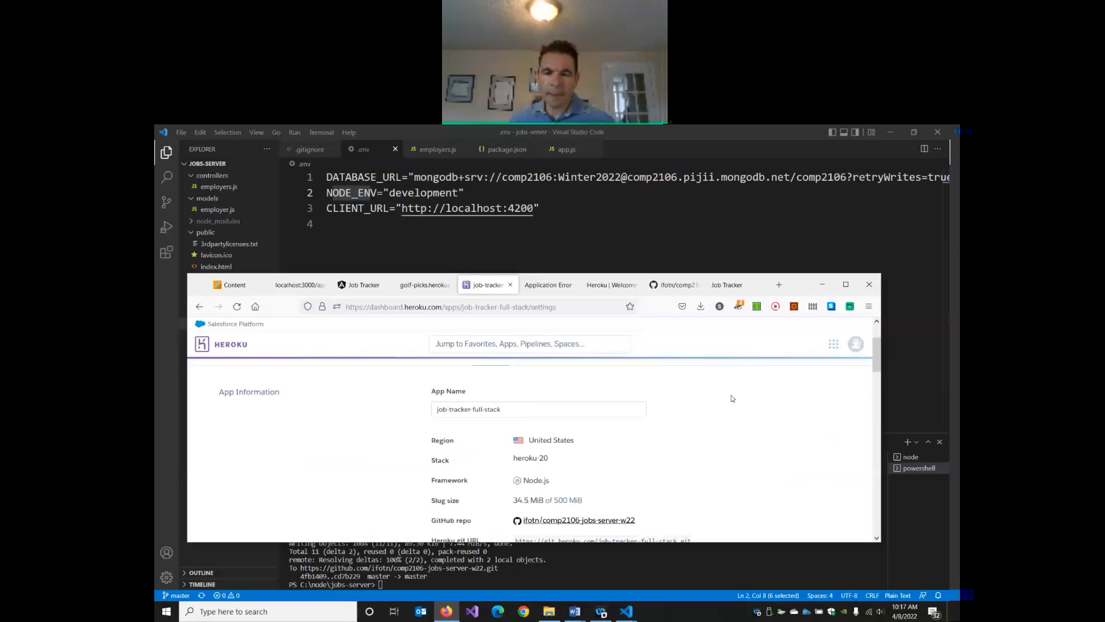
pyautogui.scroll(3)
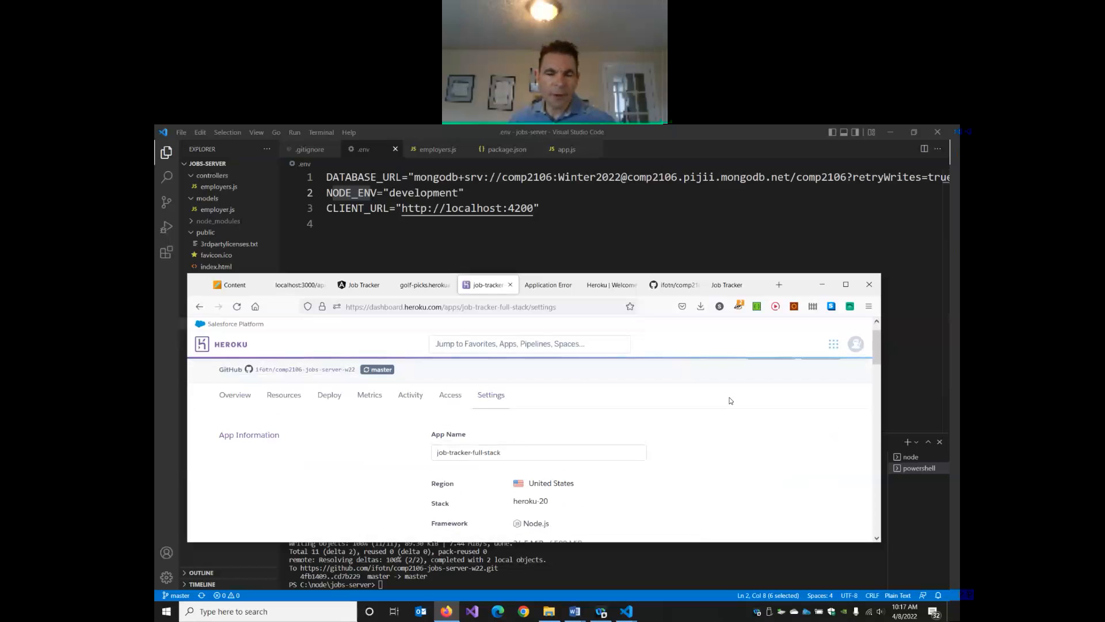
pyautogui.moveTo(489, 411)
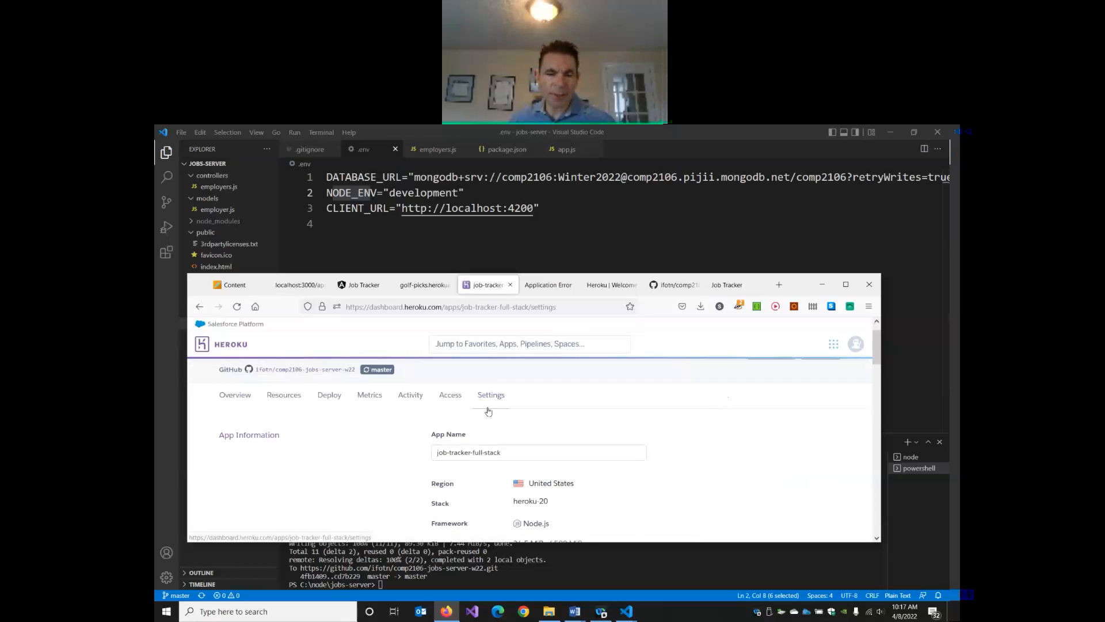
# Step: View the application logs via More, showing the H10 App crashed error, with the browser maximized
pyautogui.click(818, 374)
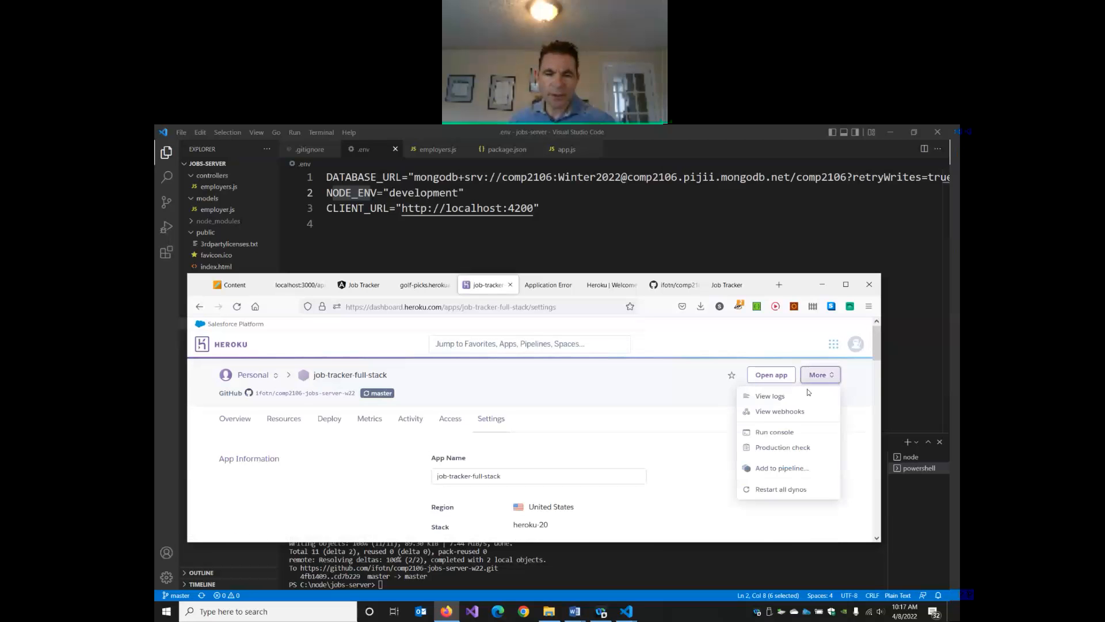
pyautogui.click(770, 394)
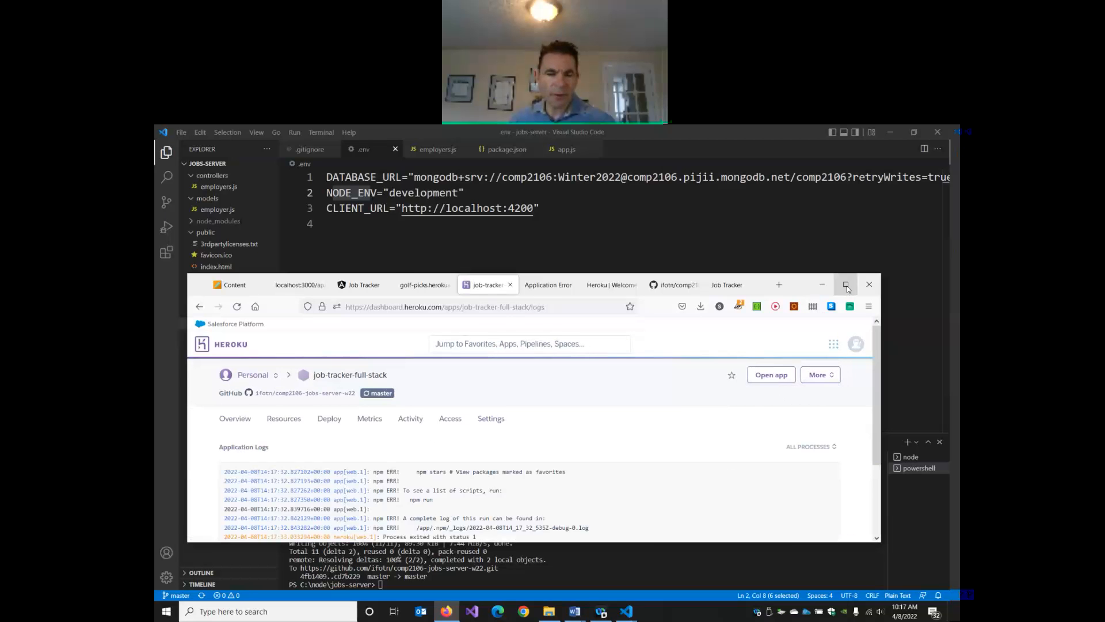
pyautogui.click(845, 284)
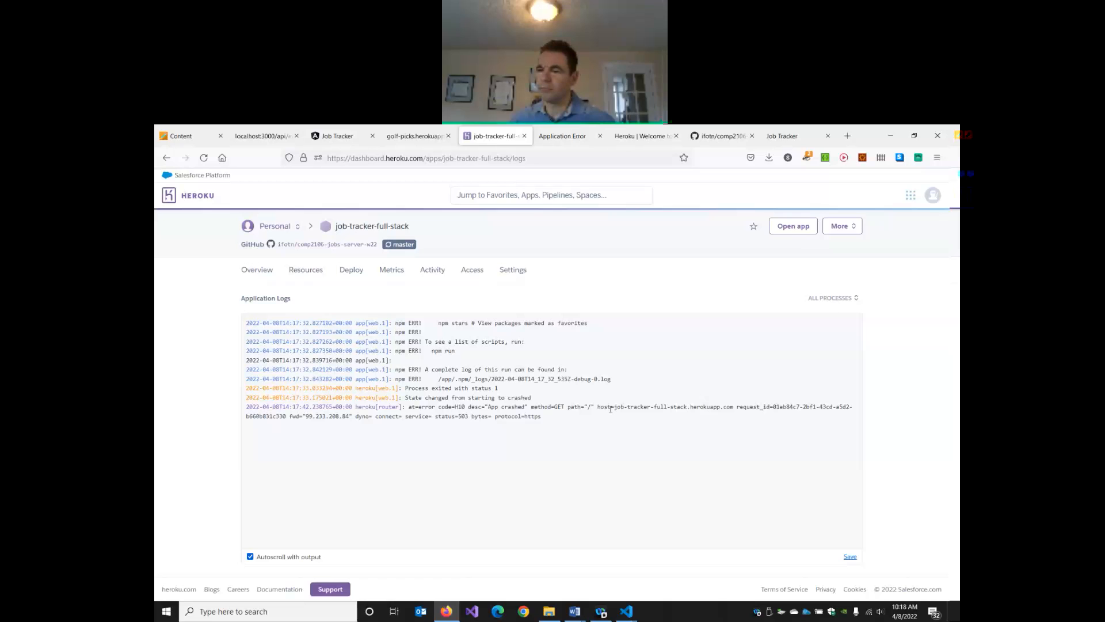
pyautogui.moveTo(432, 270)
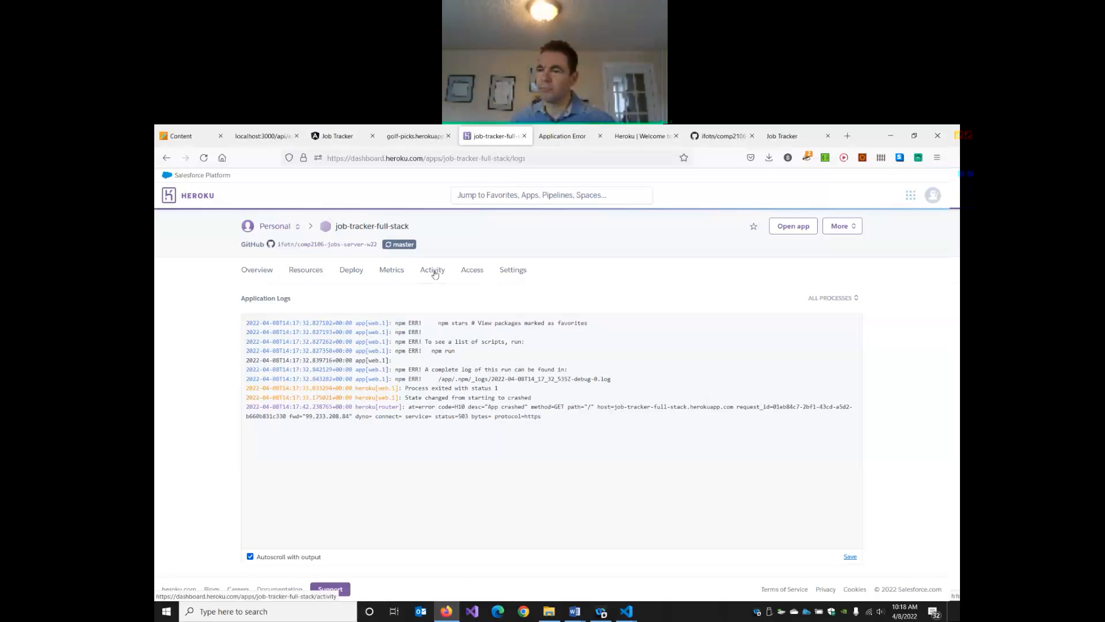
pyautogui.click(432, 270)
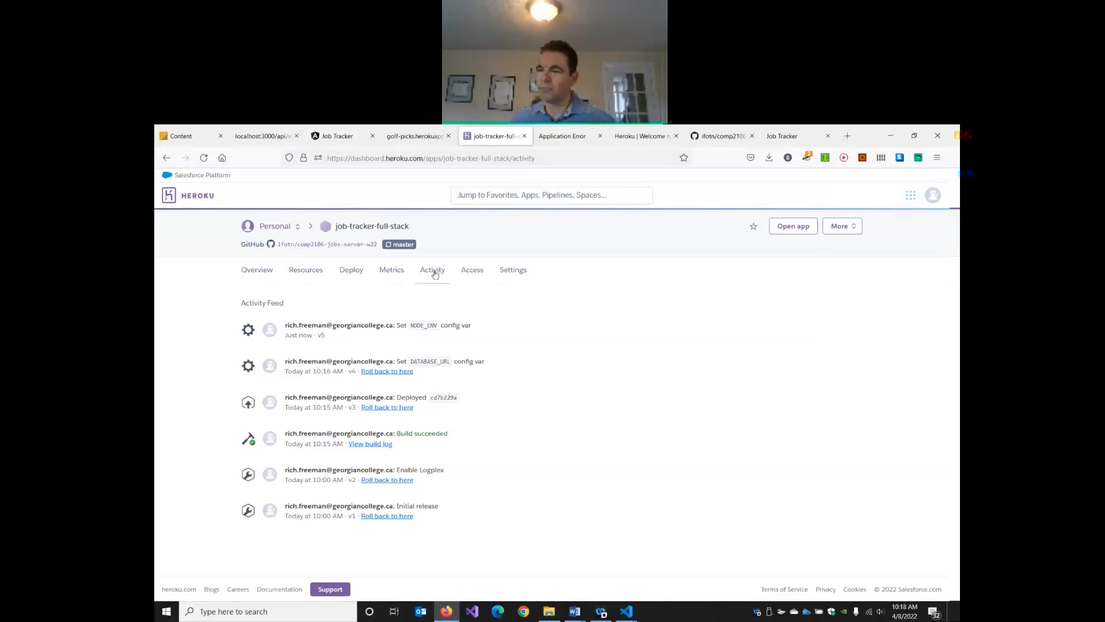
pyautogui.moveTo(412, 316)
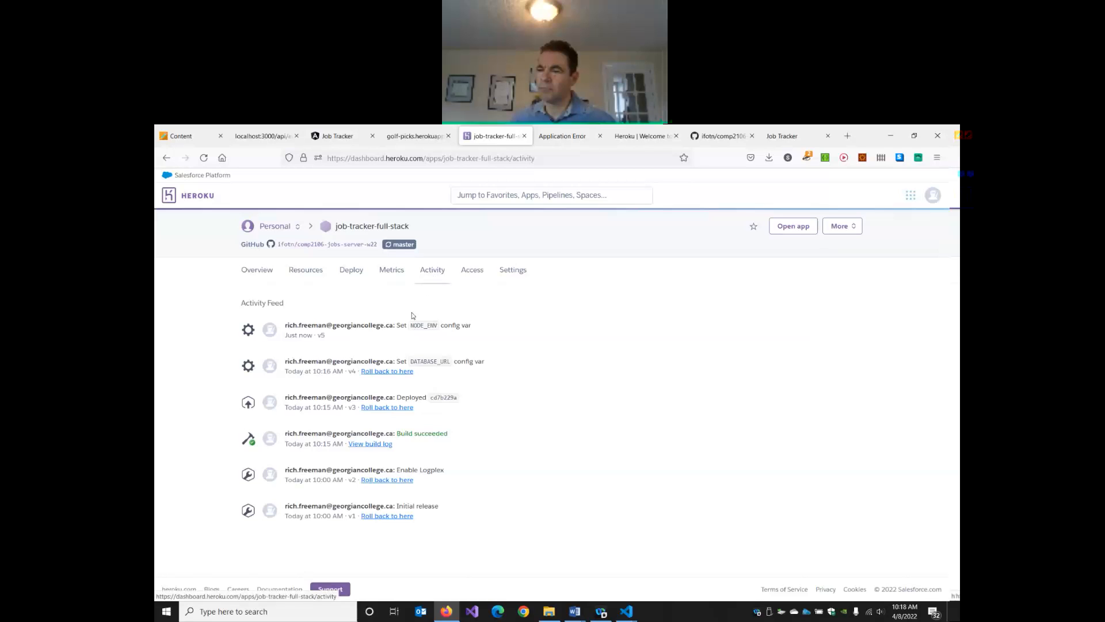
pyautogui.moveTo(449, 293)
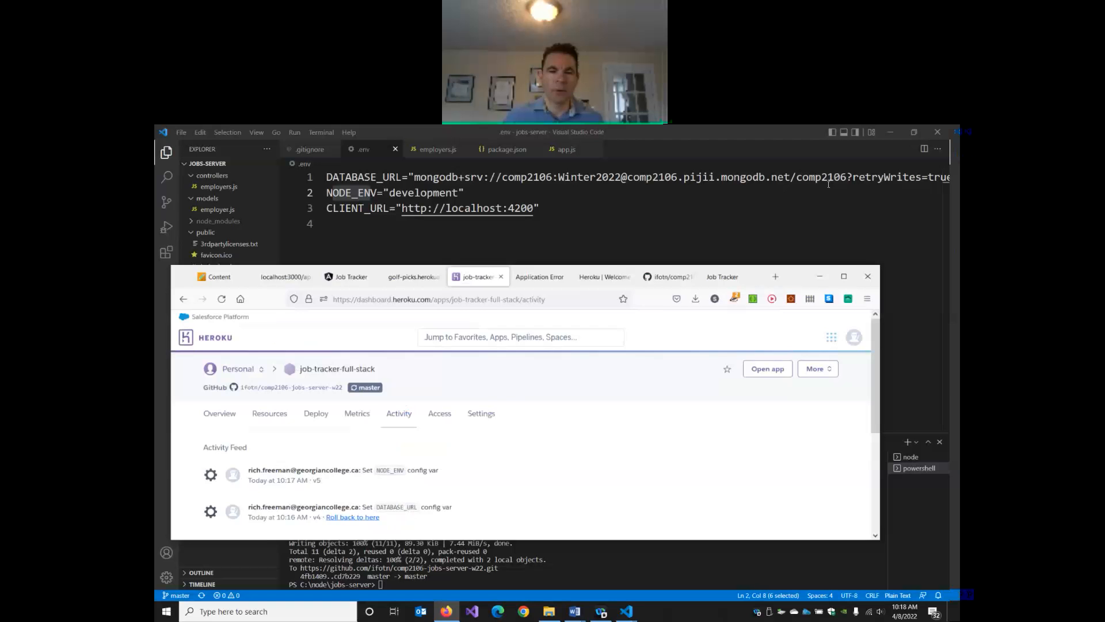
pyautogui.click(545, 276)
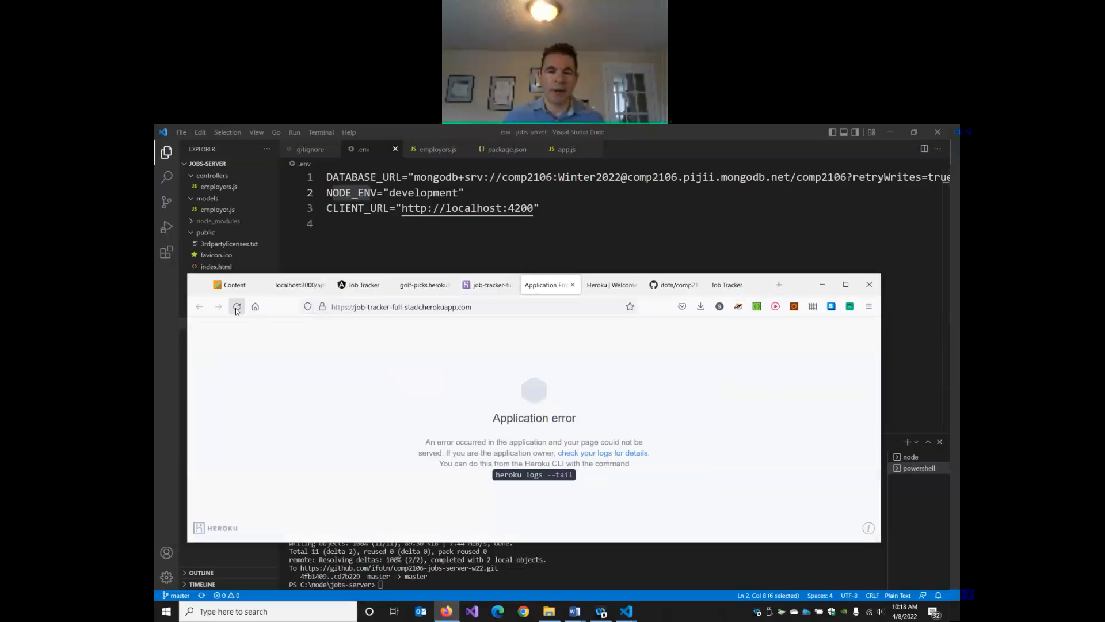
pyautogui.click(483, 285)
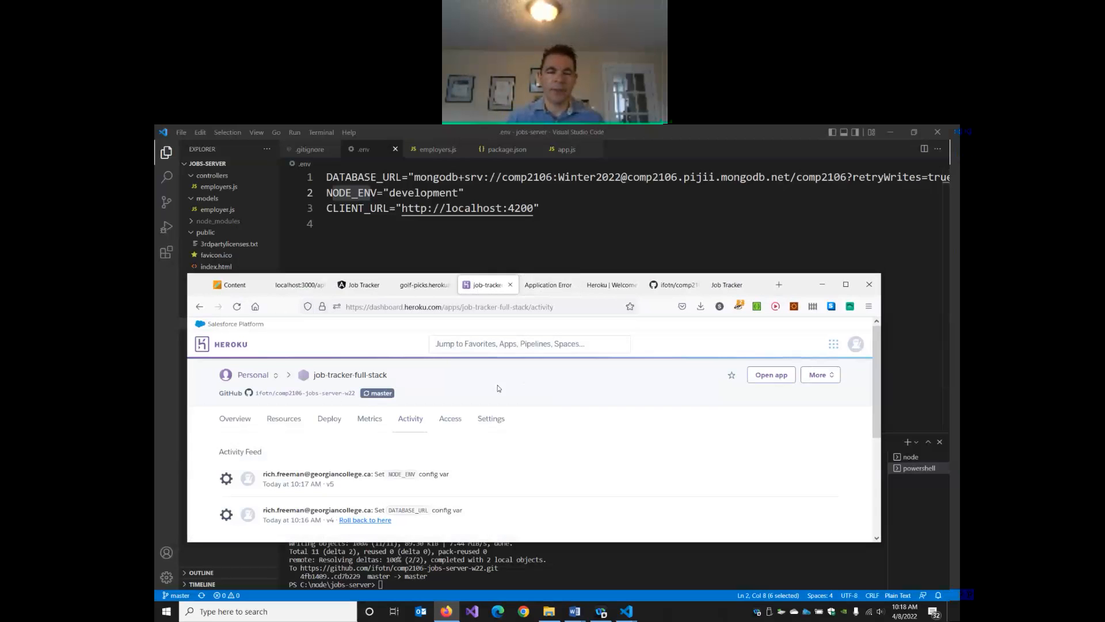
pyautogui.moveTo(556, 426)
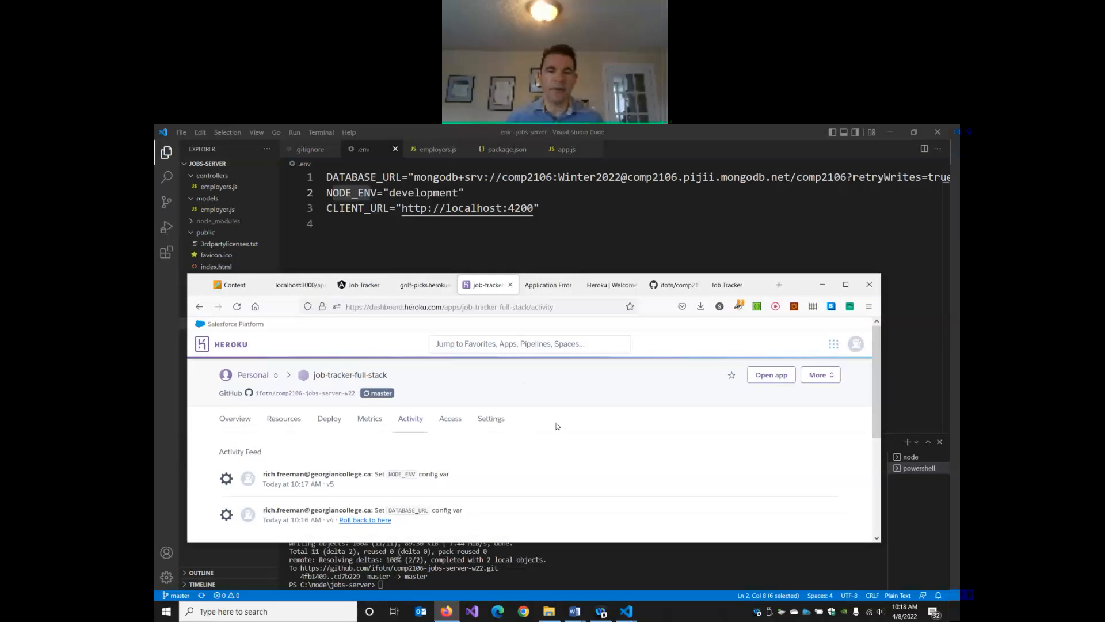
# Step: Reveal the config vars in Settings and enter CLIENT_URL as a new key
pyautogui.click(491, 418)
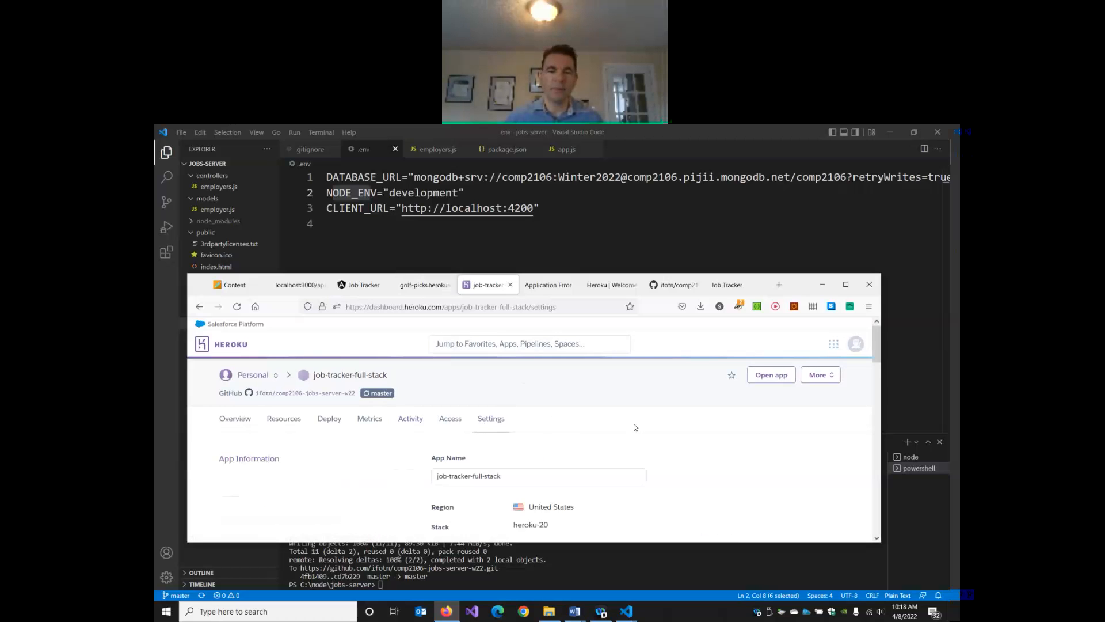
pyautogui.scroll(-3)
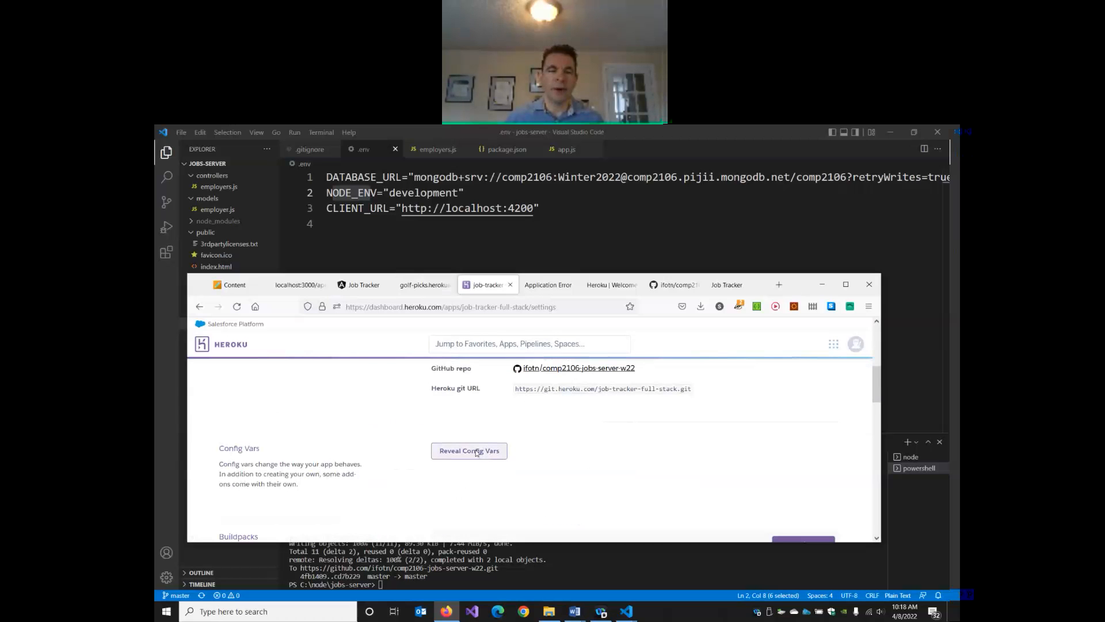
pyautogui.click(469, 450)
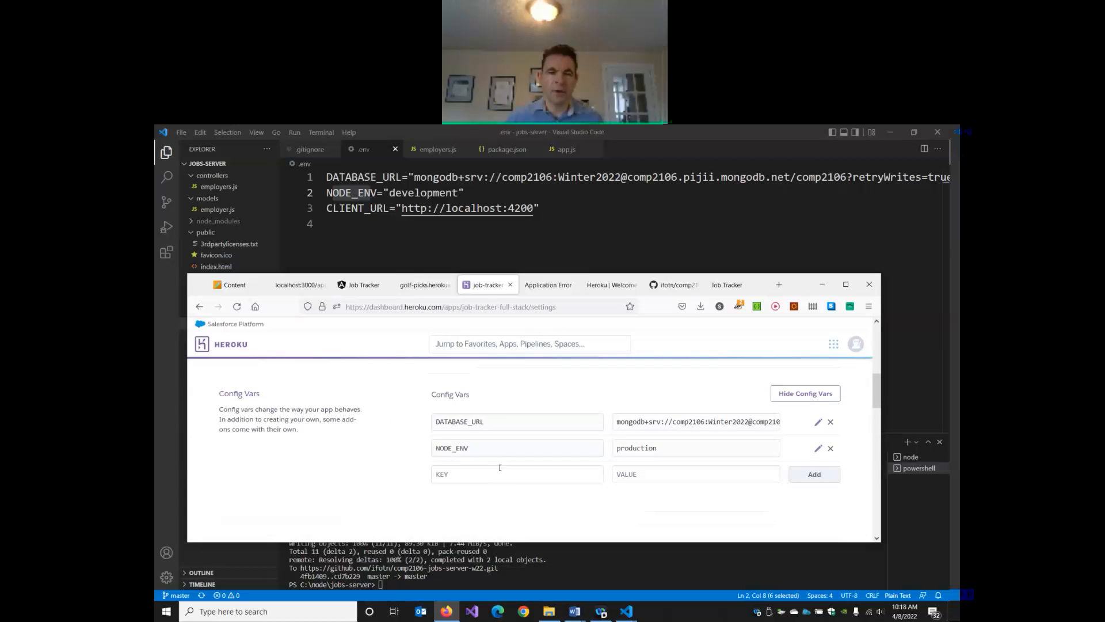
pyautogui.write('CL')
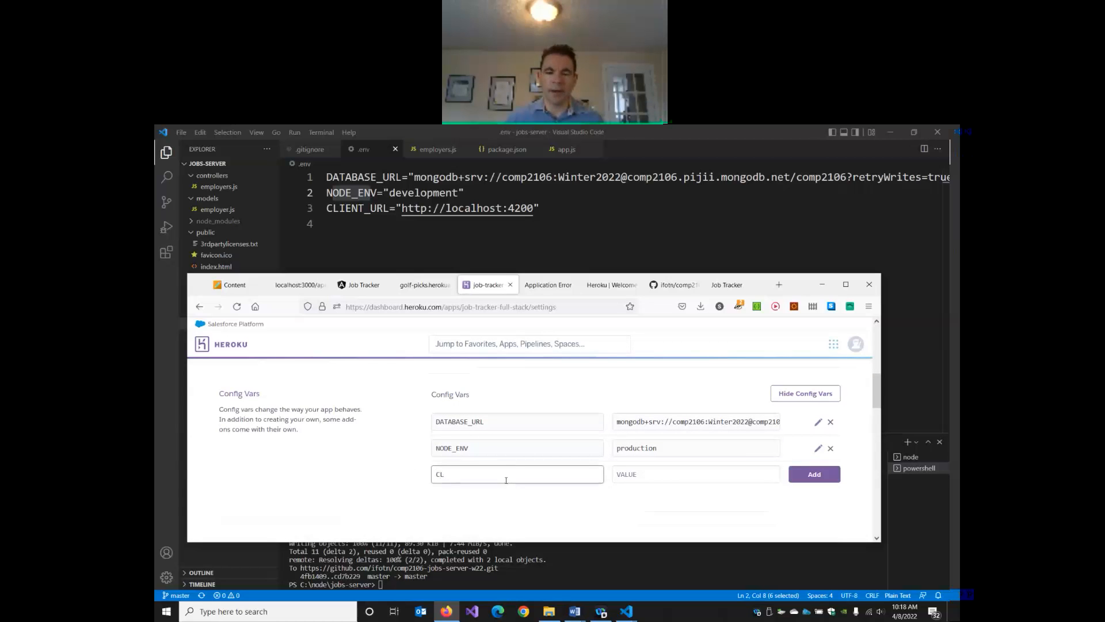
pyautogui.write('IENT_URL')
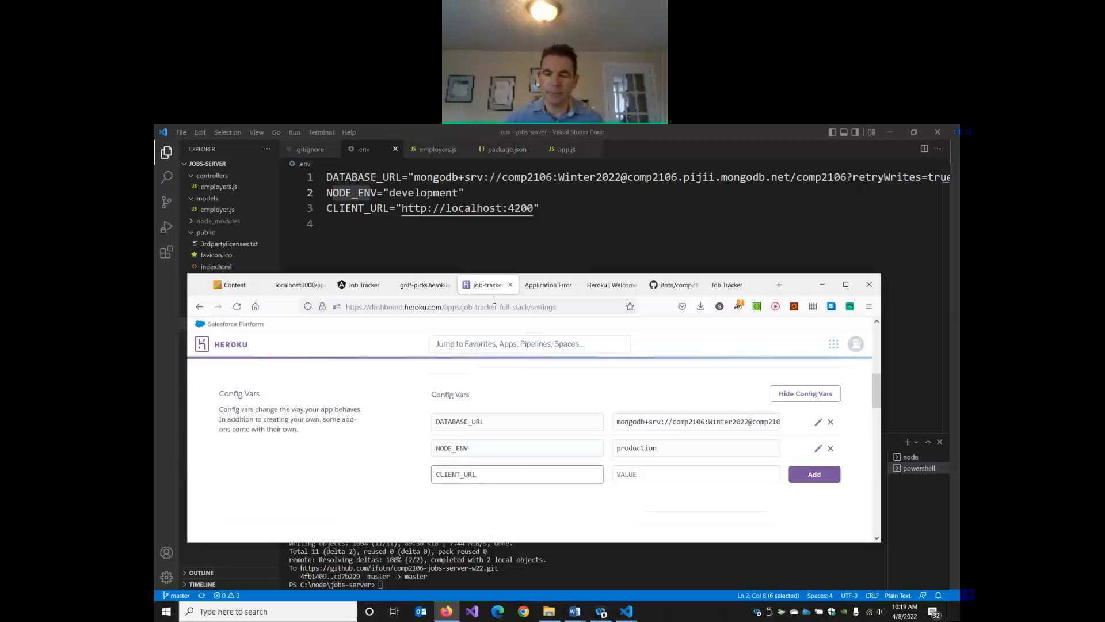
# Step: Copy the job-tracker-full-stack.herokuapp.com address as the CLIENT_URL value and save the var
pyautogui.click(548, 284)
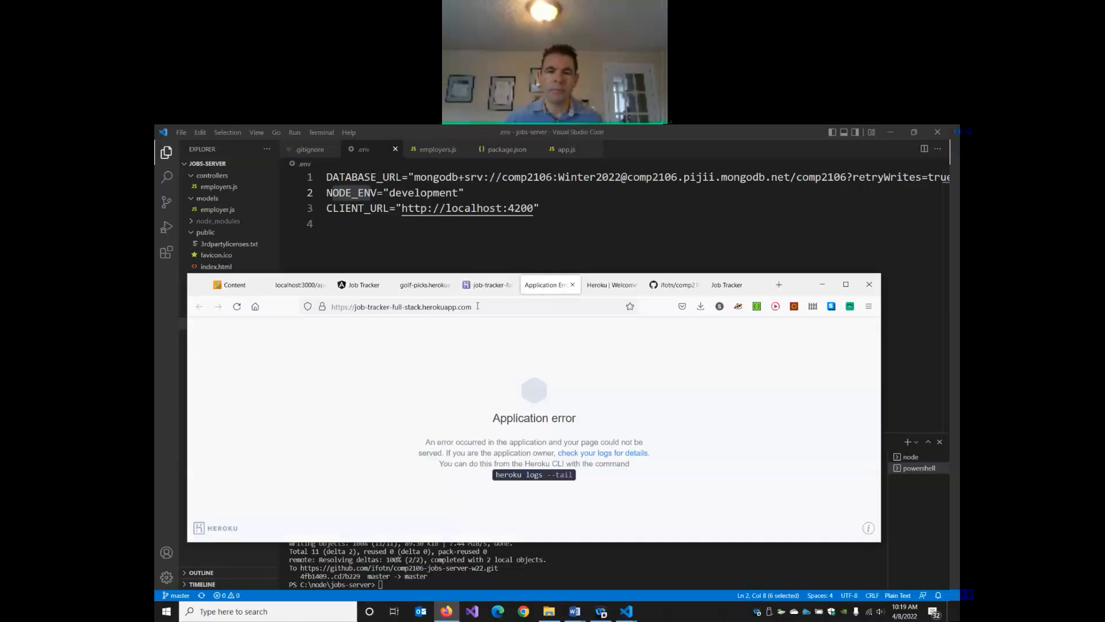
pyautogui.click(401, 307)
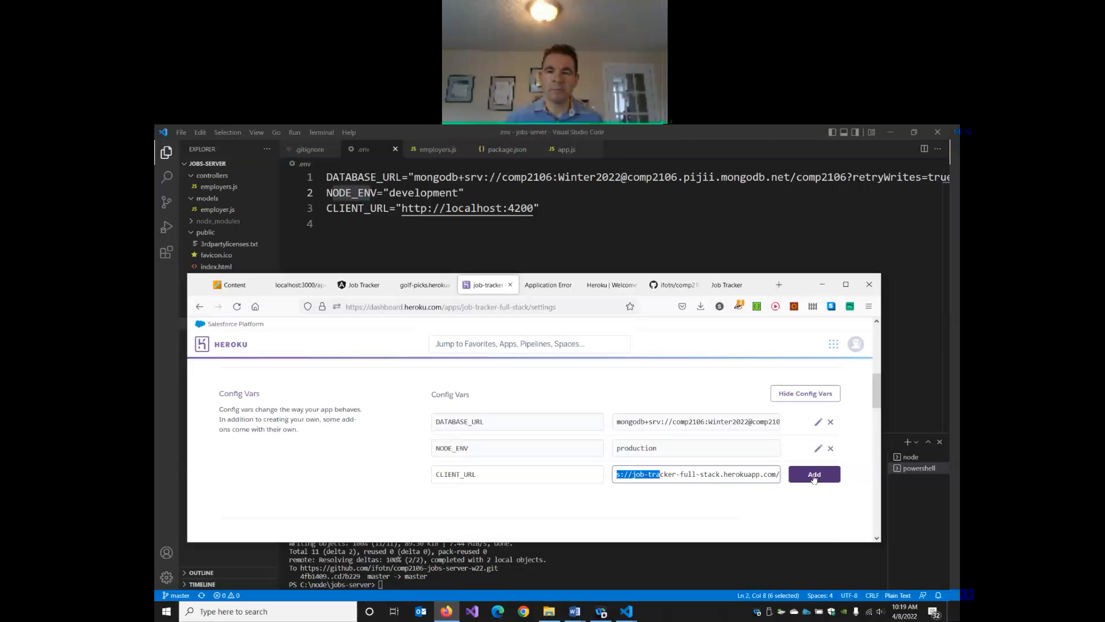
pyautogui.click(813, 473)
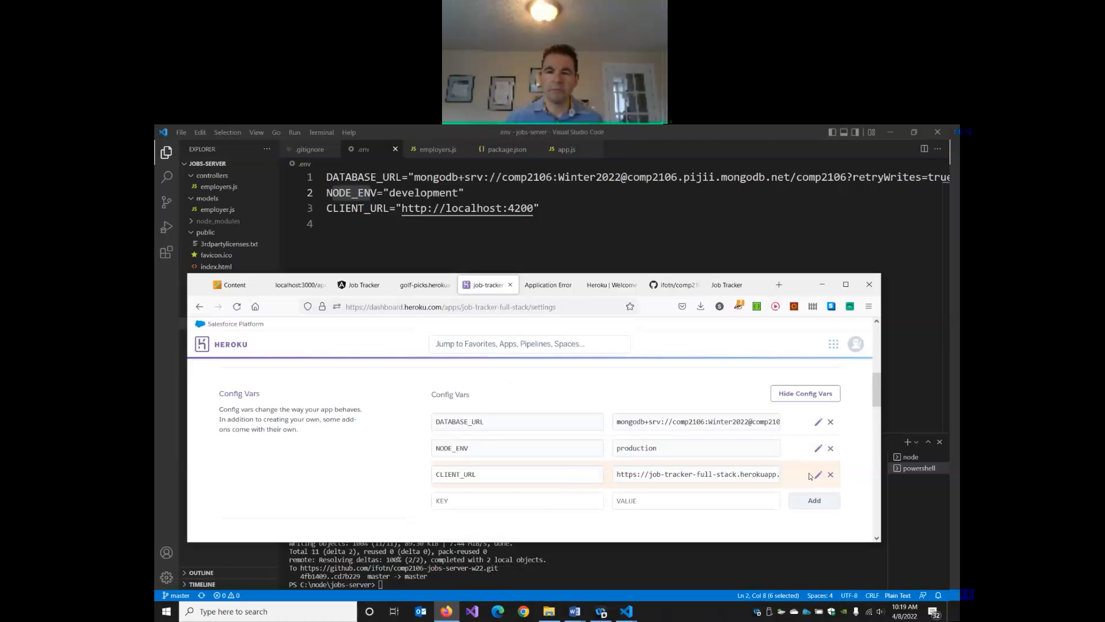
# Step: Reload the live app twice, still getting Application error, then return to the dashboard for the logs
pyautogui.click(550, 285)
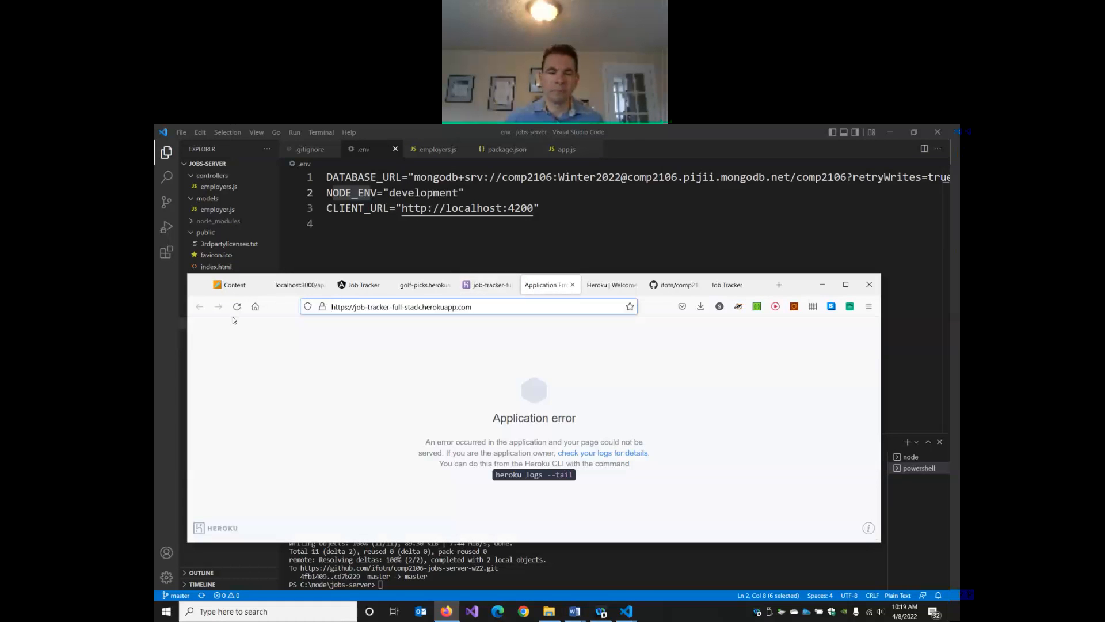
pyautogui.click(237, 306)
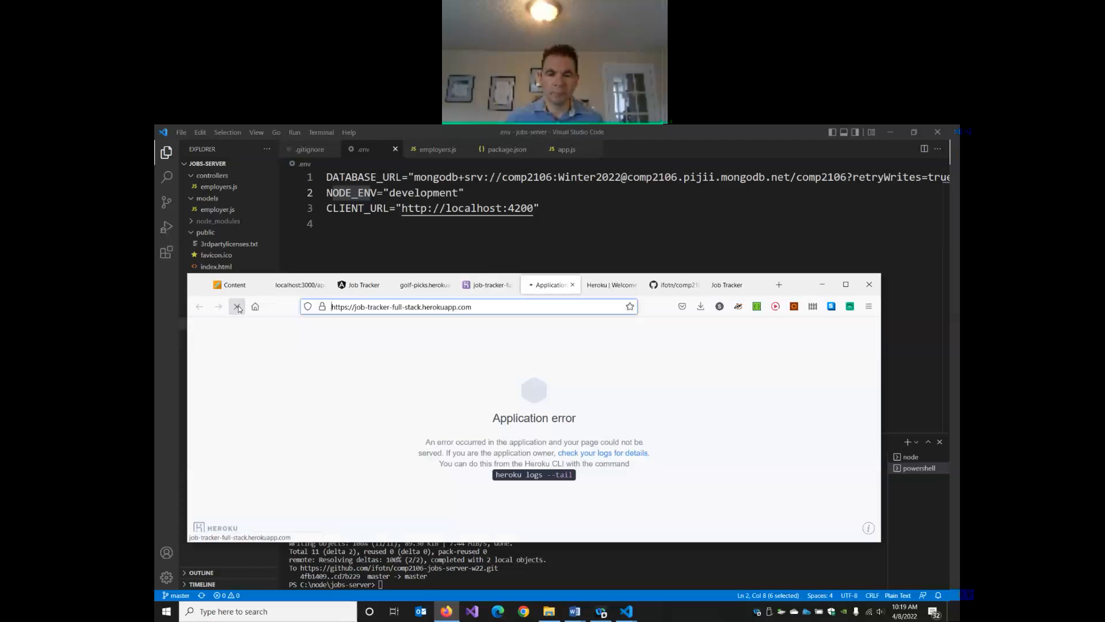
pyautogui.click(237, 306)
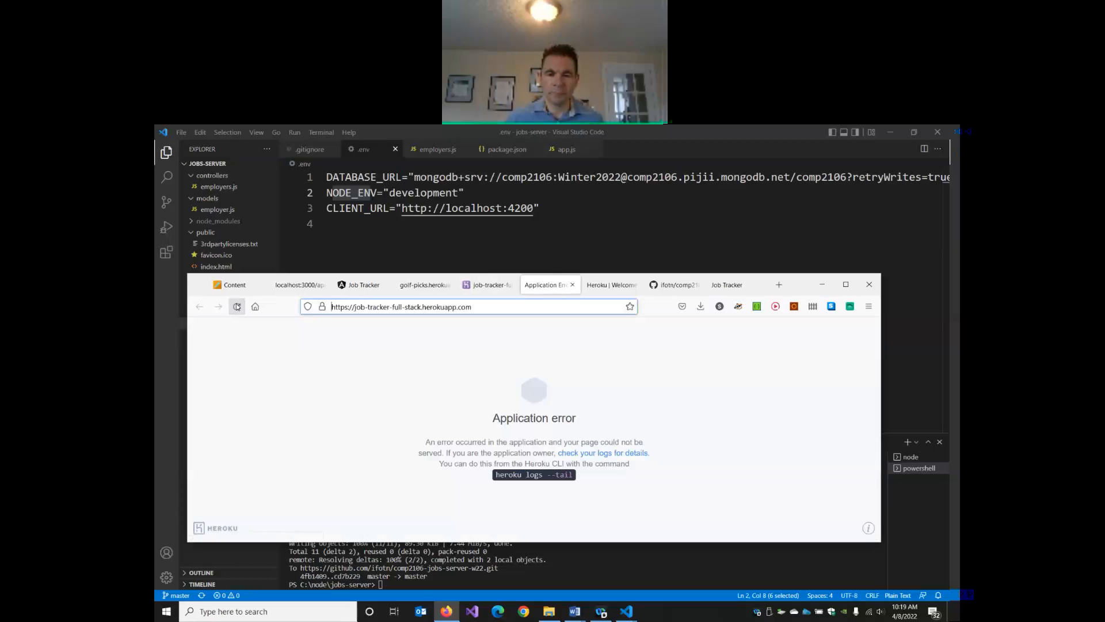
pyautogui.click(486, 284)
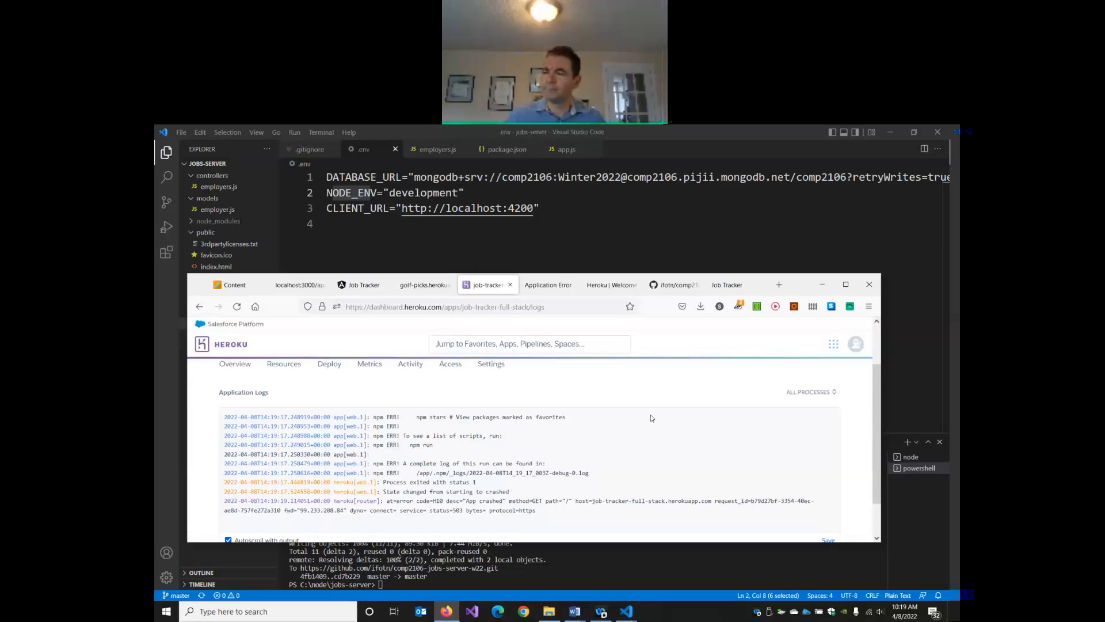
pyautogui.moveTo(643, 427)
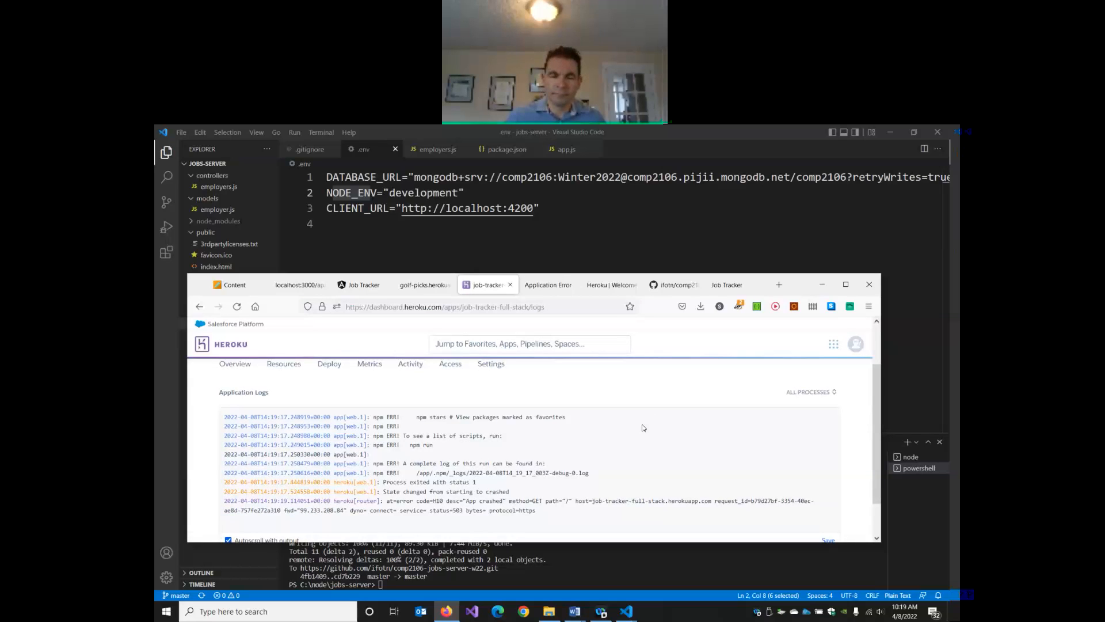
pyautogui.moveTo(623, 503)
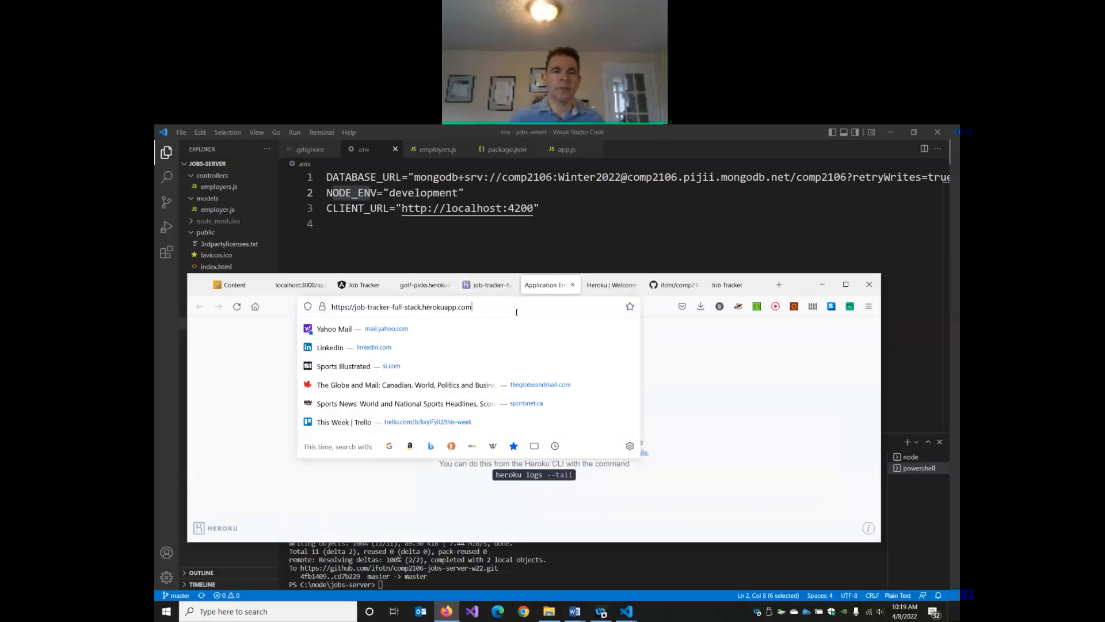
# Step: Request the live app's /api/employers address, which also returns the Application error page
pyautogui.write('/api/employers')
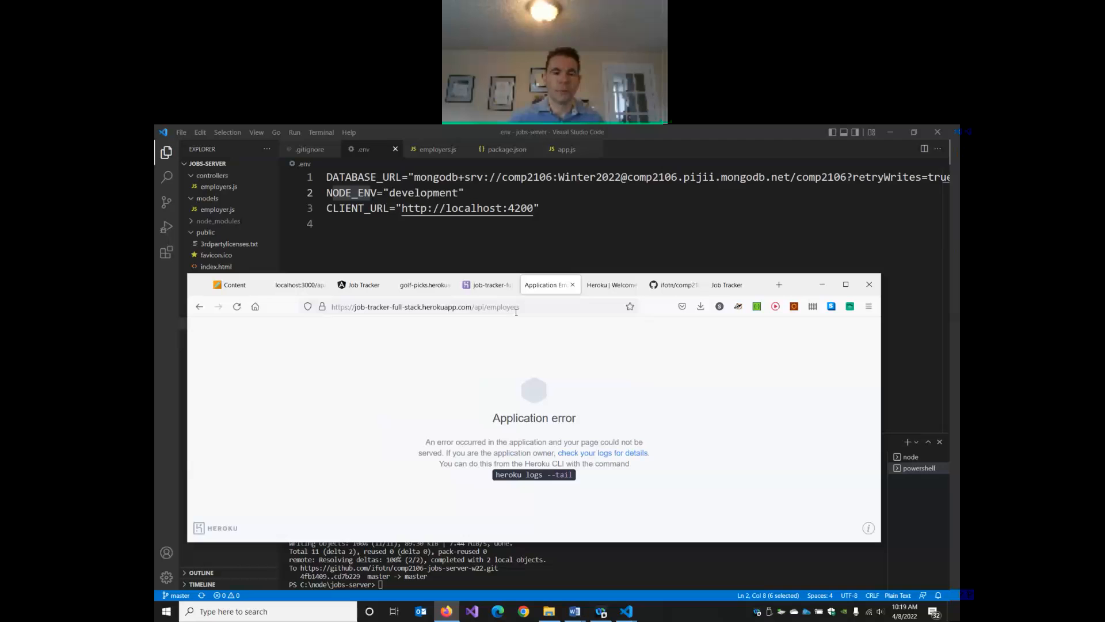
pyautogui.moveTo(488, 285)
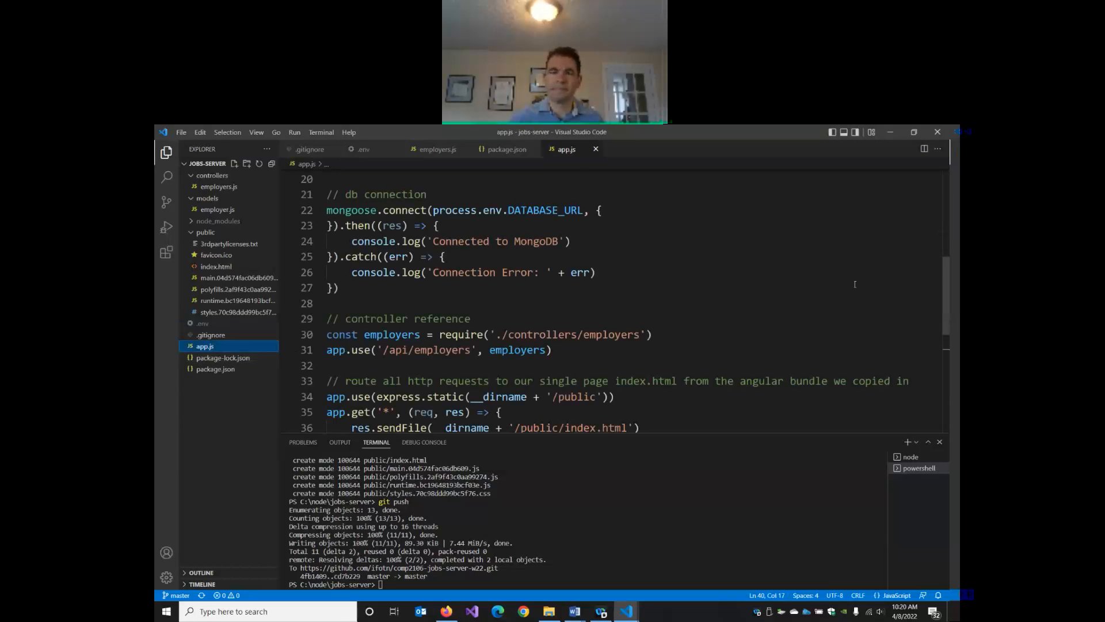
# Step: Scroll through the app.js routes, then switch to the local Job Tracker app at localhost:3000
pyautogui.scroll(-3)
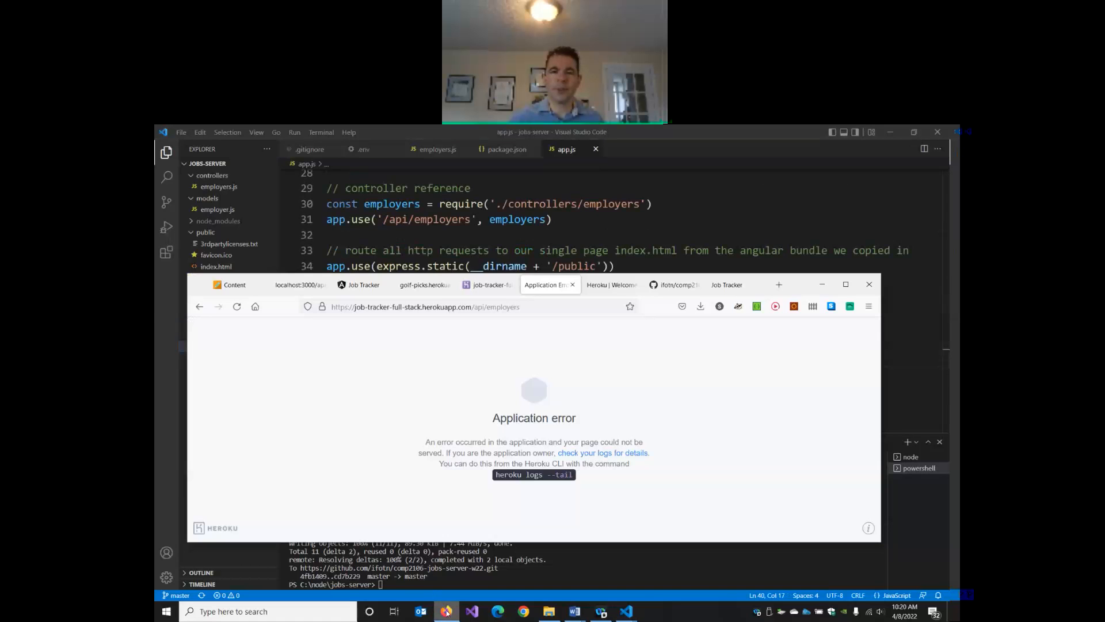
pyautogui.click(726, 284)
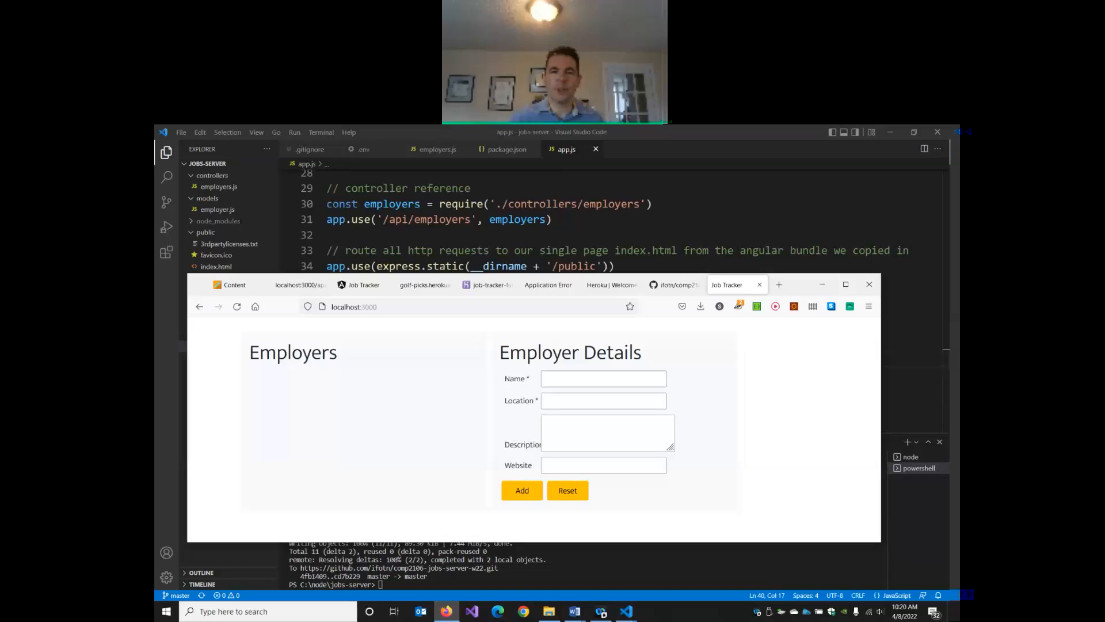
pyautogui.moveTo(570, 256)
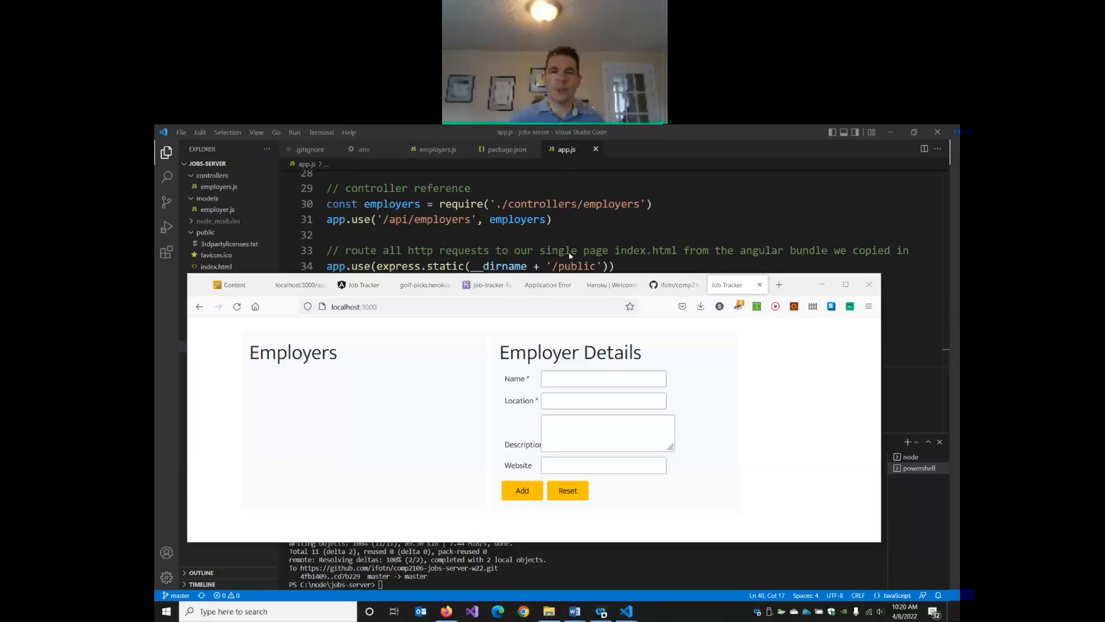